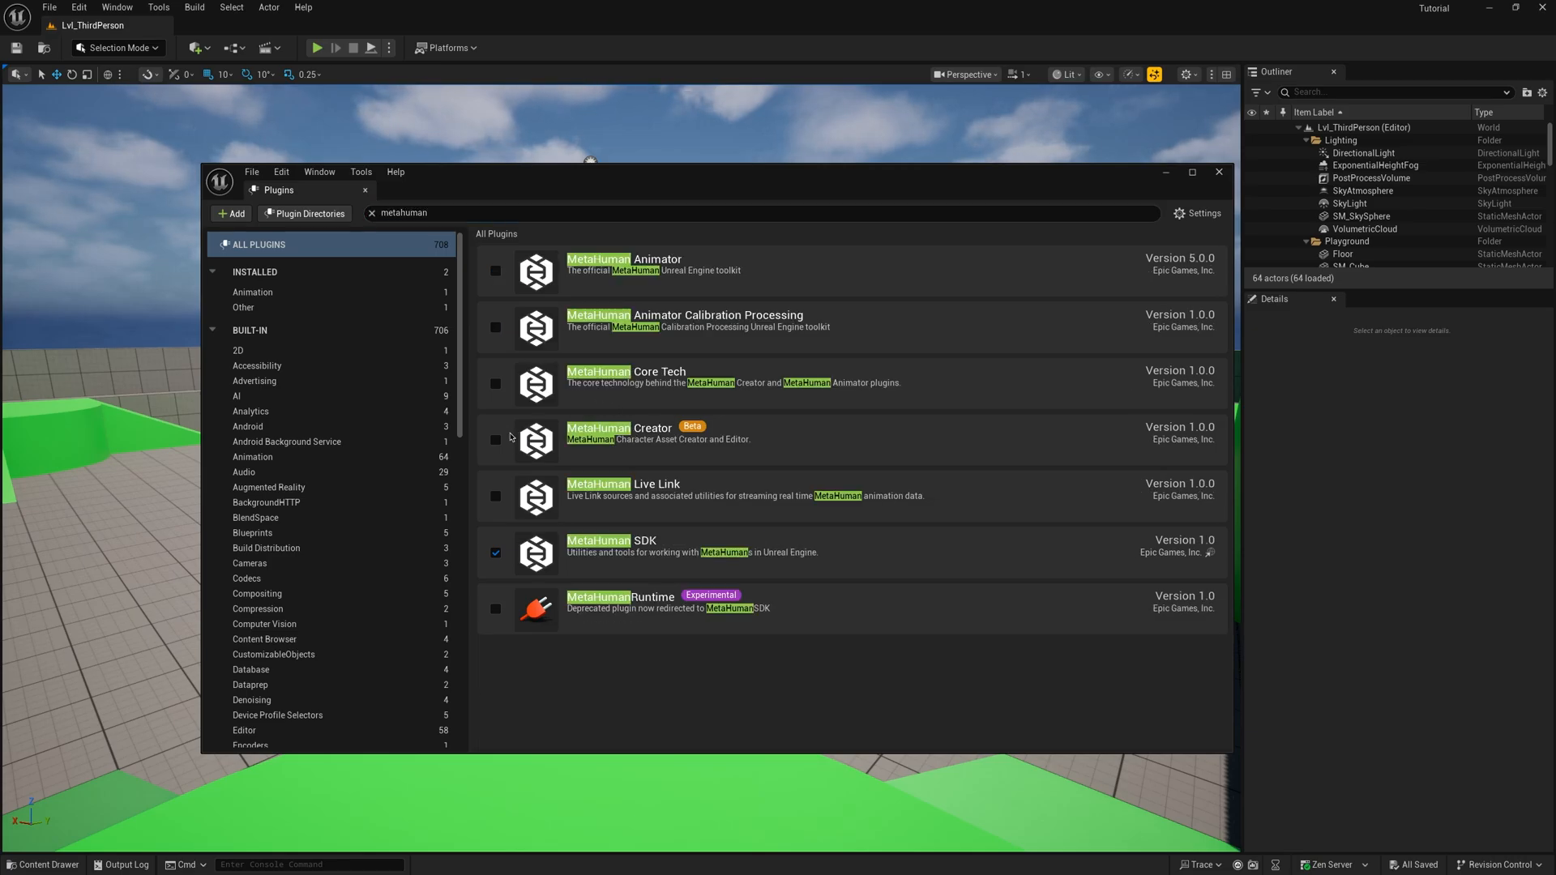
Step: Enable MetaHuman Creator and Core Tech, then search 'groom' to confirm the Groom plugins
{"action": "left_click", "coordinate": [496, 440]}
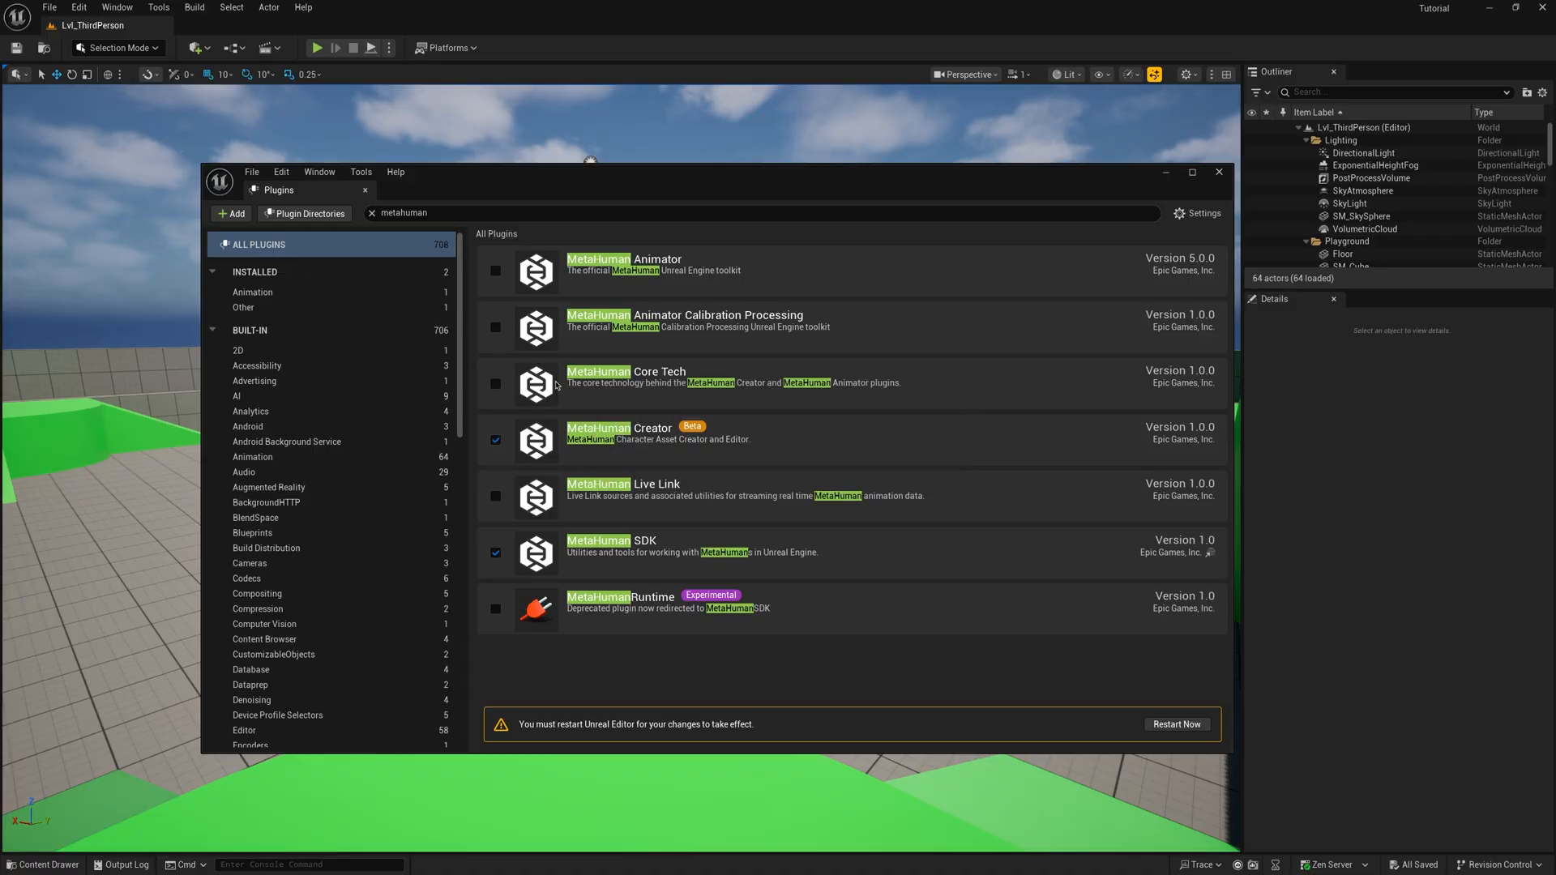
{"action": "left_click", "coordinate": [496, 384]}
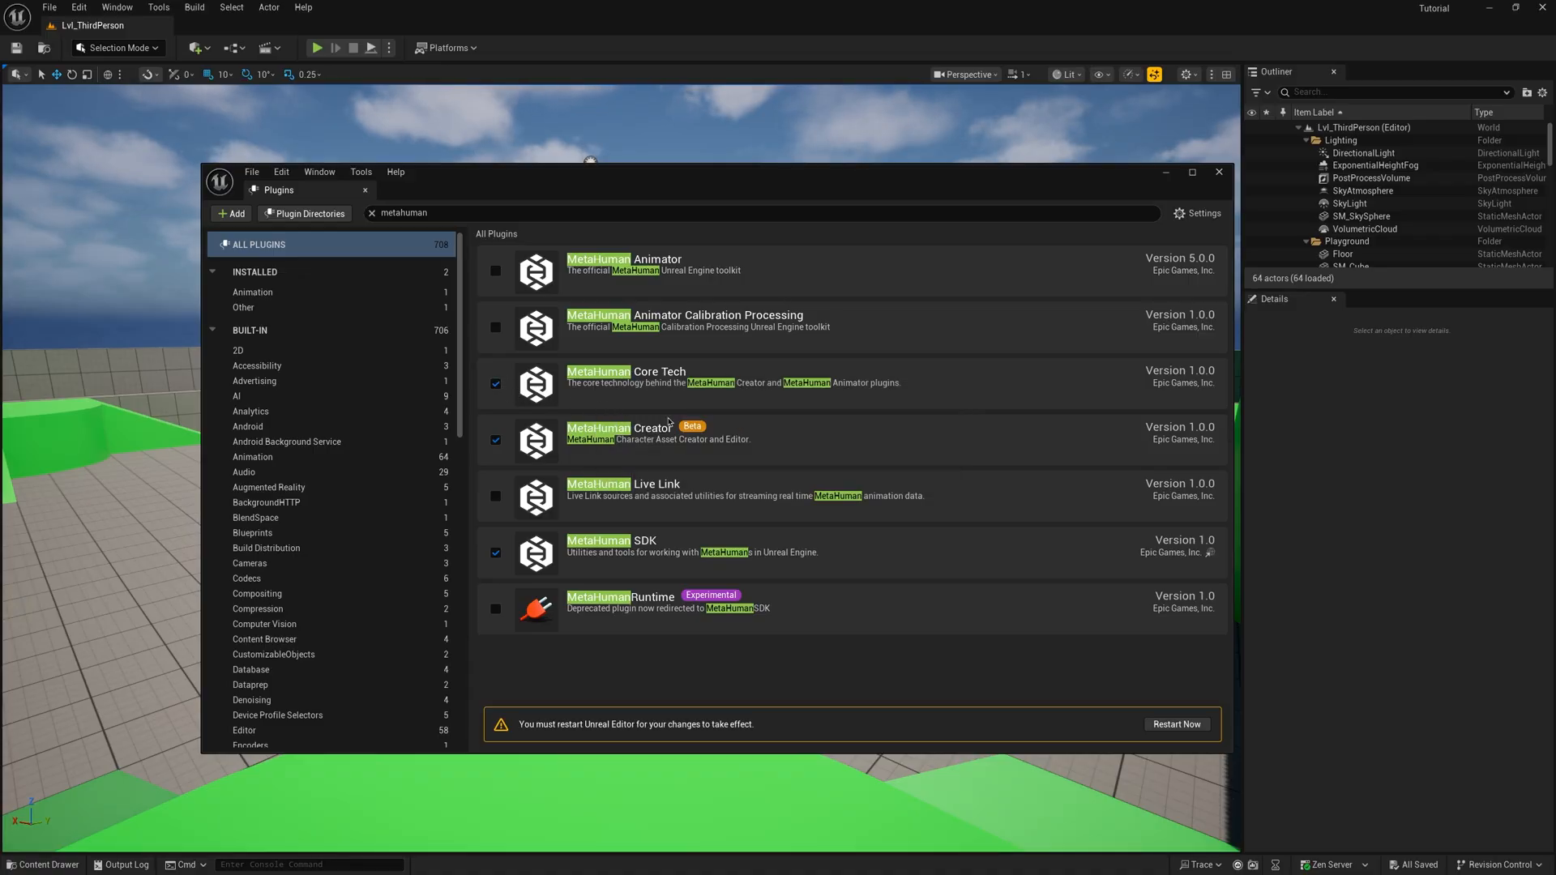
{"action": "mouse_move", "coordinate": [305, 214]}
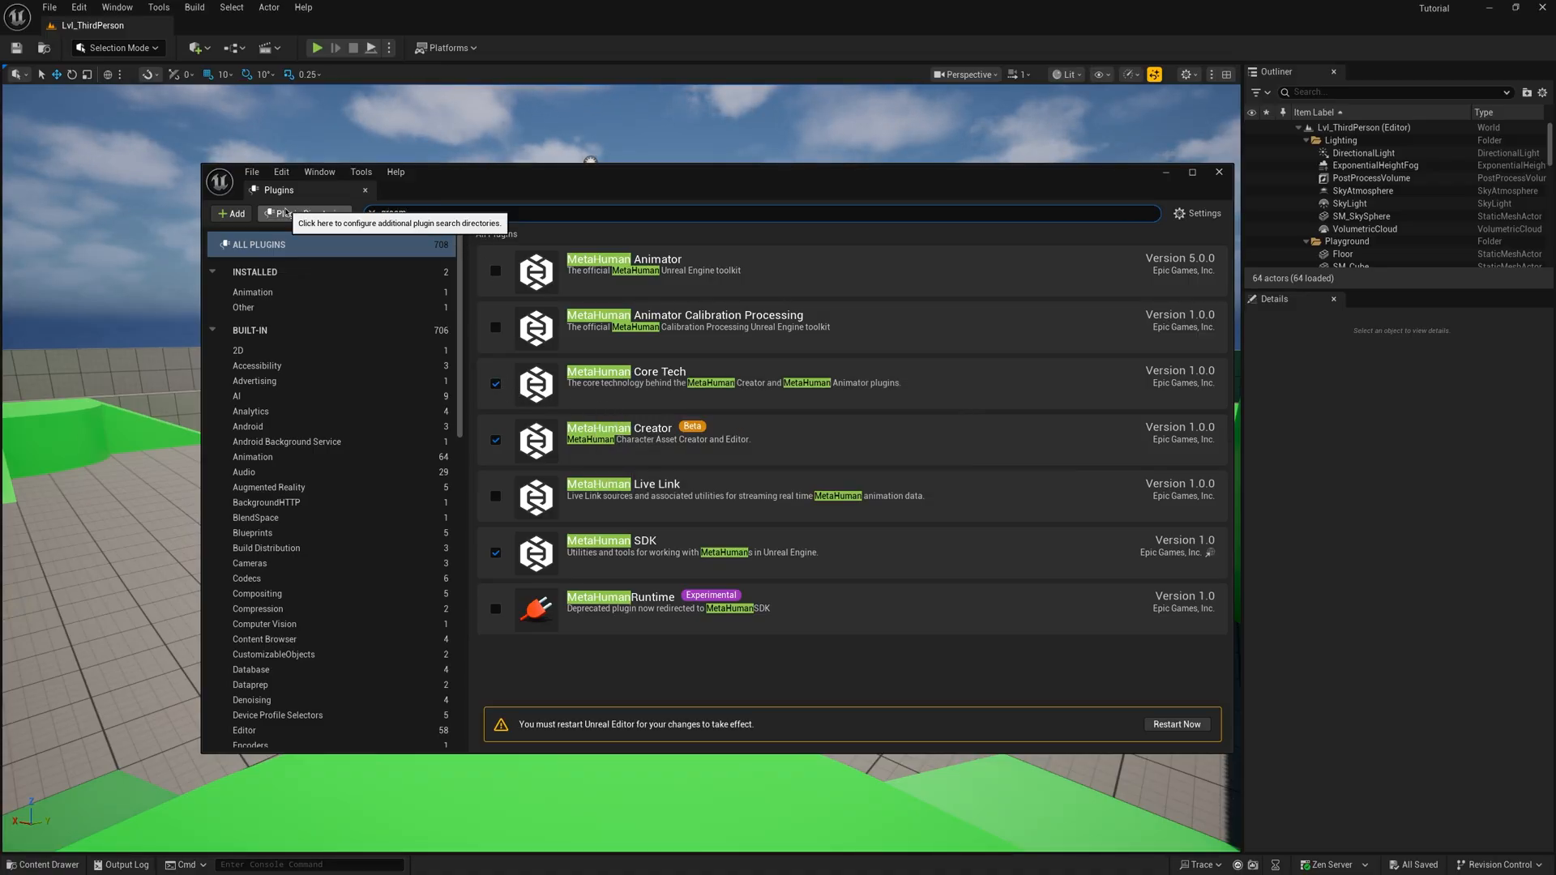
{"action": "type", "text": "groom"}
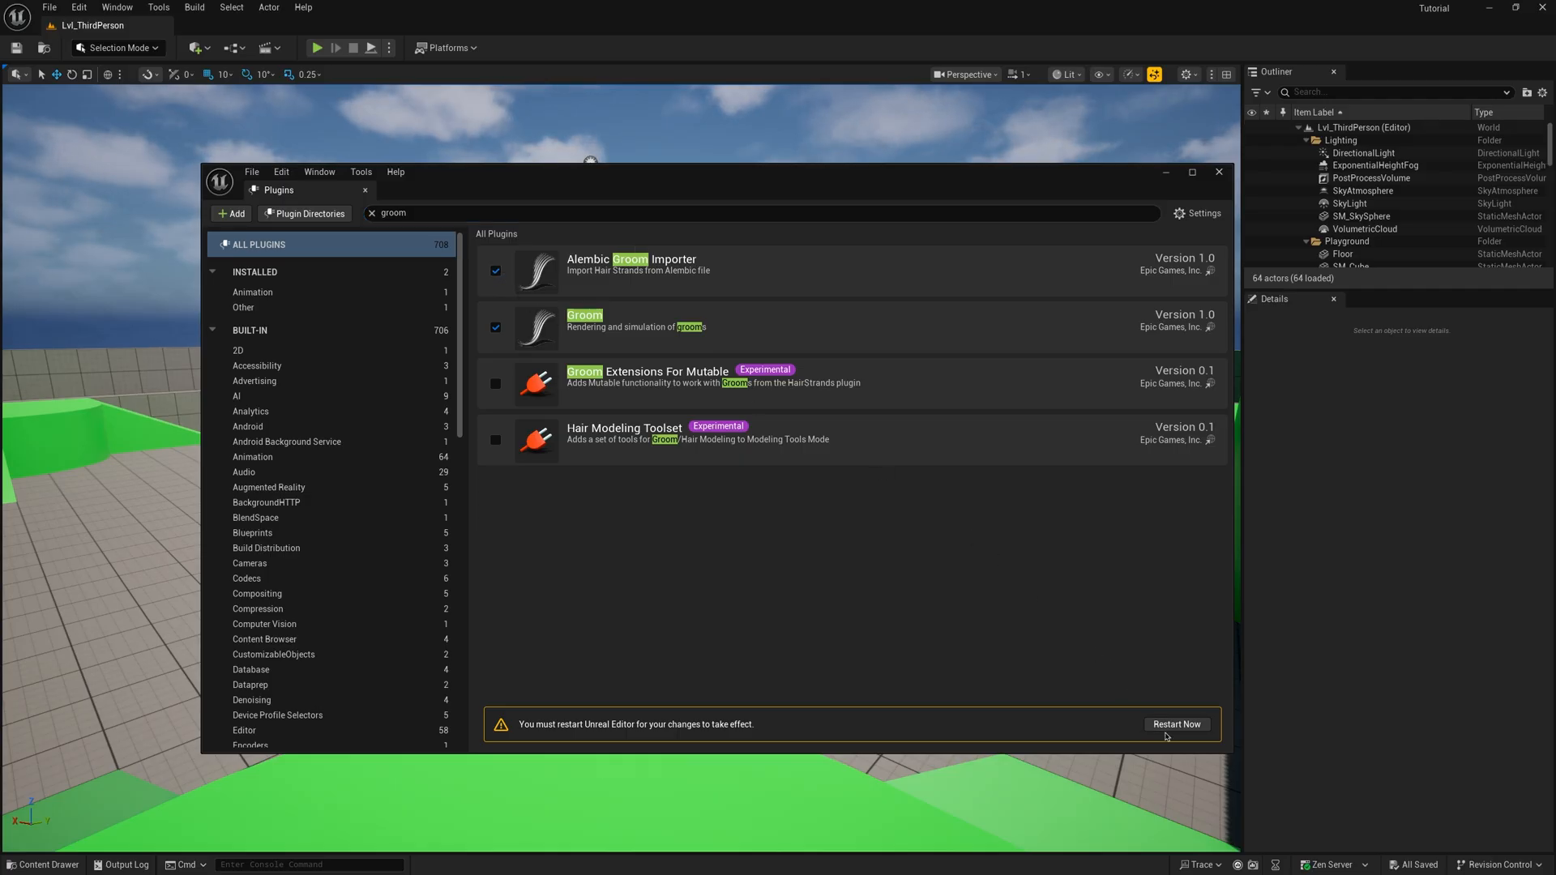
Step: Restart the editor, create MetaHuman Character 'TutorialMetahuman' in Creator and open it
{"action": "left_click", "coordinate": [188, 575]}
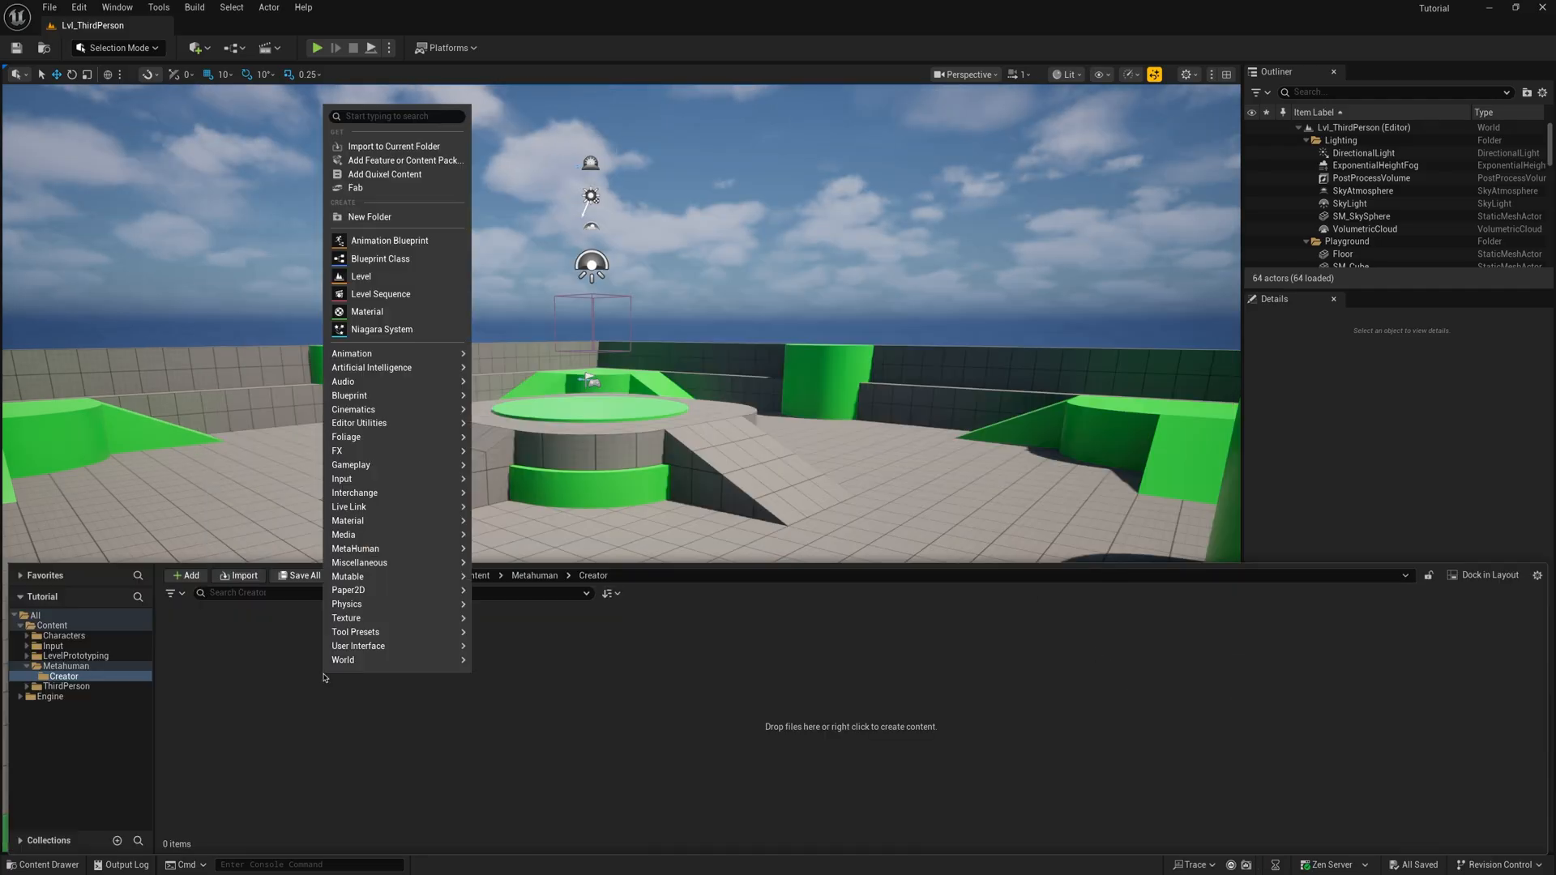
{"action": "mouse_move", "coordinate": [354, 549]}
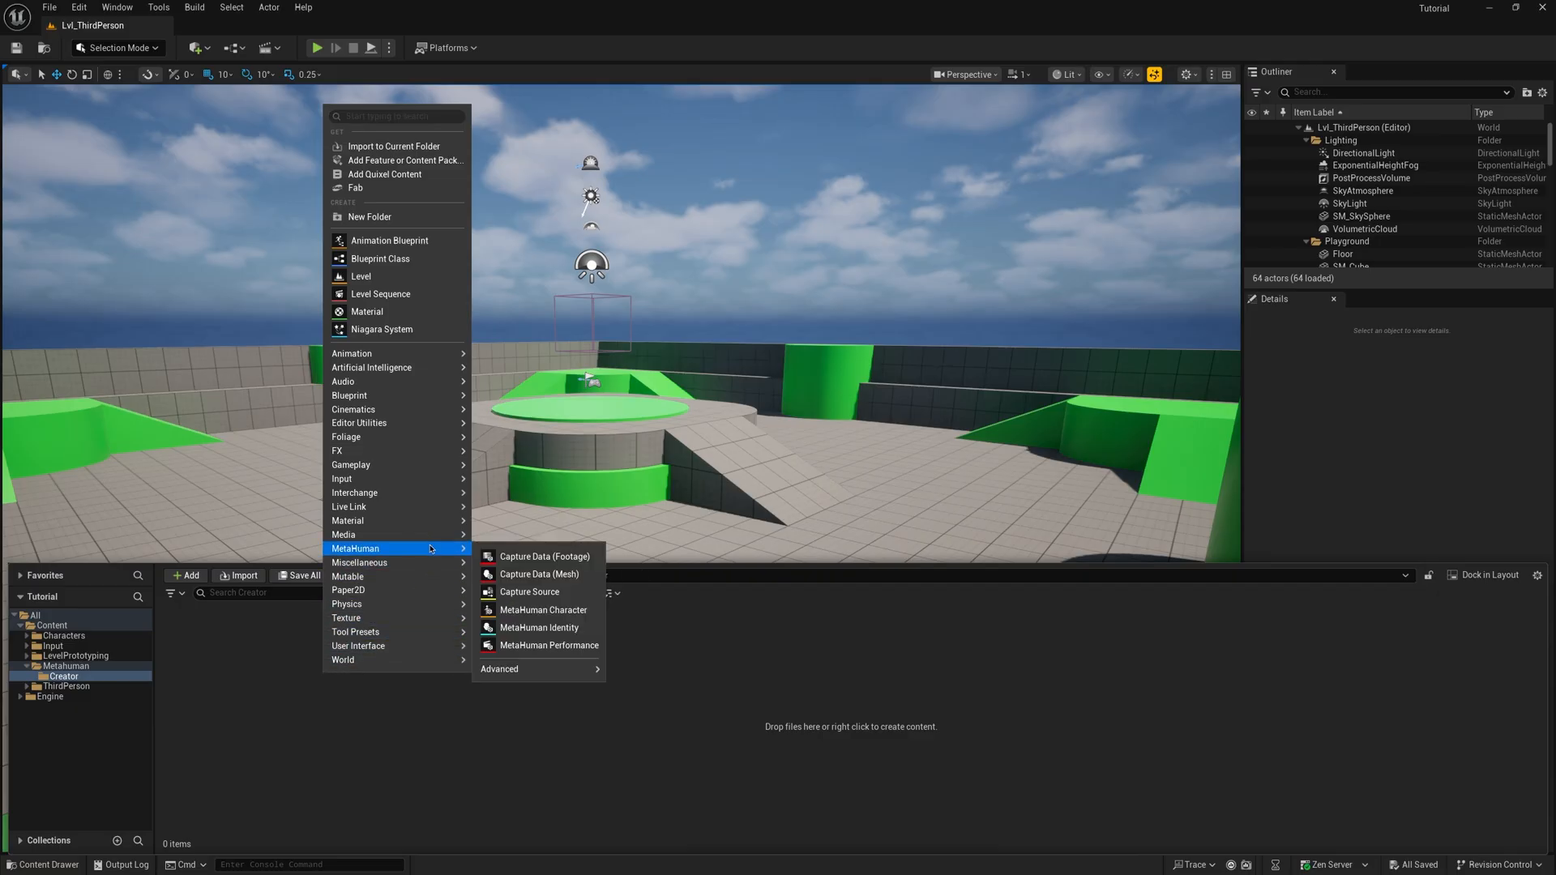
{"action": "mouse_move", "coordinate": [543, 609]}
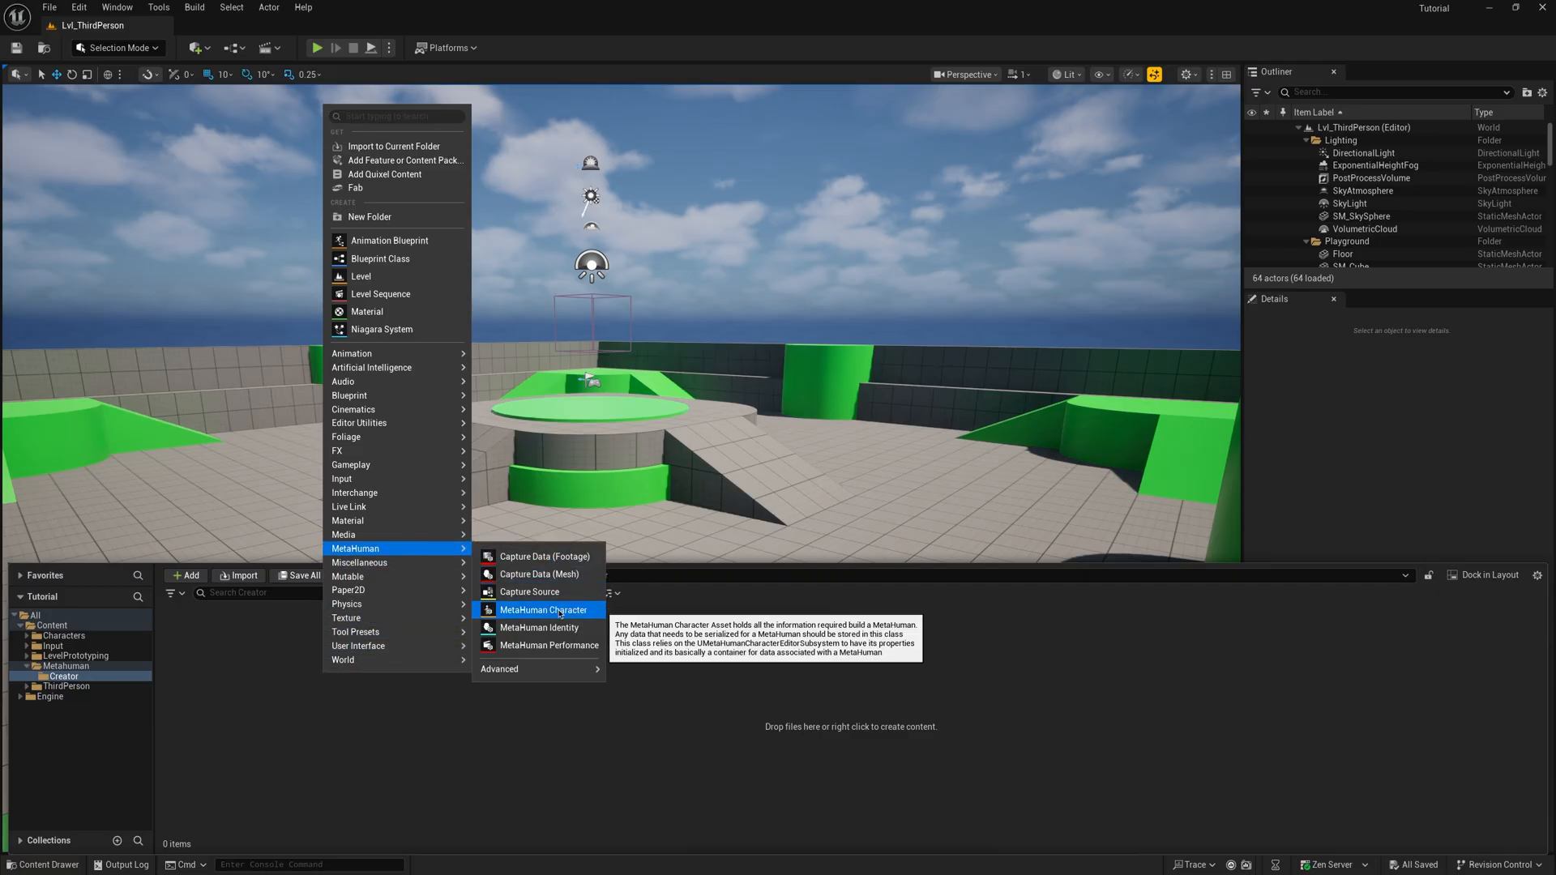
{"action": "left_click", "coordinate": [544, 609]}
{"action": "type", "text": "Metahuman"}
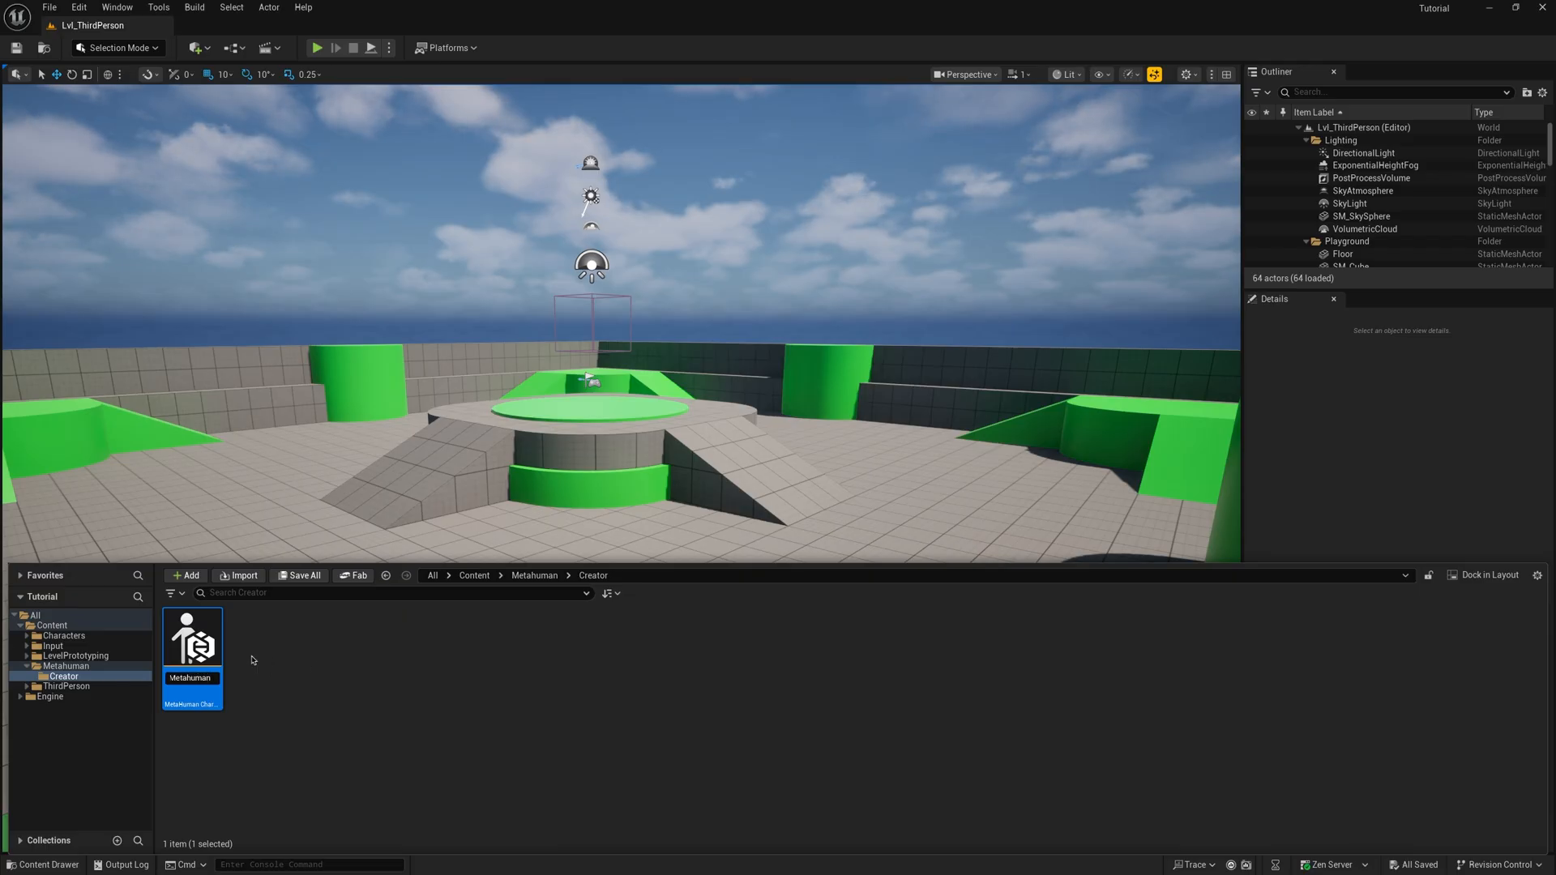
{"action": "double_click", "coordinate": [191, 638]}
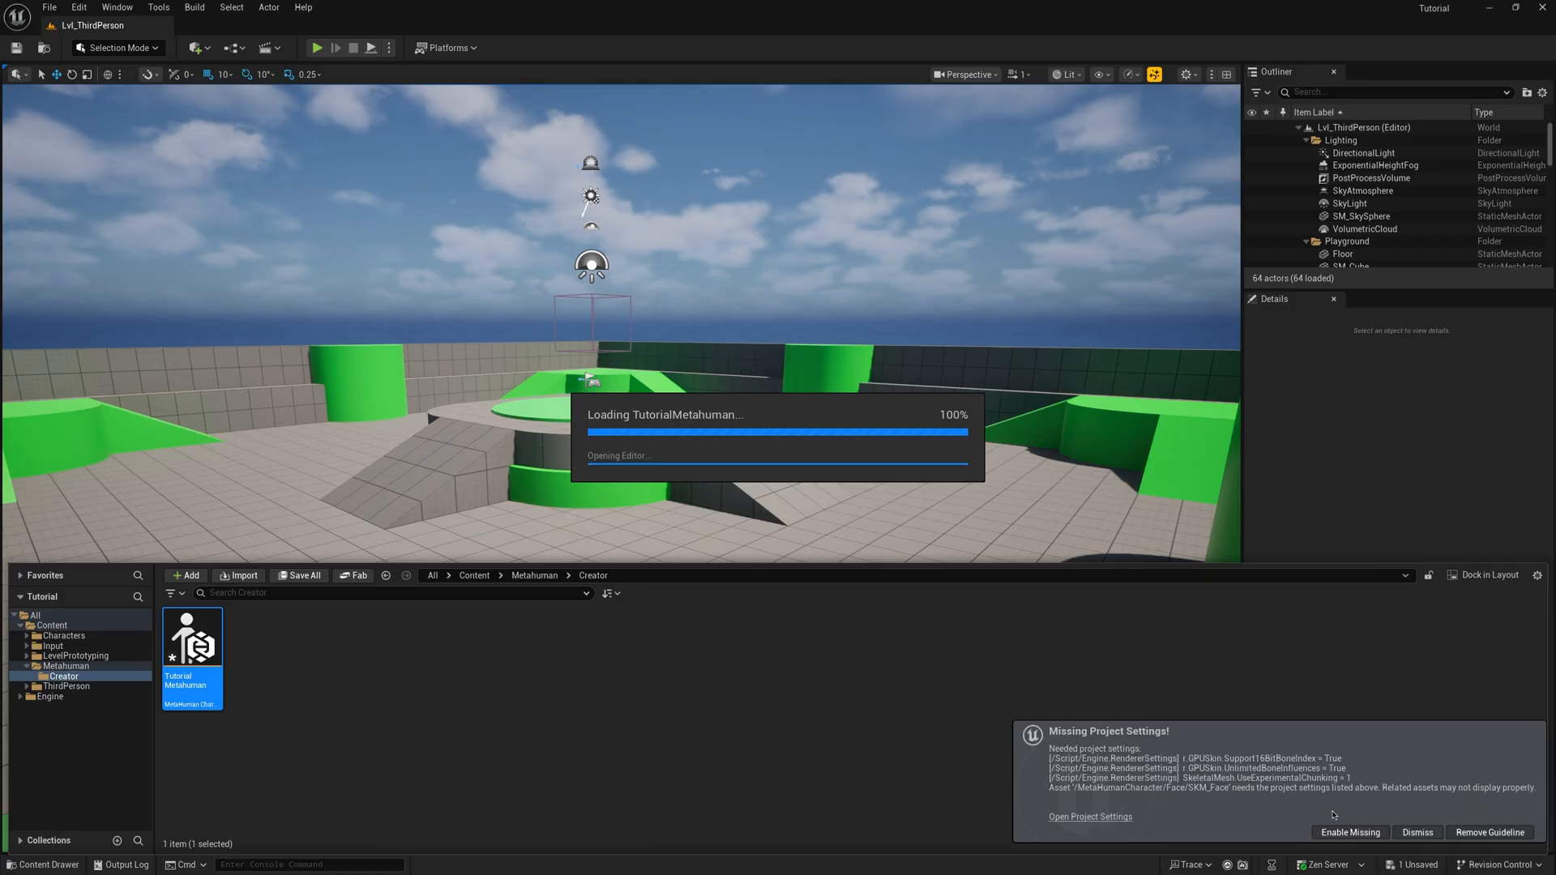
{"action": "mouse_move", "coordinate": [1341, 836]}
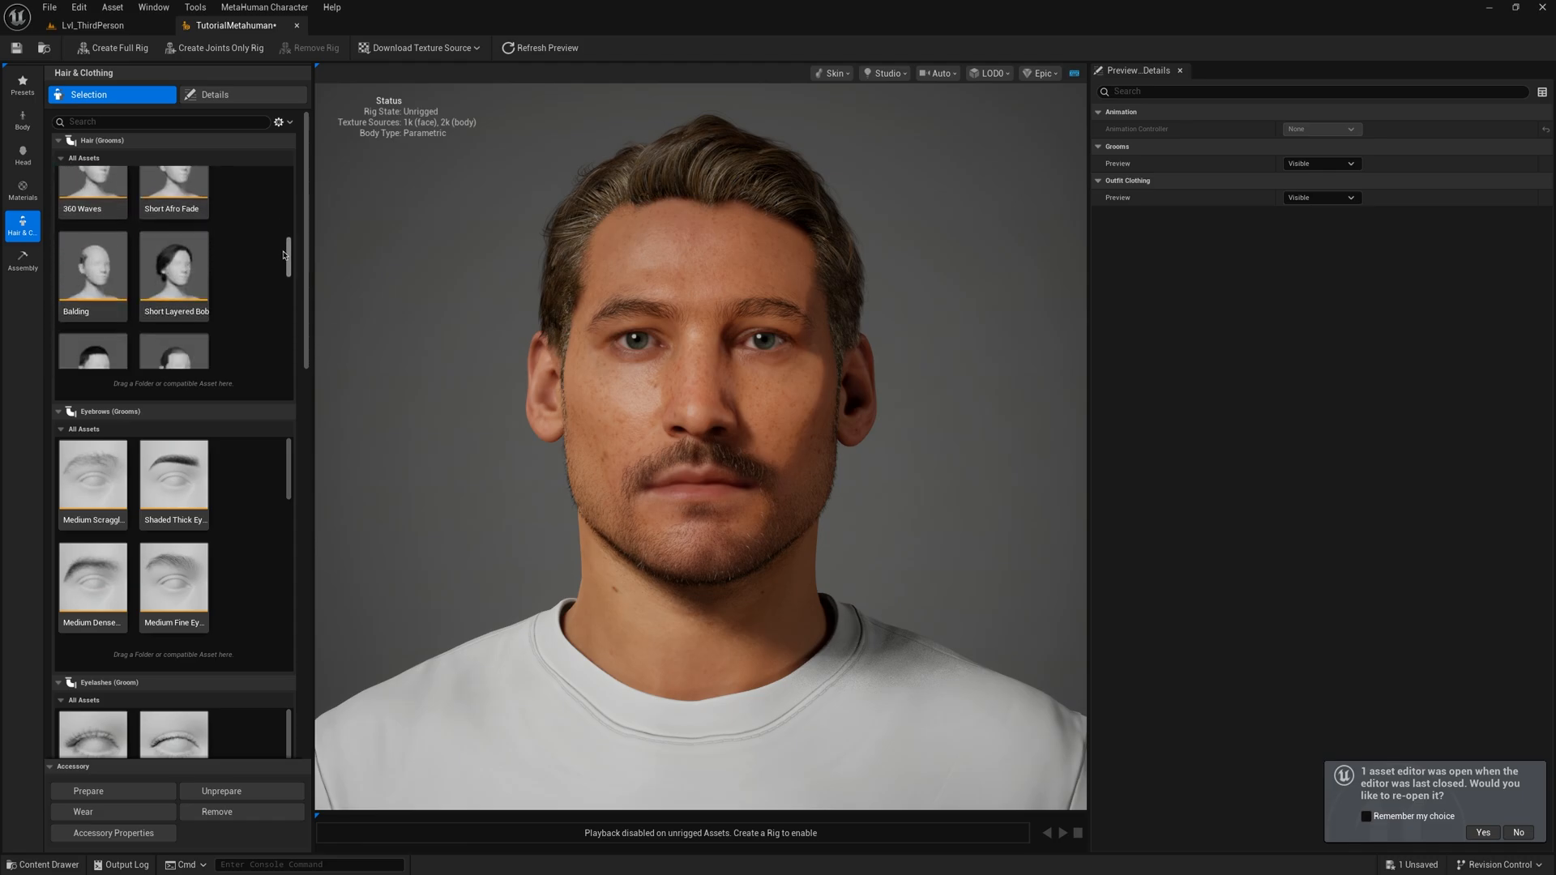
Step: Remove the head hair, mustache and beard grooms, then go to the Assembly settings
{"action": "scroll", "scroll_direction": "down", "scroll_amount": 3}
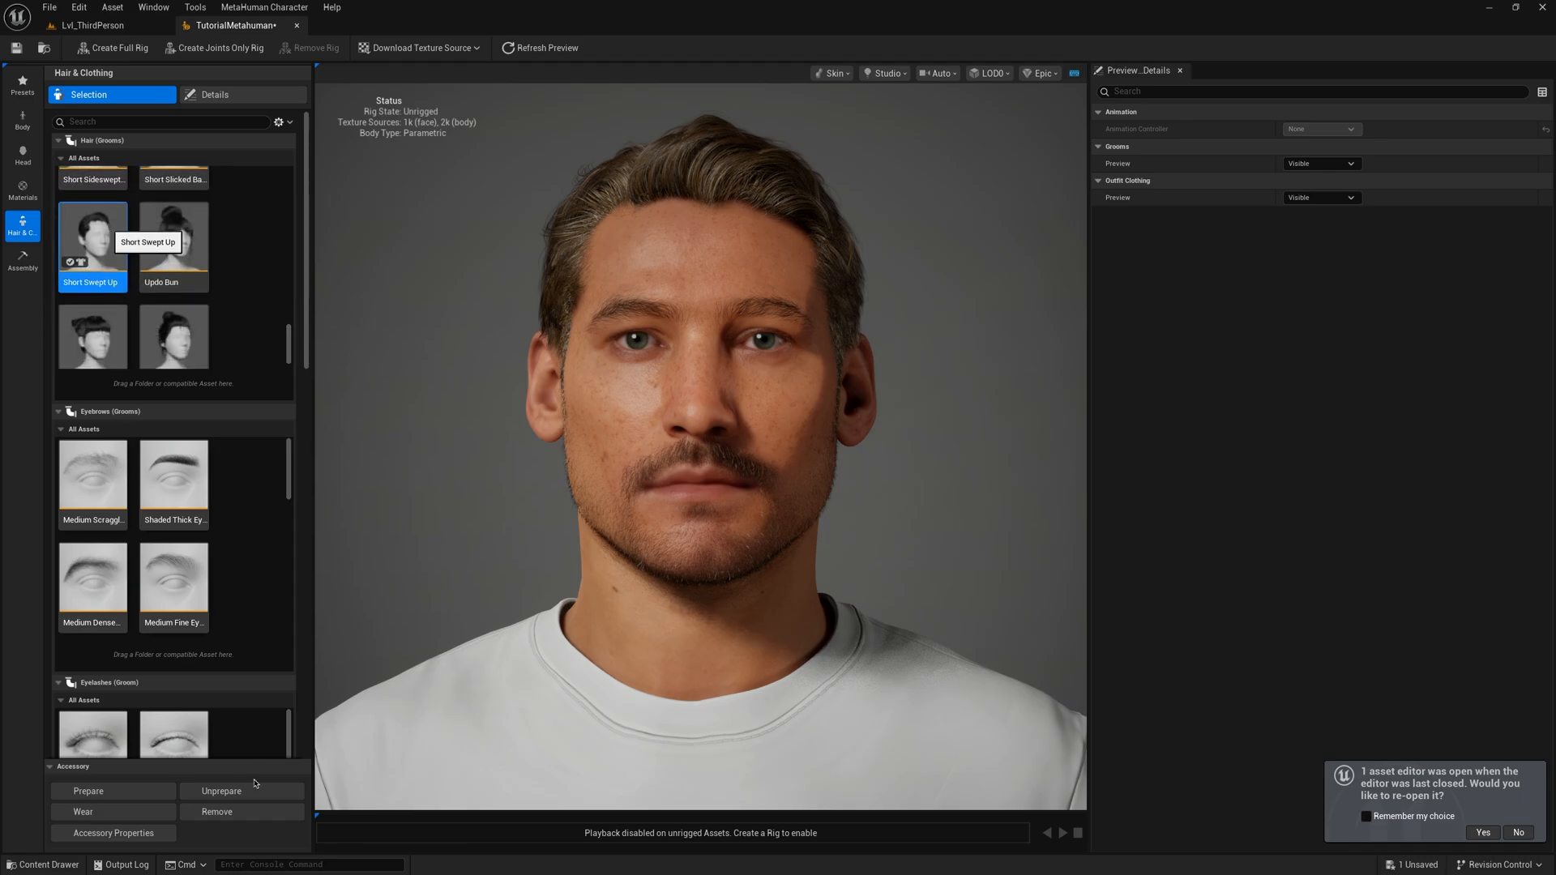
{"action": "left_click", "coordinate": [215, 812]}
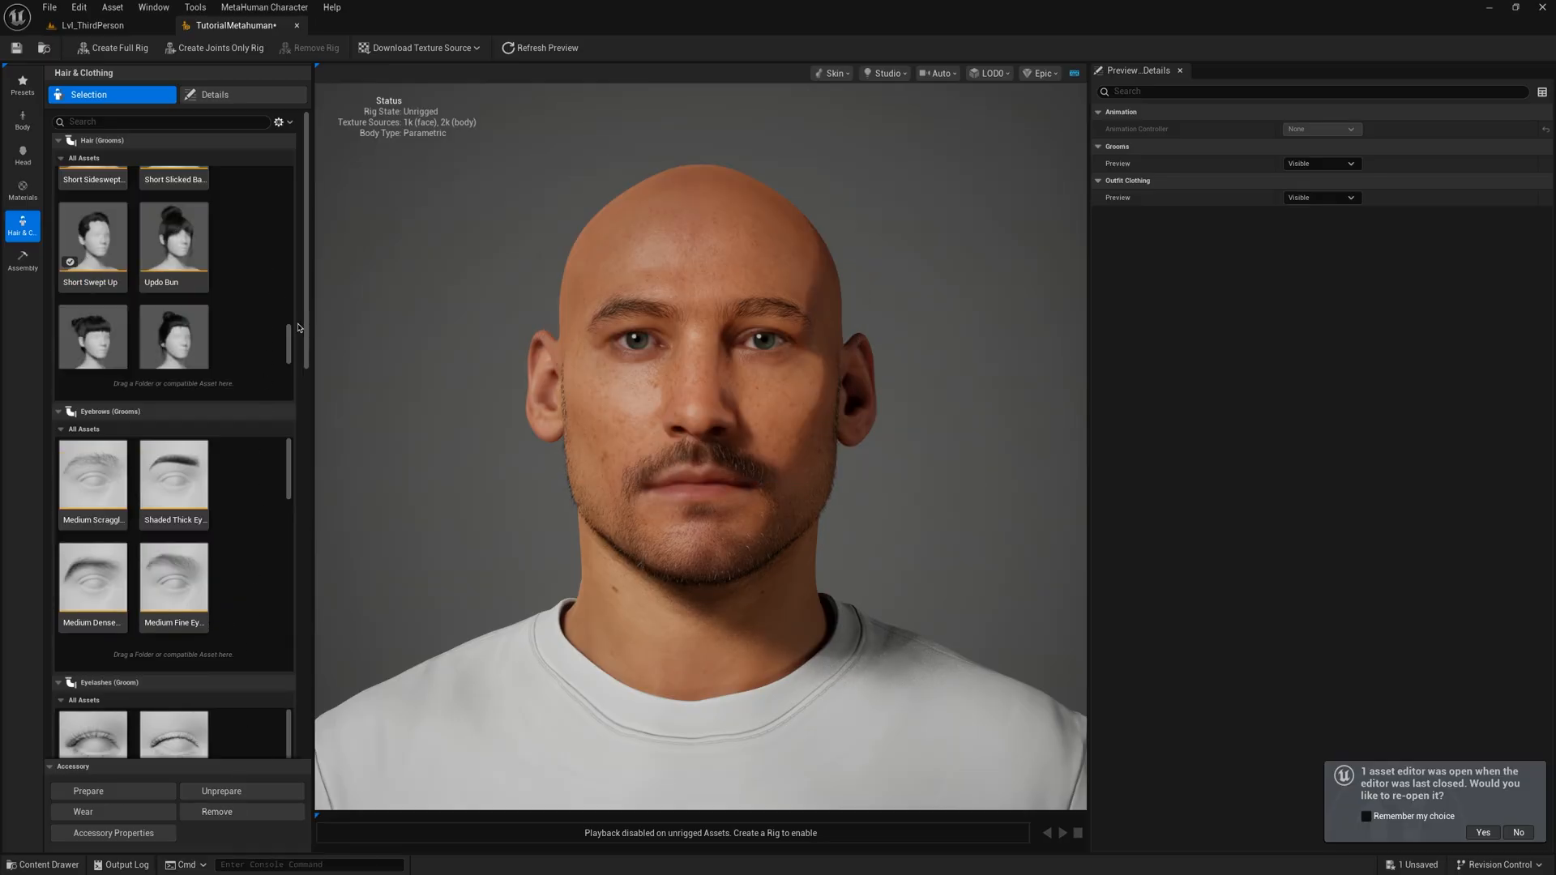
{"action": "scroll", "scroll_direction": "down", "scroll_amount": 3}
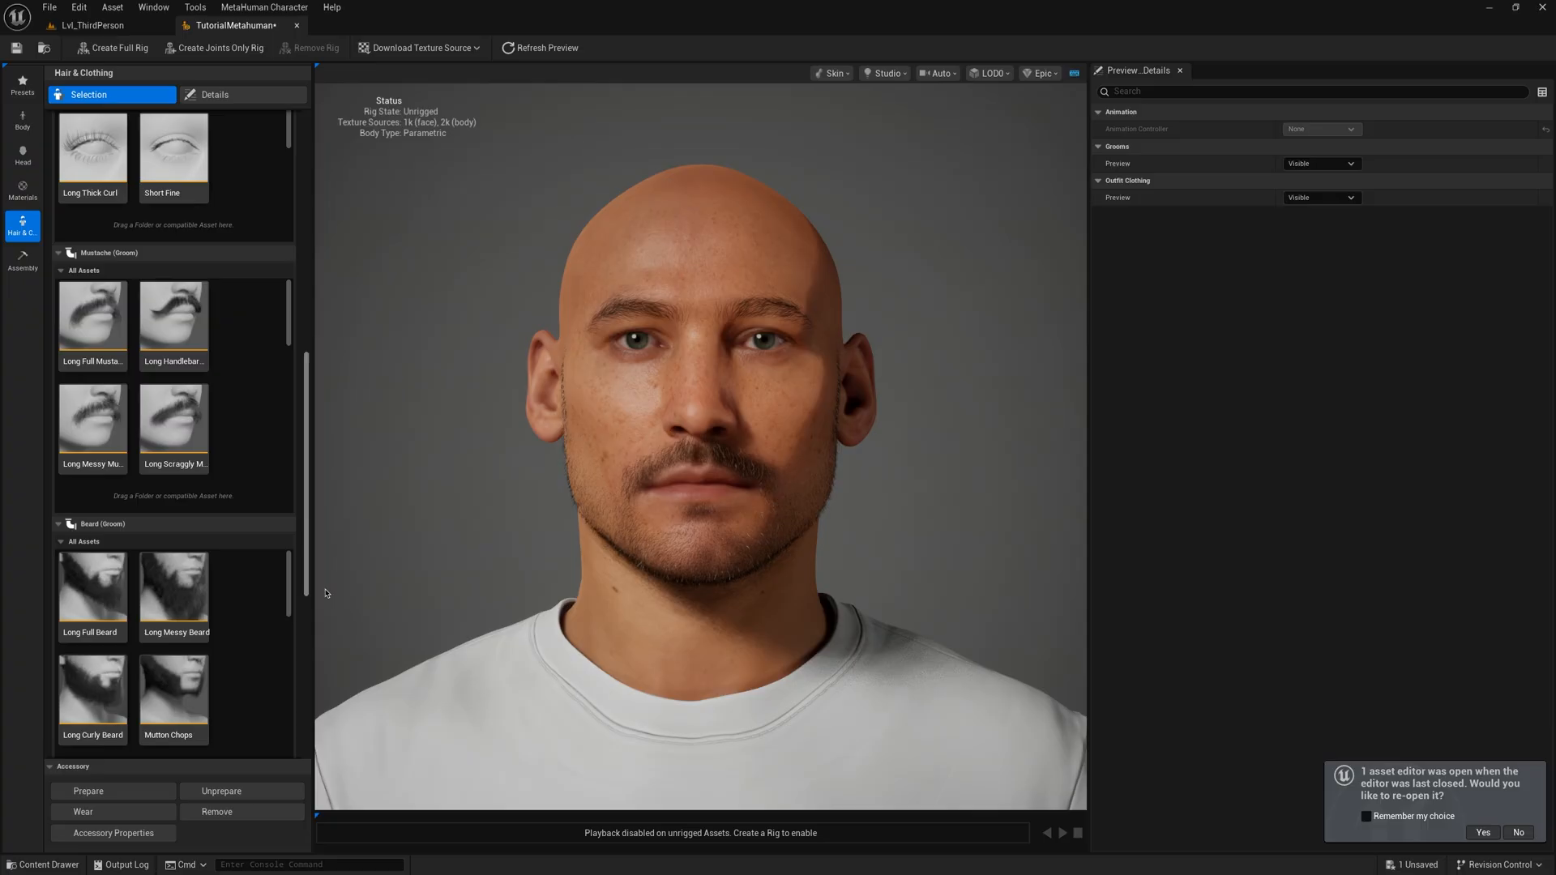
{"action": "scroll", "scroll_direction": "down", "scroll_amount": 3}
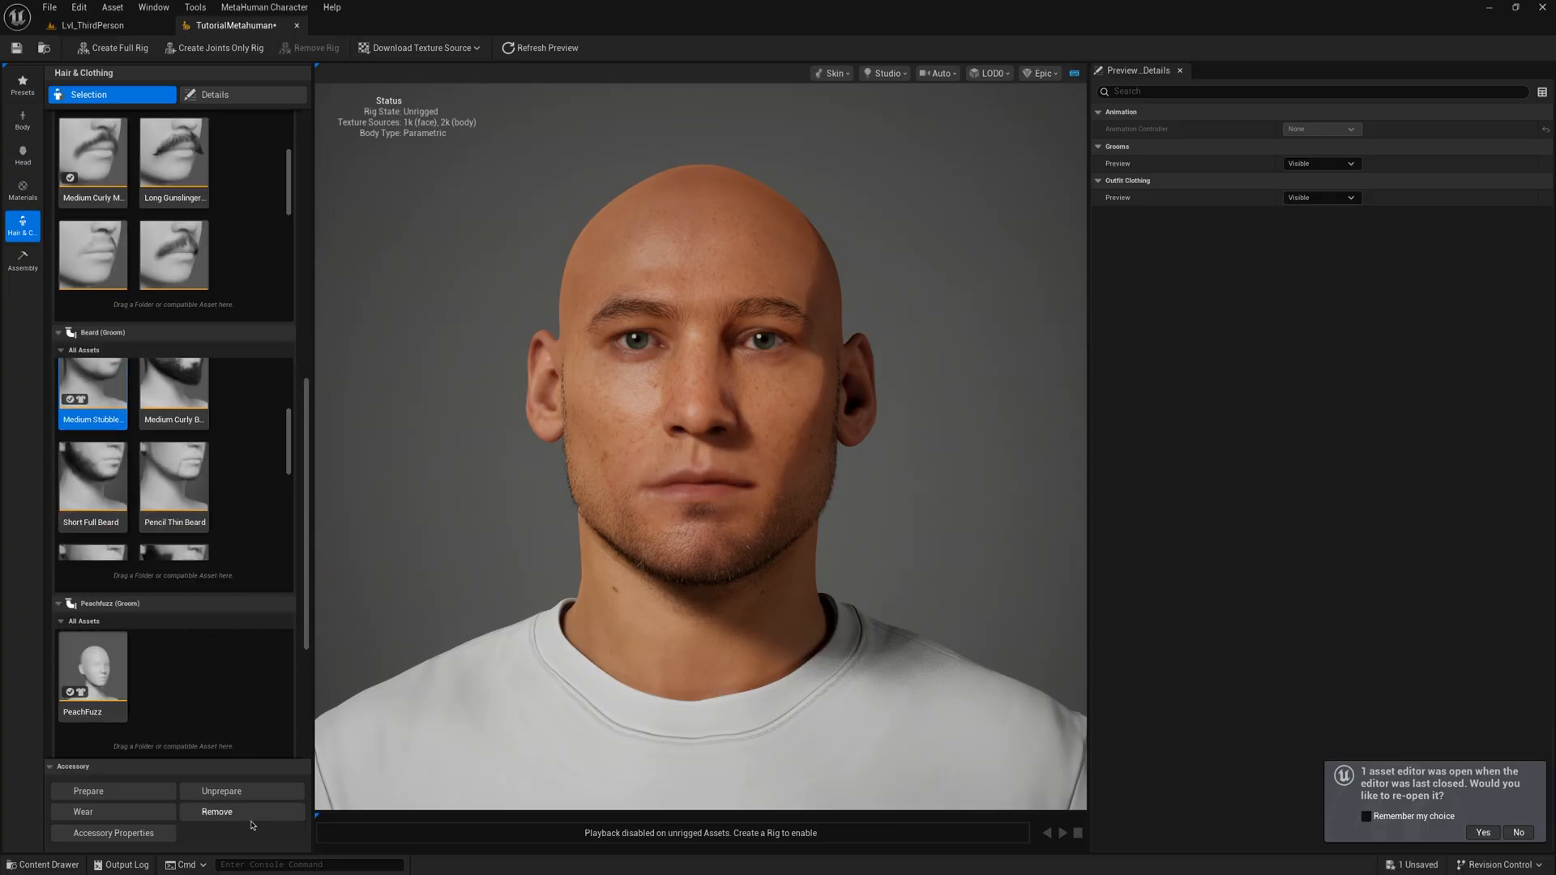
{"action": "scroll", "scroll_direction": "down", "scroll_amount": 3}
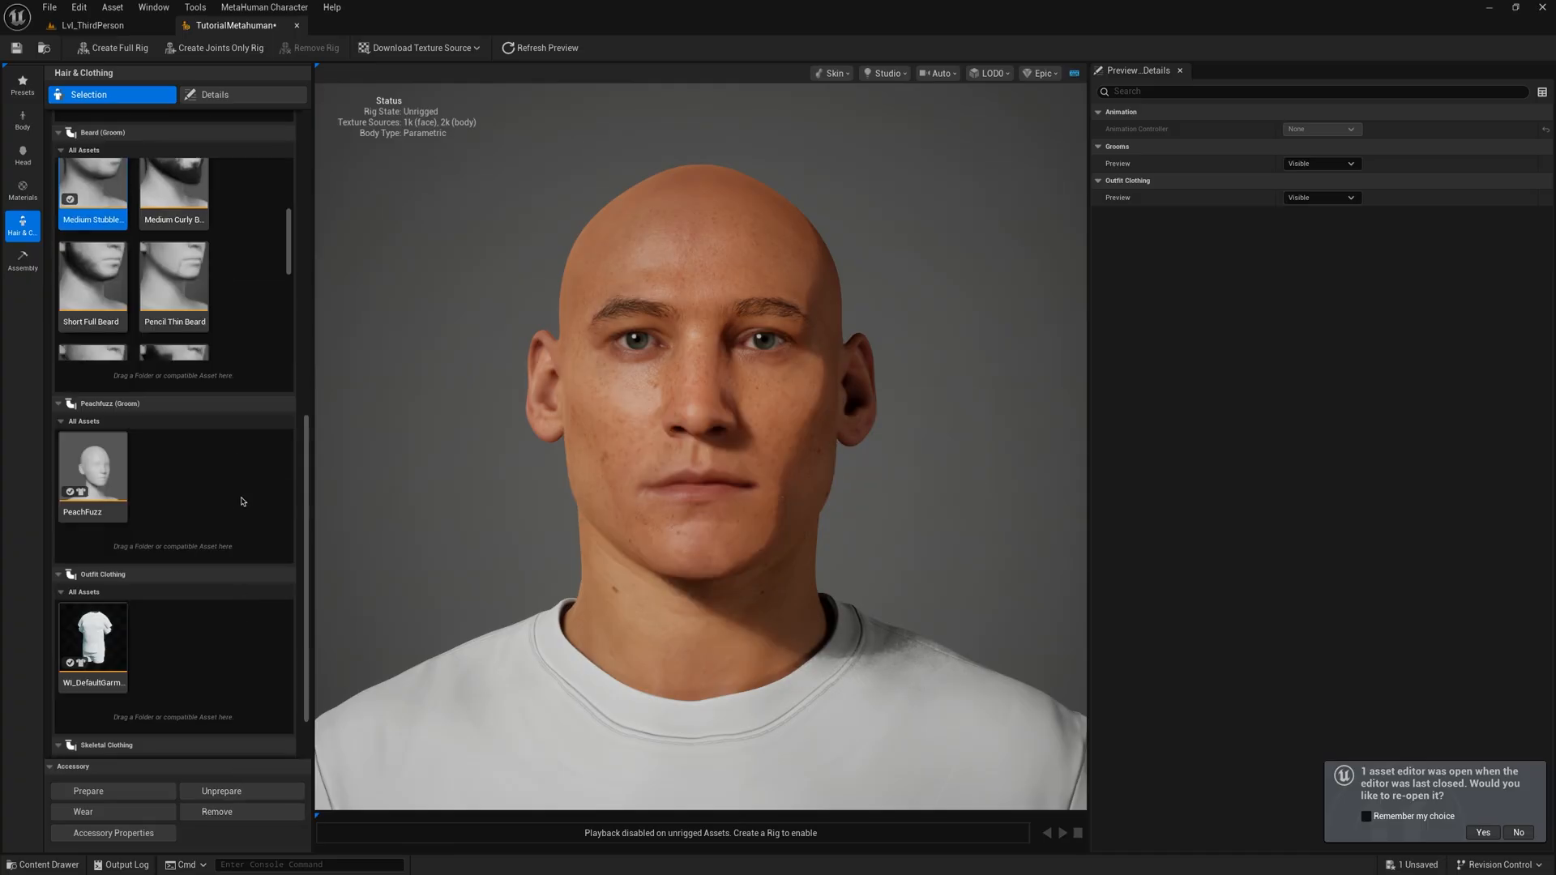
{"action": "left_click", "coordinate": [21, 259]}
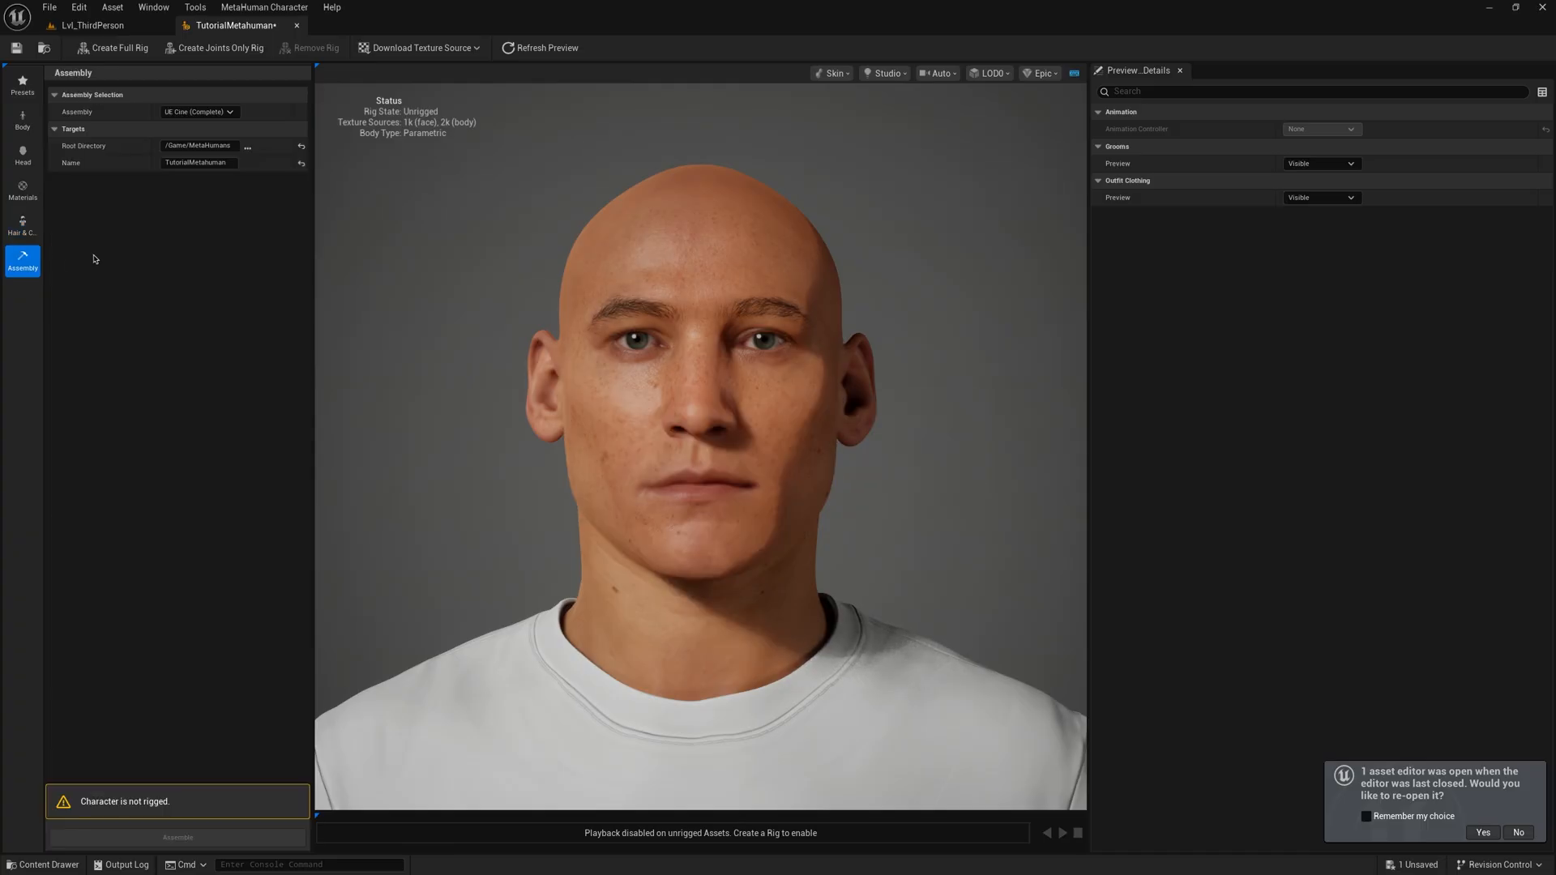
{"action": "mouse_move", "coordinate": [117, 47]}
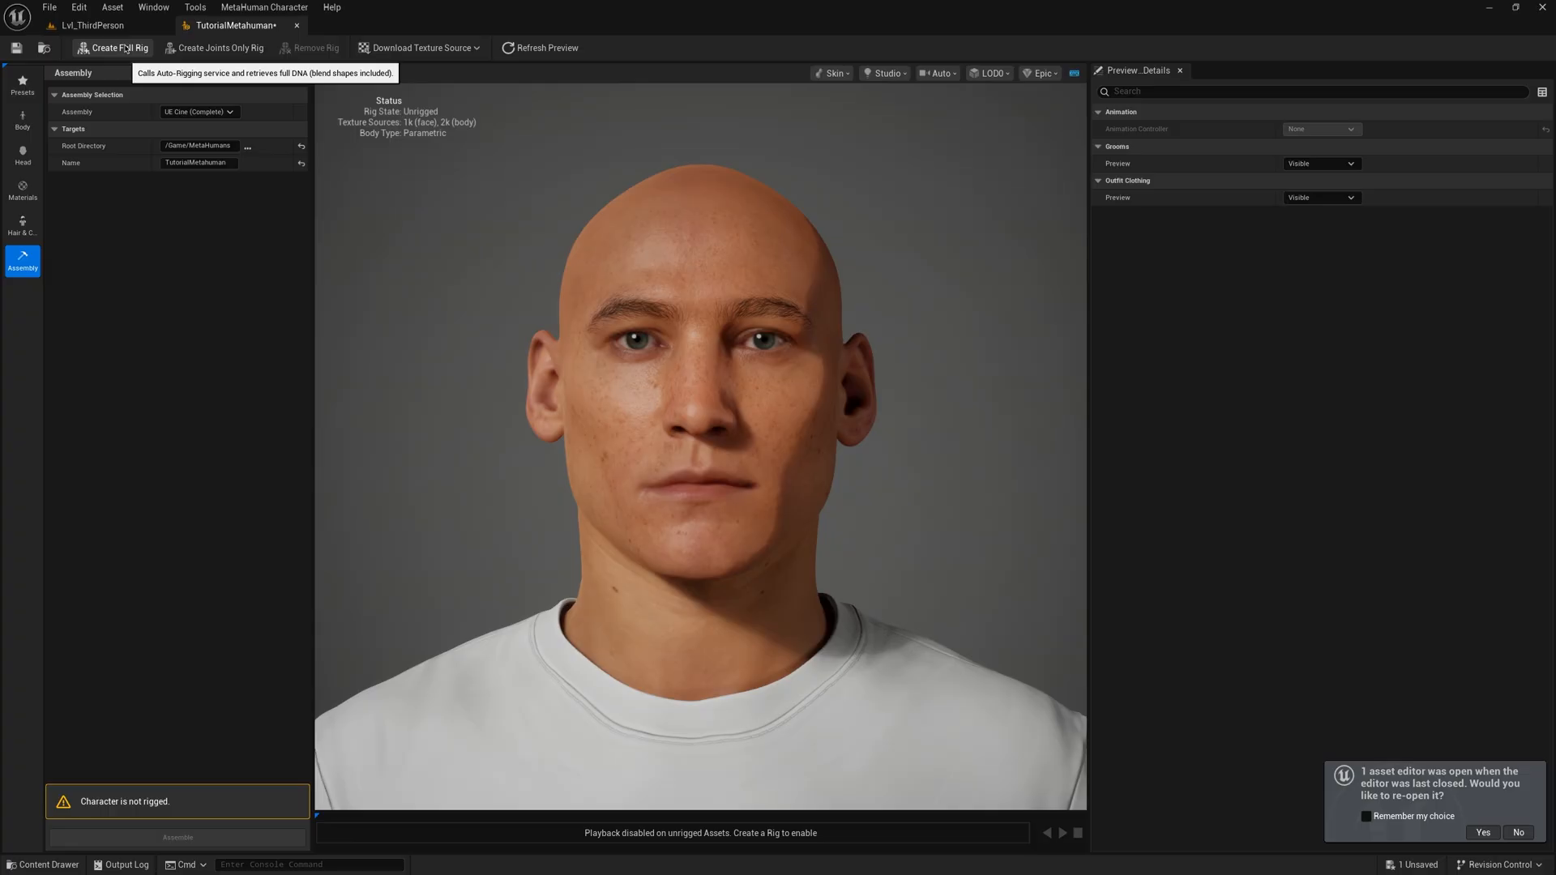
Step: Create a full rig with blend shapes and download the 2k resolution textures
{"action": "left_click", "coordinate": [116, 47]}
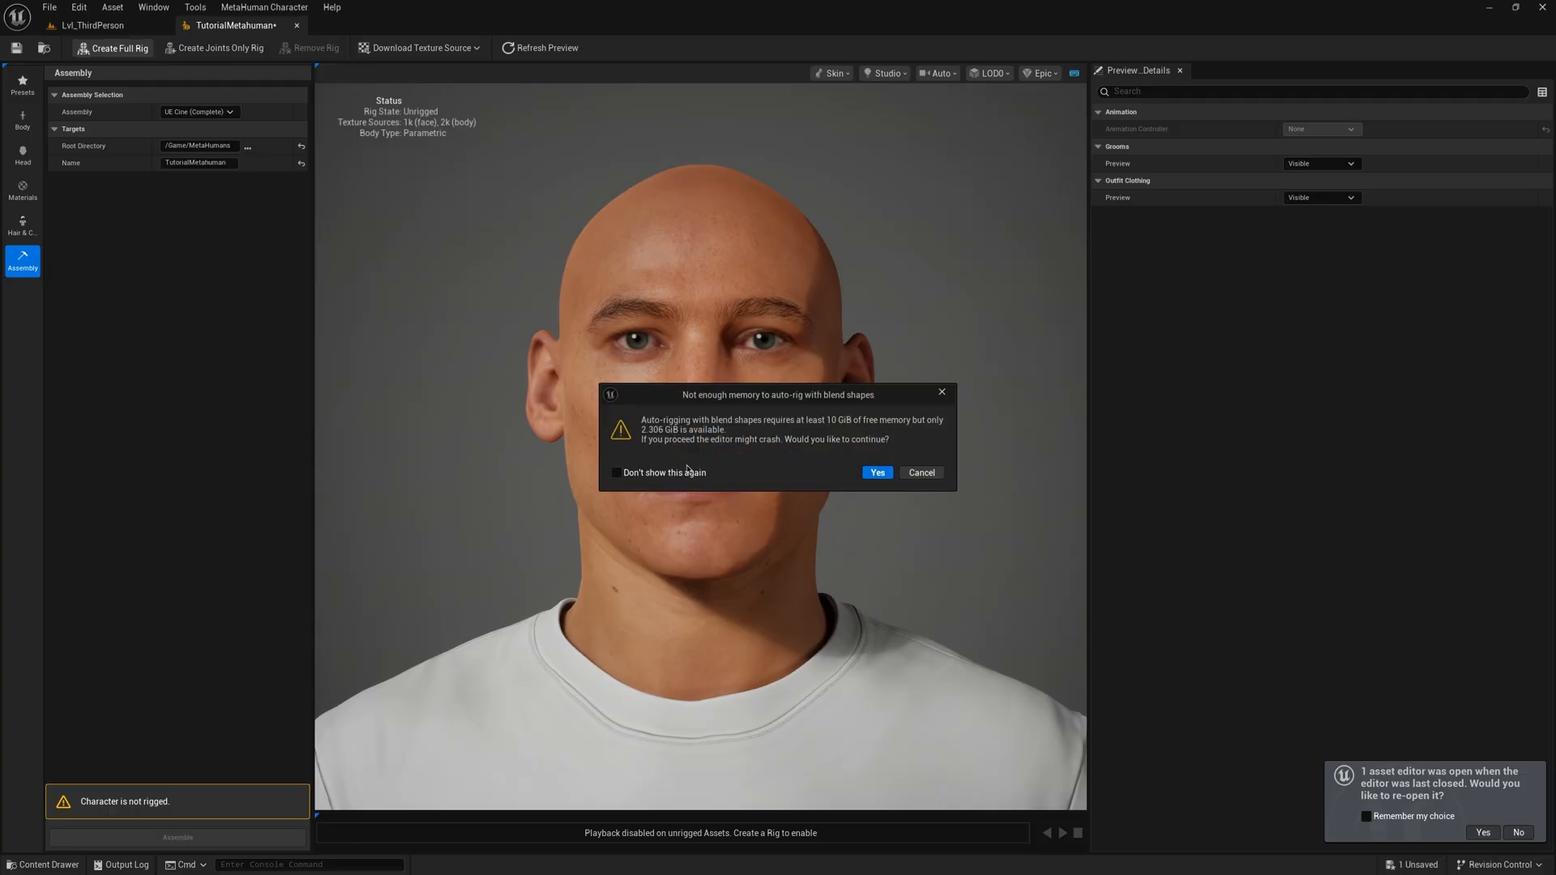
{"action": "left_click", "coordinate": [875, 472]}
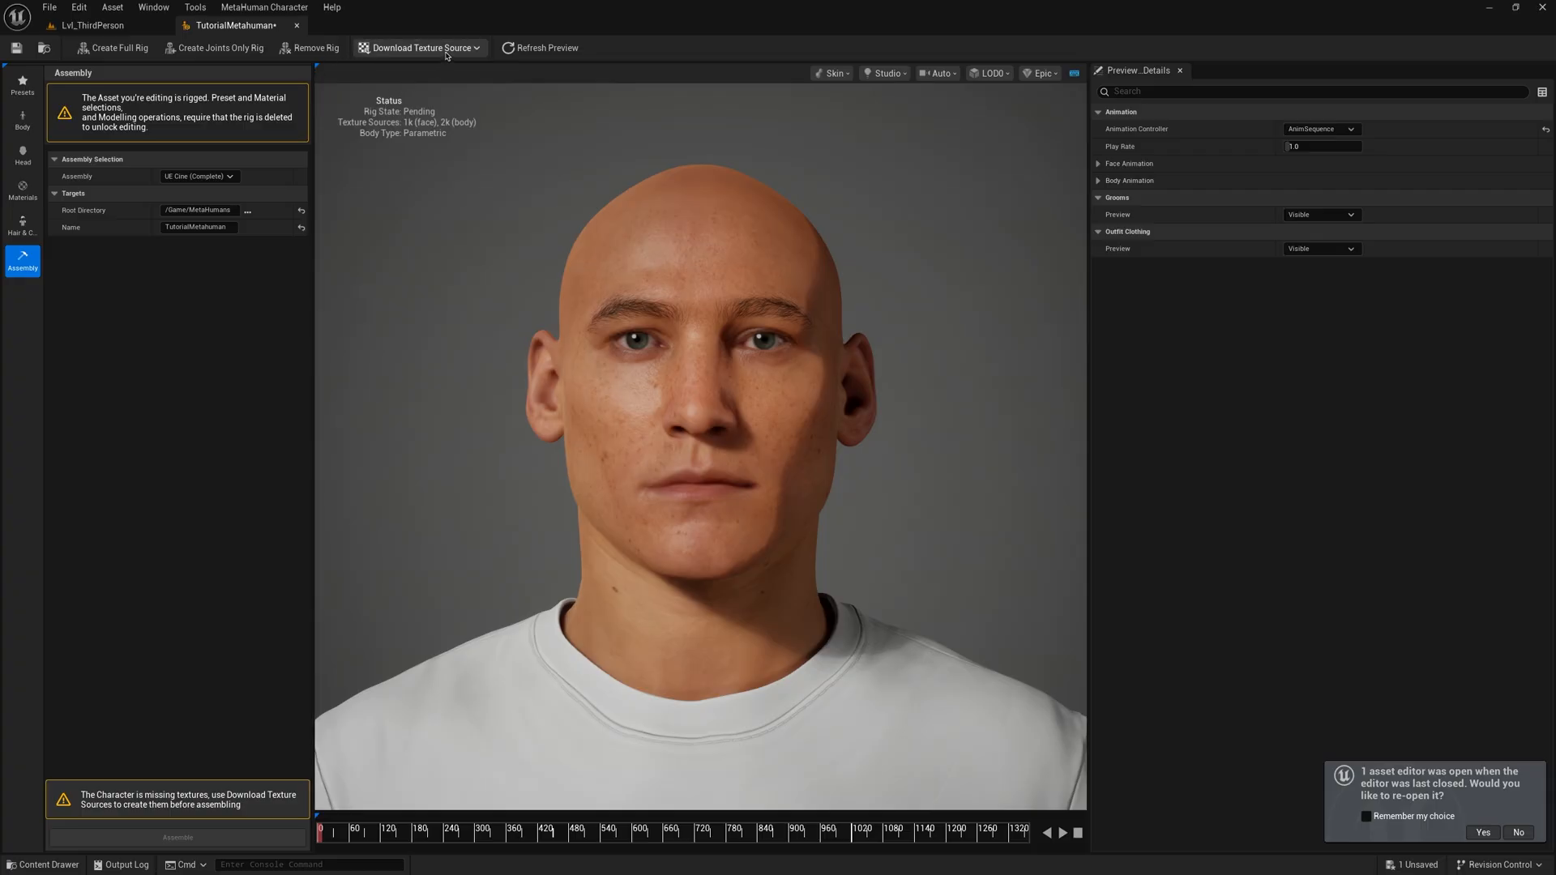
{"action": "left_click", "coordinate": [416, 47]}
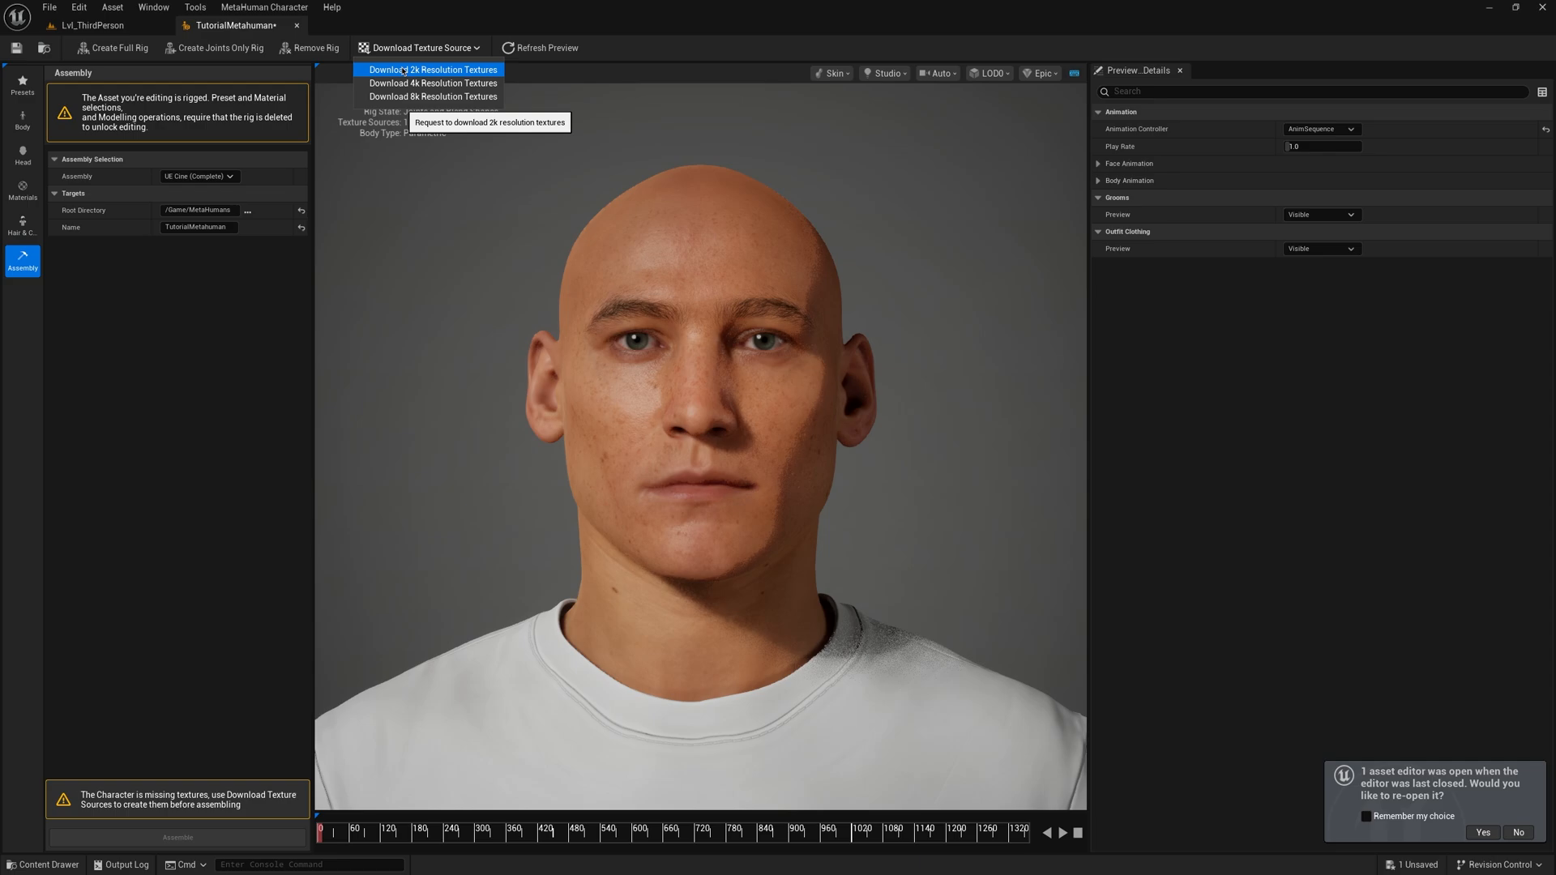
{"action": "left_click", "coordinate": [431, 70]}
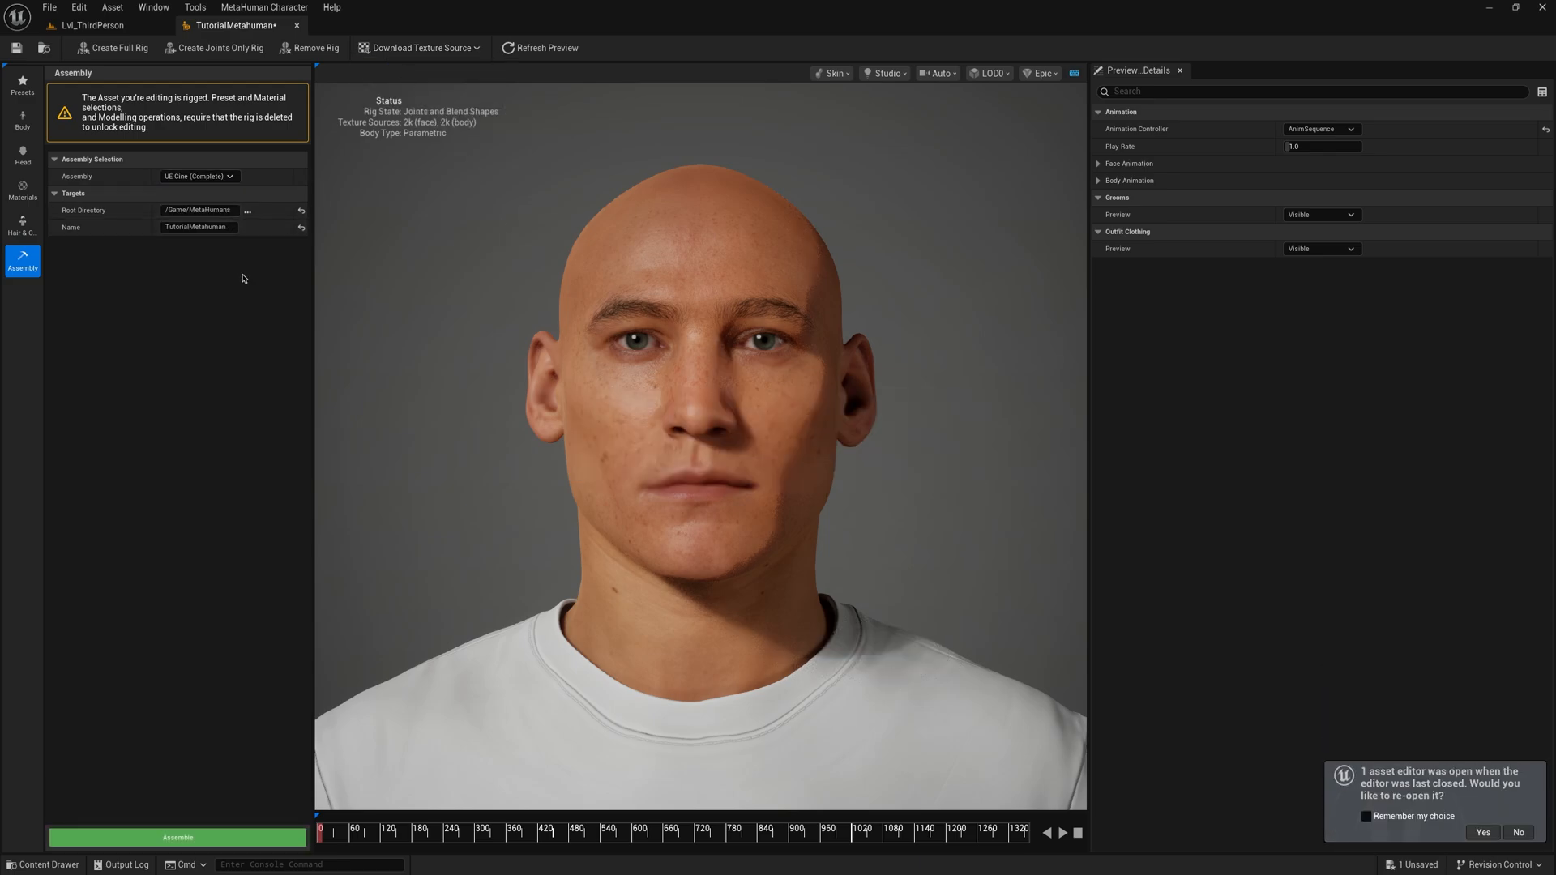
Step: Assemble the rigged character into the BP_TutorialMetahuman blueprint
{"action": "left_click", "coordinate": [177, 836]}
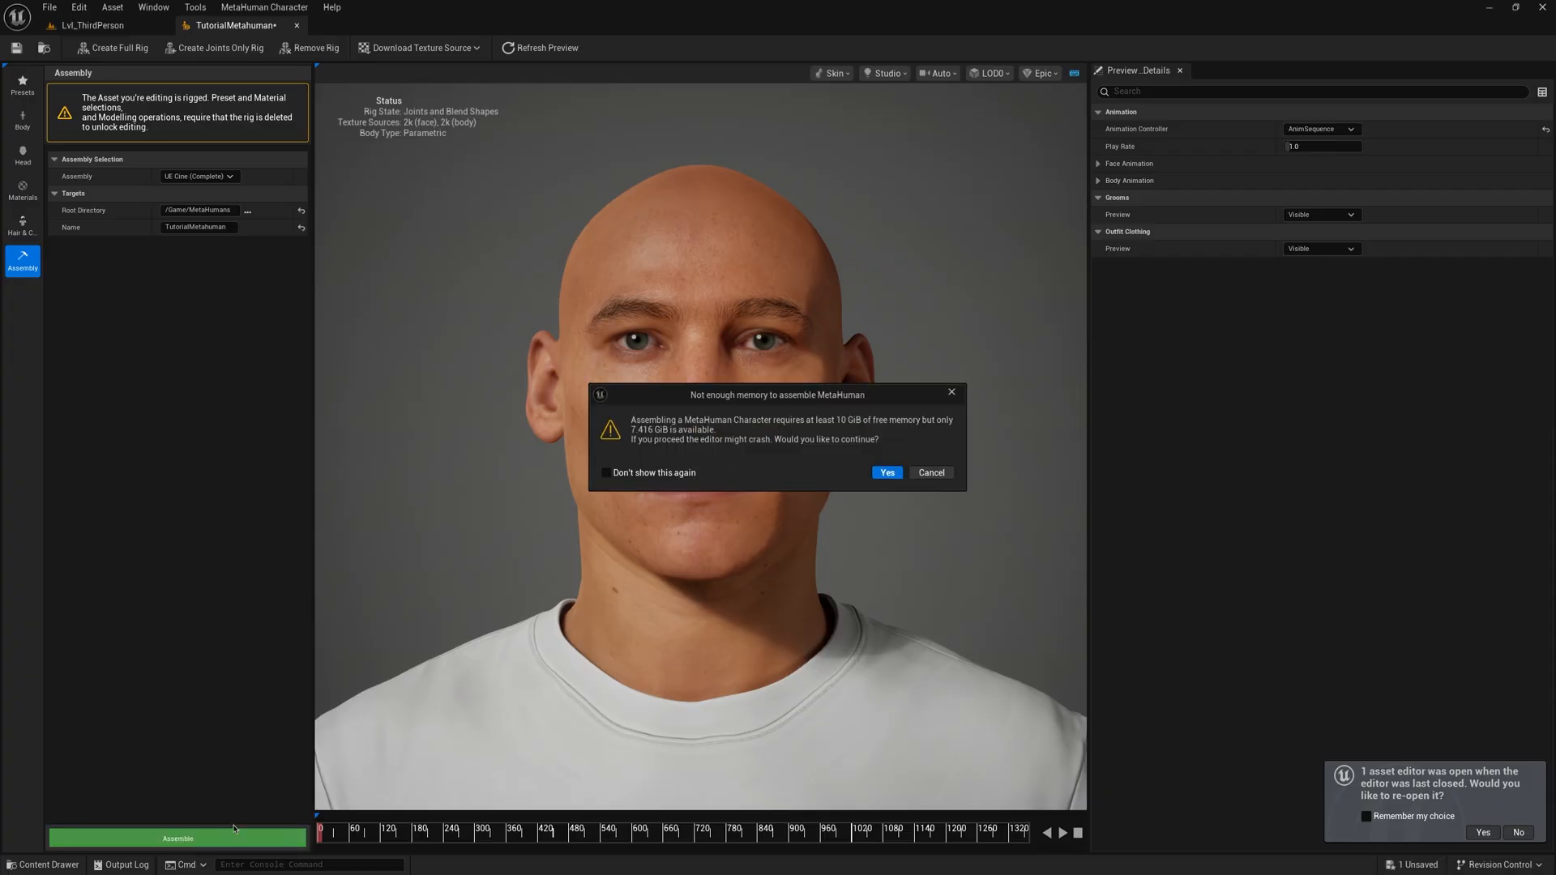
{"action": "left_click", "coordinate": [885, 471]}
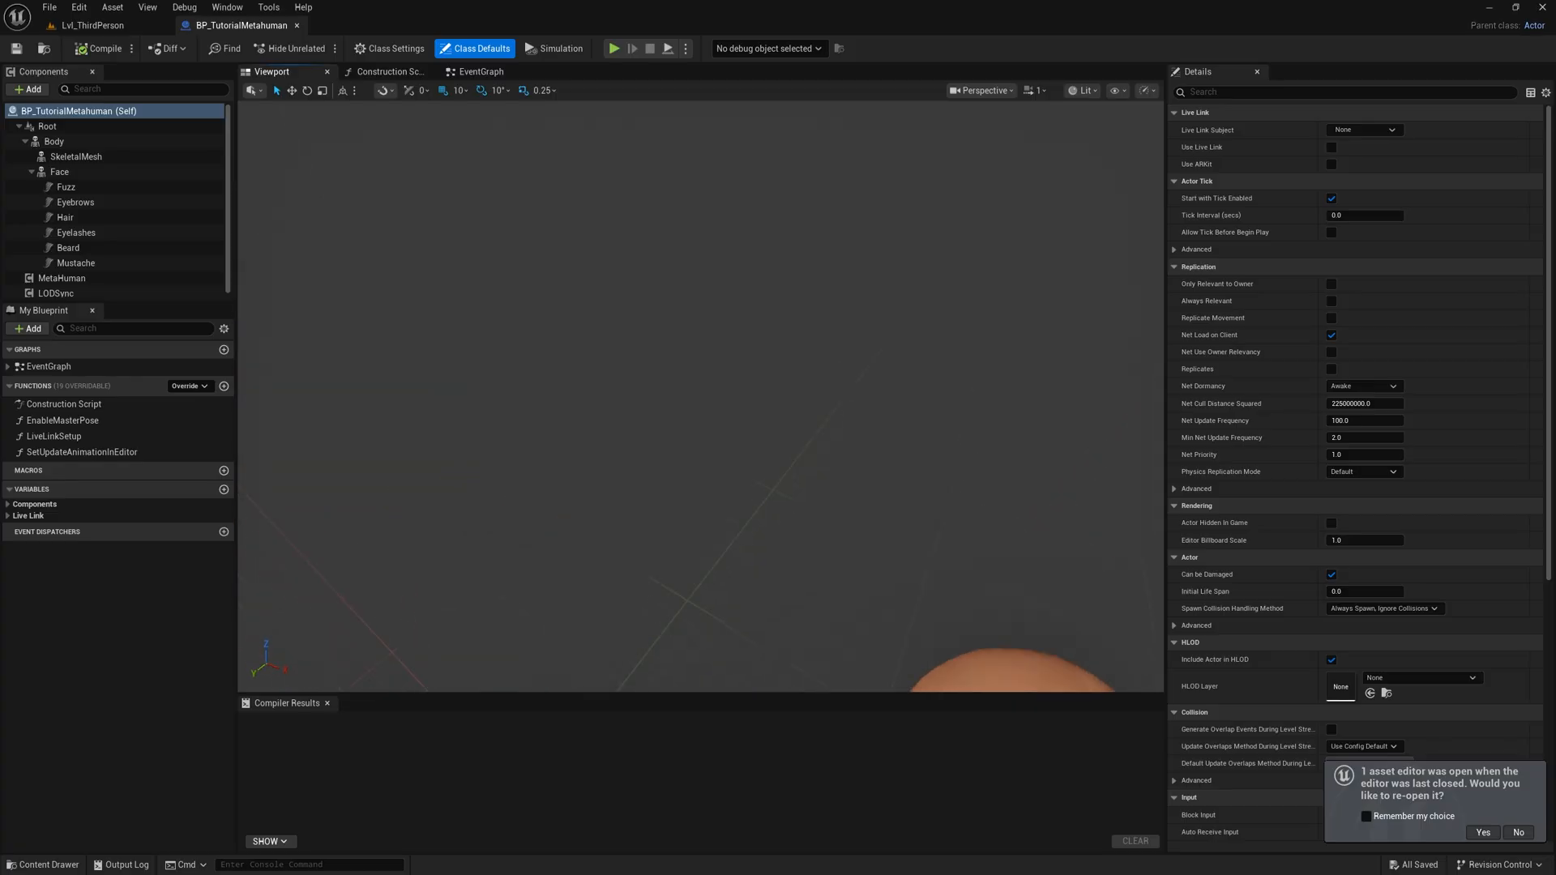
Step: Back in the level editor, export SKM_TutorialMetahuman_FaceMesh as FBX to Desktop/Tutorial
{"action": "left_click", "coordinate": [91, 24]}
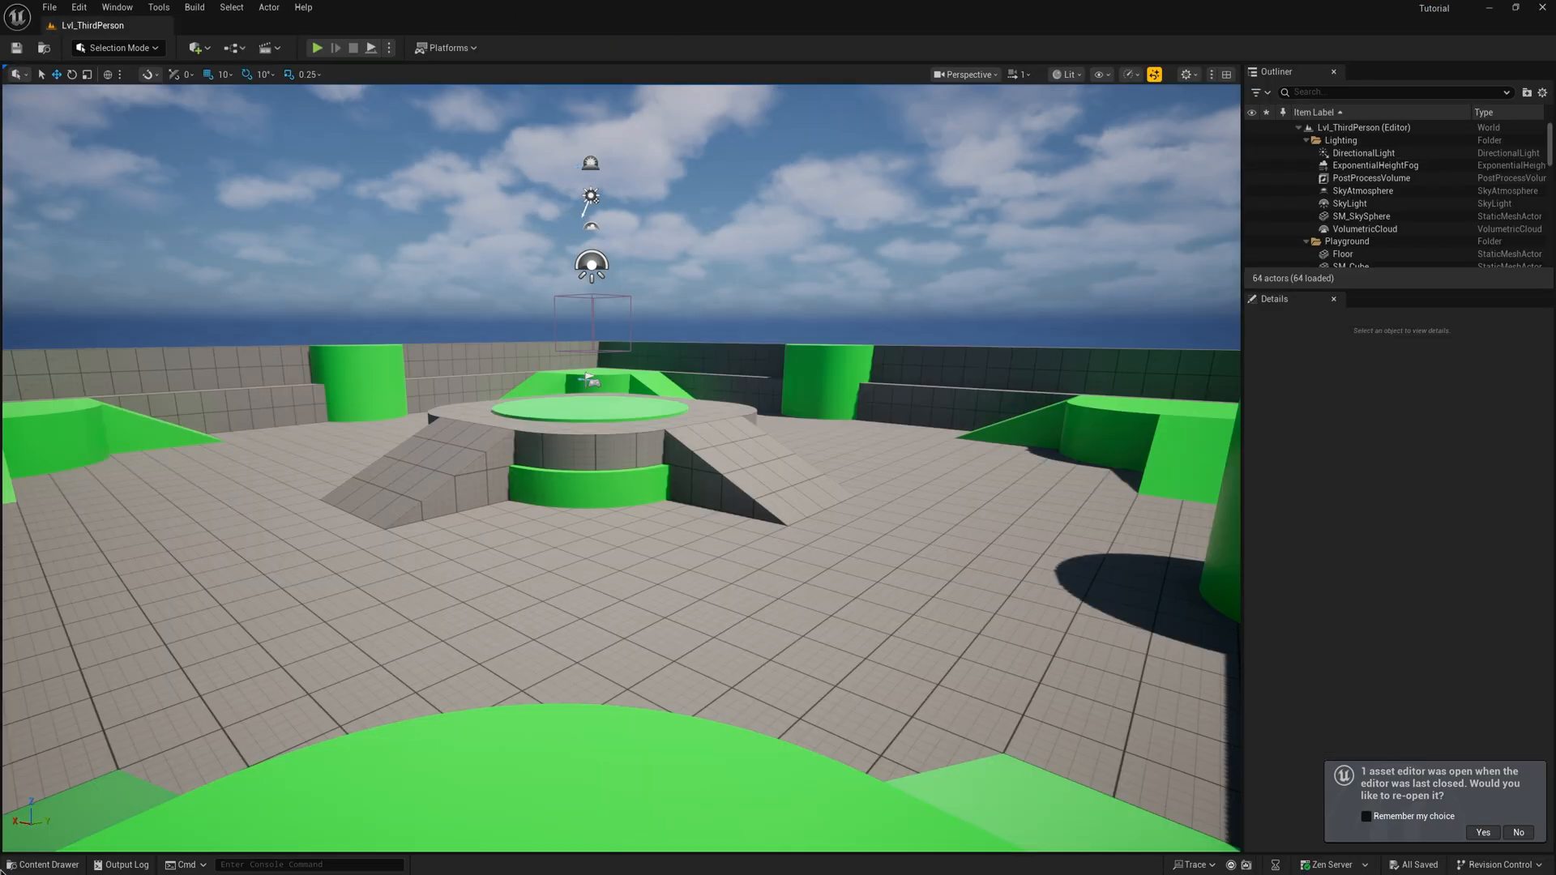
{"action": "left_click", "coordinate": [42, 863]}
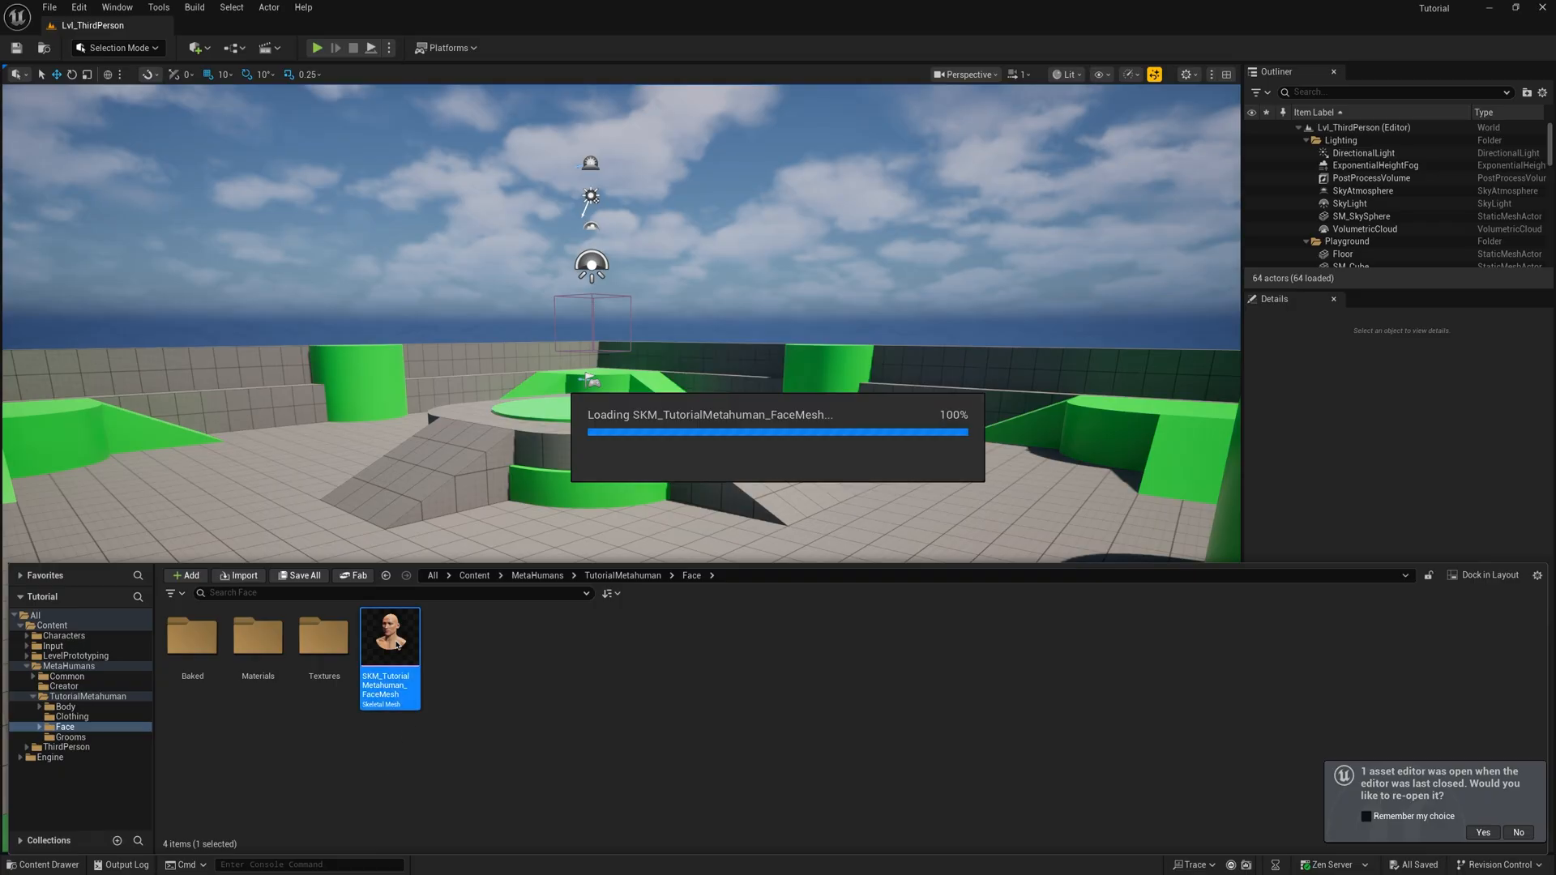
{"action": "double_click", "coordinate": [389, 635]}
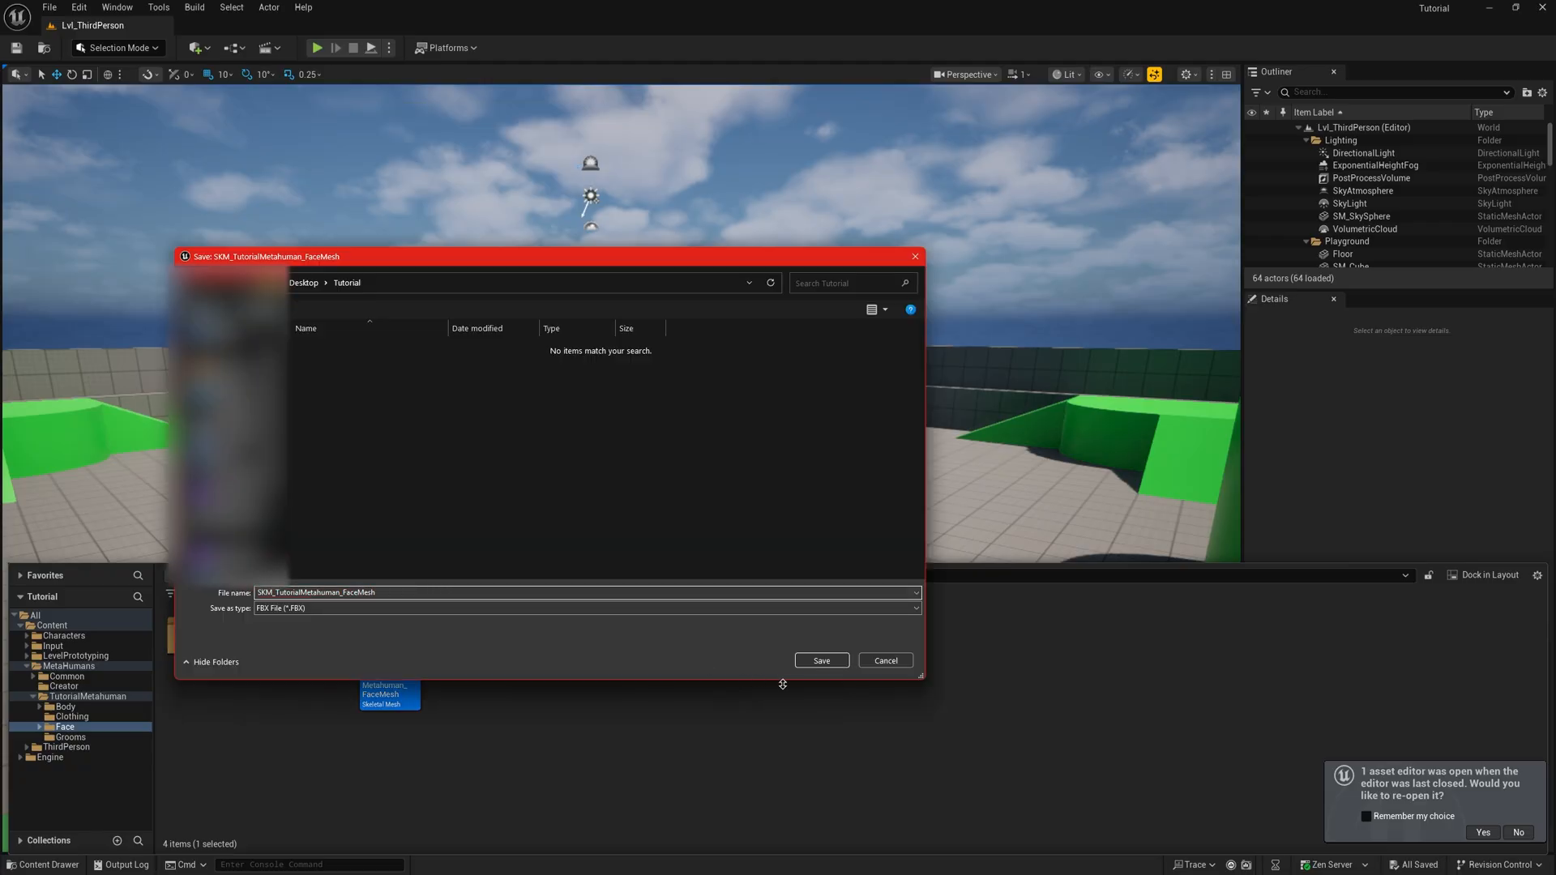
{"action": "left_click", "coordinate": [820, 661]}
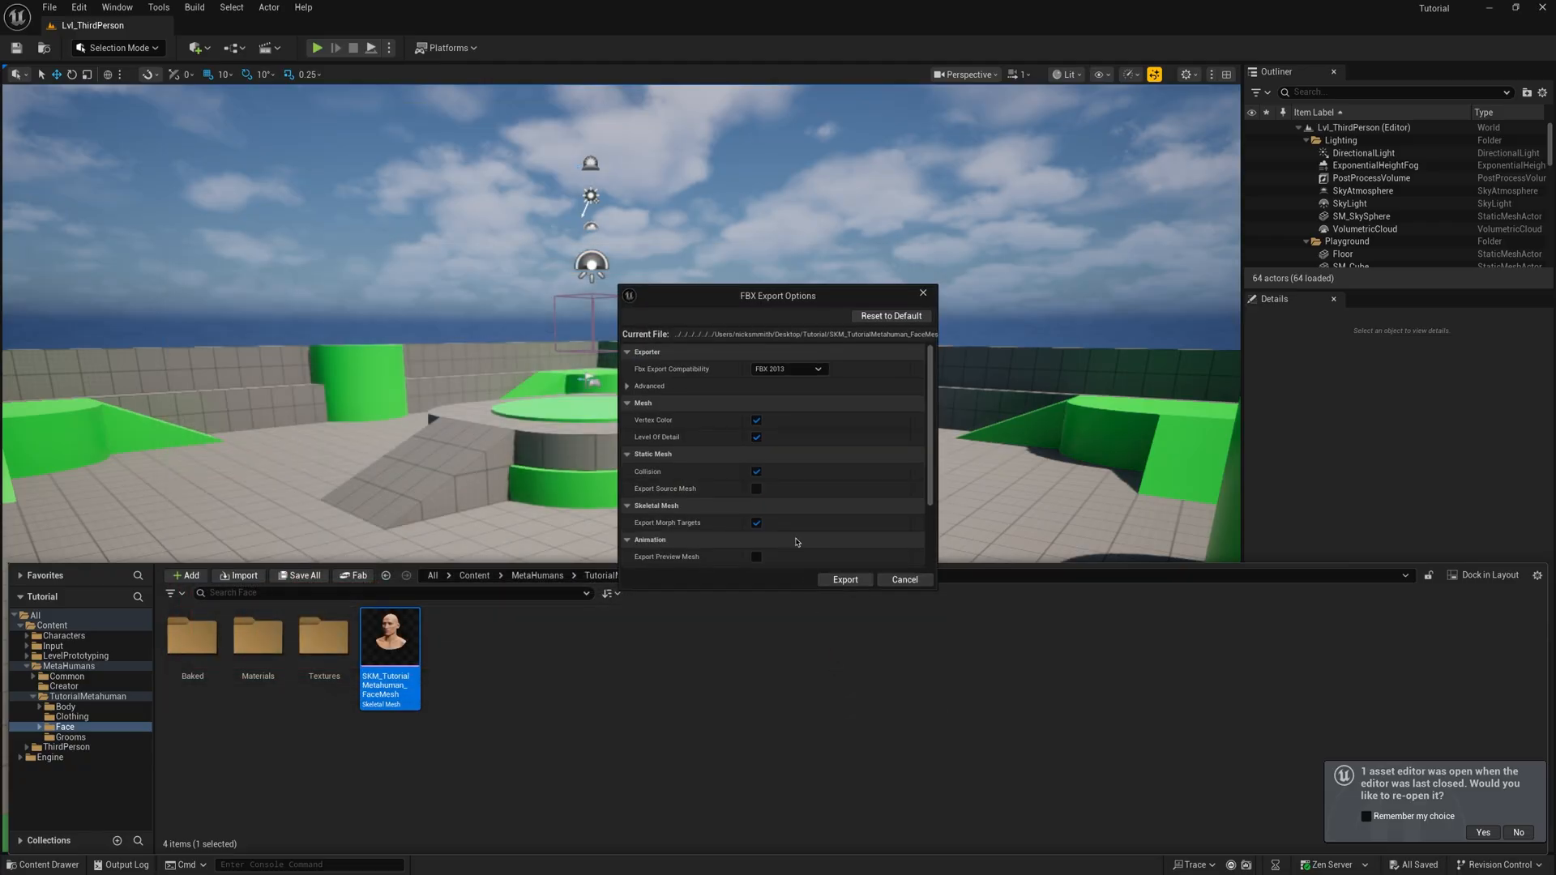
{"action": "mouse_move", "coordinate": [757, 435]}
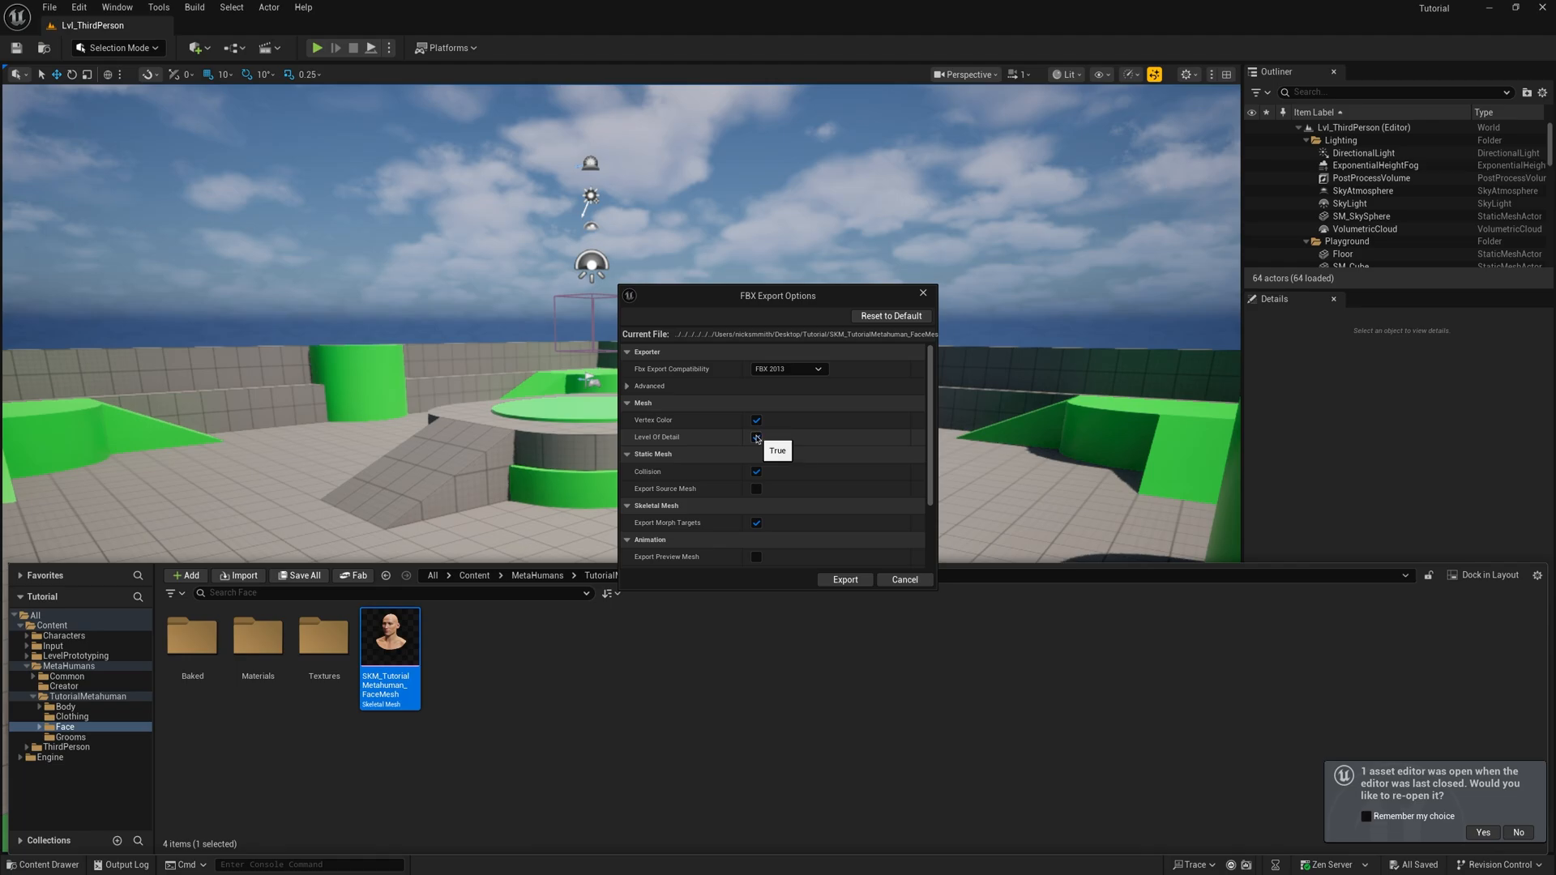
Step: Export the face mesh FBX without Level of Detail or Vertex Color
{"action": "left_click", "coordinate": [757, 420]}
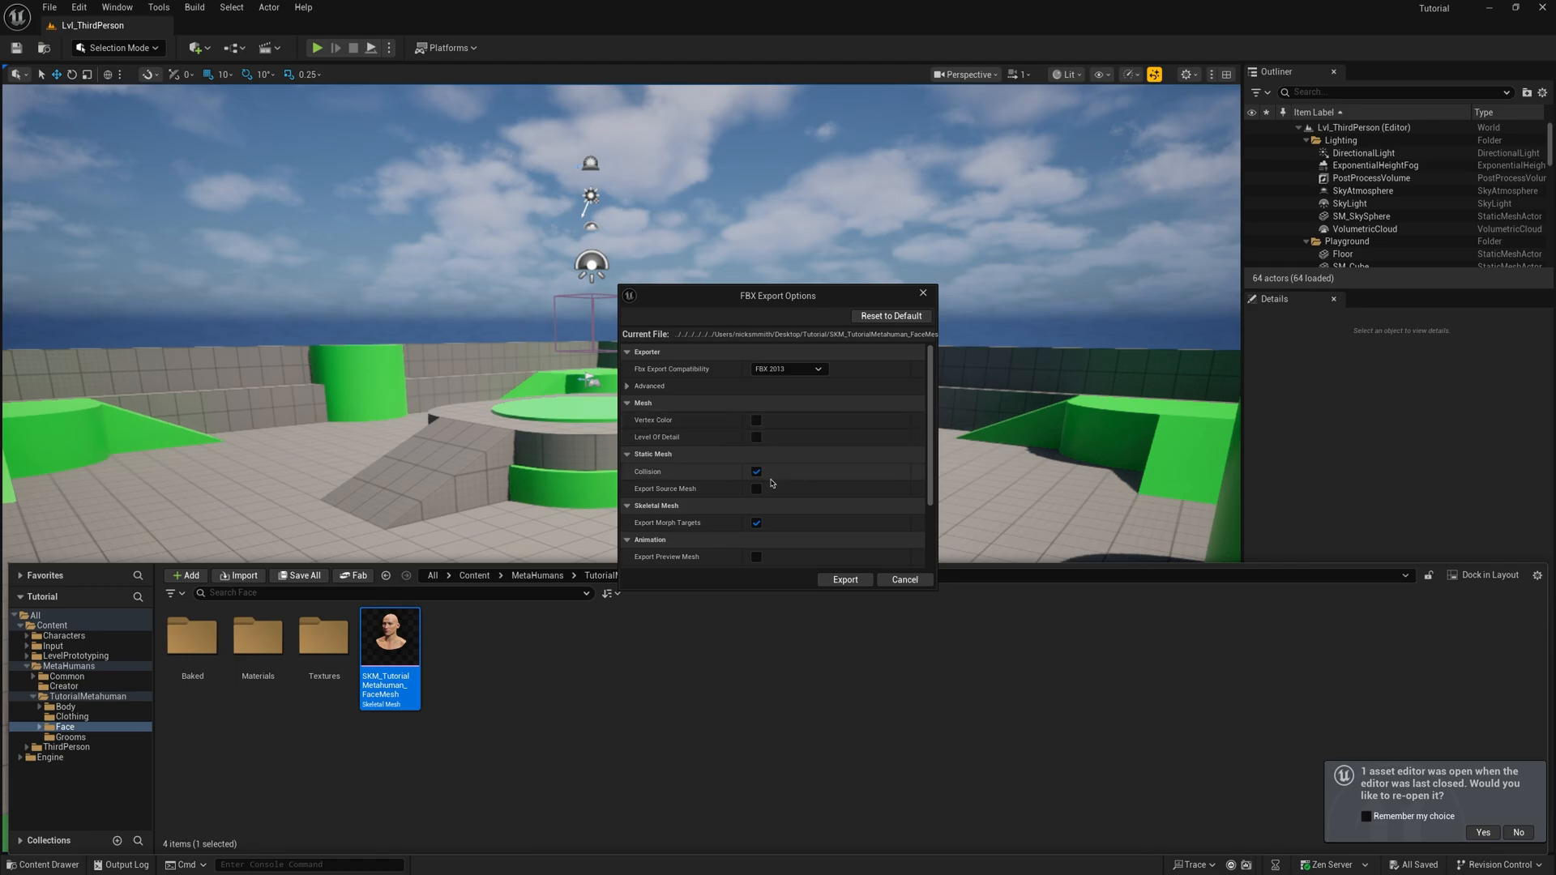
{"action": "left_click", "coordinate": [757, 523]}
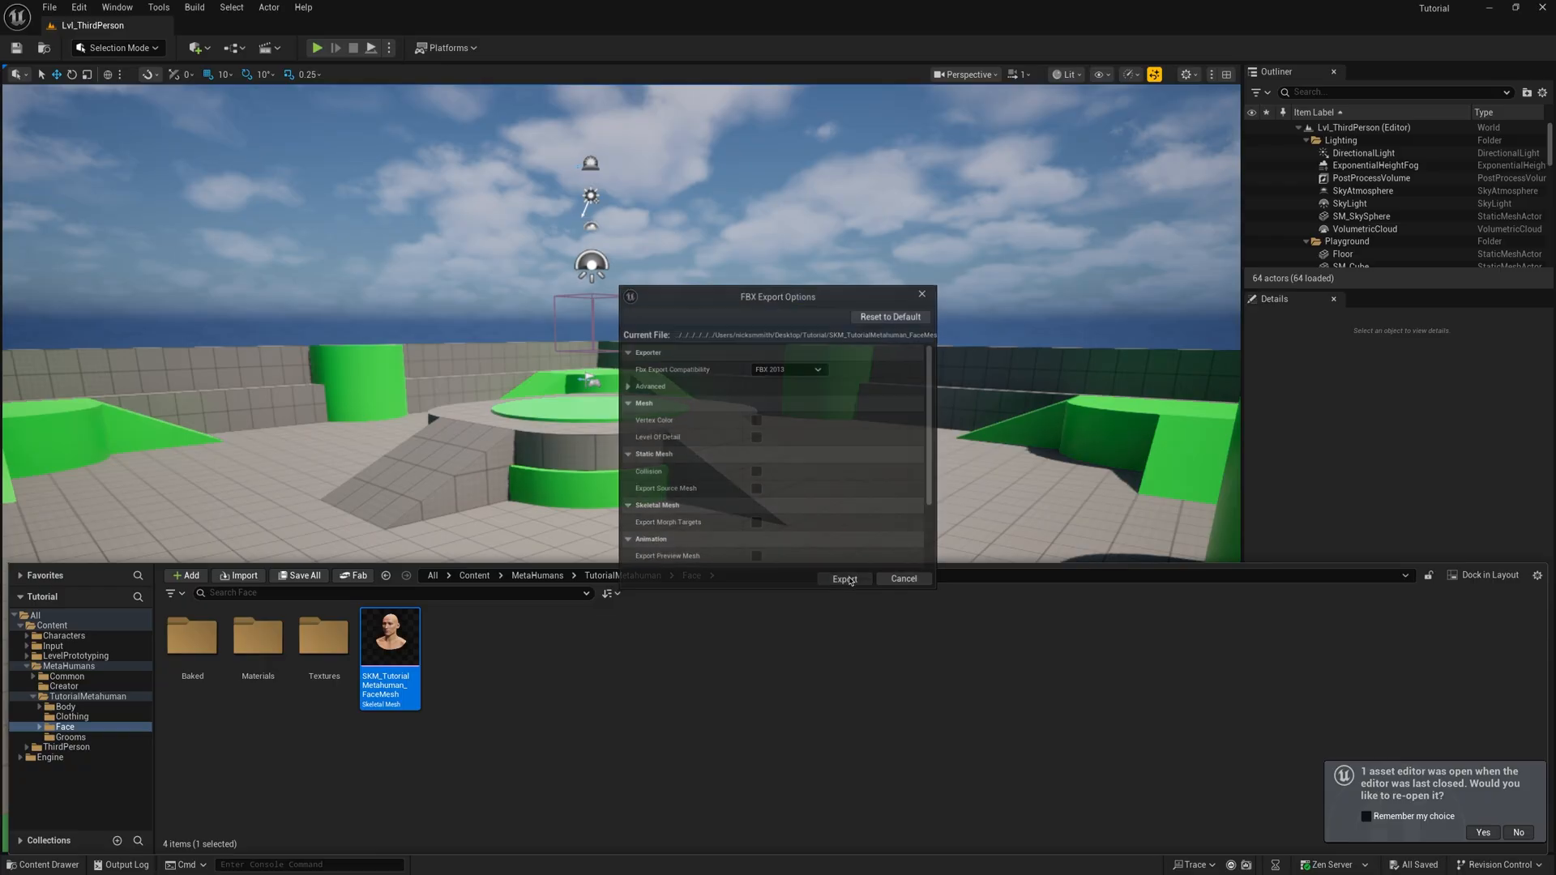
{"action": "left_click", "coordinate": [845, 578]}
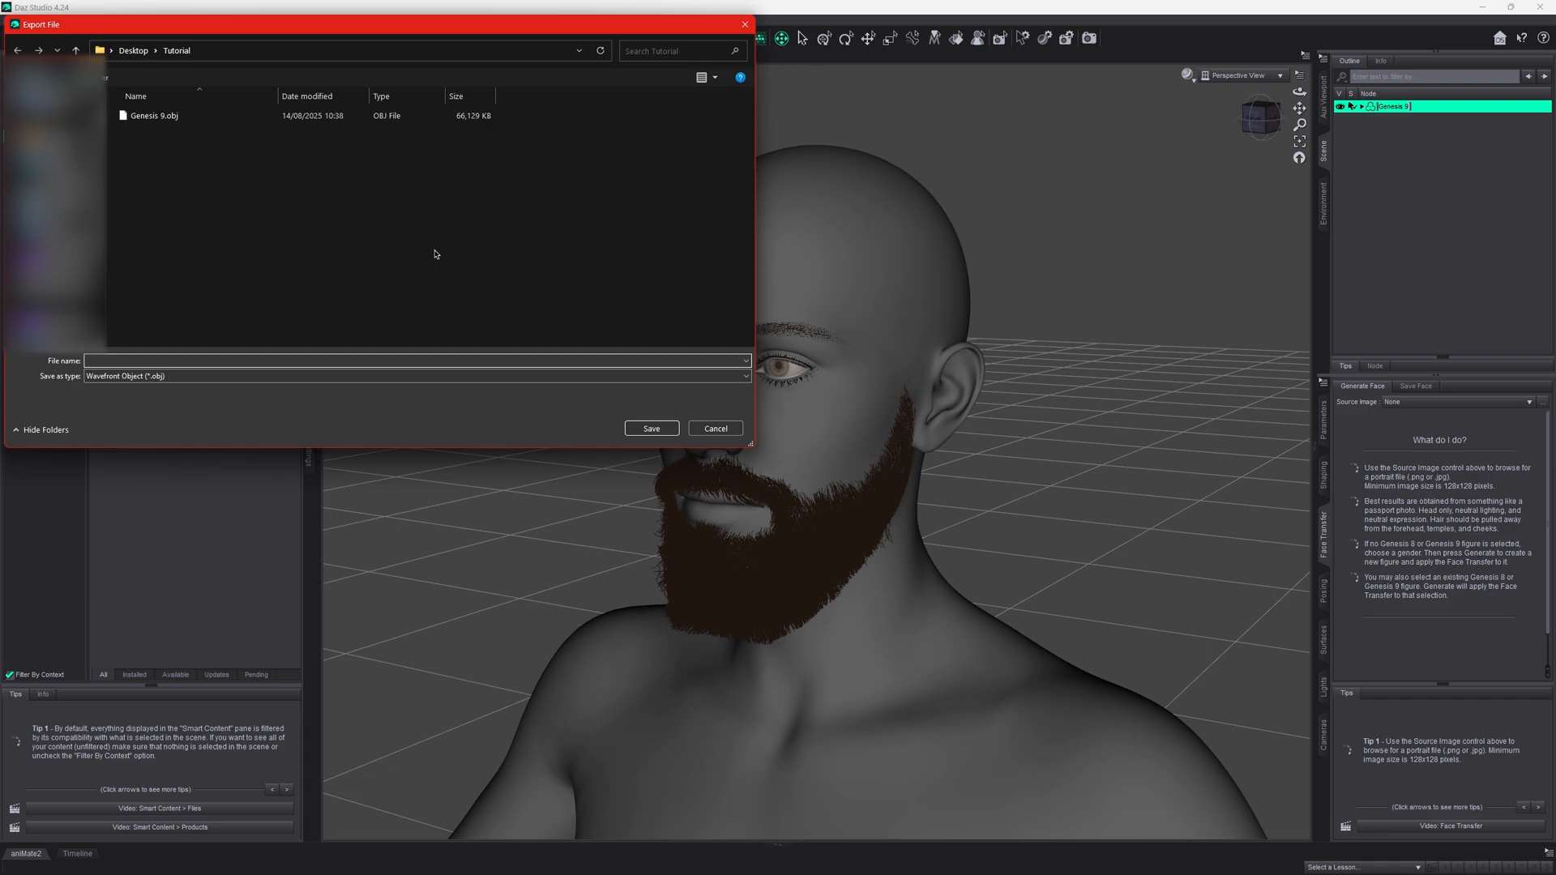
Step: Export Genesis 9 with beard as OBJ, overwriting the old file, with the chosen scale preset
{"action": "left_click", "coordinate": [649, 428]}
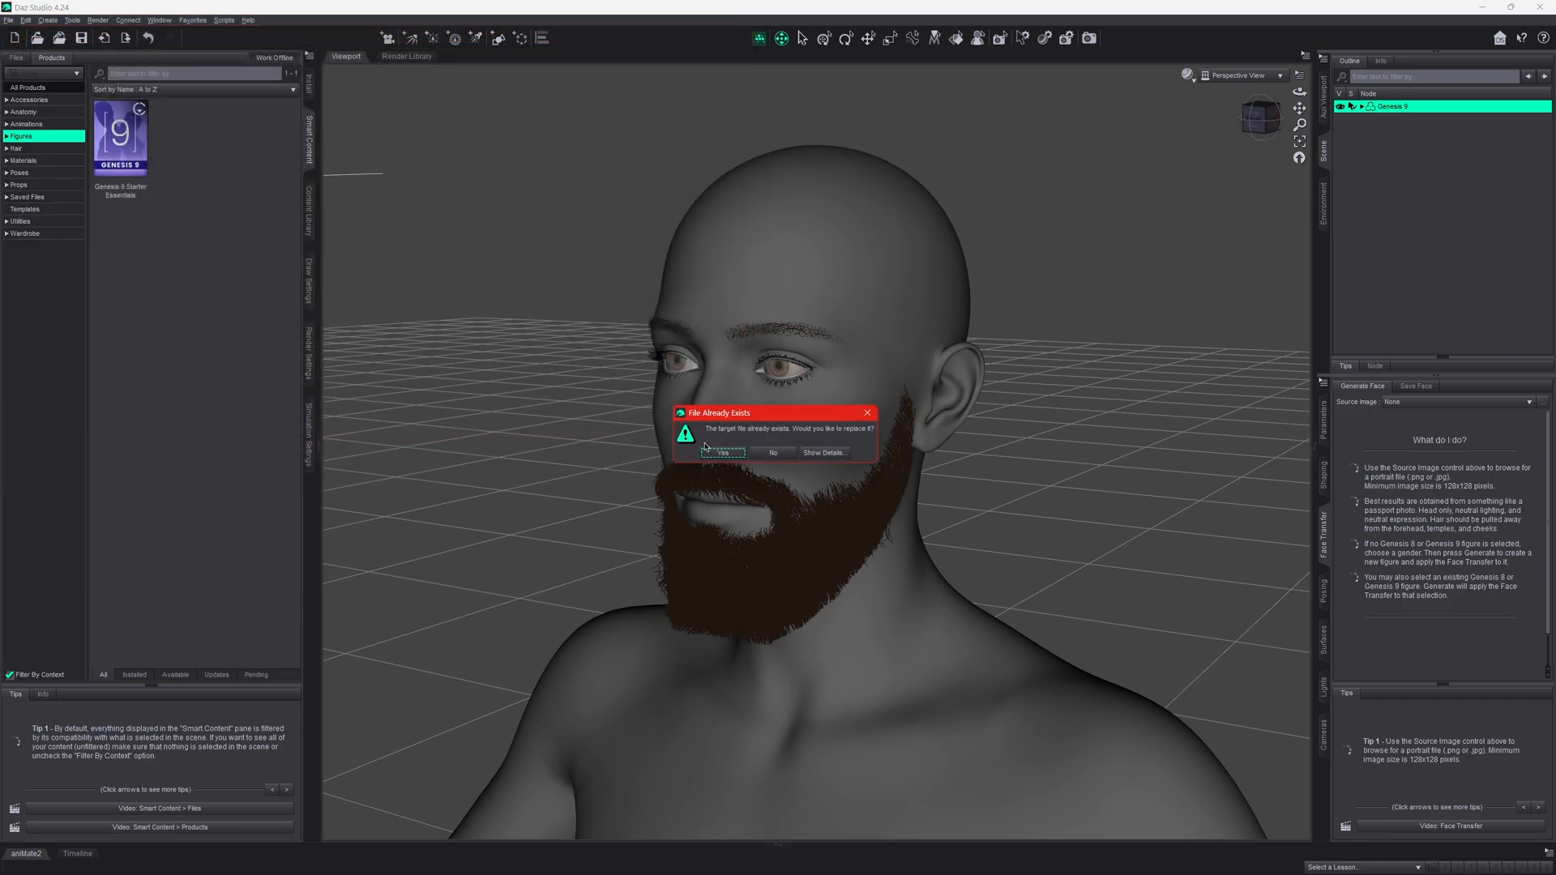
{"action": "left_click", "coordinate": [723, 452]}
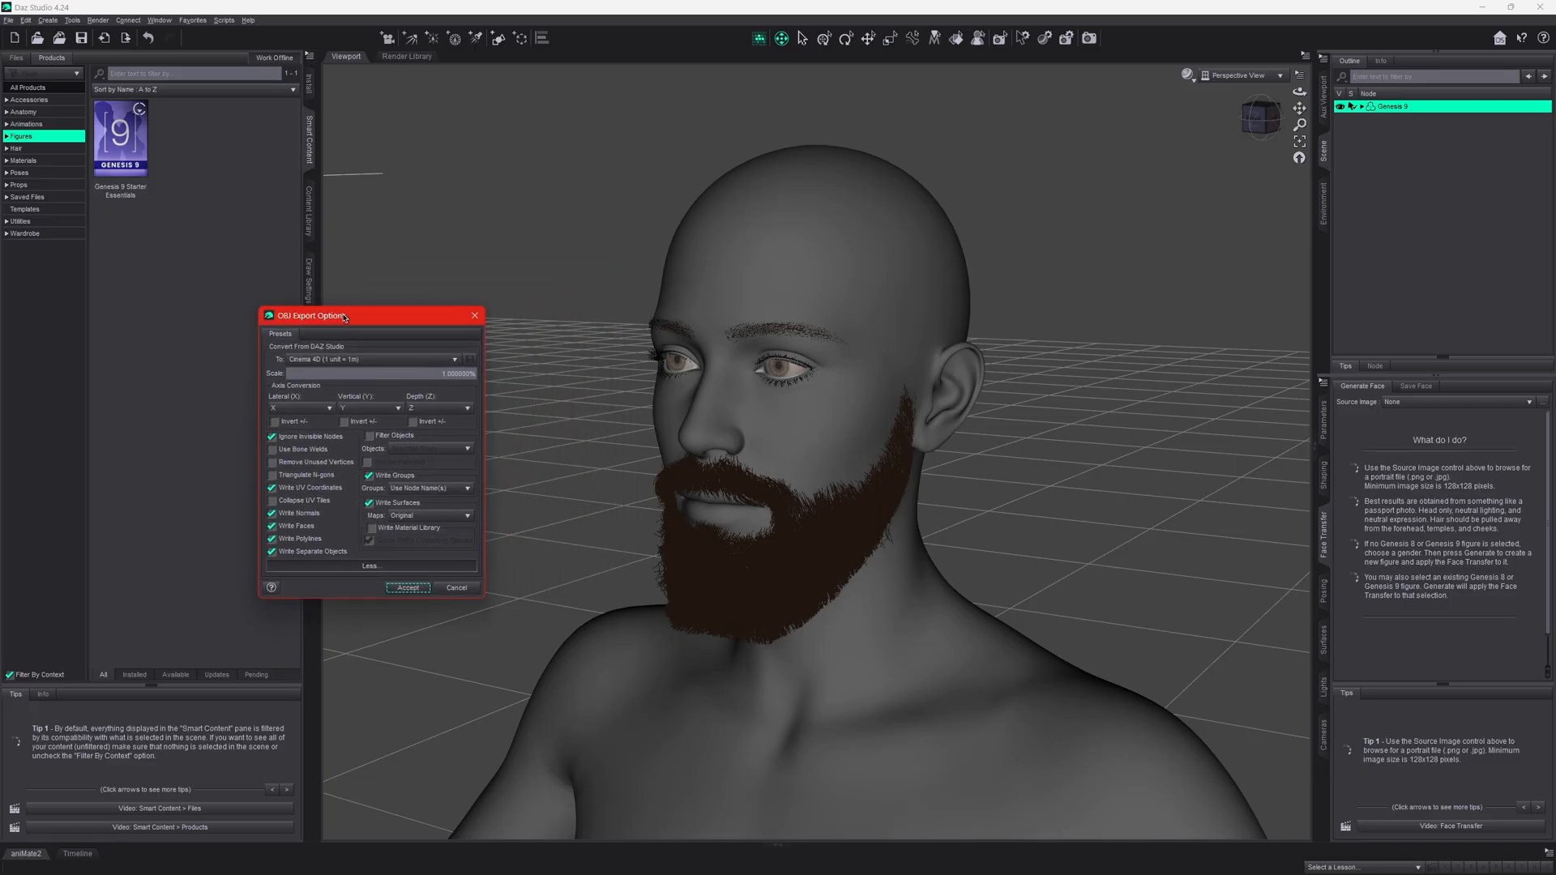
{"action": "left_click", "coordinate": [456, 358]}
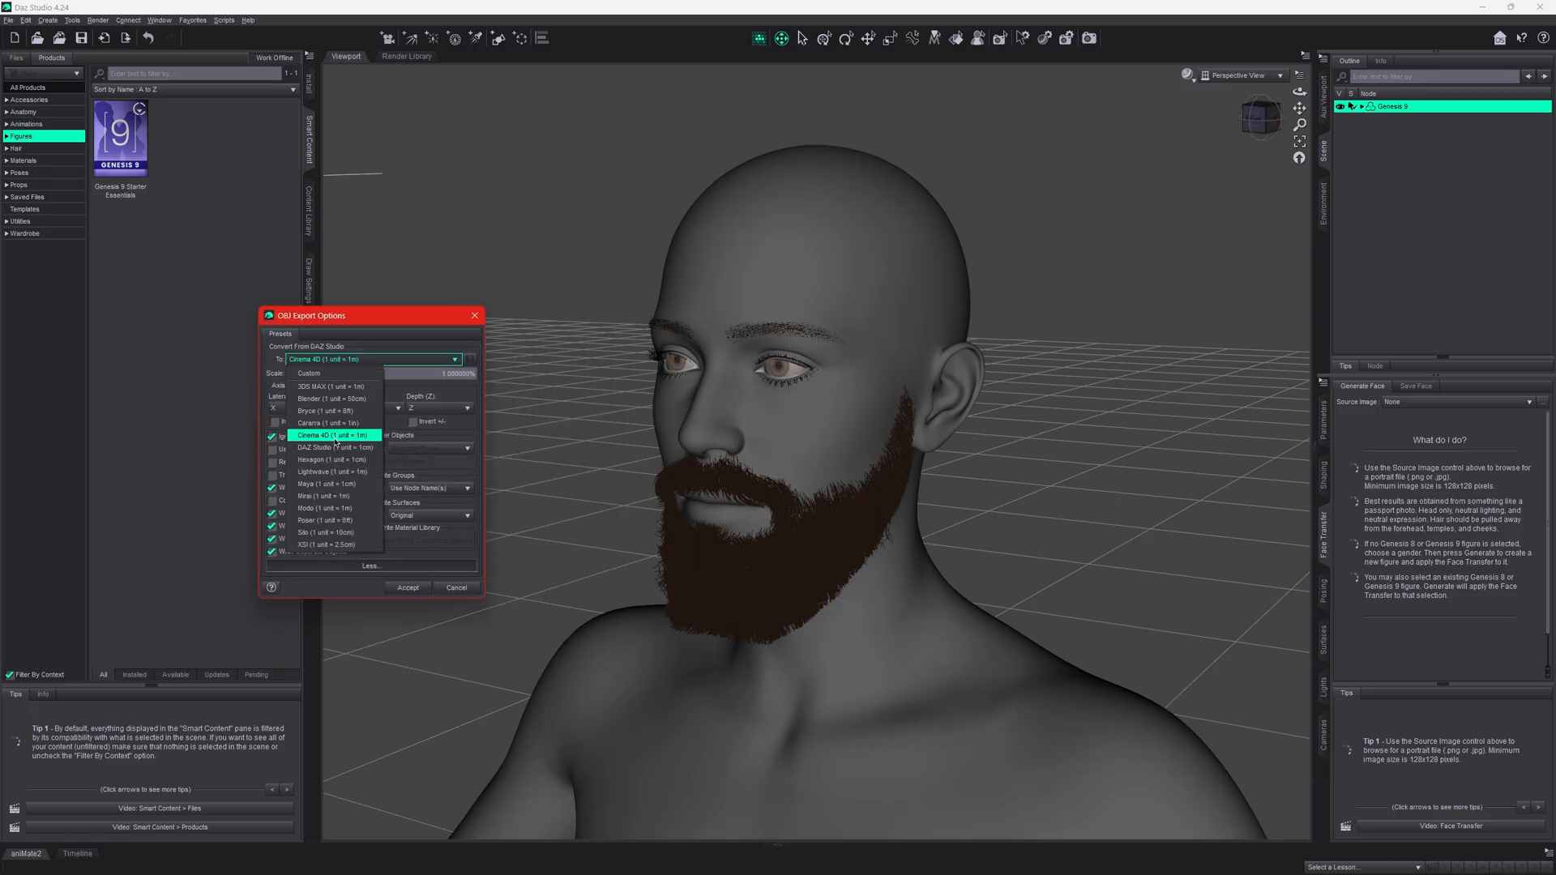
{"action": "left_click", "coordinate": [332, 434]}
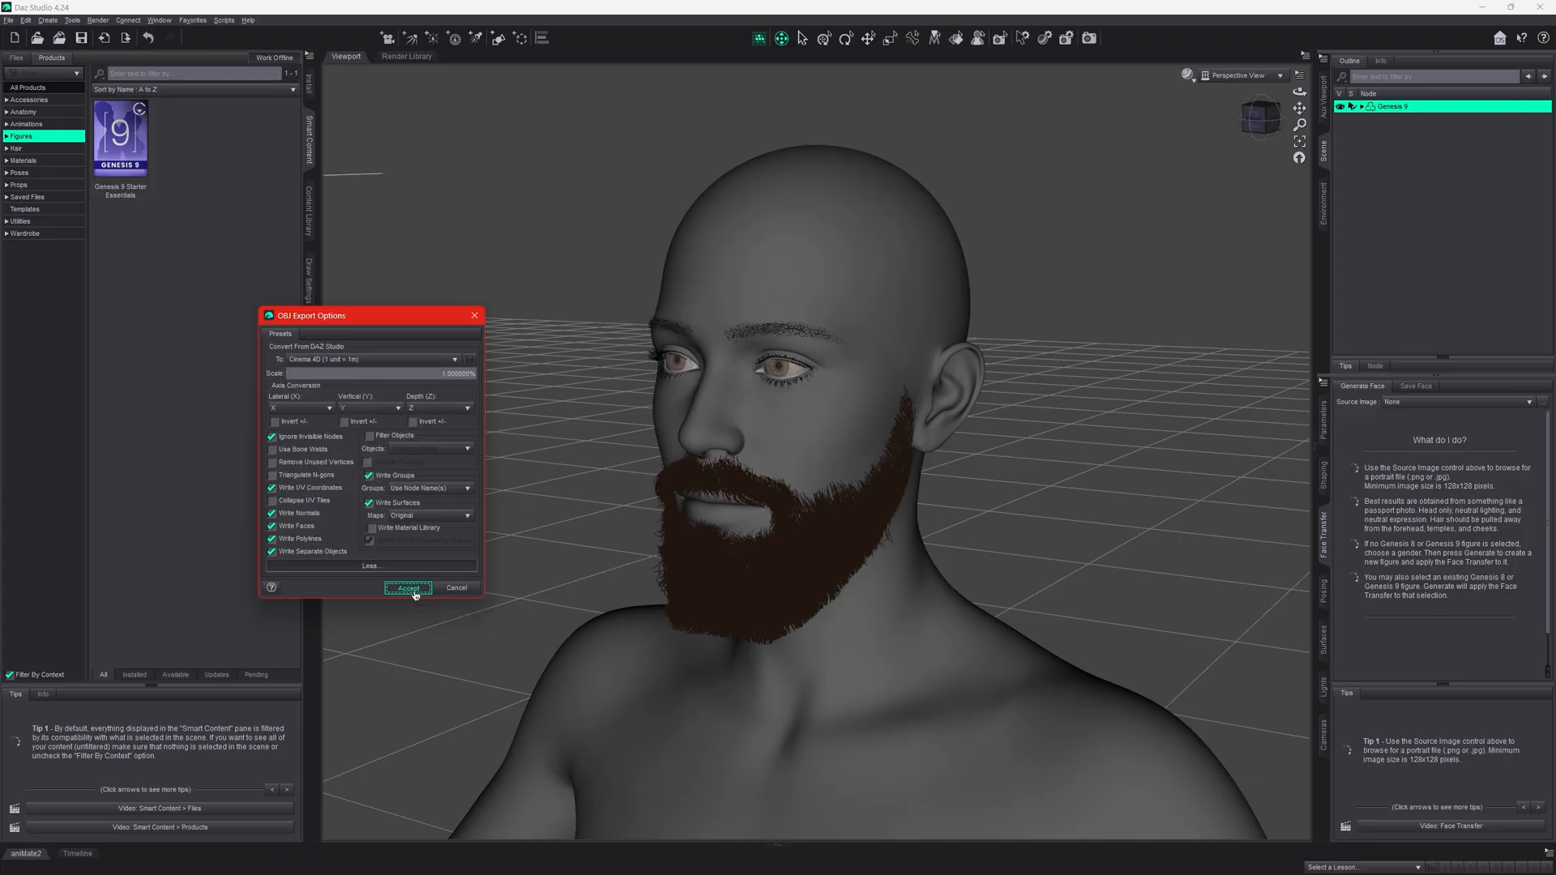
{"action": "left_click", "coordinate": [407, 587]}
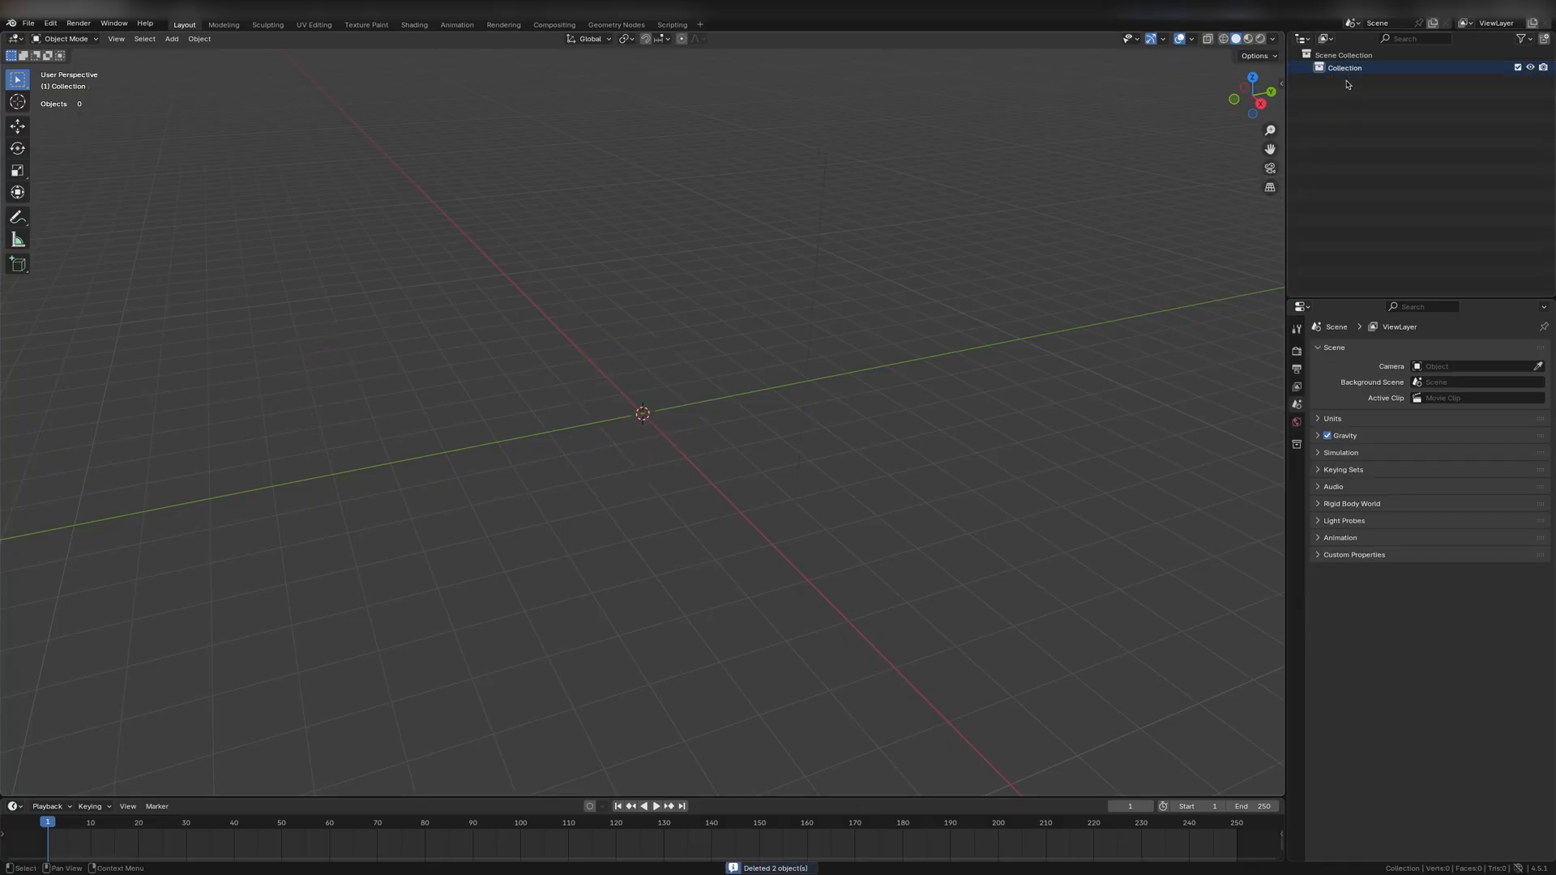
Step: Delete the default collection, import the Genesis 9 OBJ and keep only the beard object
{"action": "left_click", "coordinate": [28, 23]}
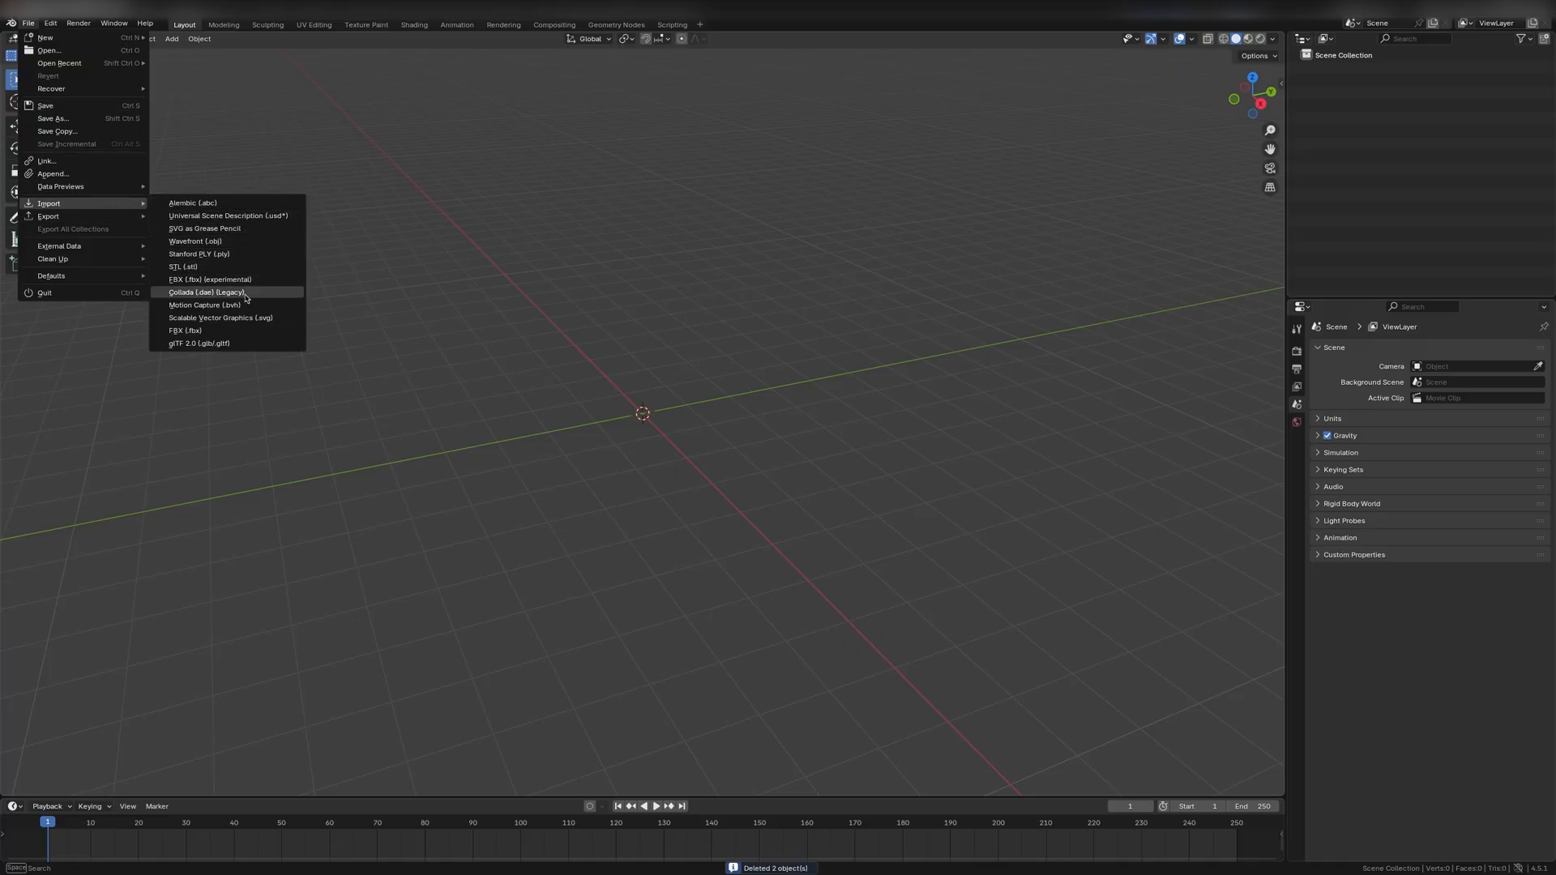
{"action": "left_click", "coordinate": [205, 292]}
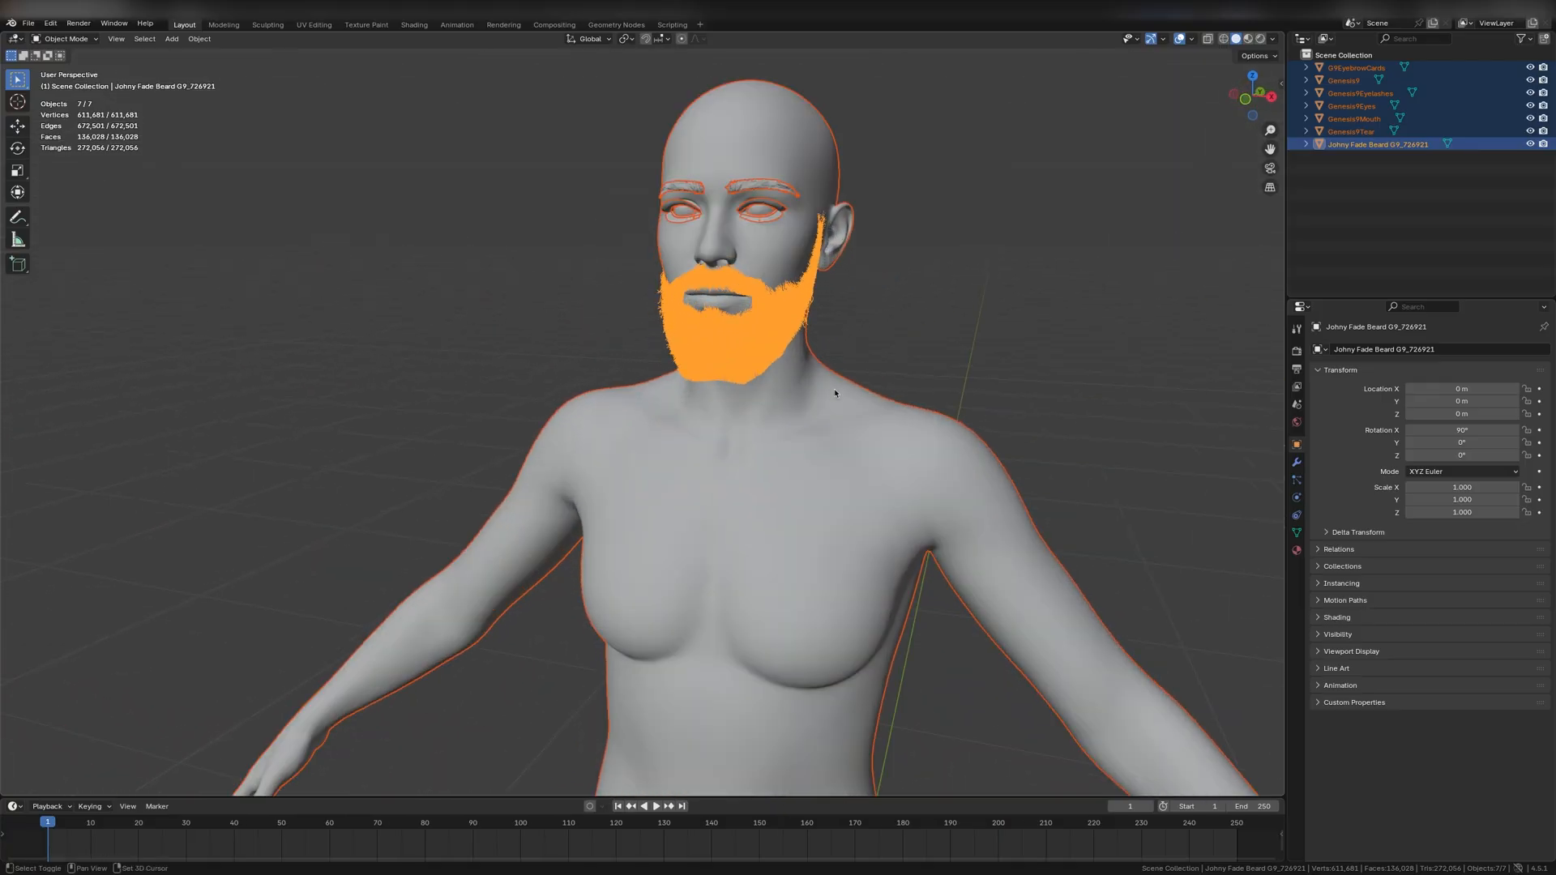
{"action": "left_click", "coordinate": [1350, 131]}
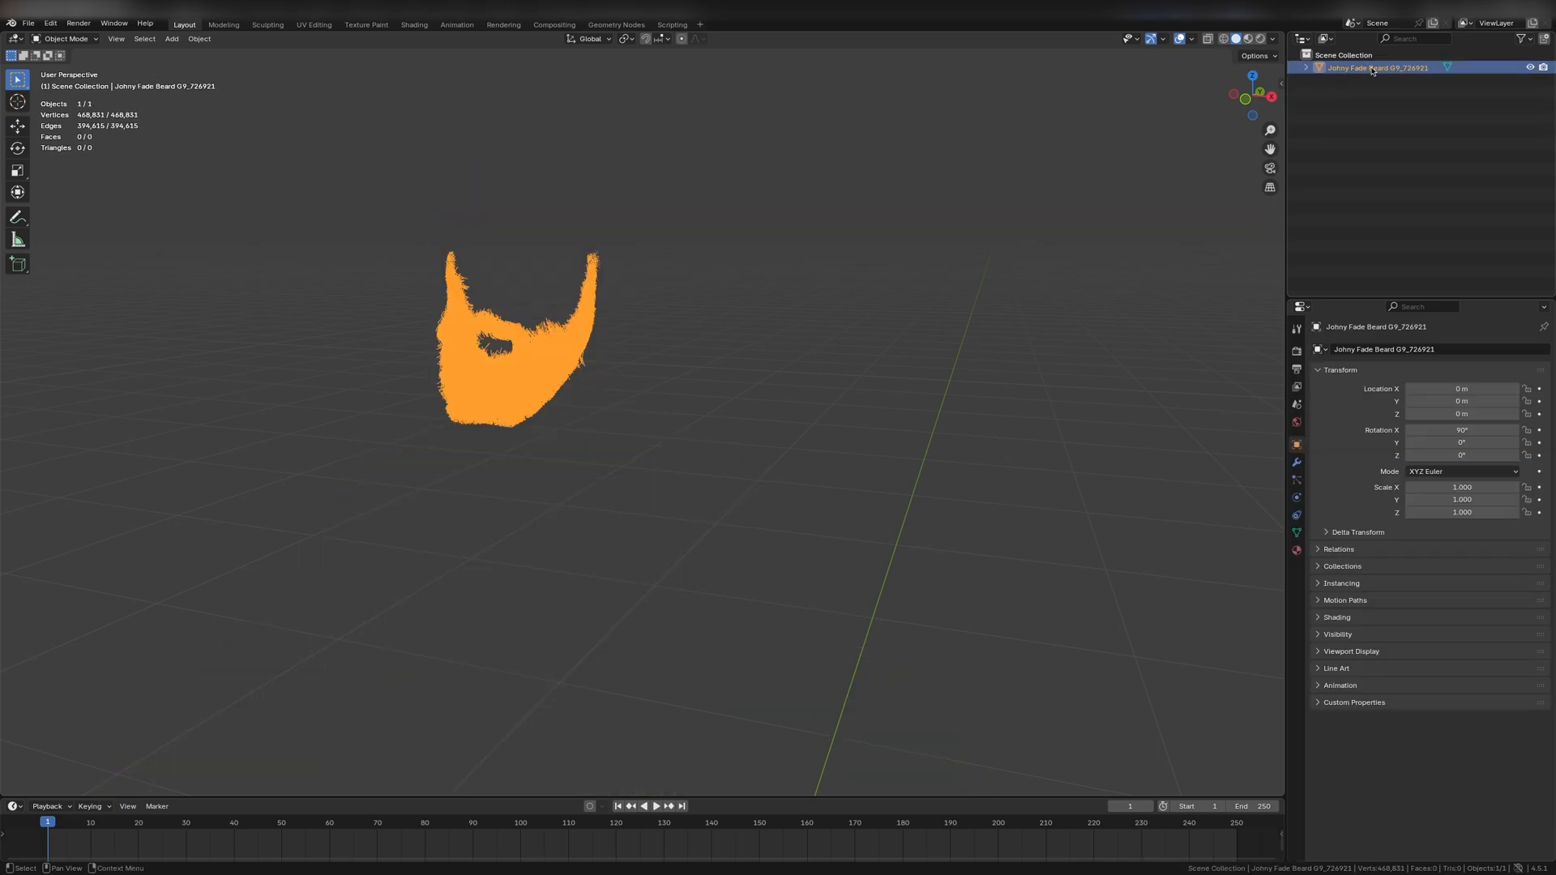
{"action": "mouse_move", "coordinate": [734, 328]}
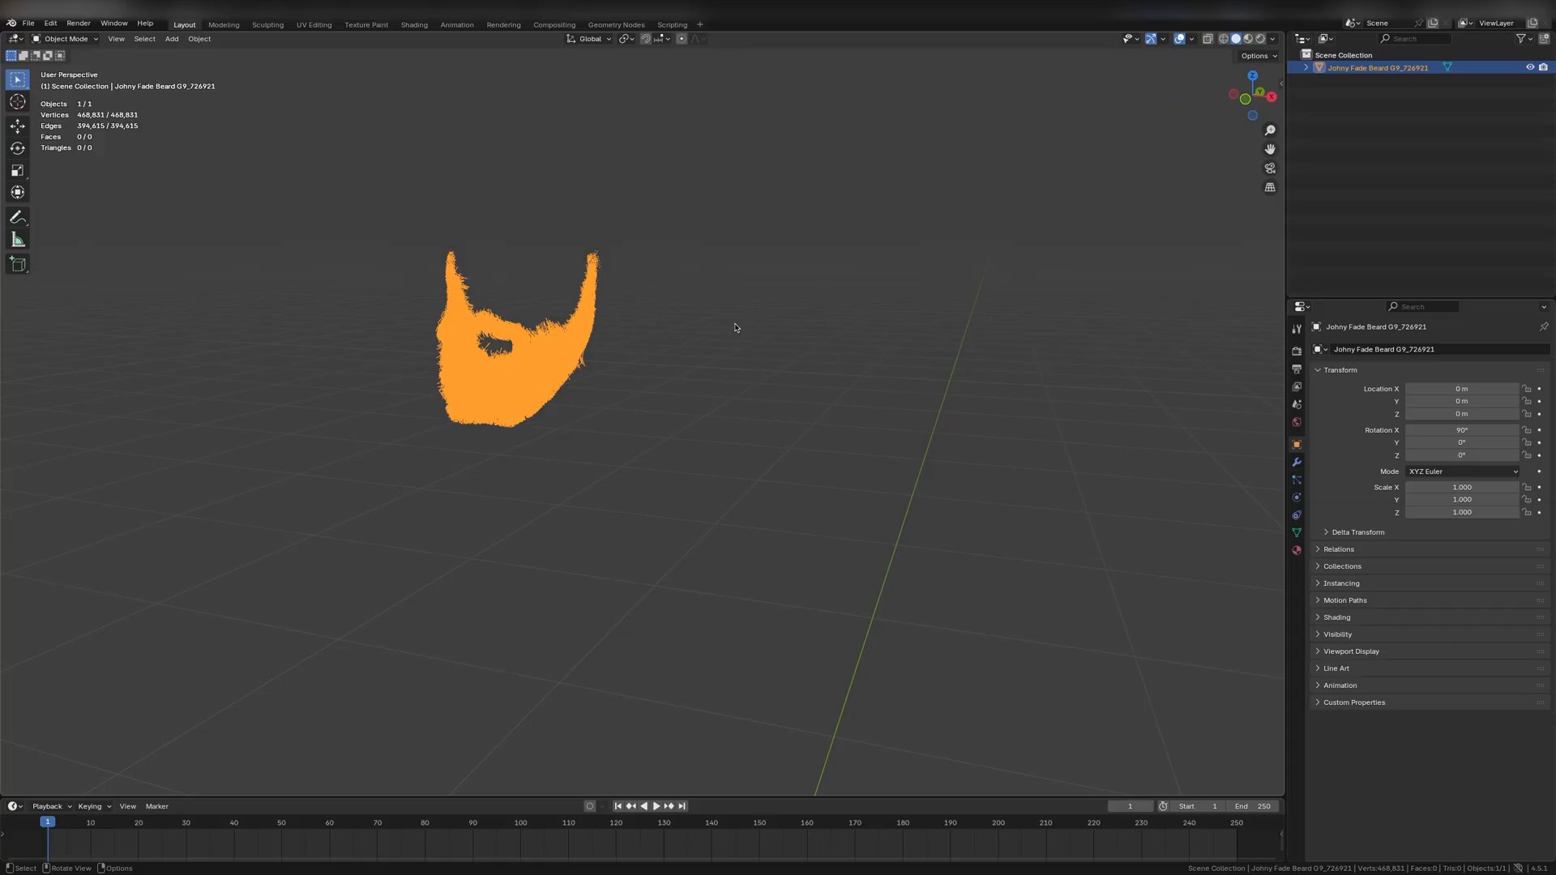
{"action": "left_click", "coordinate": [67, 39]}
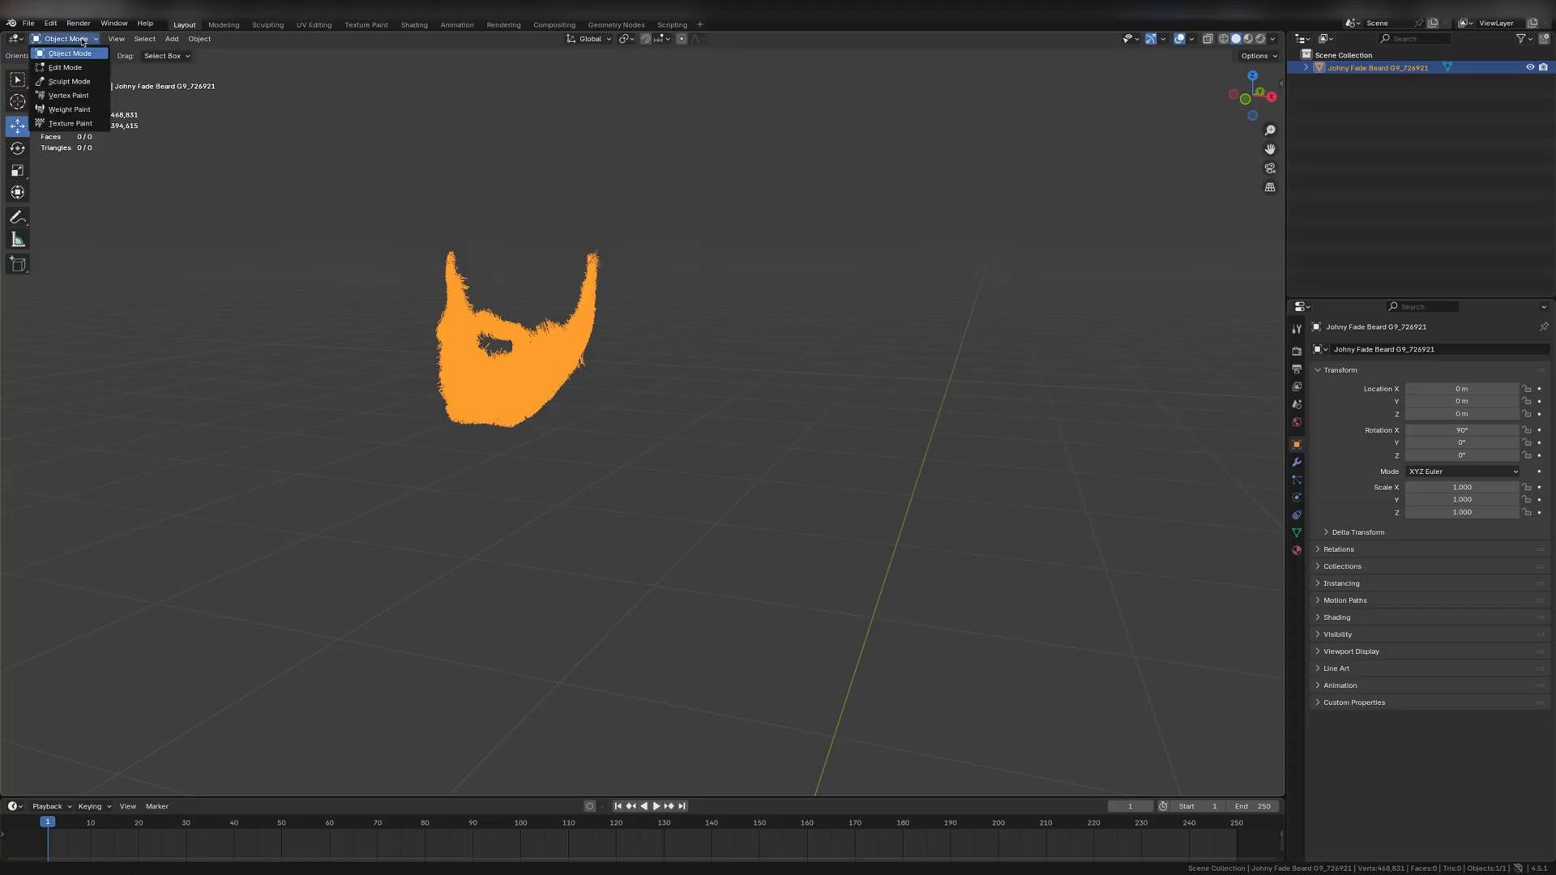
{"action": "left_click", "coordinate": [65, 67]}
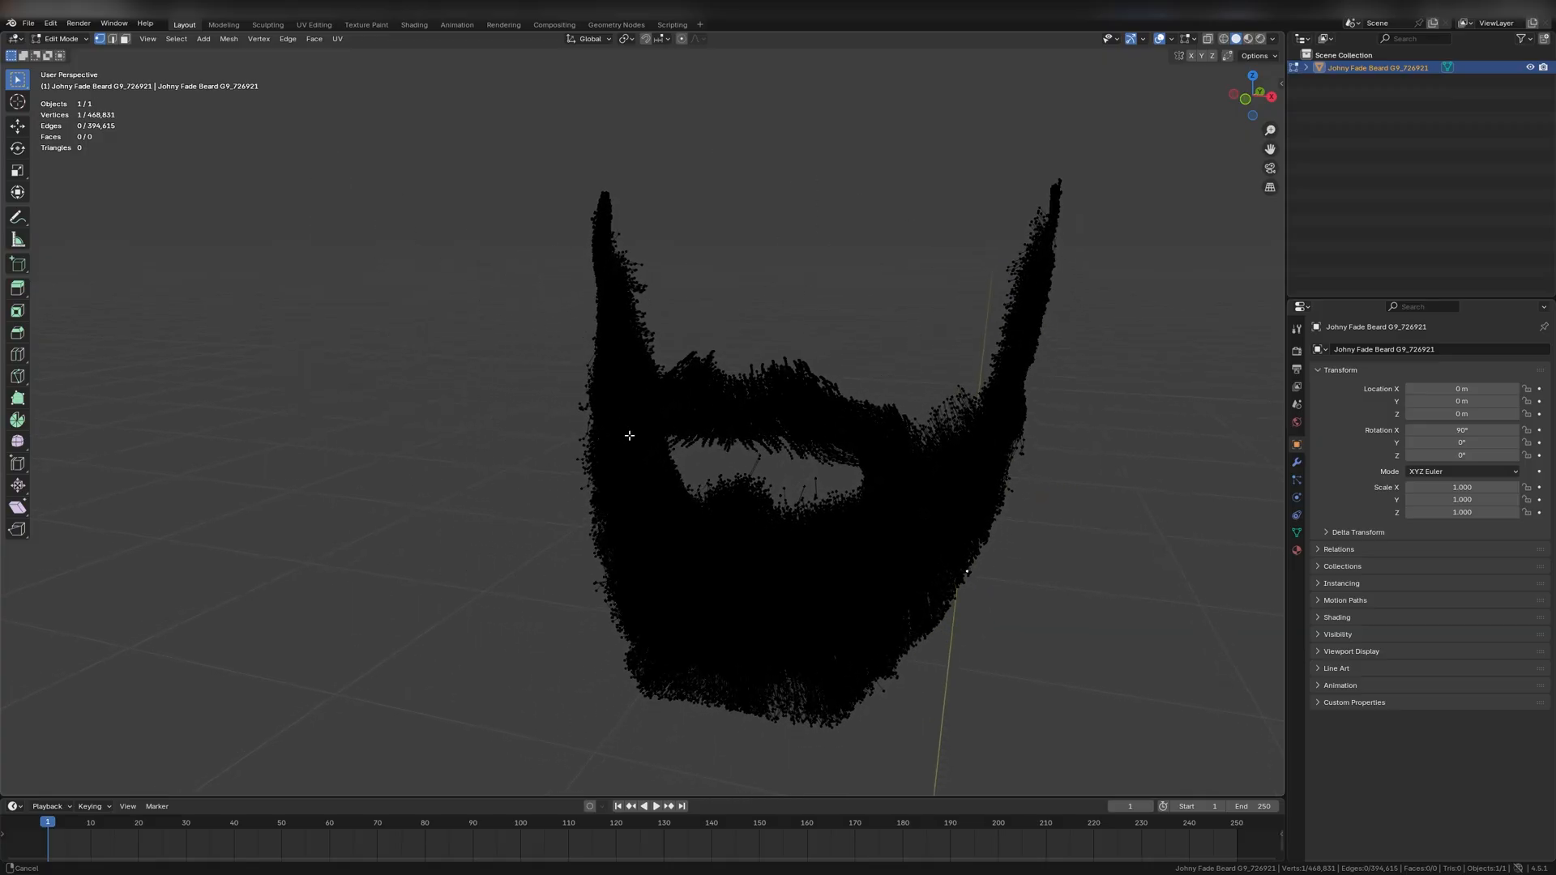
{"action": "key", "text": "a"}
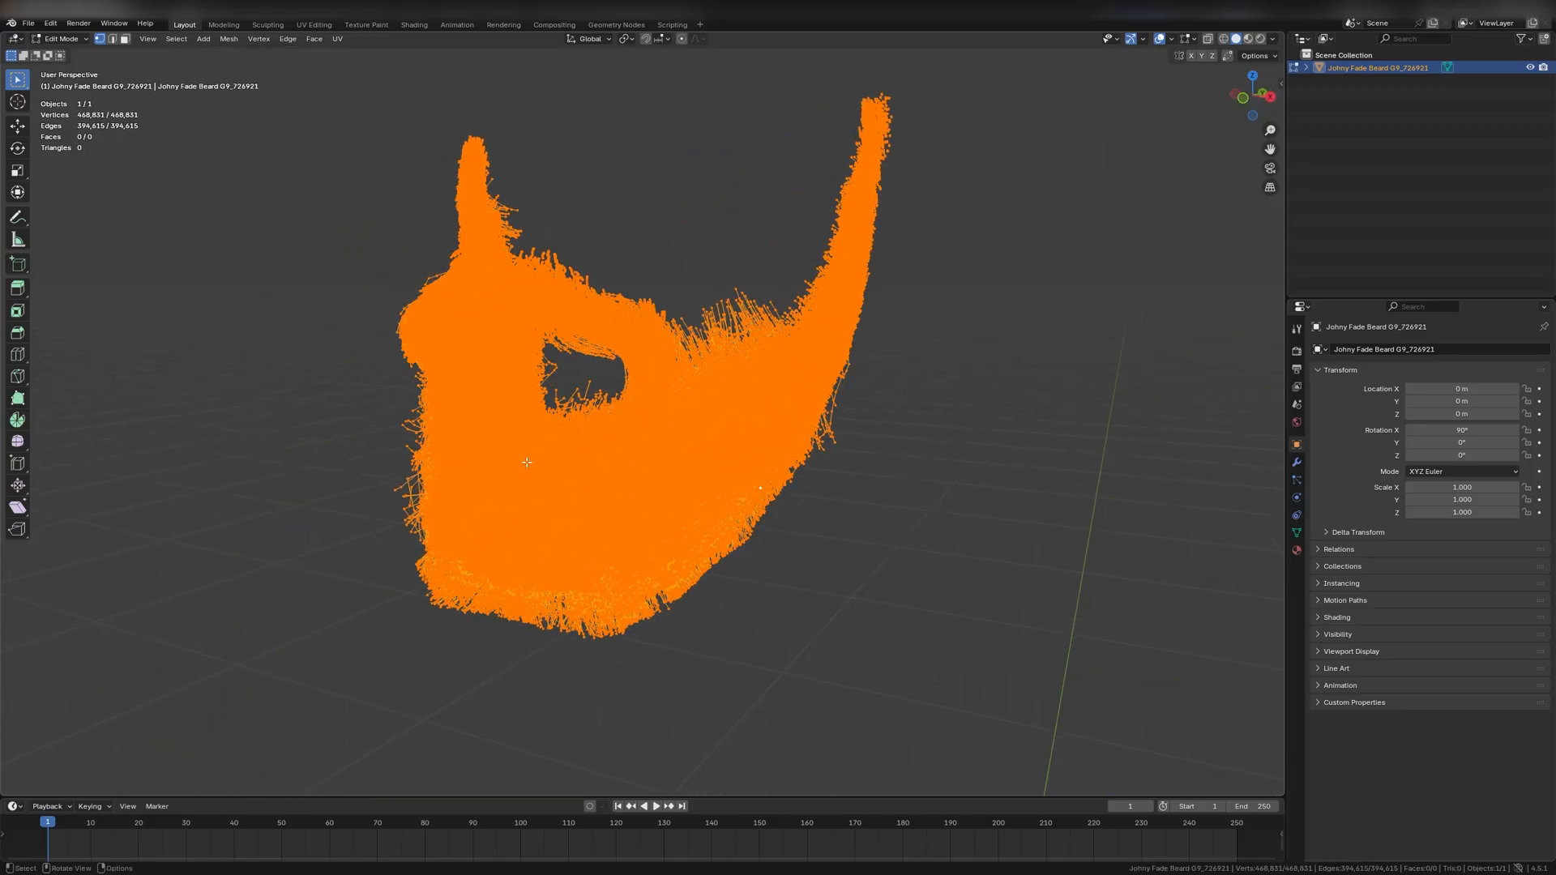
{"action": "left_click", "coordinate": [27, 23]}
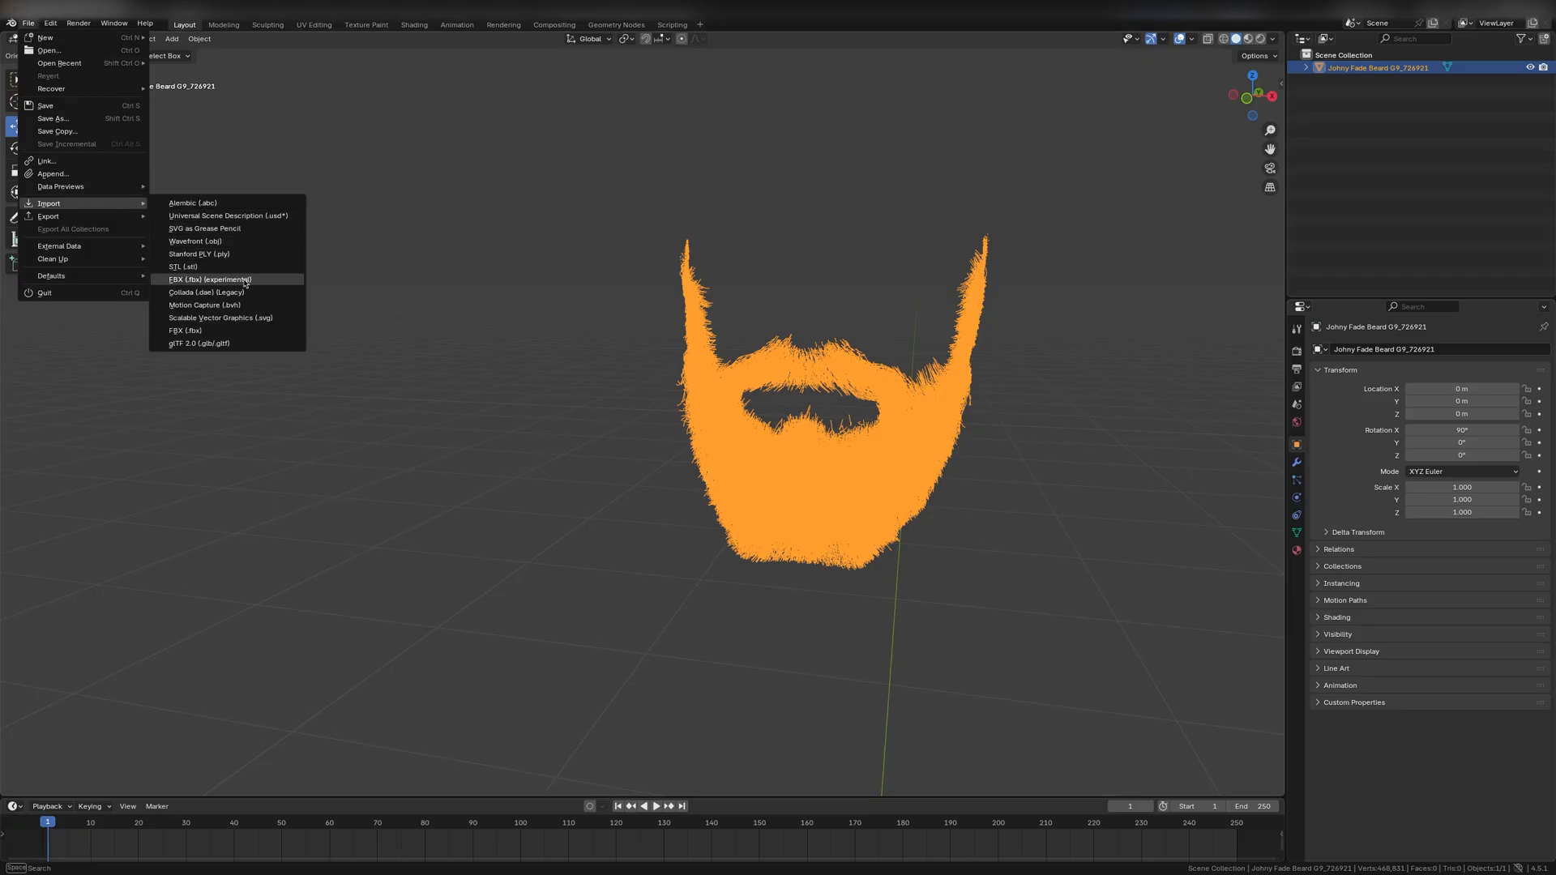
{"action": "mouse_move", "coordinate": [209, 279]}
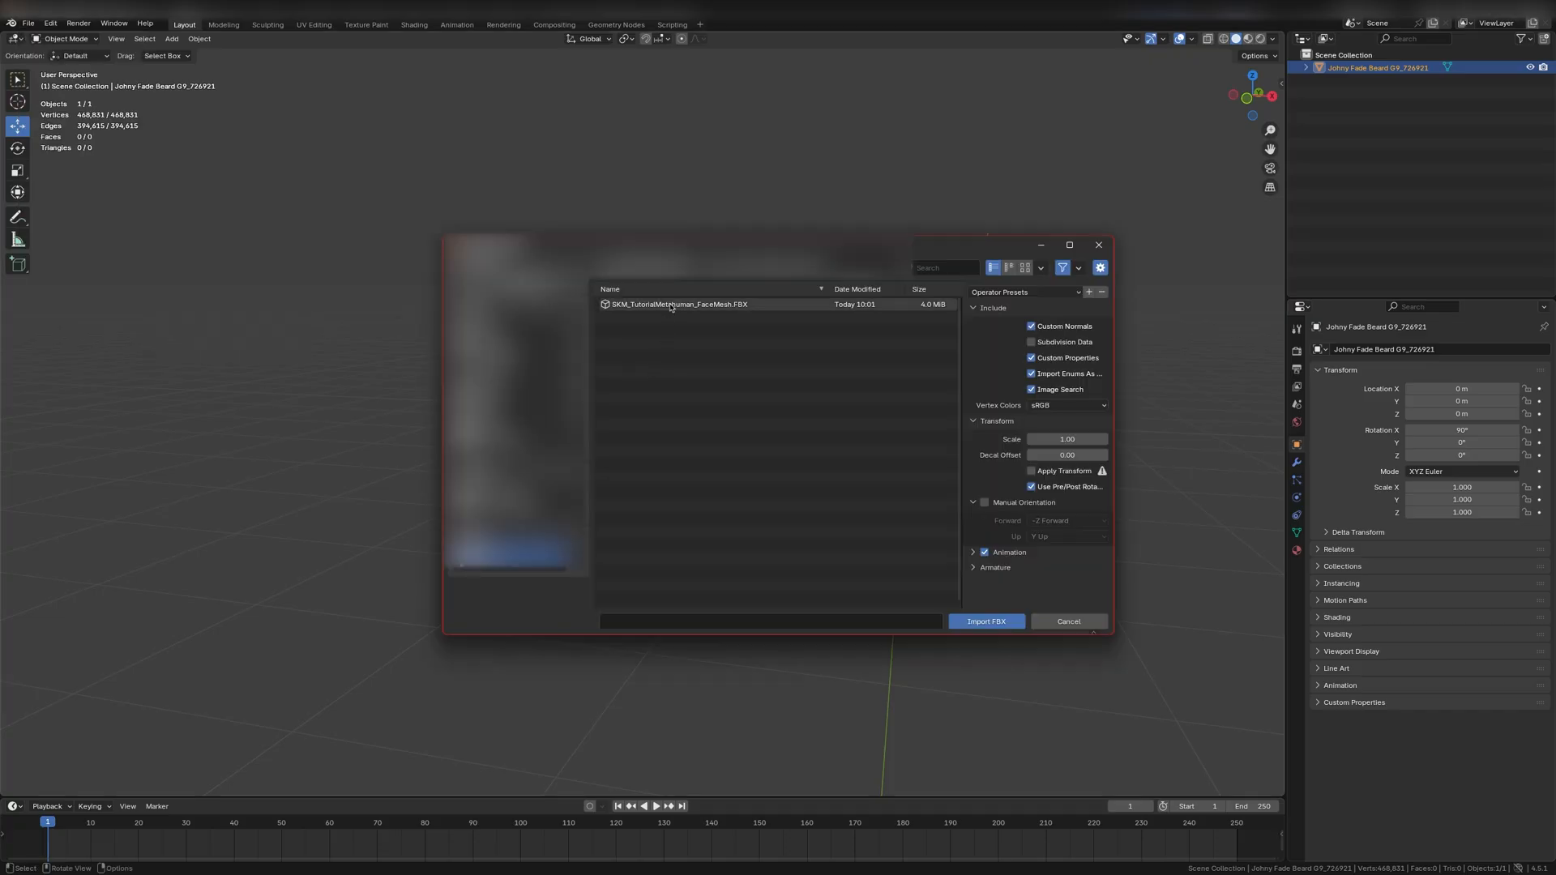
Step: Import SKM_TutorialMetaHuman_FaceMesh.FBX, hide its armature and select the head mesh
{"action": "left_click", "coordinate": [984, 621]}
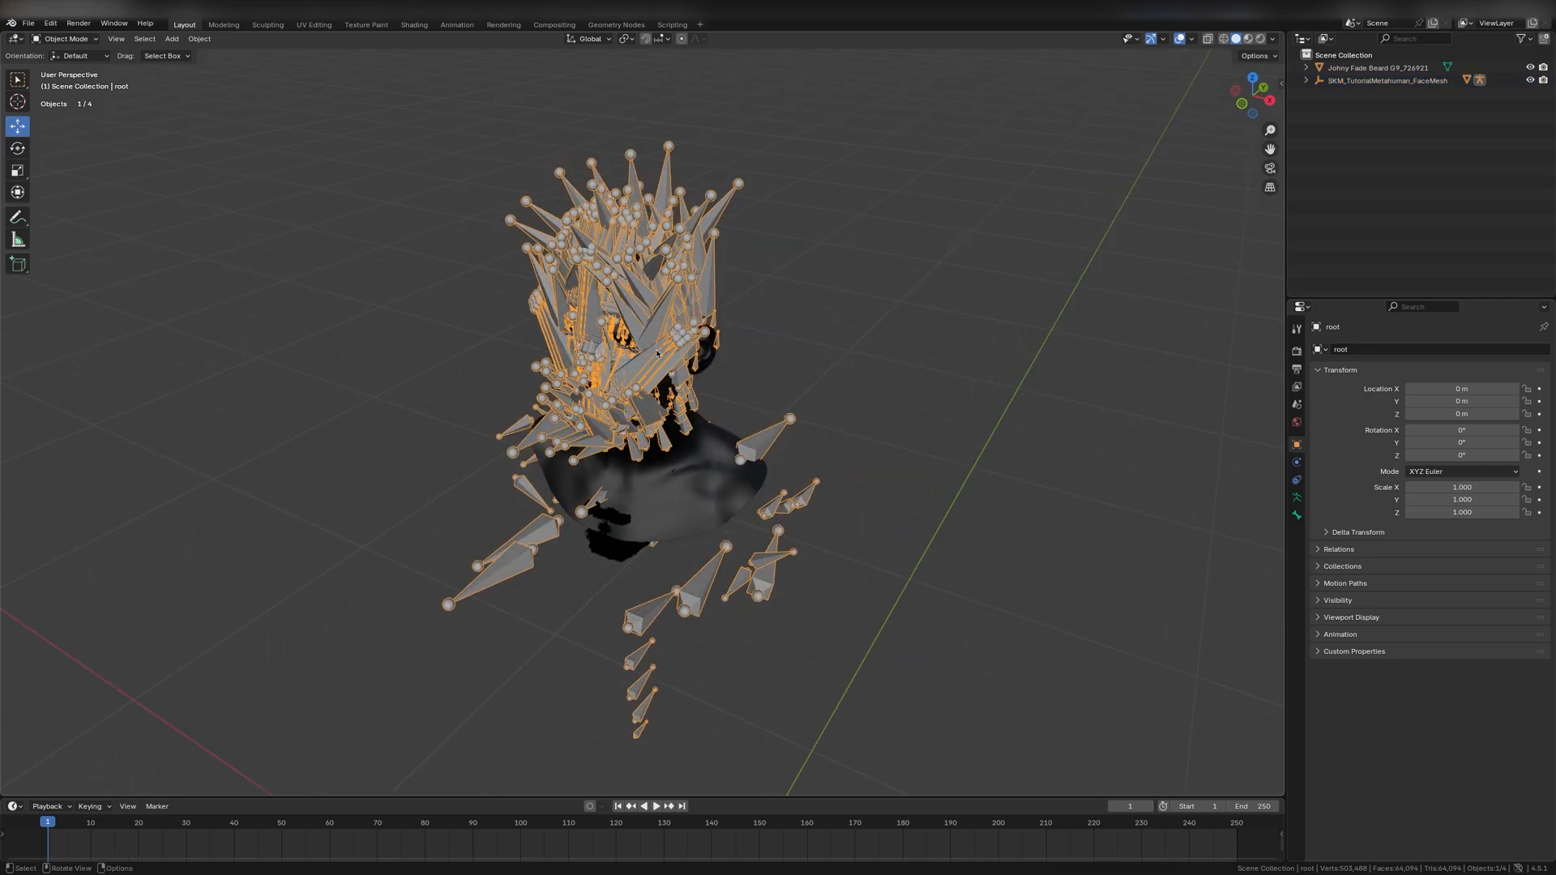
{"action": "key", "text": "h"}
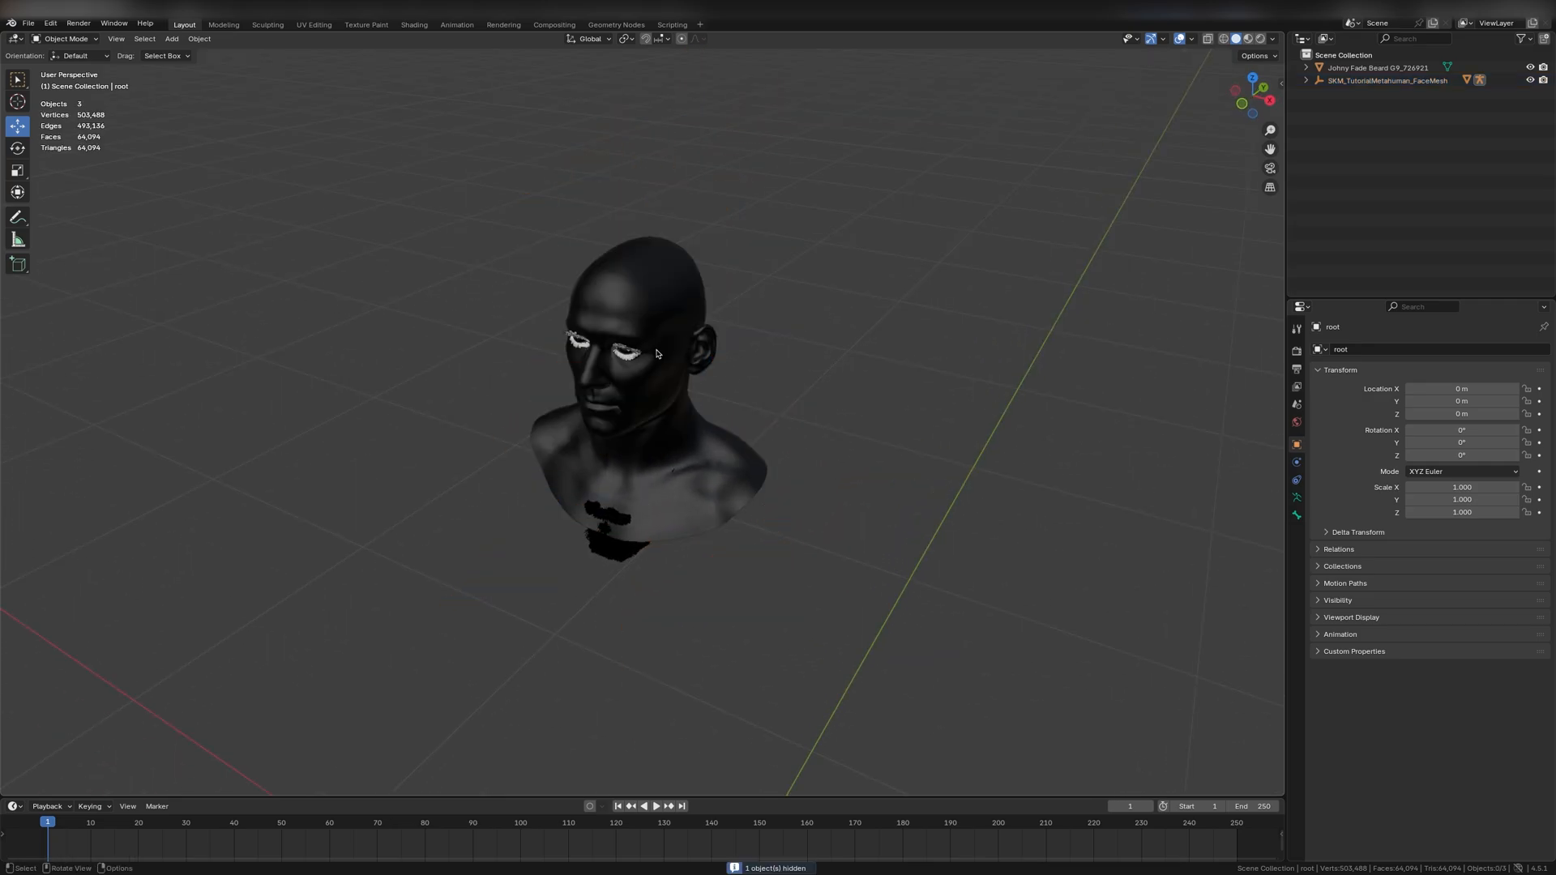
{"action": "left_click", "coordinate": [1387, 81]}
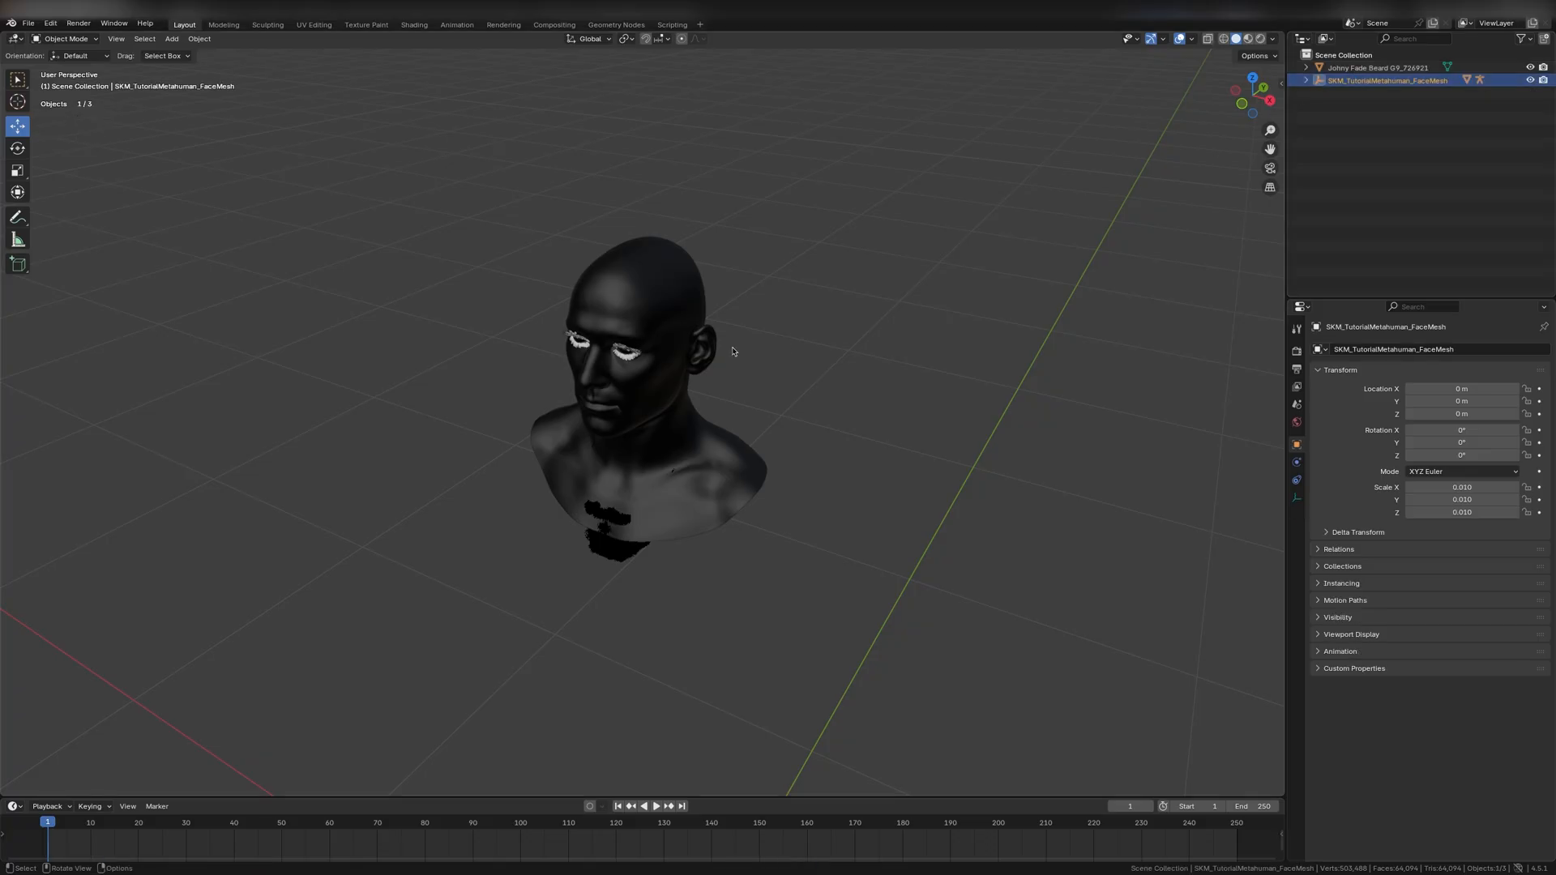
Step: Give the head mesh a new material with an orange-yellow base colour in Material Preview
{"action": "left_click", "coordinate": [650, 299]}
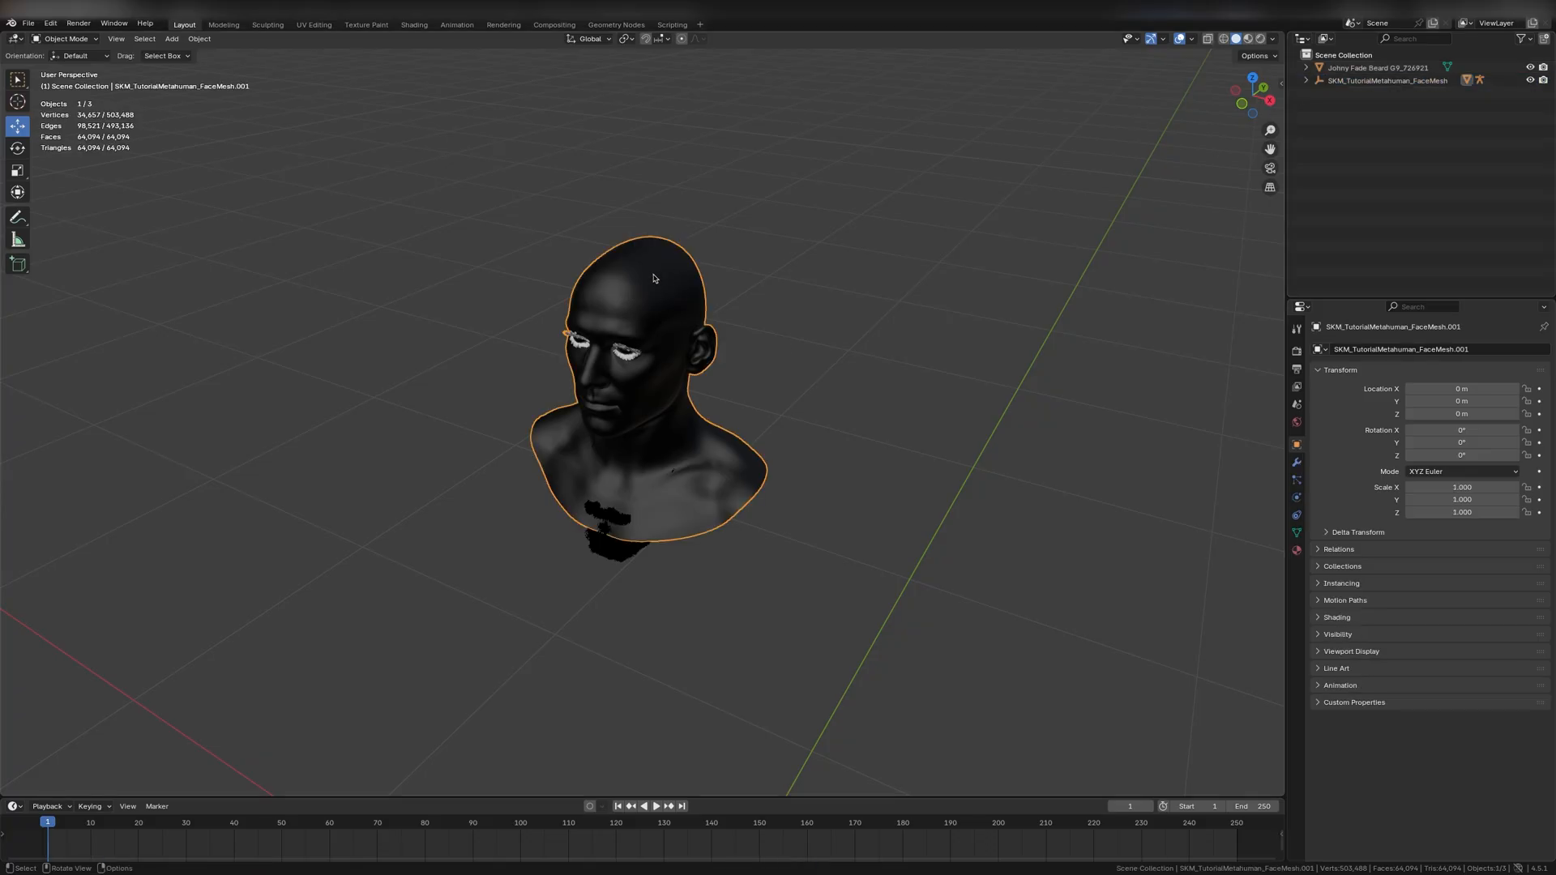
{"action": "left_click", "coordinate": [1296, 550]}
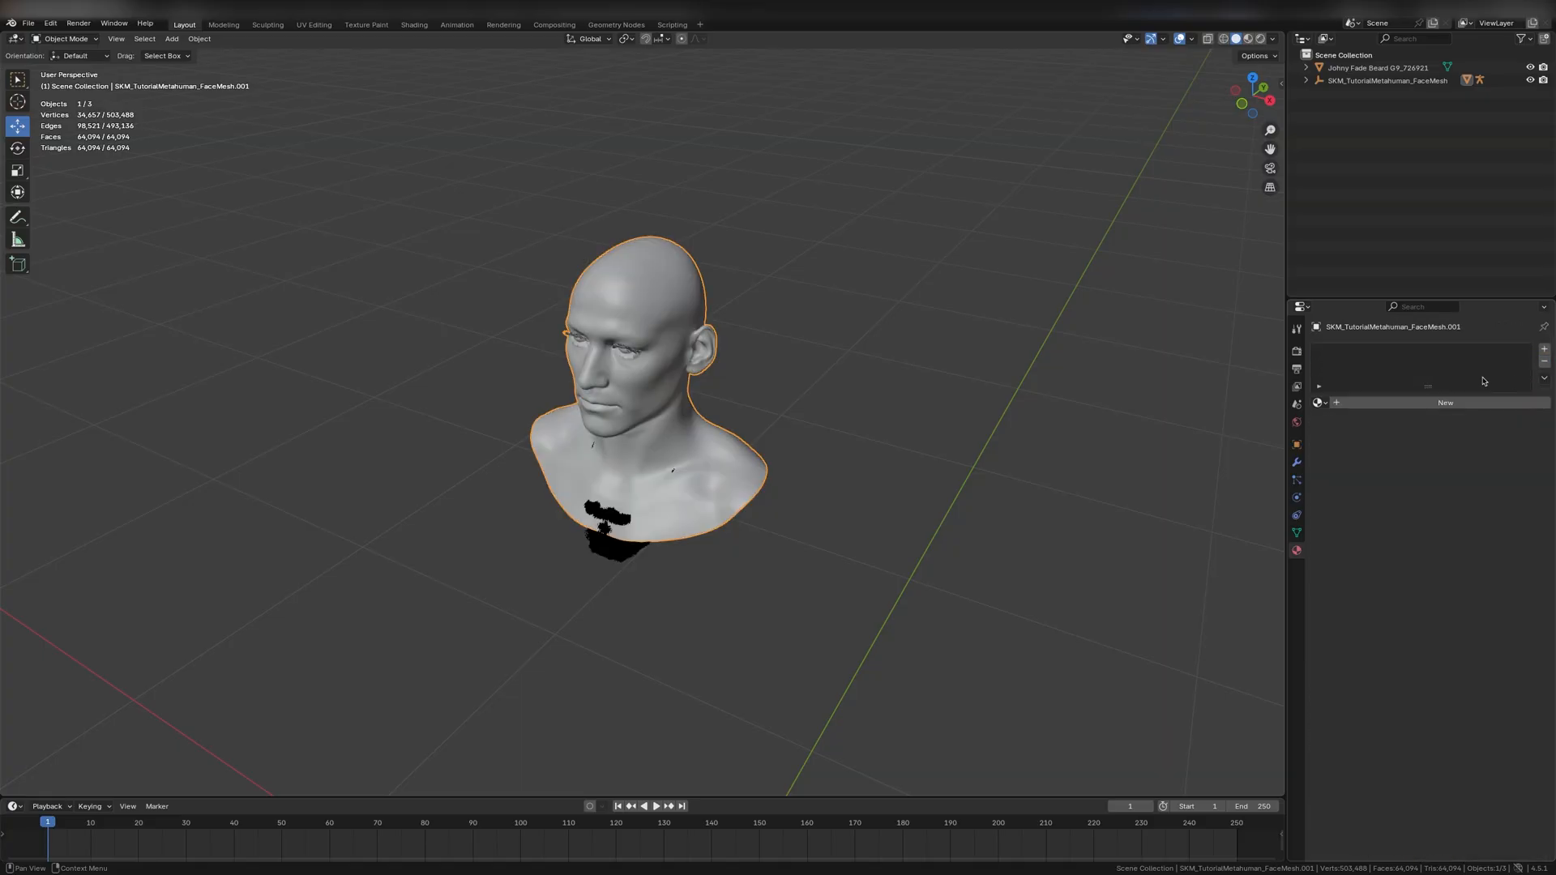
{"action": "left_click", "coordinate": [1444, 402]}
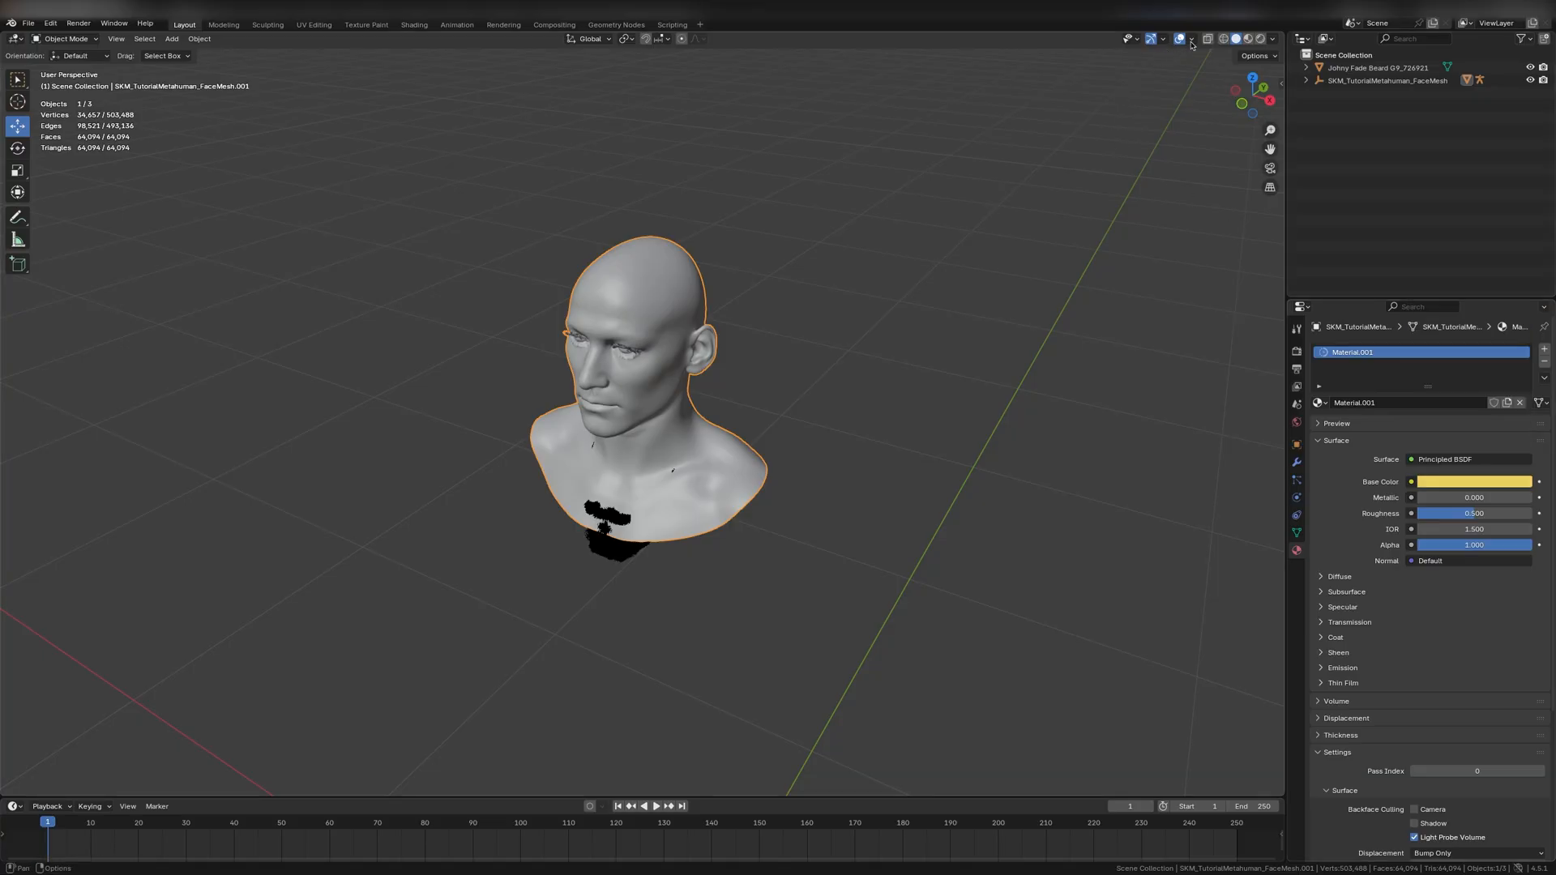
{"action": "mouse_move", "coordinate": [1247, 38]}
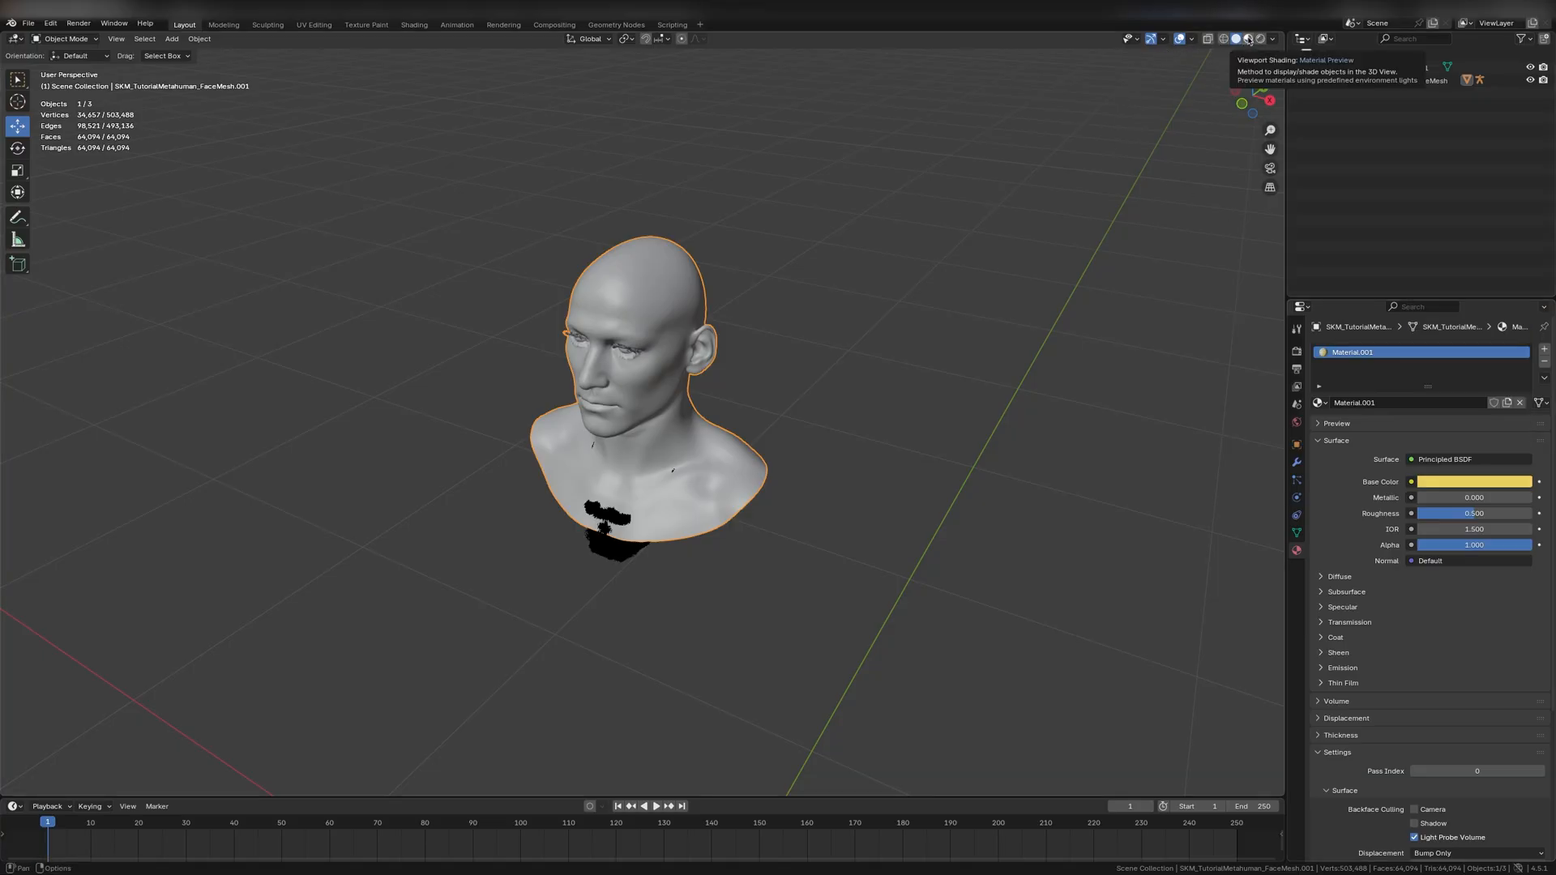
{"action": "left_click", "coordinate": [1246, 39]}
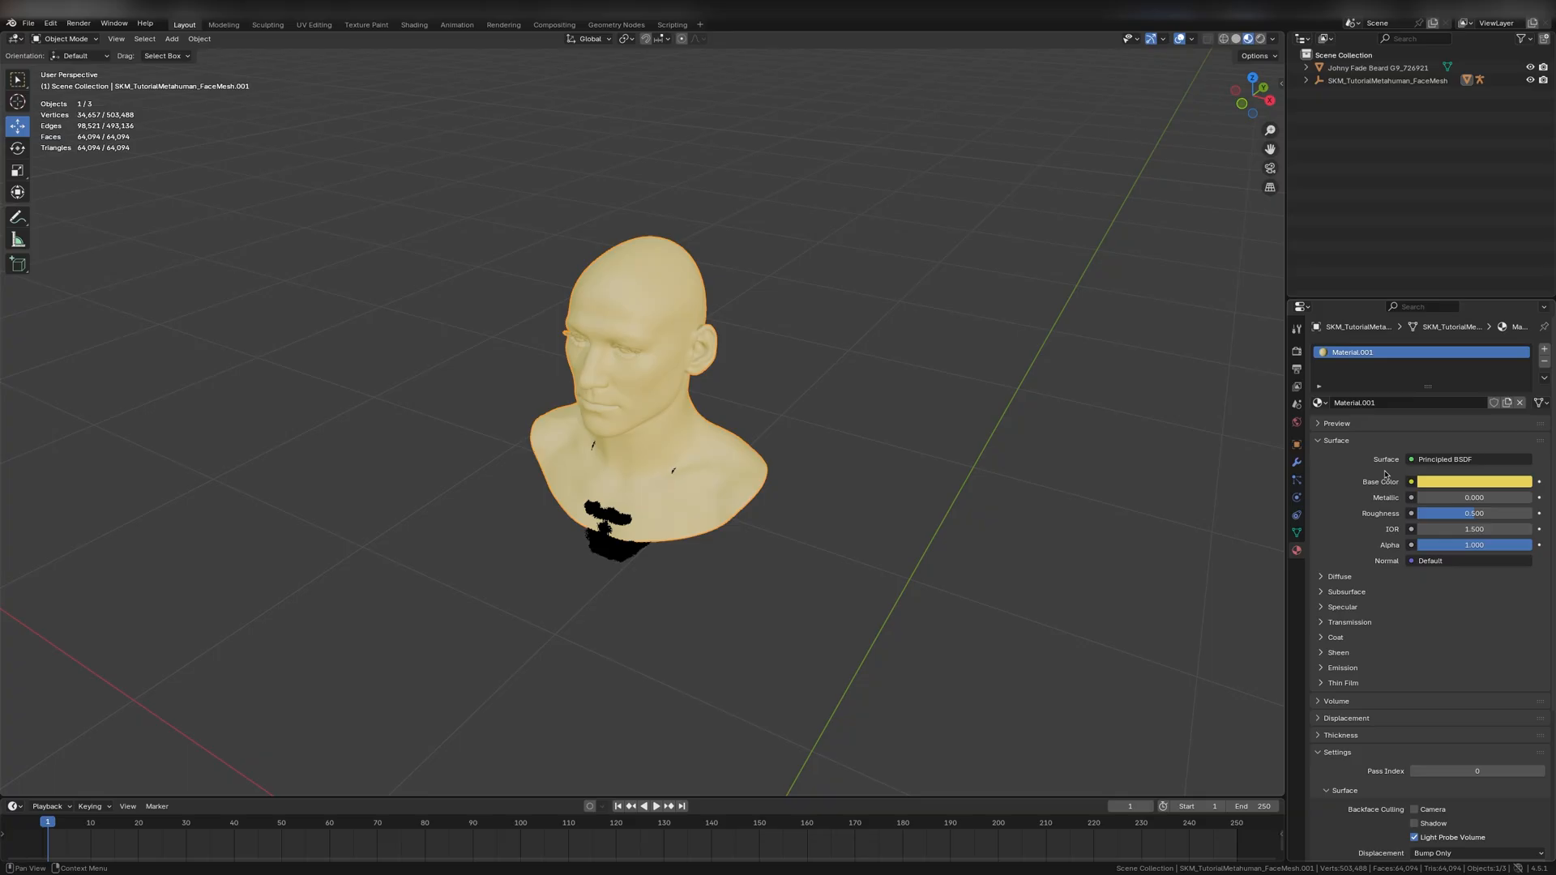
{"action": "left_click", "coordinate": [1474, 482]}
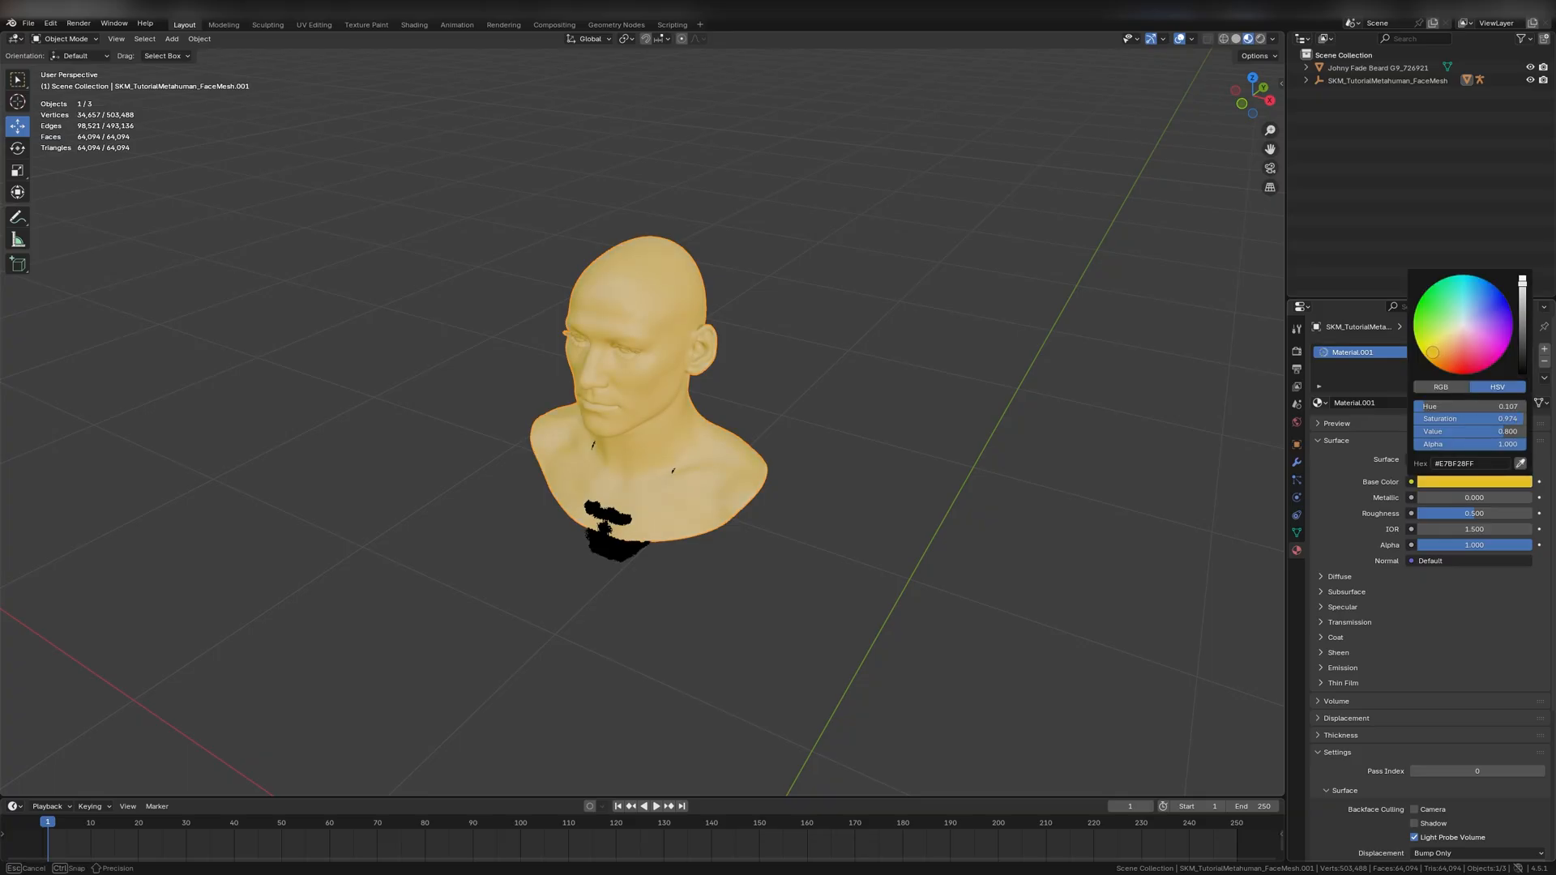
{"action": "left_click", "coordinate": [1452, 361]}
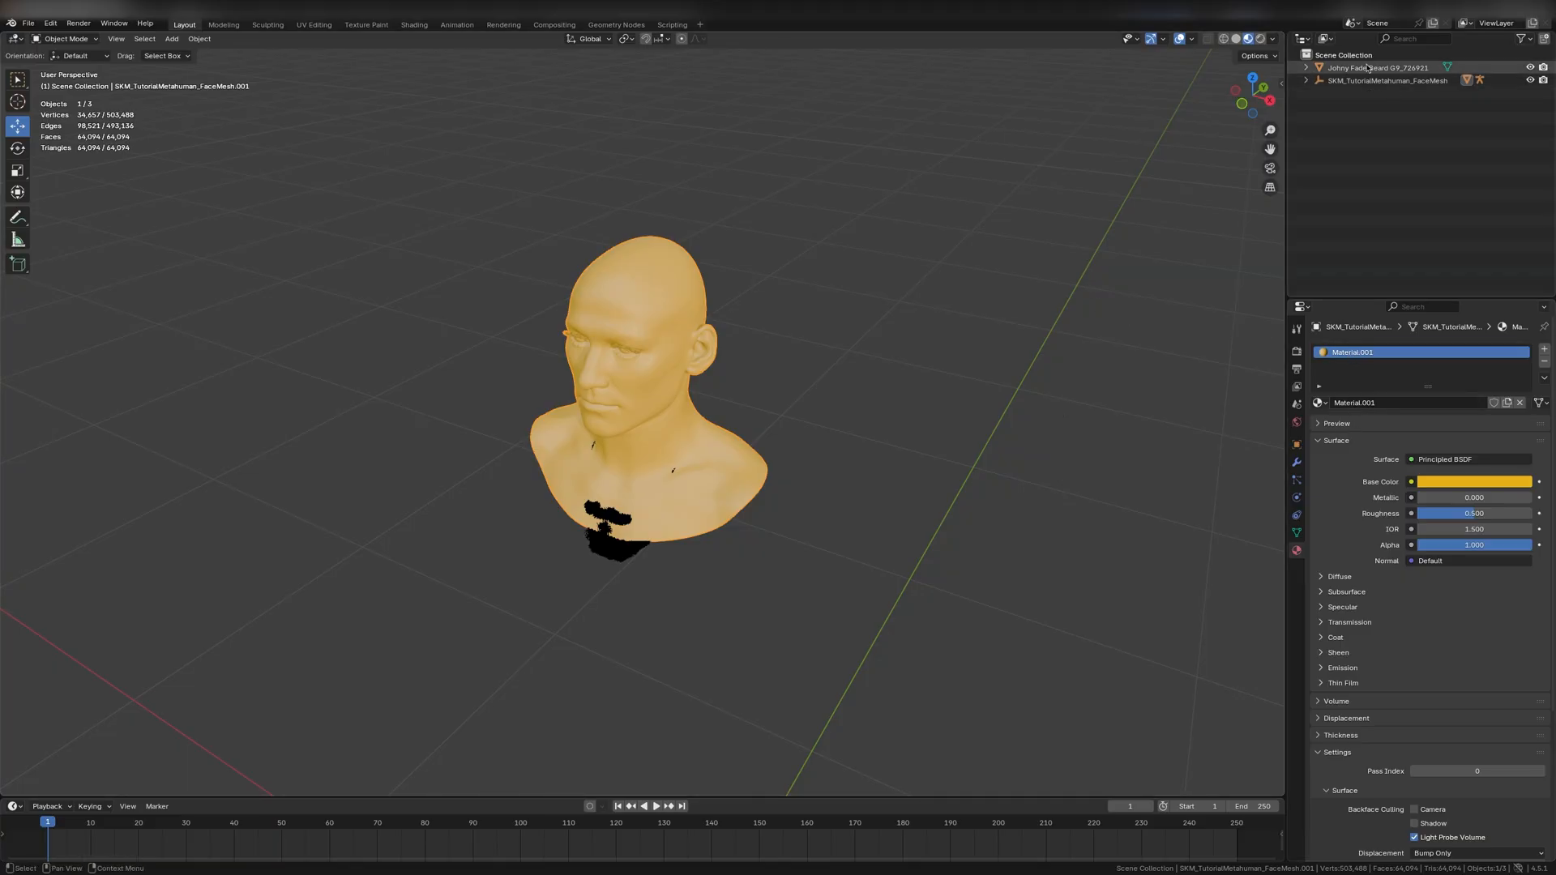
Step: Hide the beard, paste a copy of the face mesh, hide the original and select the copy
{"action": "left_click", "coordinate": [1376, 68]}
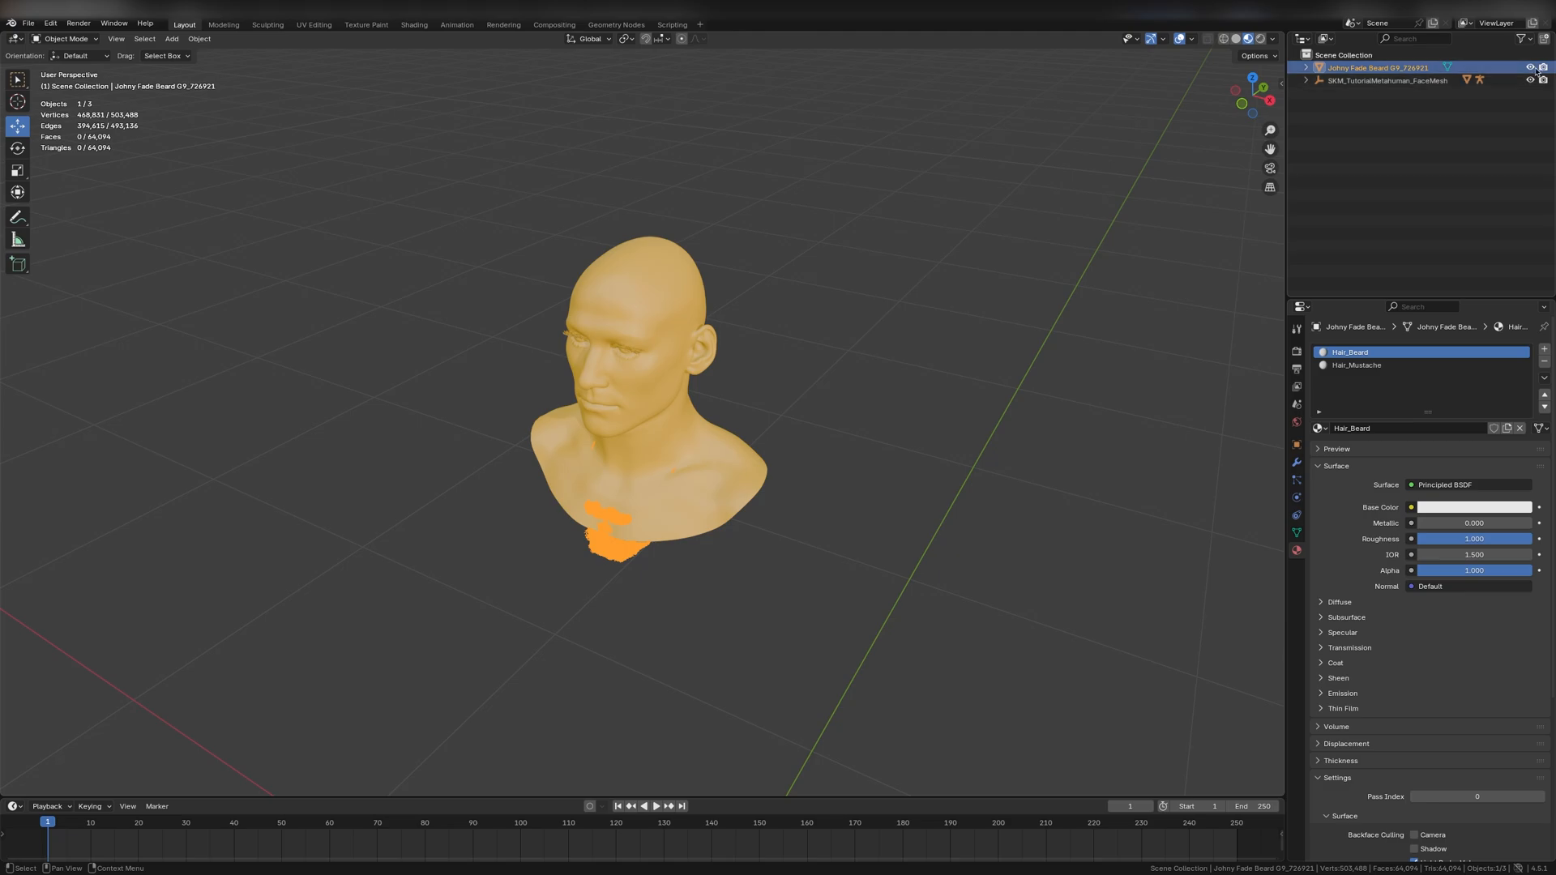
{"action": "left_click", "coordinate": [1386, 81]}
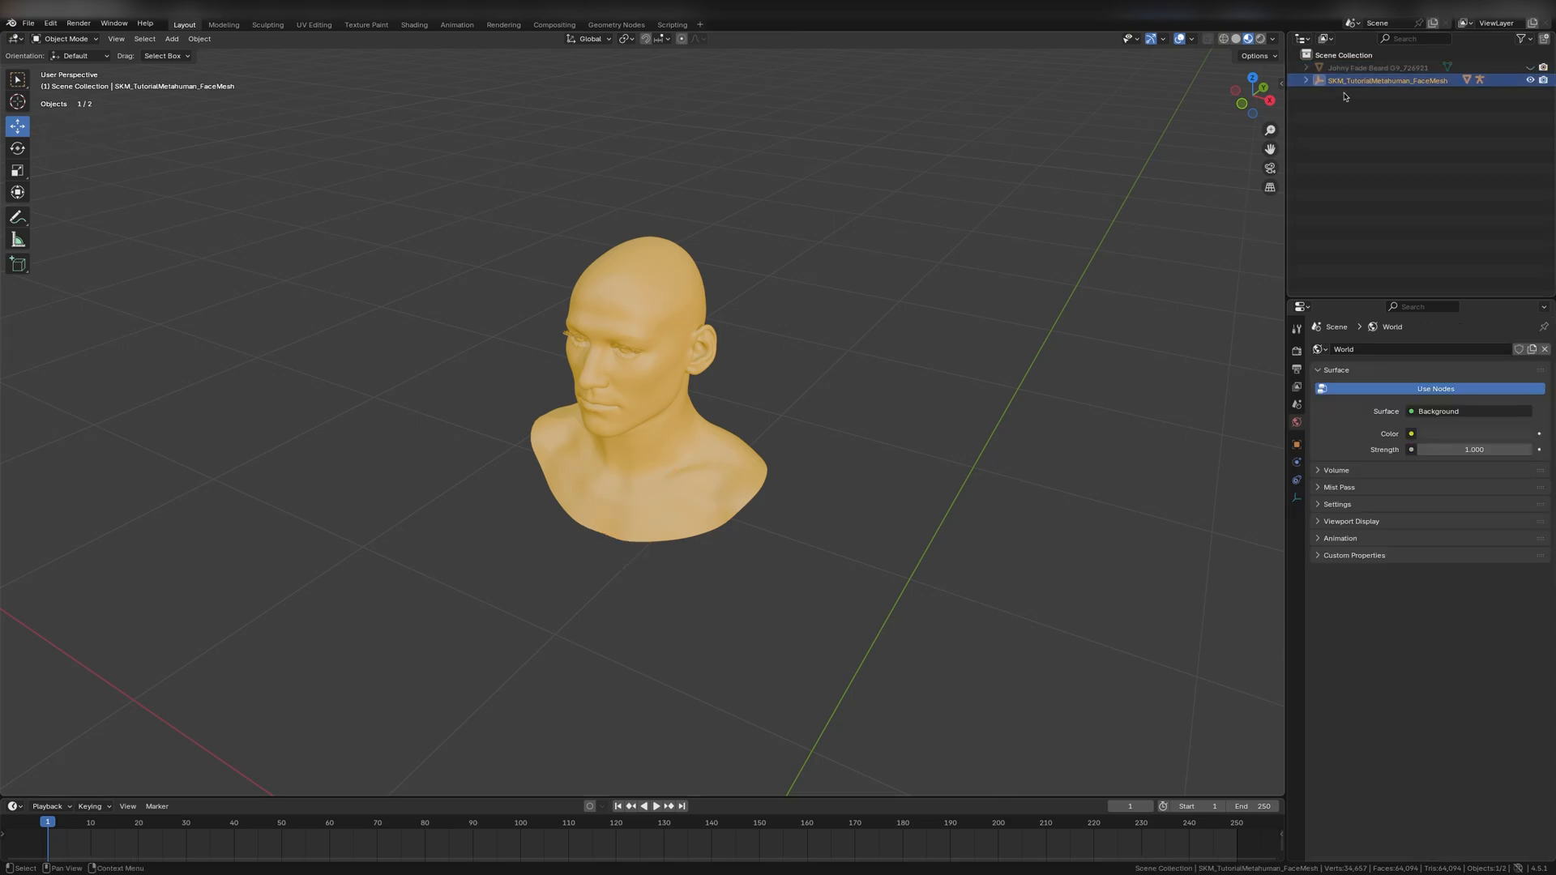
{"action": "key", "text": "ctrl+v"}
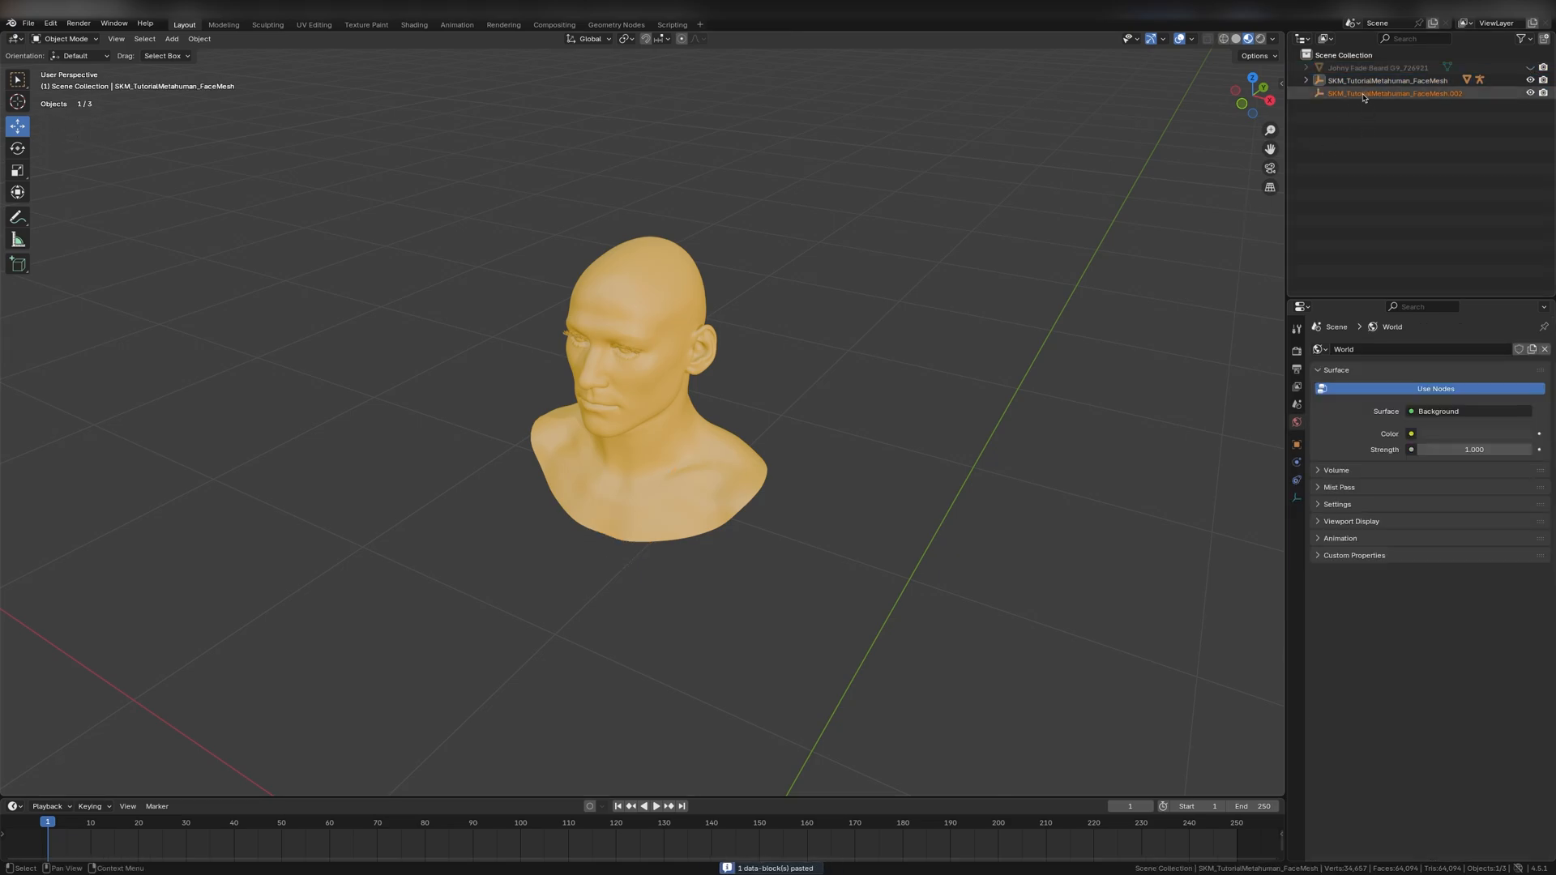
{"action": "left_click", "coordinate": [1394, 92]}
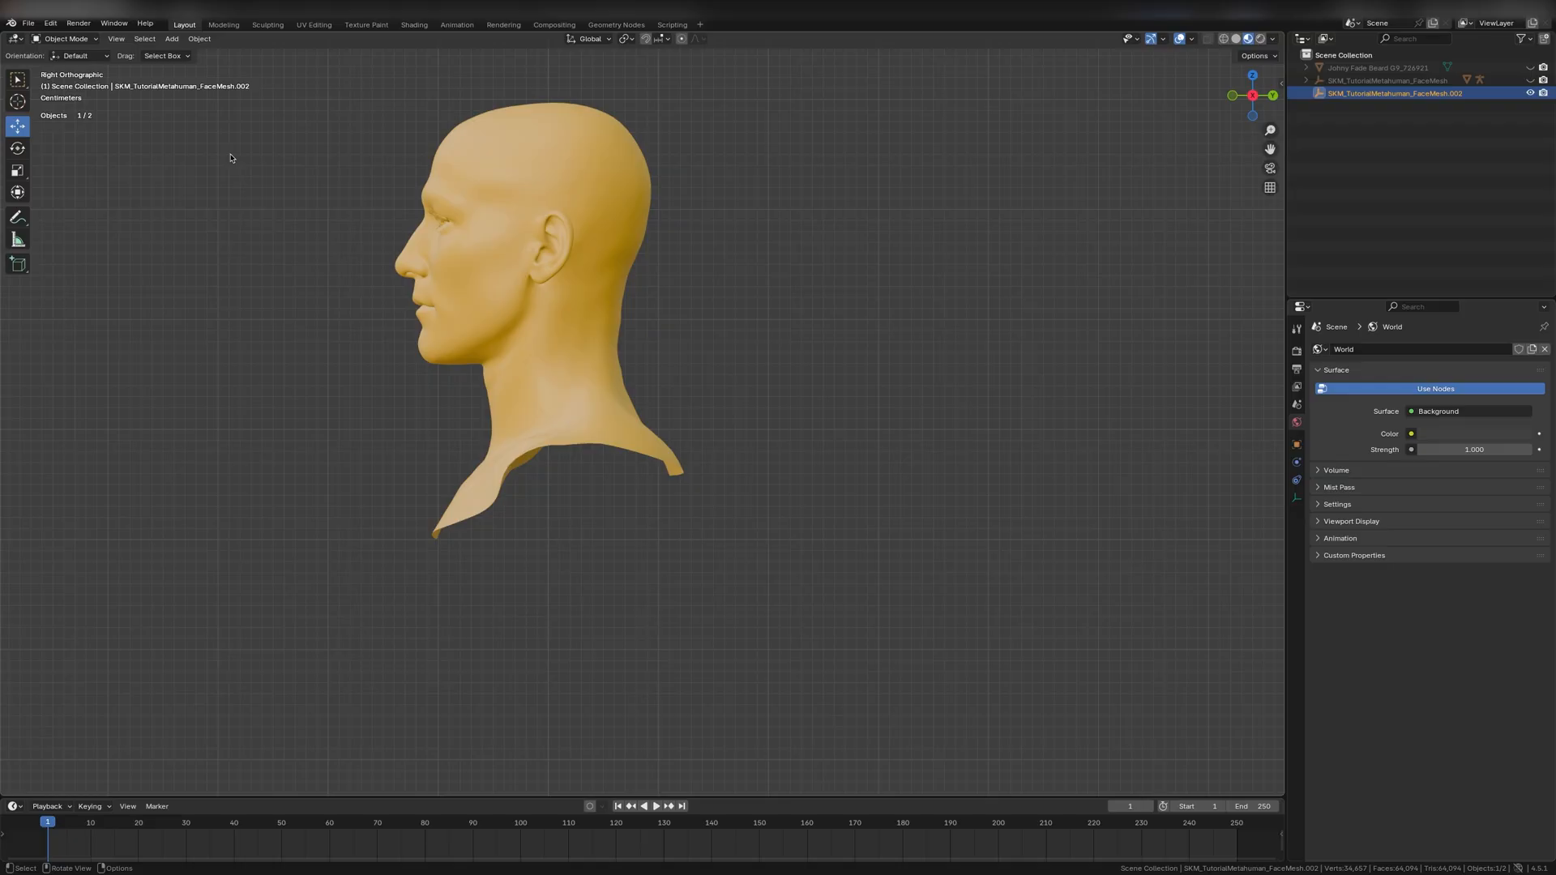
{"action": "left_click", "coordinate": [1389, 81]}
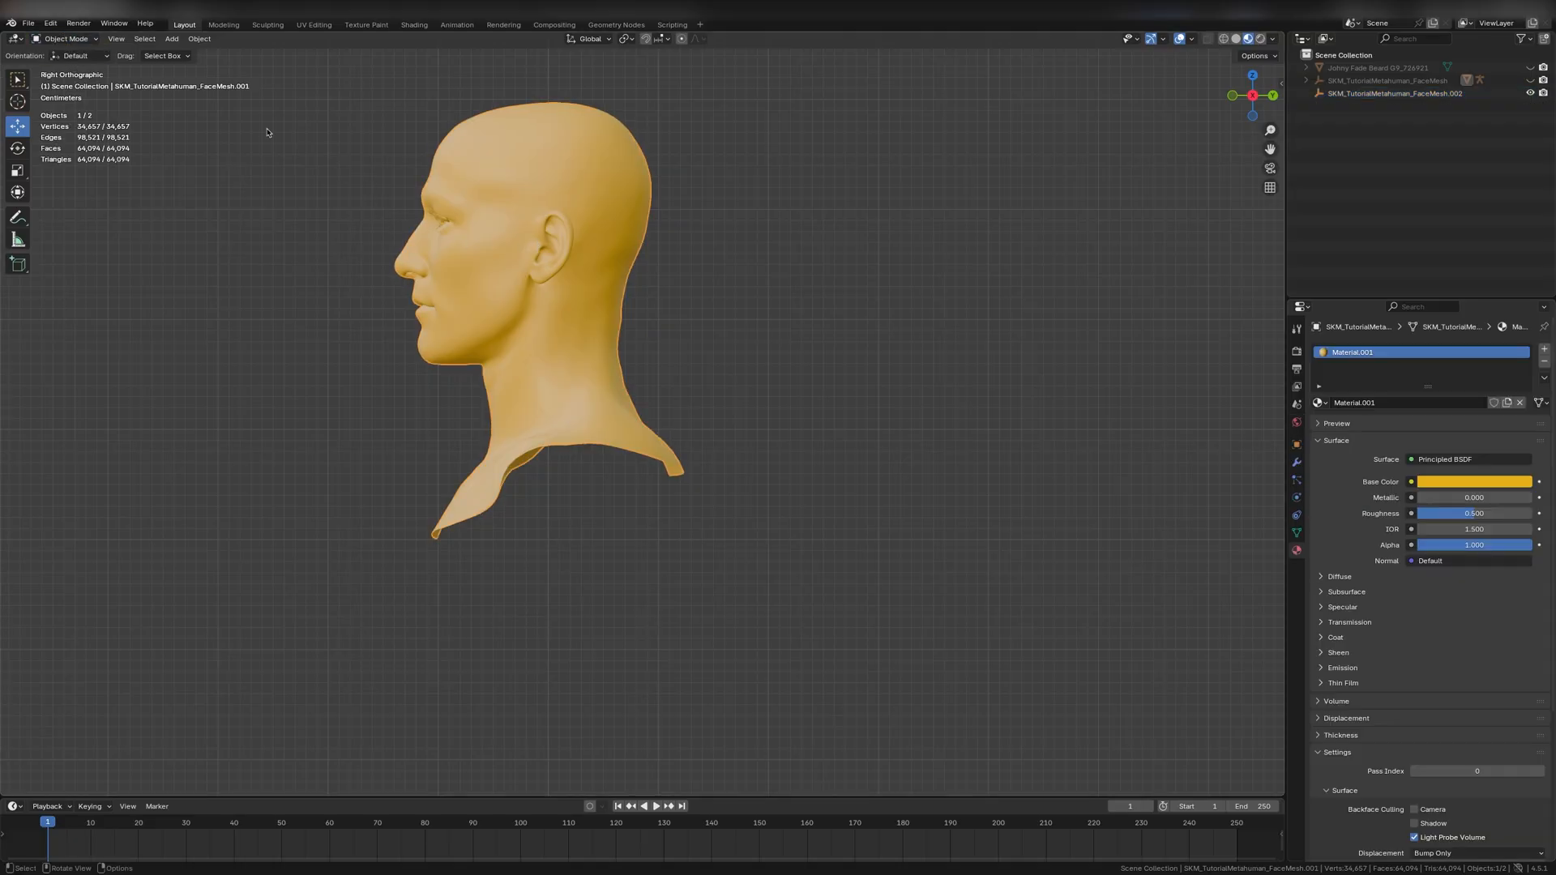
Step: Split the jaw, chin and neck faces into their own object and delete the leftover head
{"action": "key", "text": "Tab"}
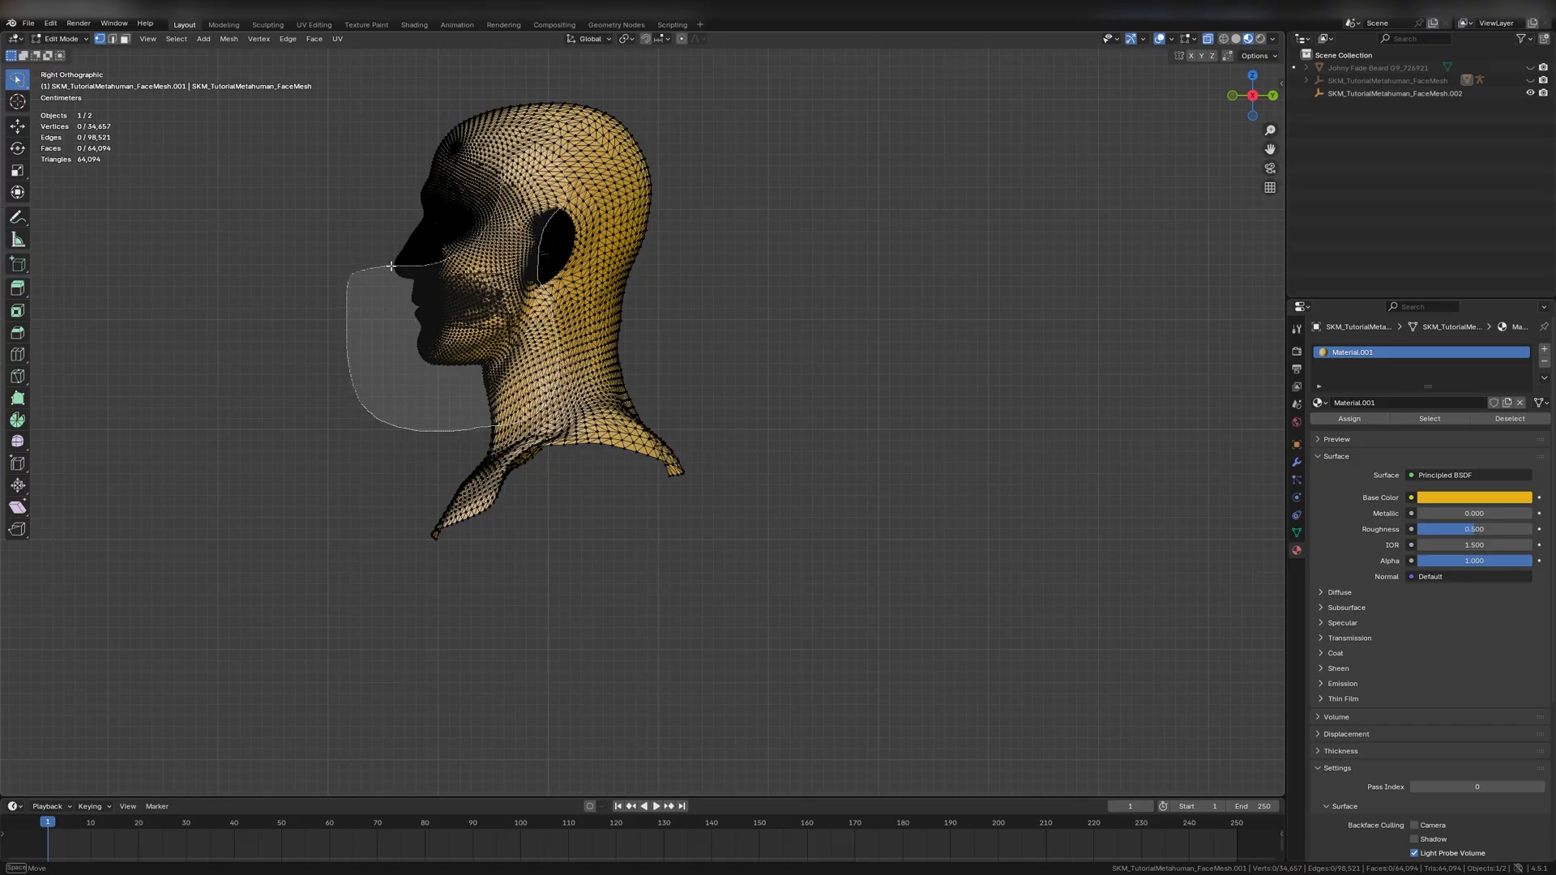
{"action": "left_click", "coordinate": [347, 387]}
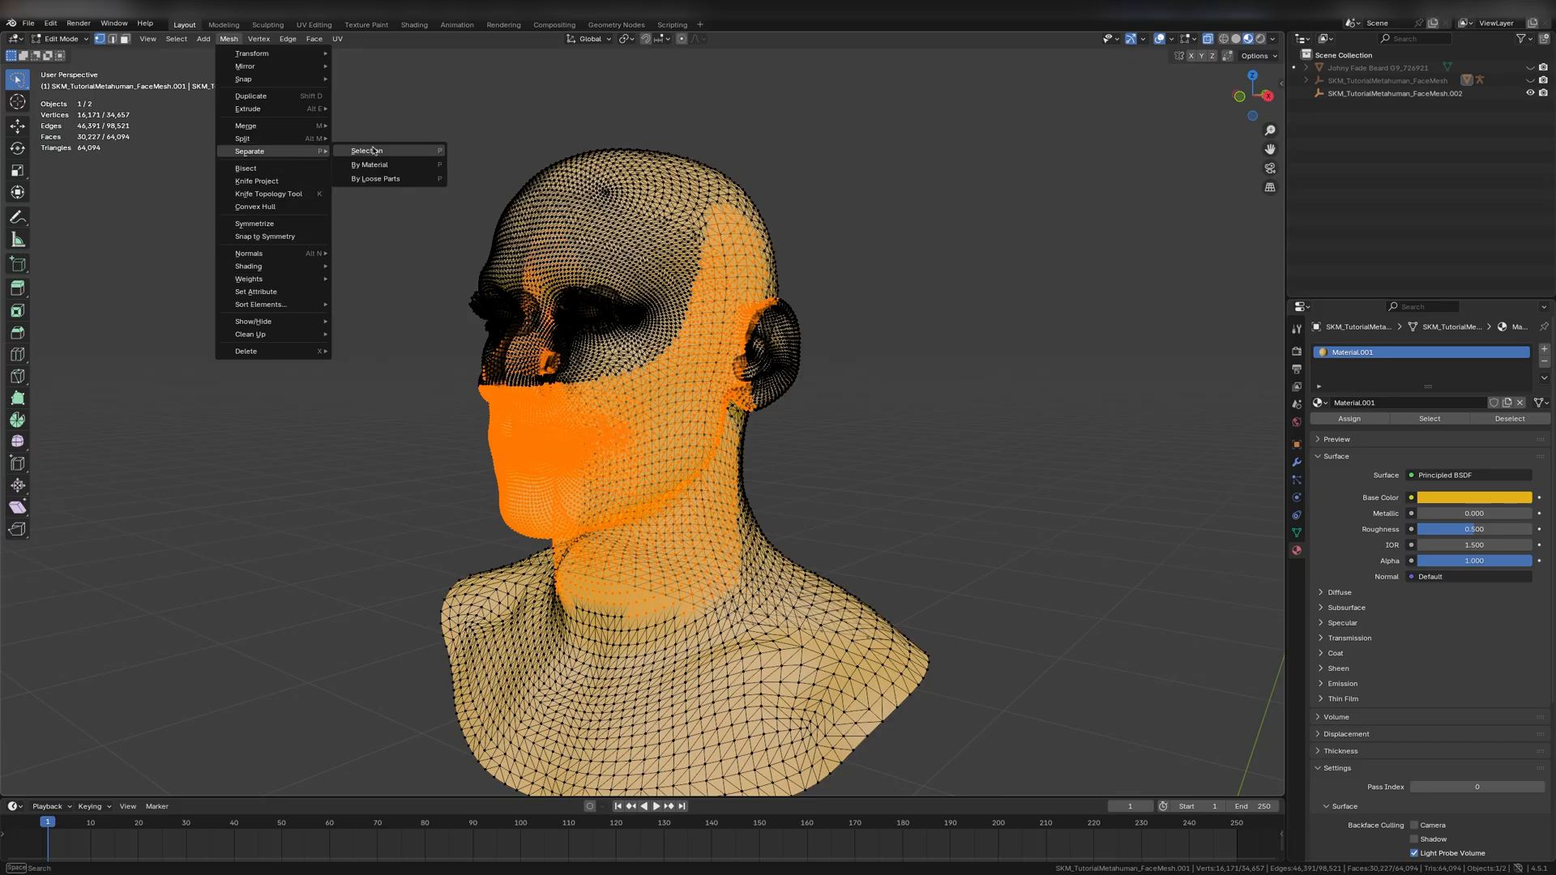
{"action": "left_click", "coordinate": [365, 149]}
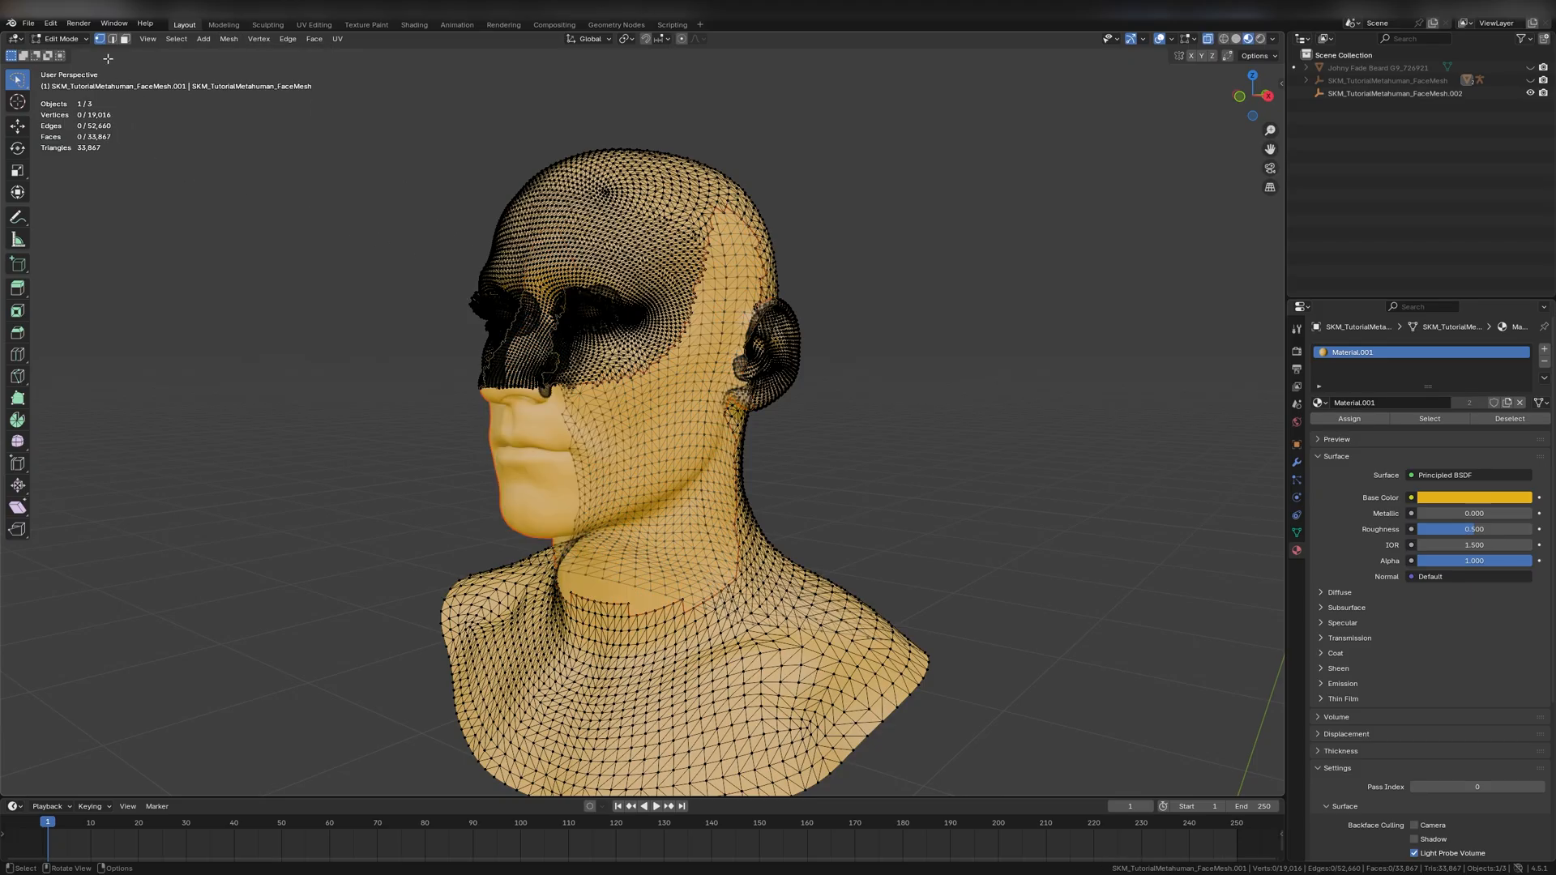
{"action": "key", "text": "Tab"}
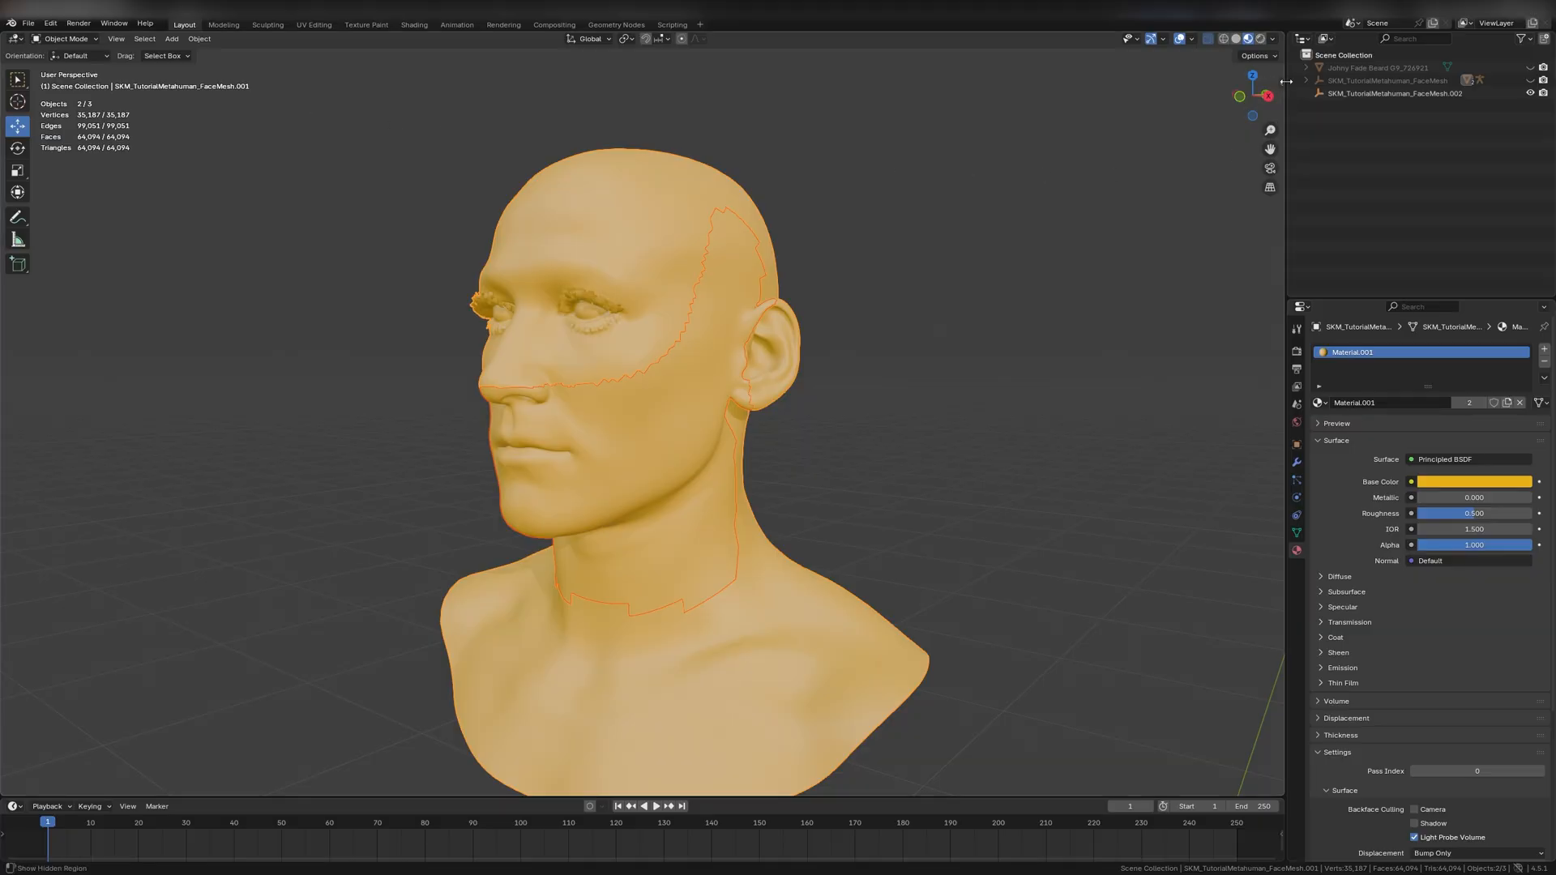
{"action": "left_click", "coordinate": [739, 388]}
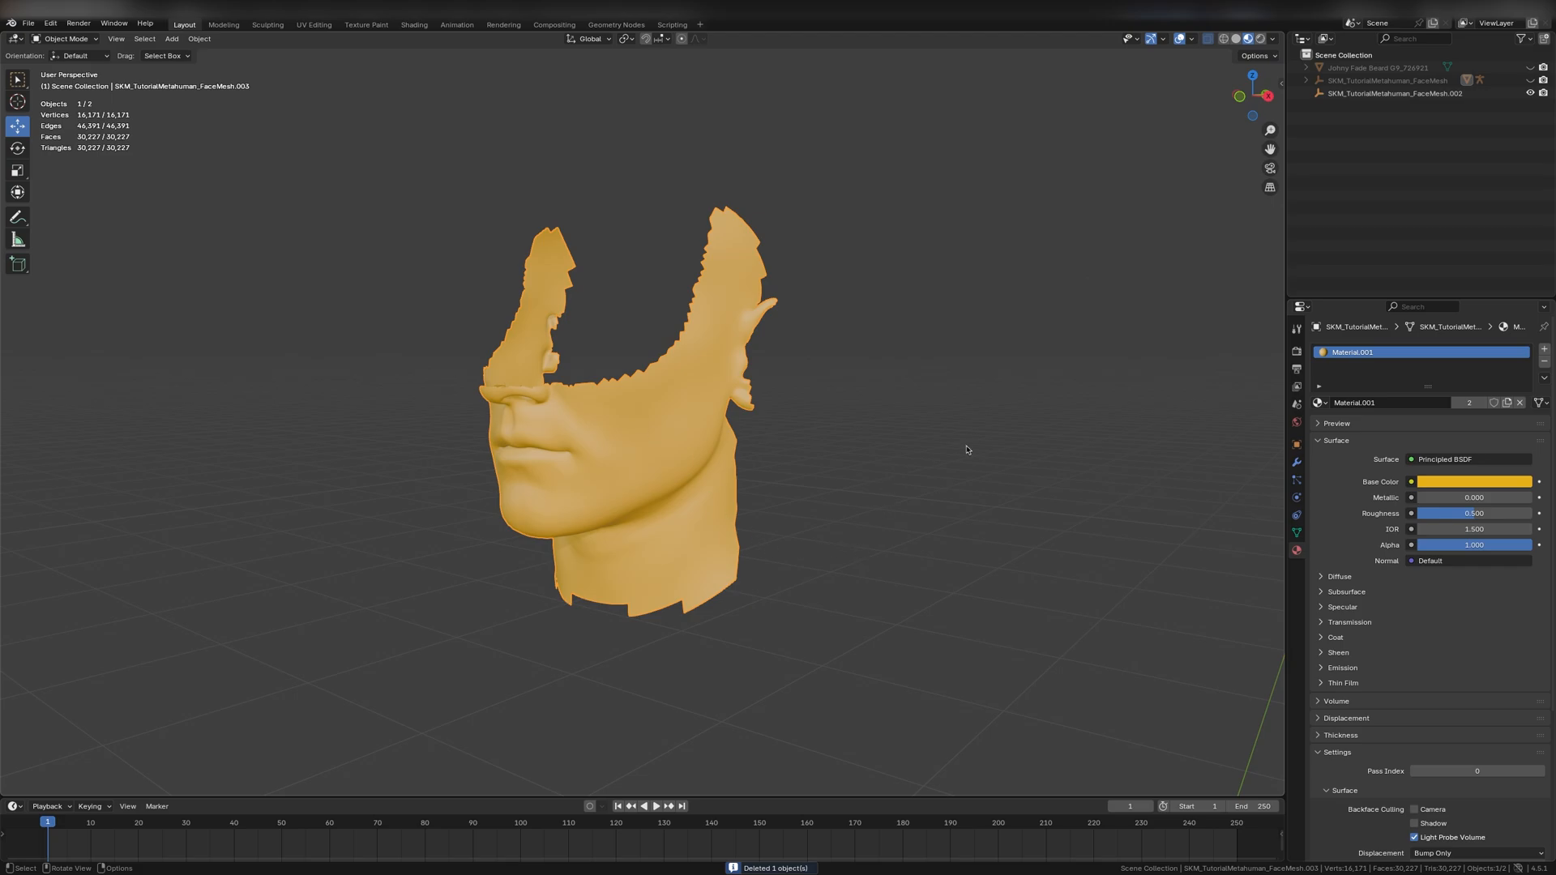
Step: Set the face patch's Base Color to red and reselect the beard object
{"action": "left_click", "coordinate": [1475, 482]}
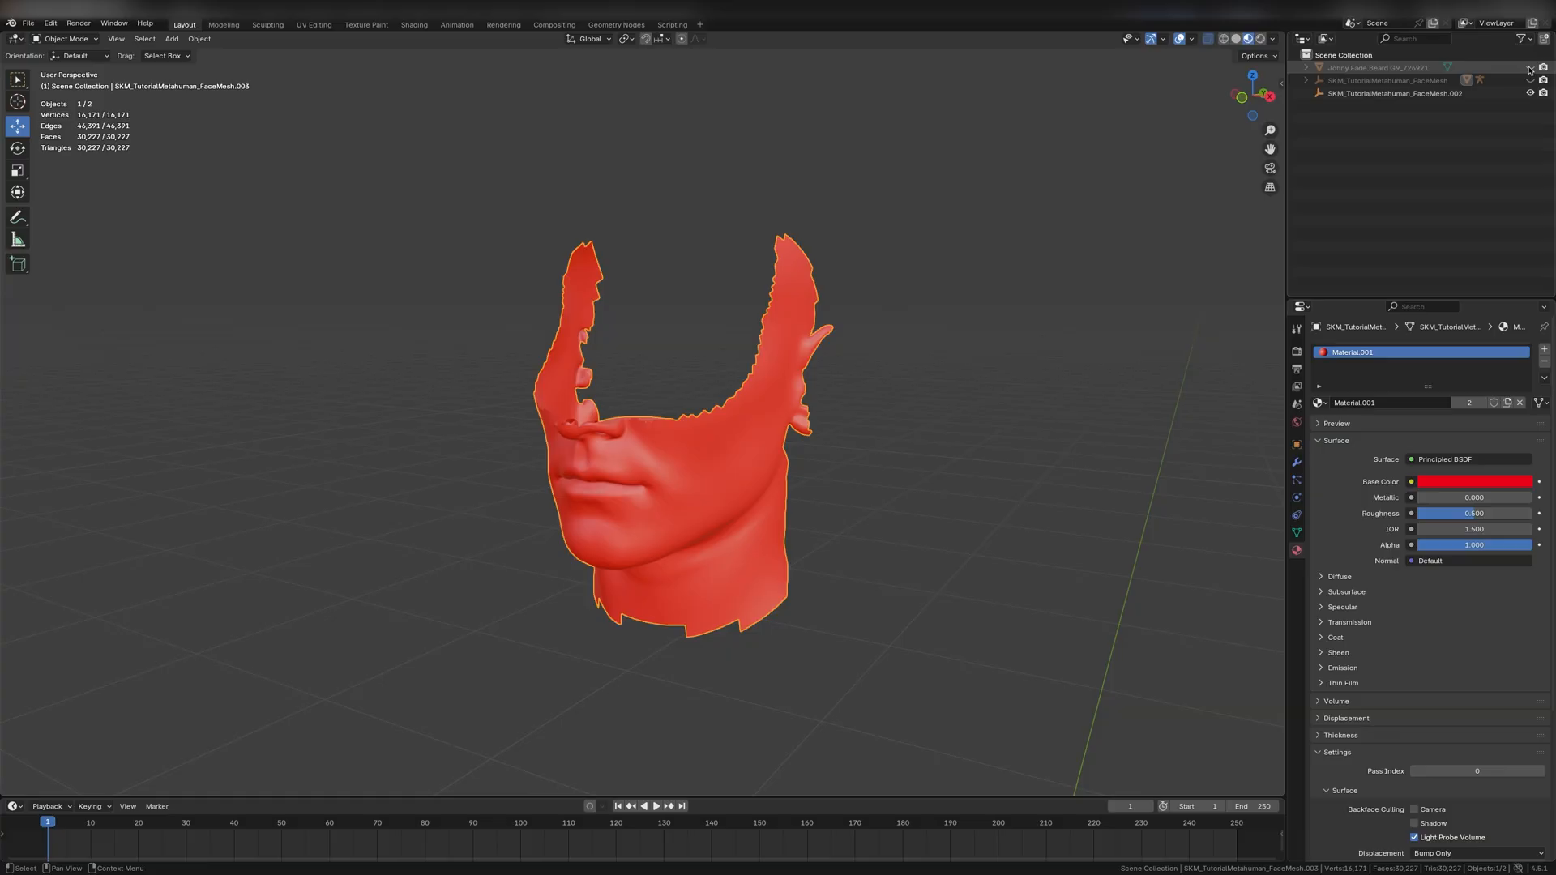
{"action": "left_click", "coordinate": [1529, 66]}
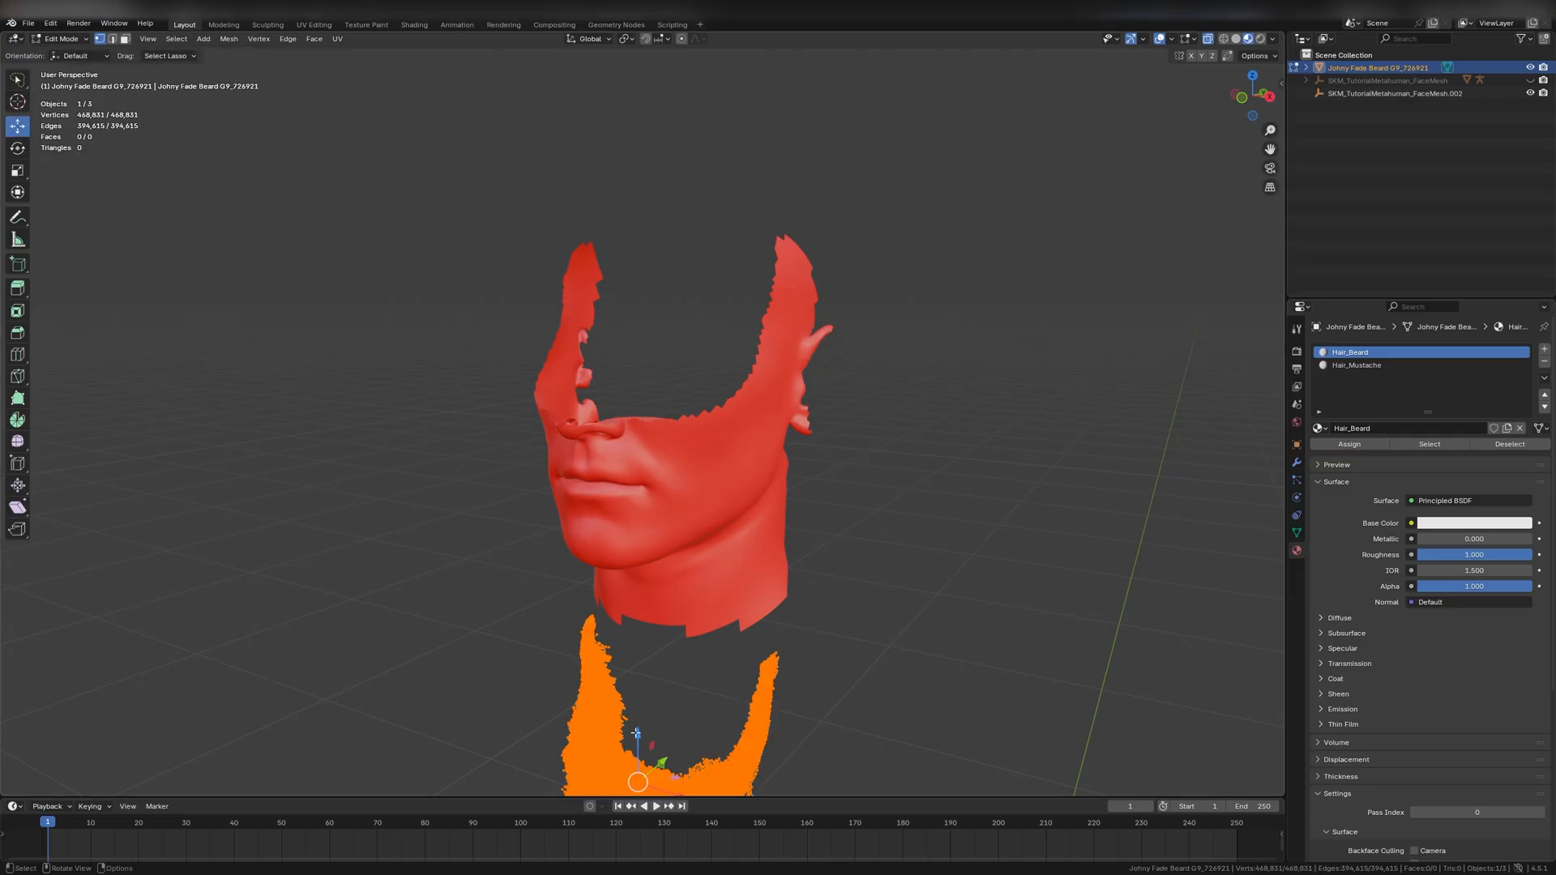
Step: Grab the beard geometry and move it onto the red face patch around mouth and jaw
{"action": "key", "text": "g"}
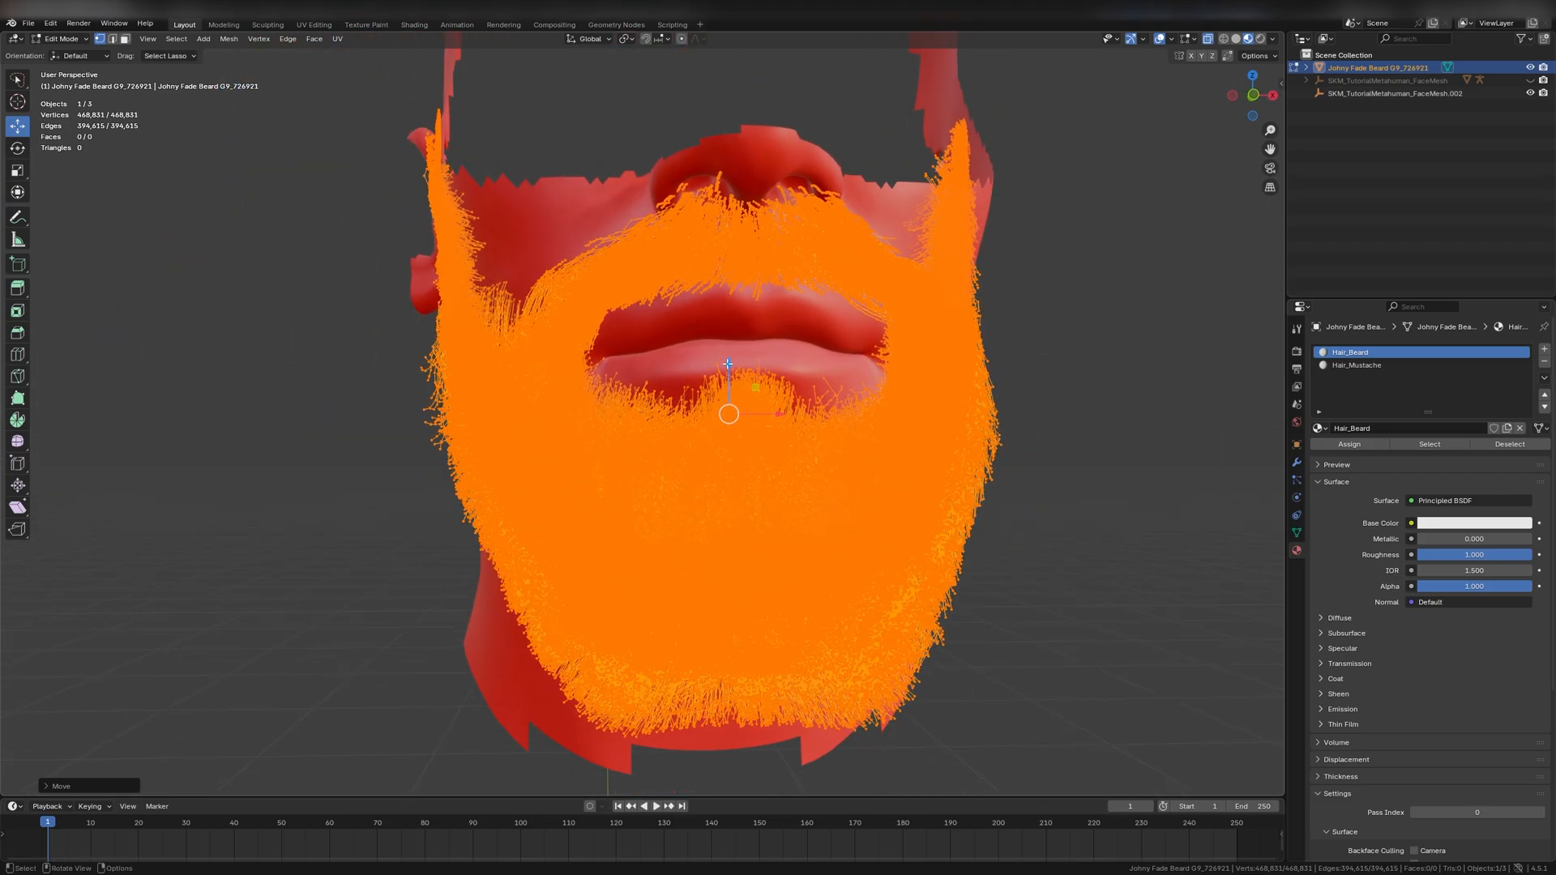
{"action": "key", "text": "g"}
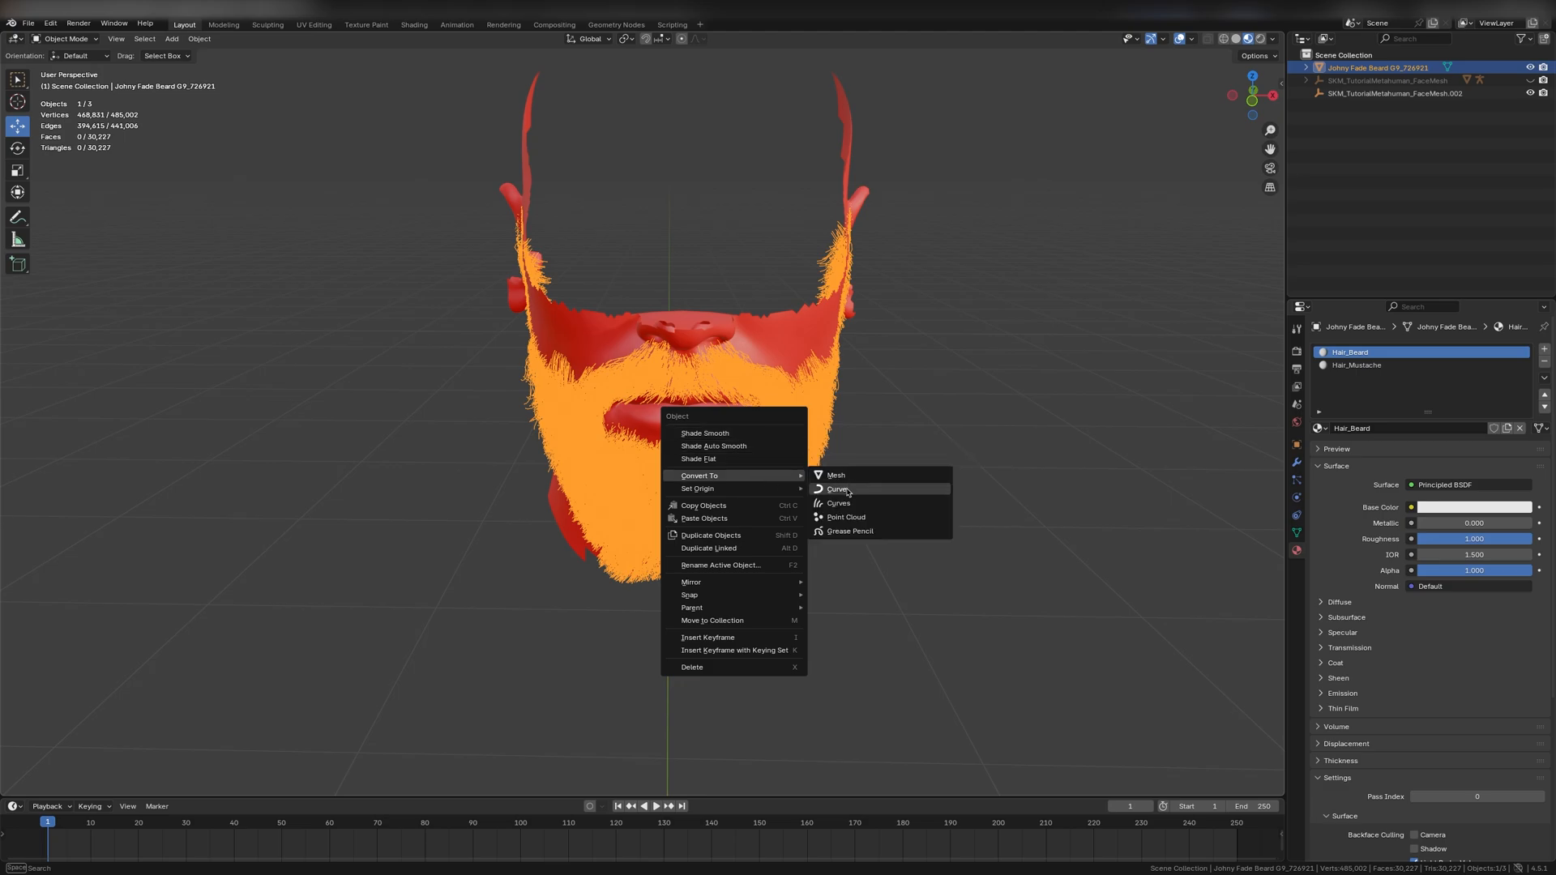
{"action": "mouse_move", "coordinate": [838, 487]}
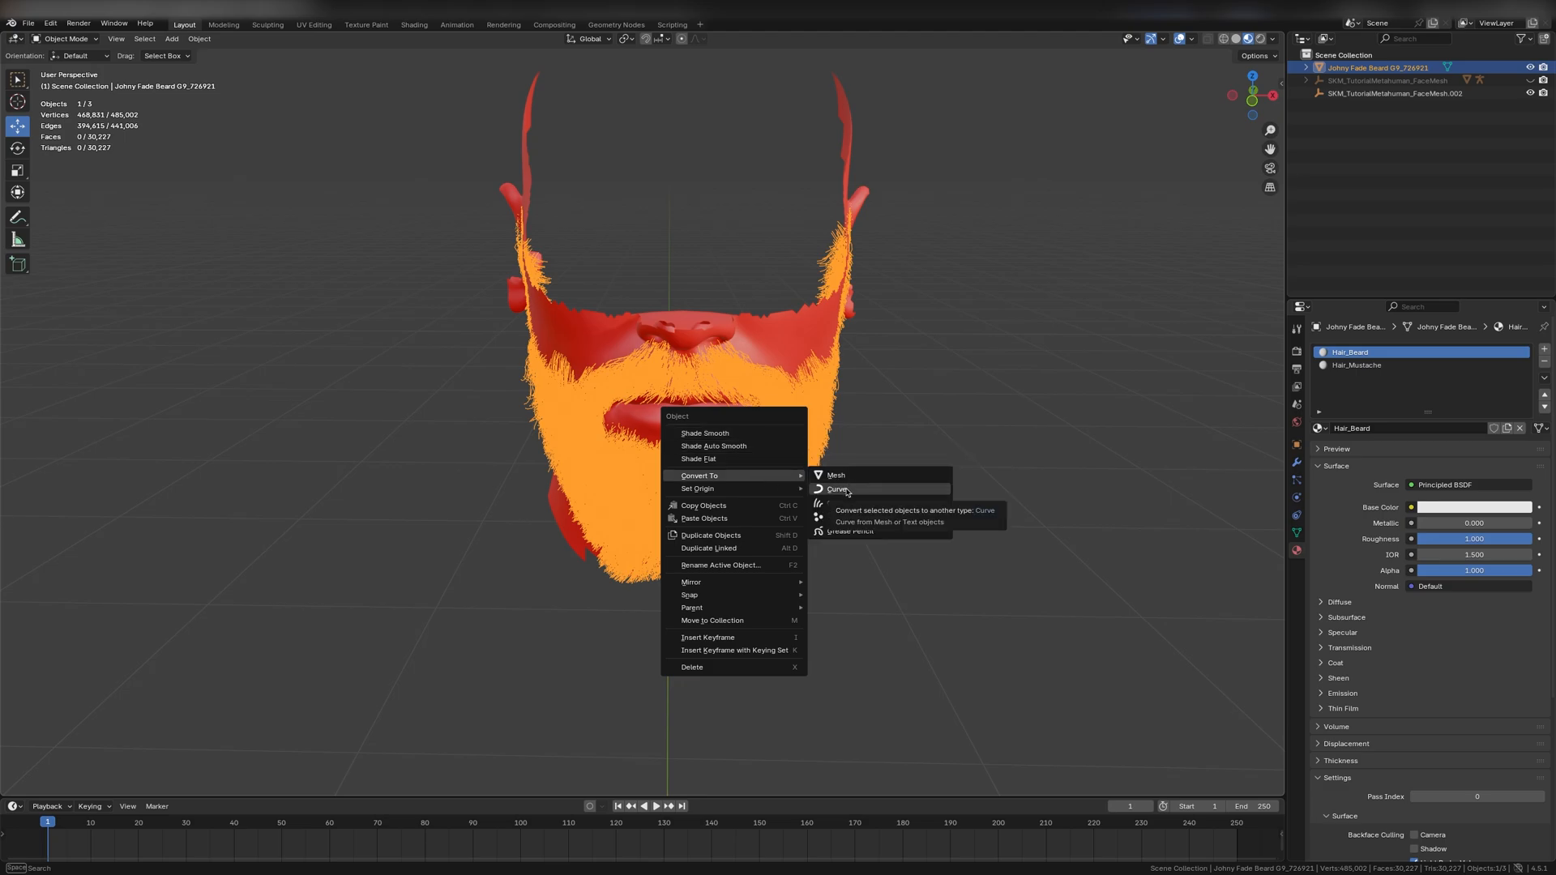
{"action": "mouse_move", "coordinate": [837, 489]}
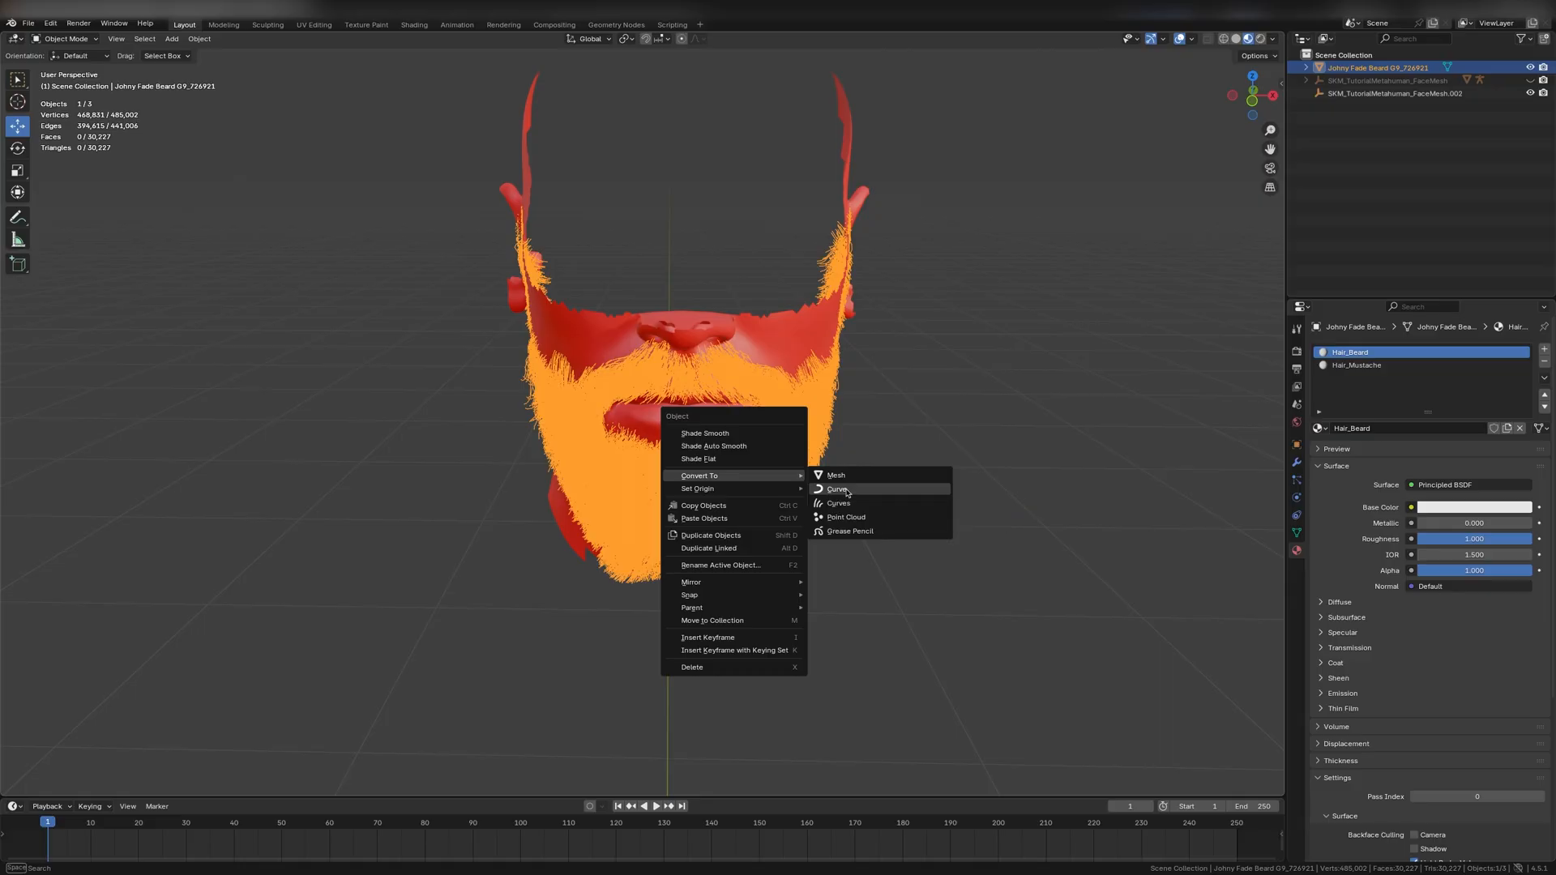
Step: Convert the beard mesh to a curve object and show its modifier settings
{"action": "left_click", "coordinate": [838, 489]}
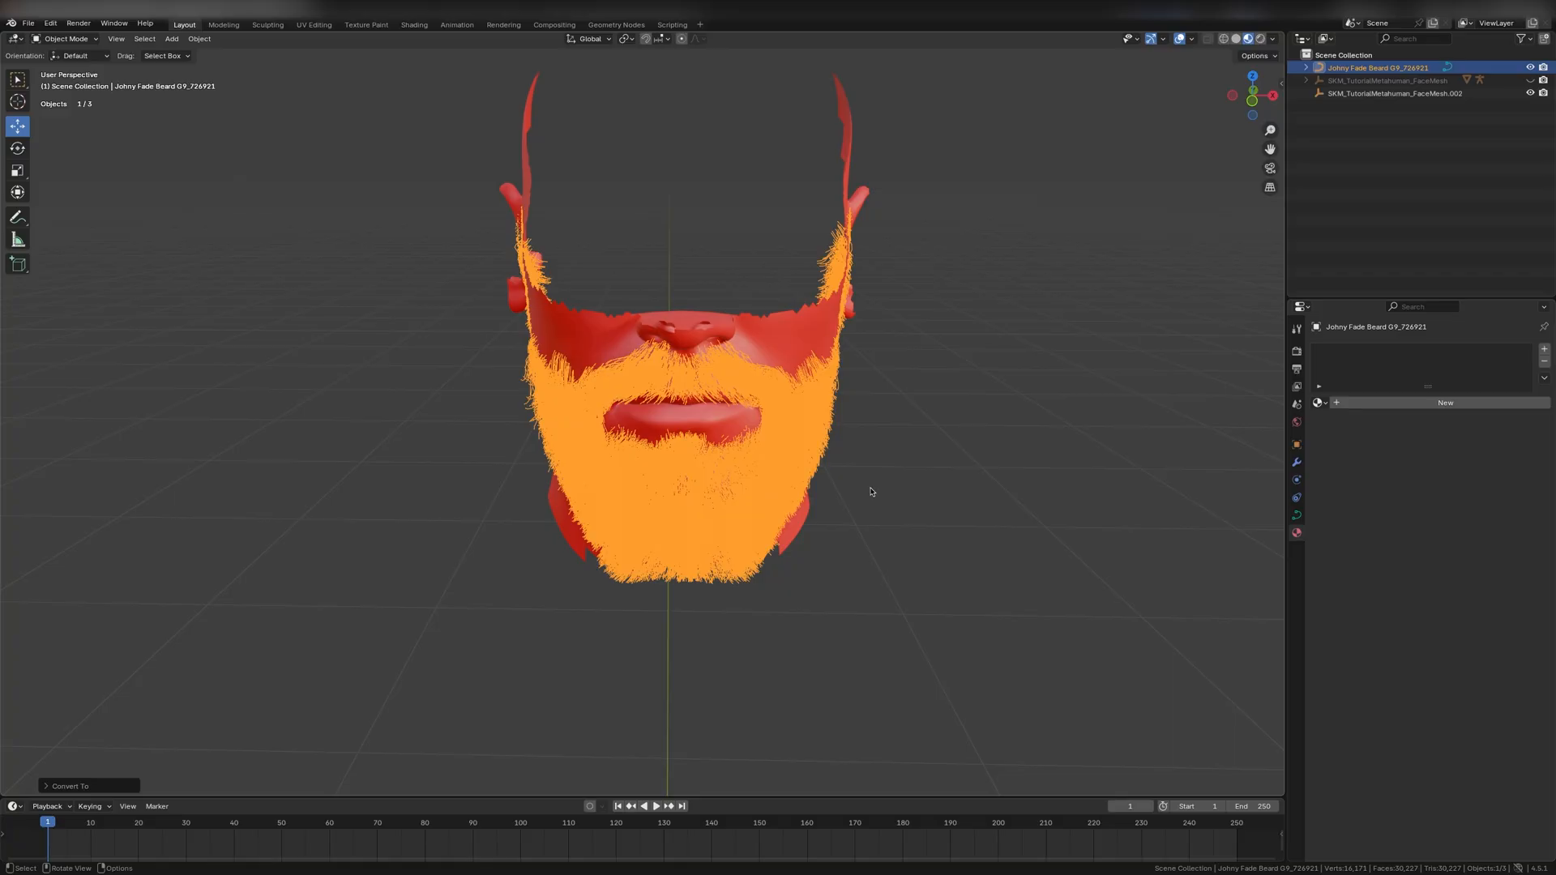
{"action": "left_click", "coordinate": [170, 37]}
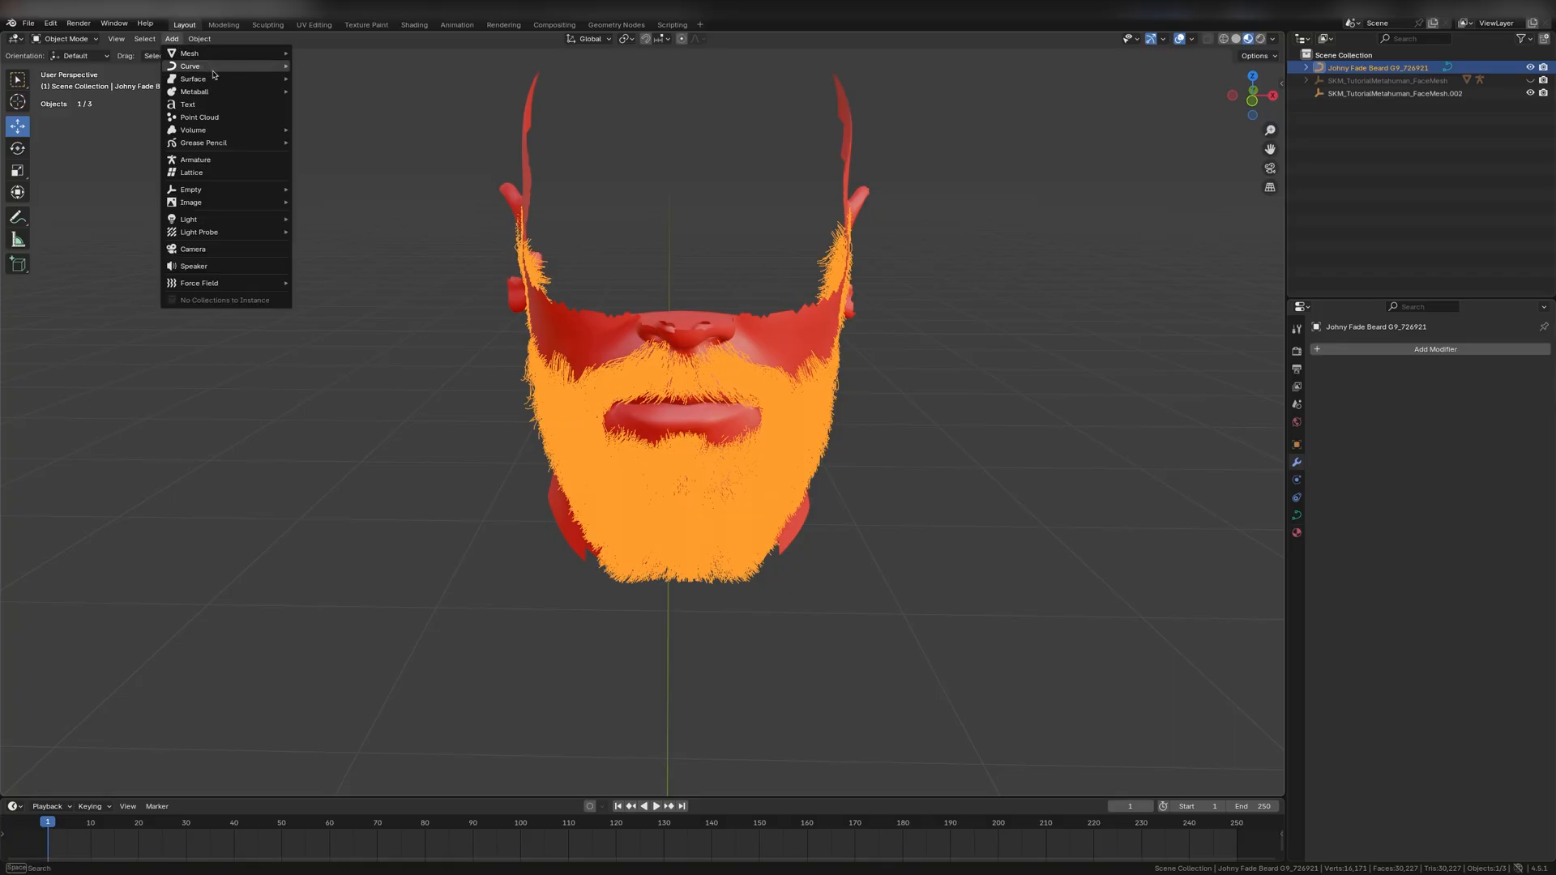
Step: Add a lattice and scale it to enclose the curve beard and the chin, then reselect the beard
{"action": "left_click", "coordinate": [192, 172]}
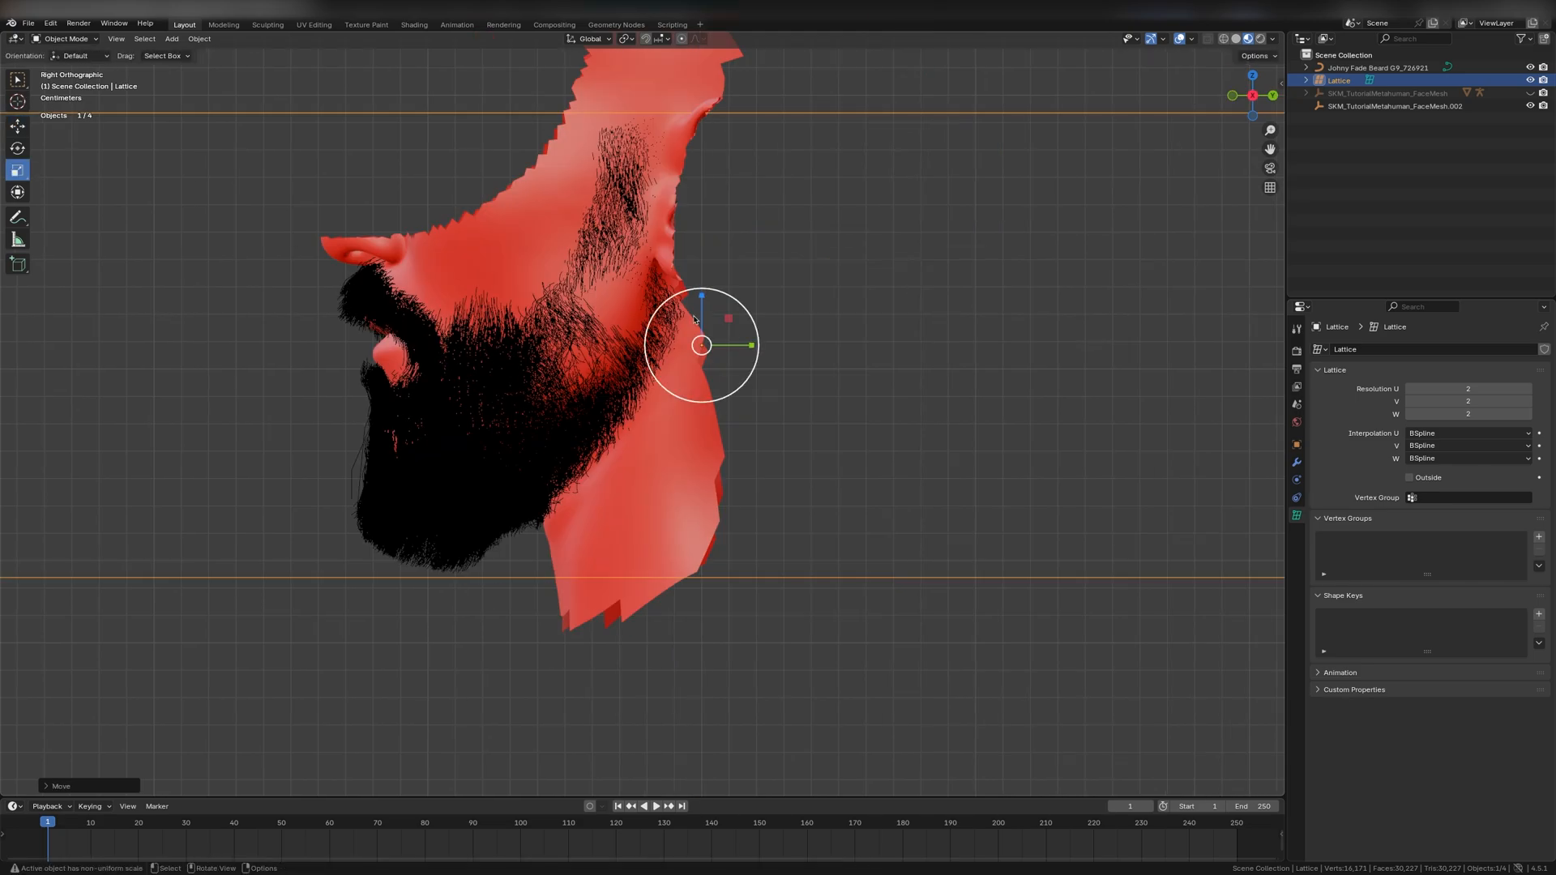
{"action": "key", "text": "s"}
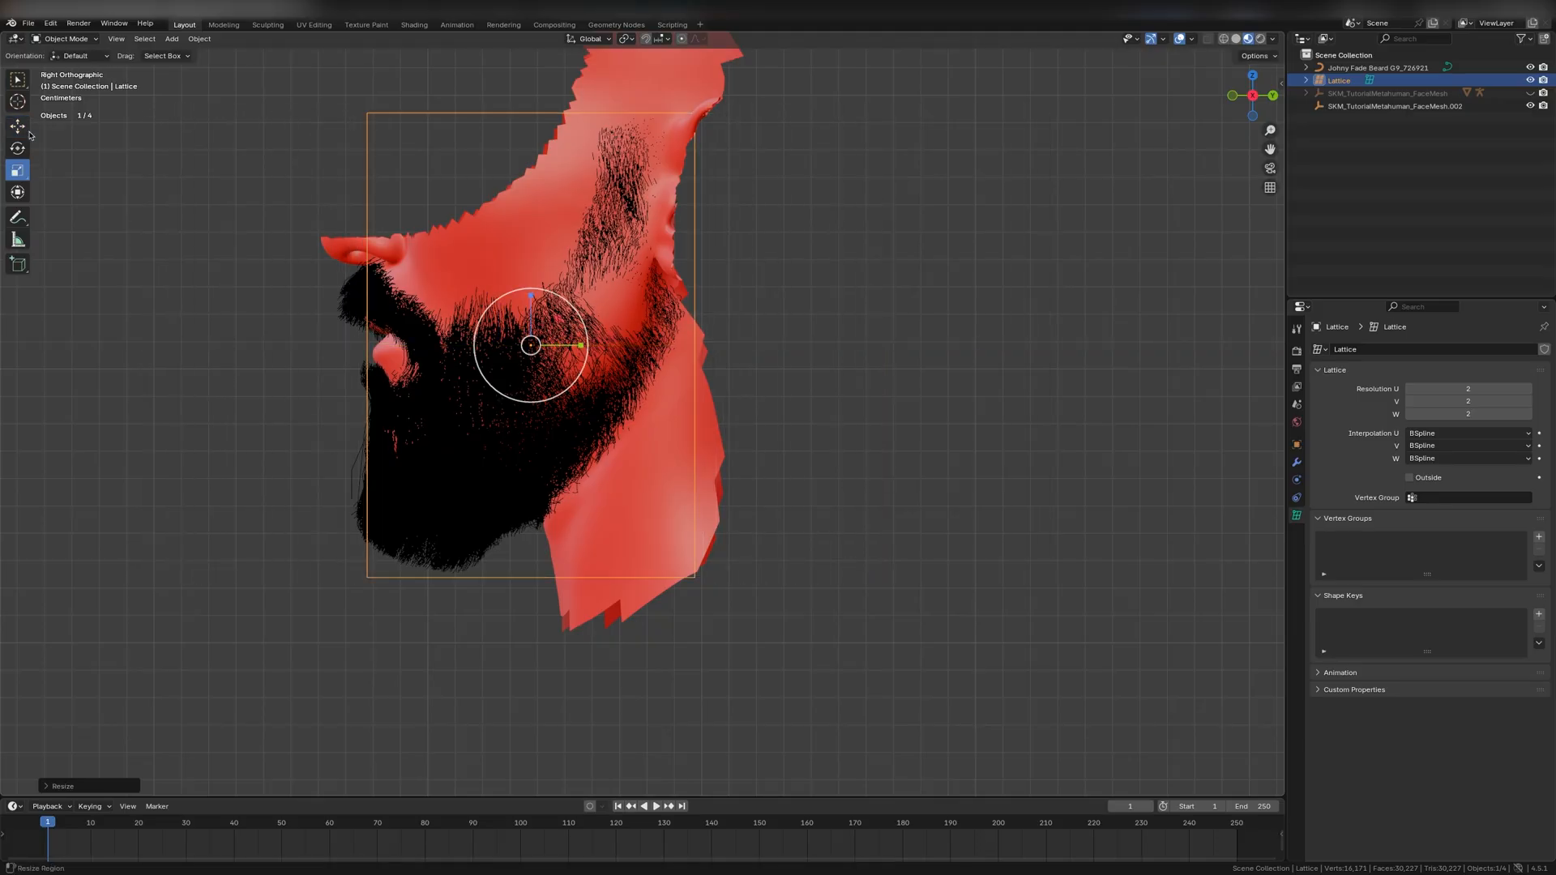
{"action": "key", "text": "s"}
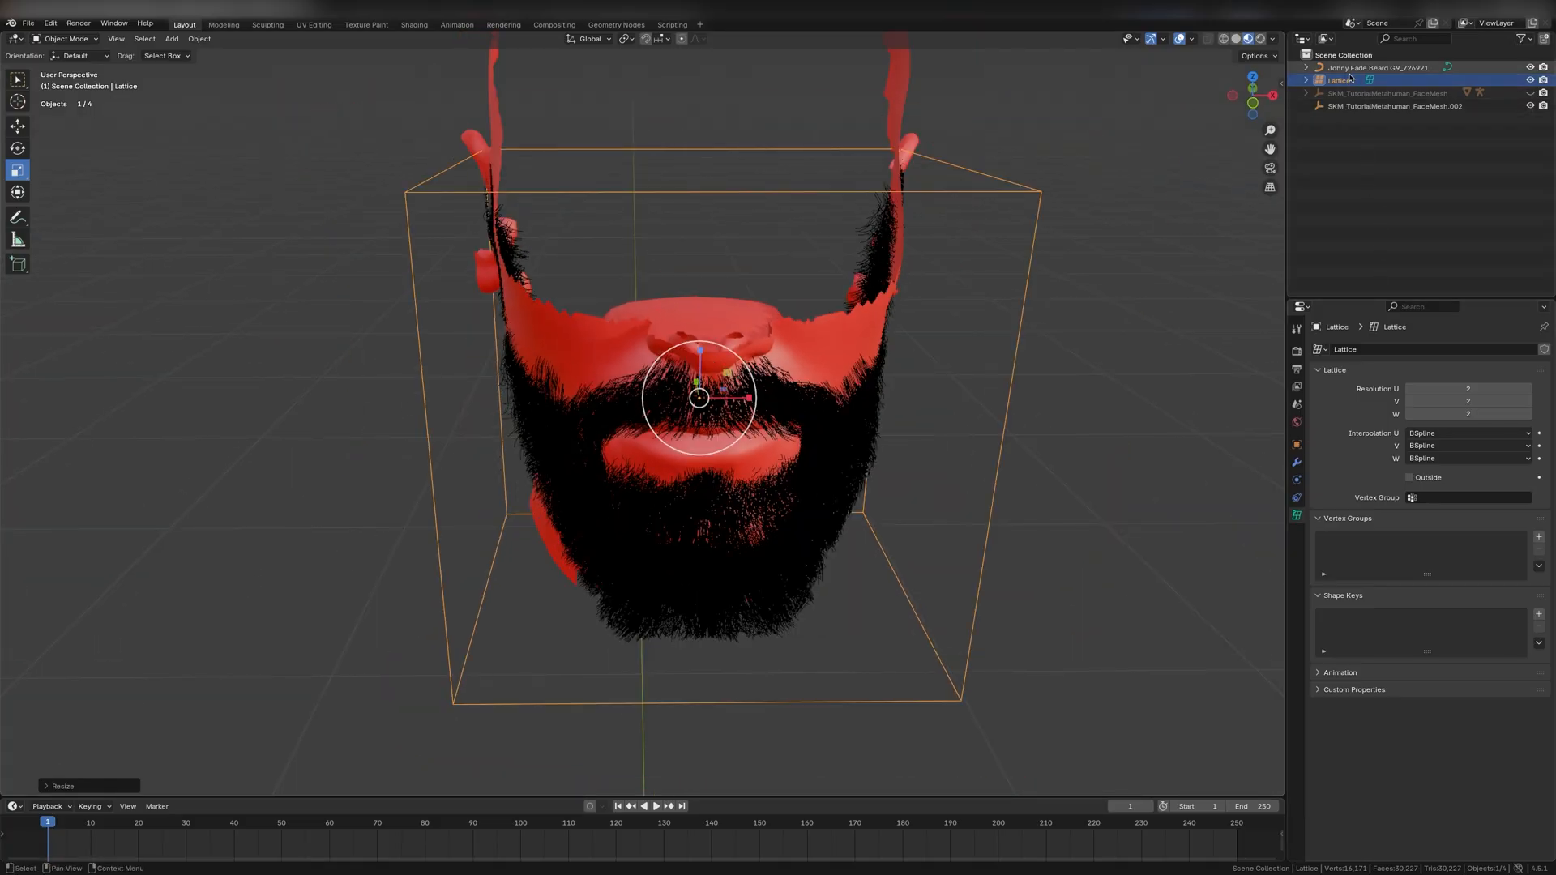
{"action": "left_click", "coordinate": [1376, 68]}
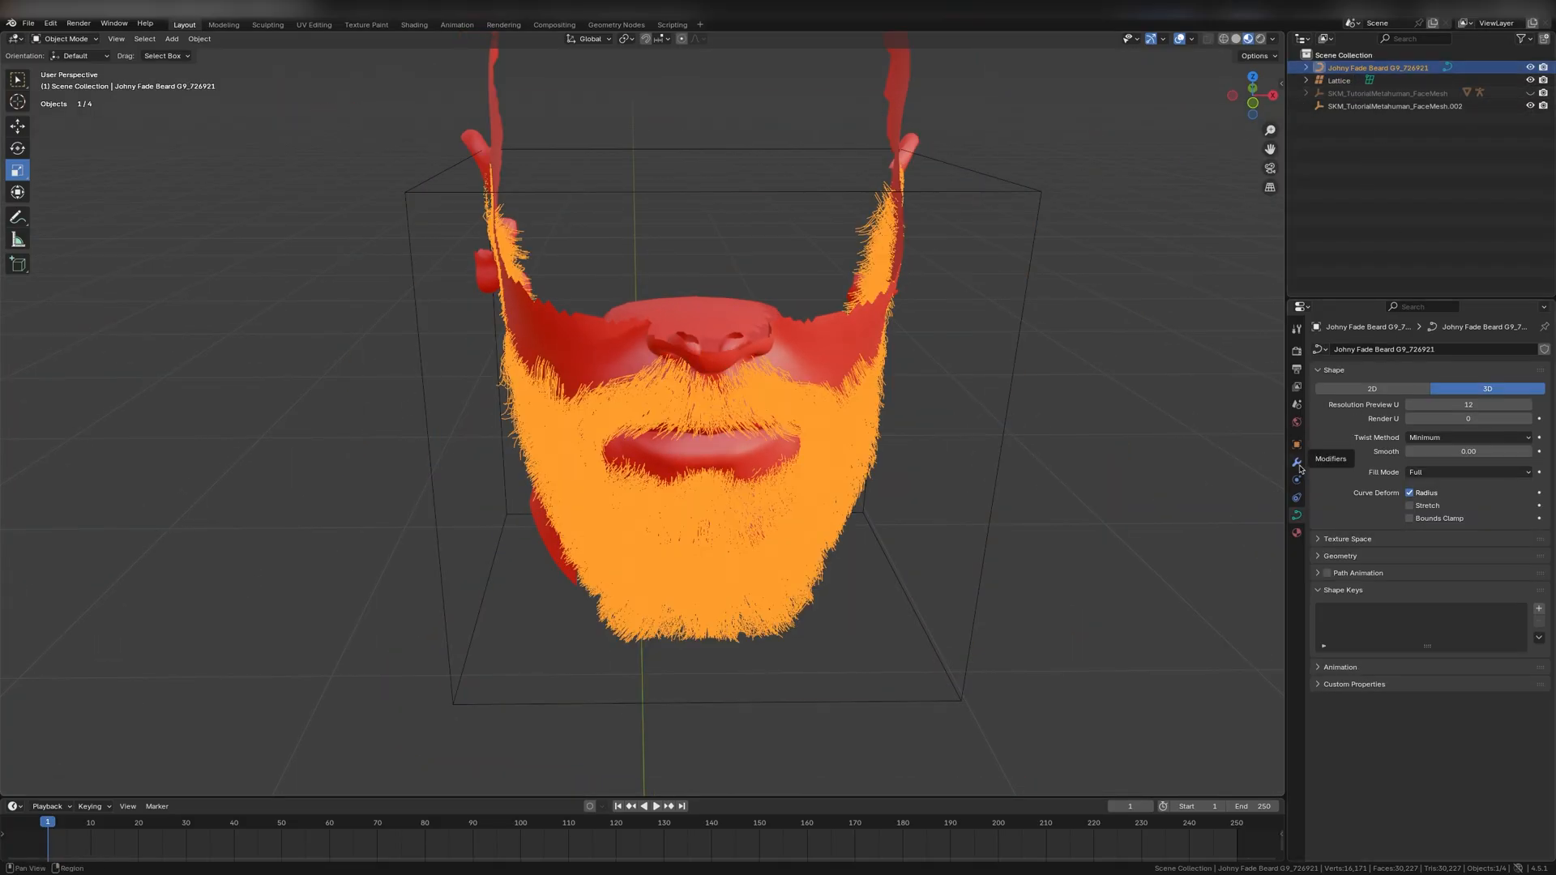
Step: Add a Lattice deform modifier to the beard targeting the new lattice object
{"action": "left_click", "coordinate": [1296, 462]}
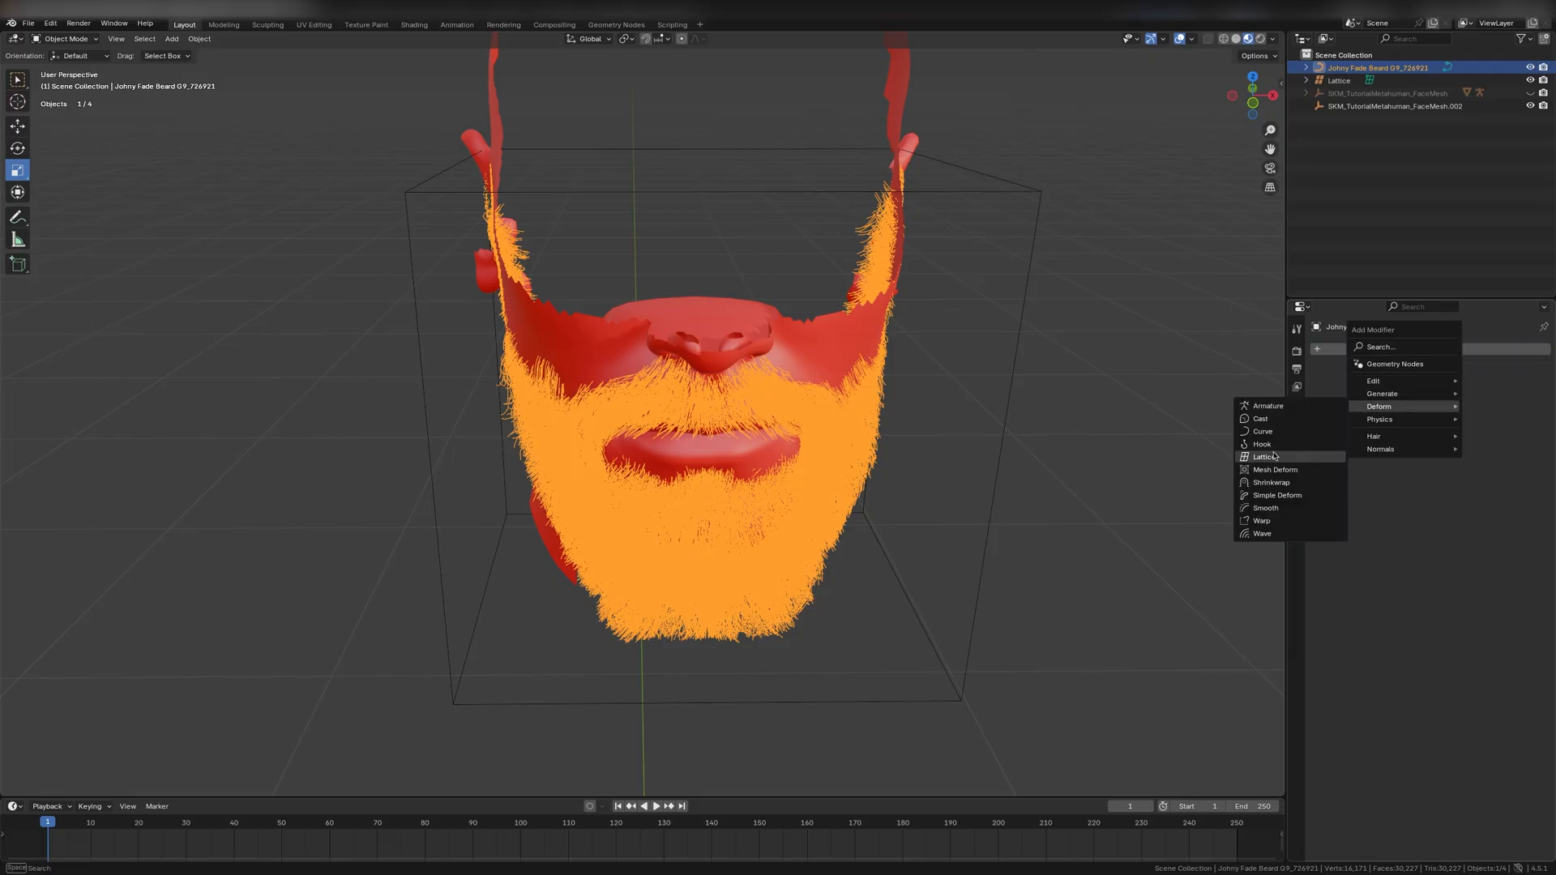
{"action": "left_click", "coordinate": [1263, 457]}
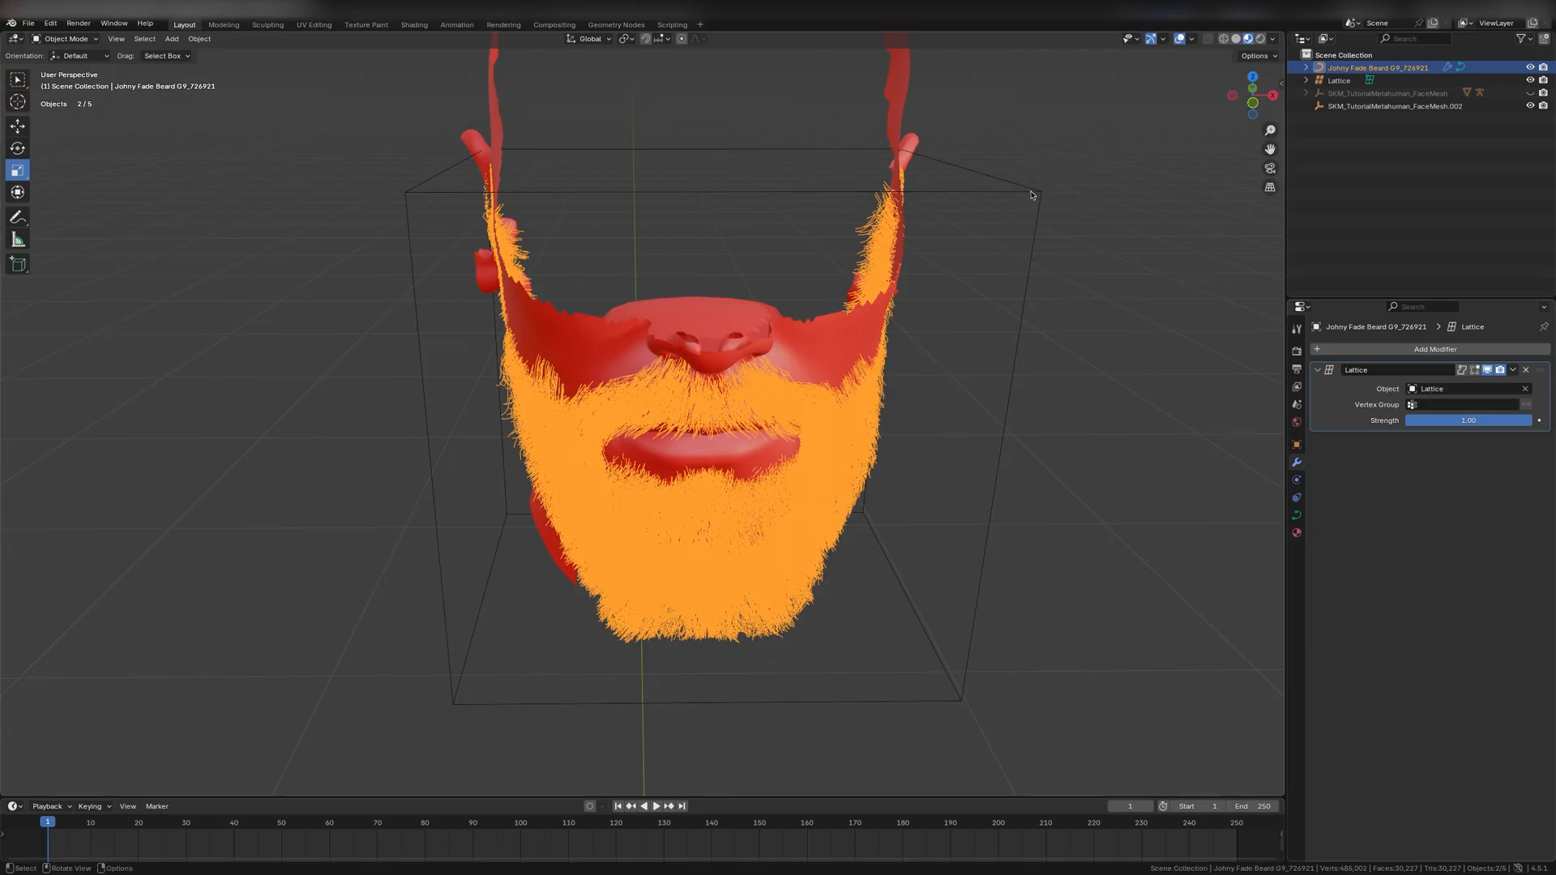
{"action": "left_click", "coordinate": [1339, 81]}
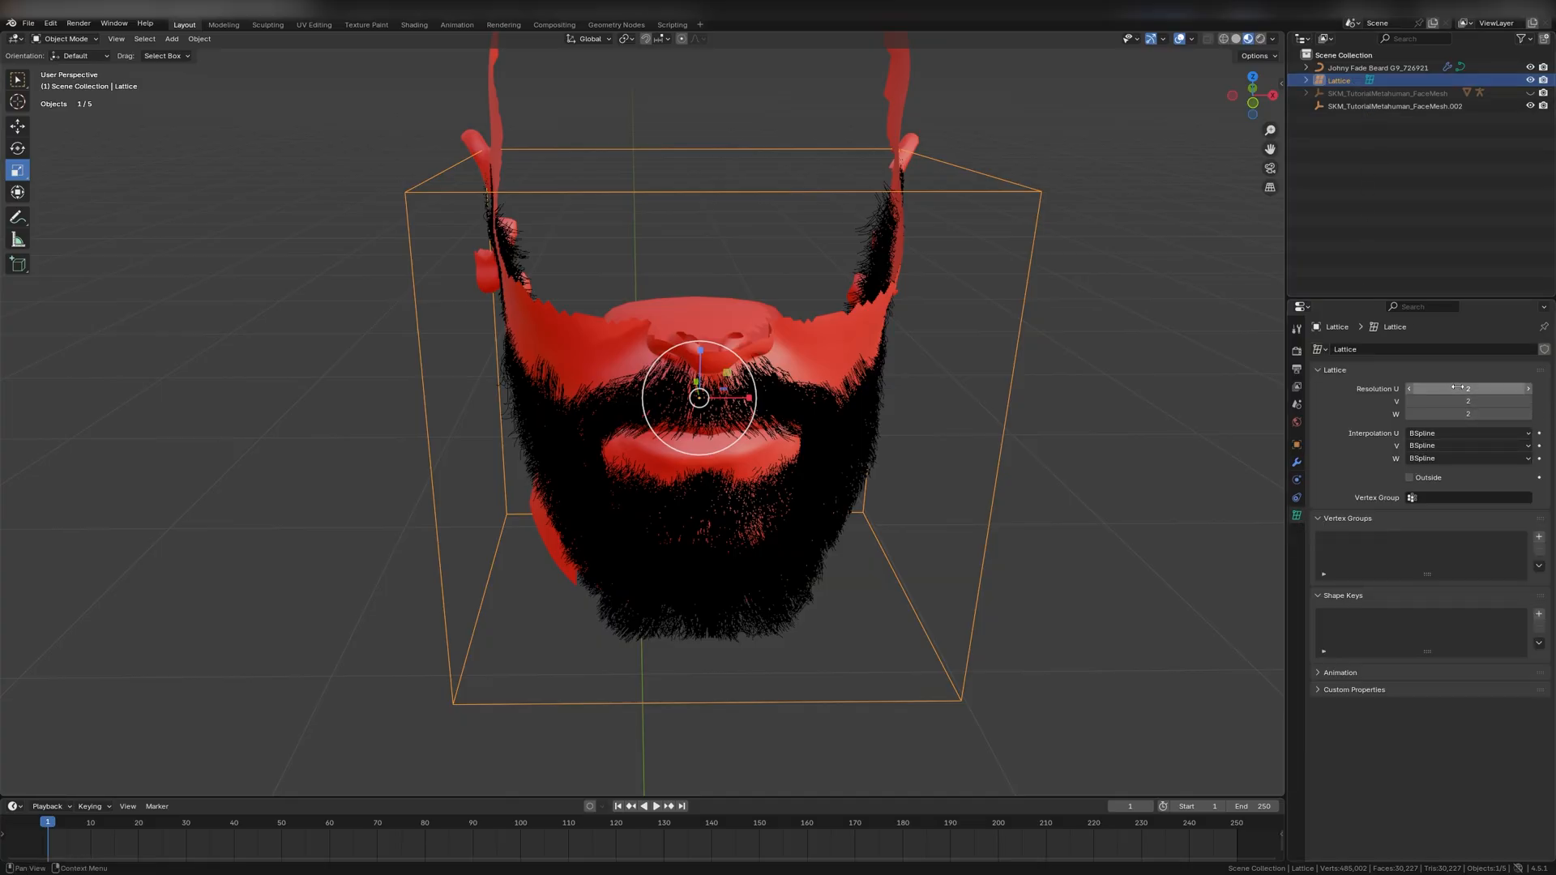
Step: Raise the lattice Resolution U to 5 for extra control points
{"action": "double_click", "coordinate": [1467, 387]}
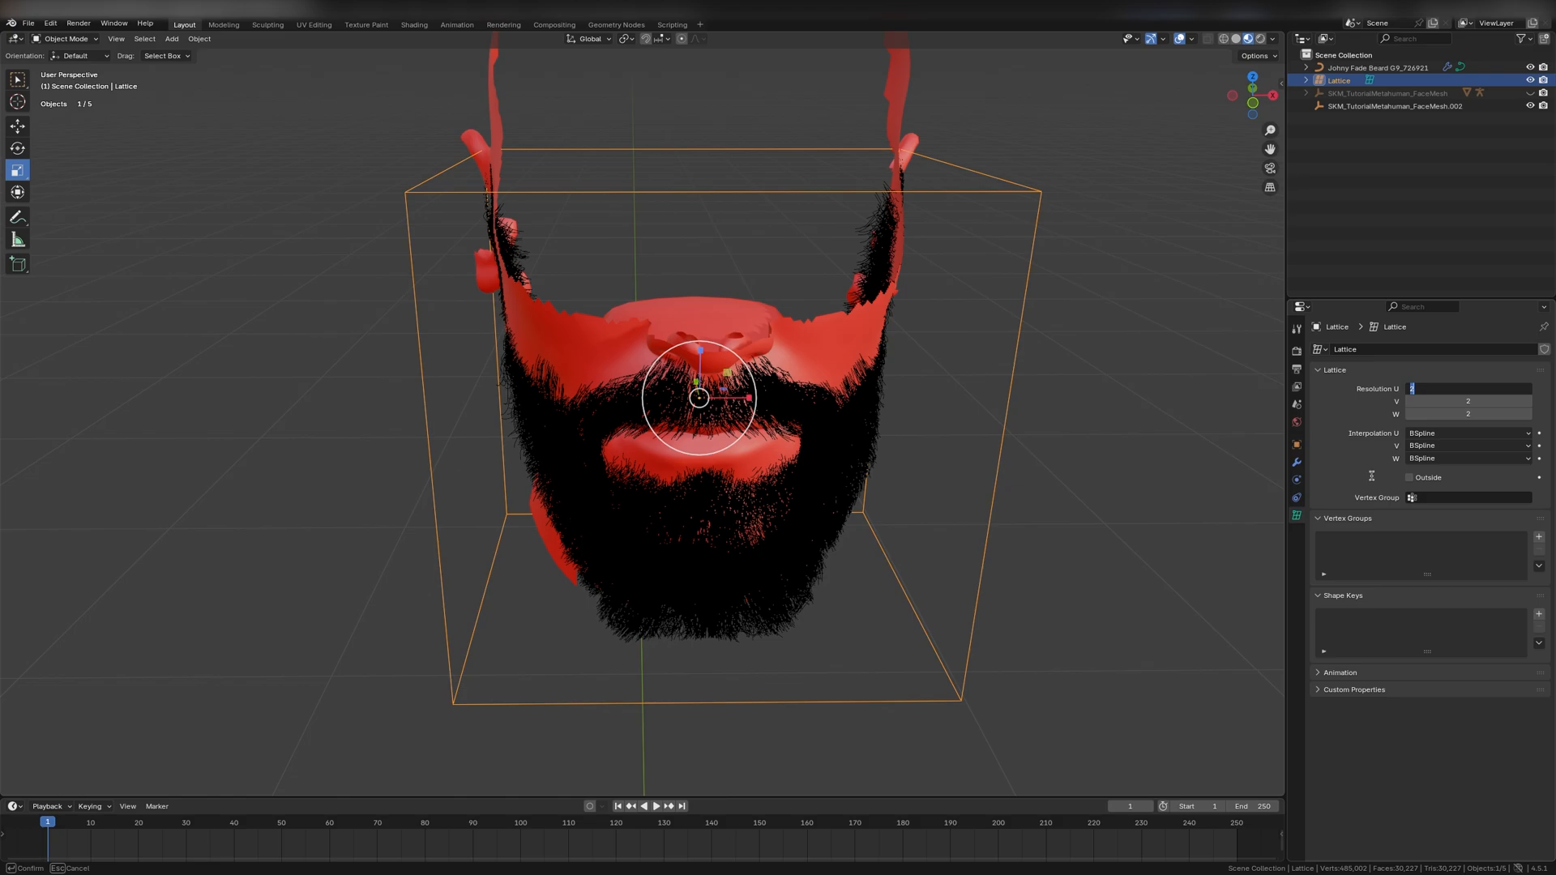
{"action": "type", "text": "5"}
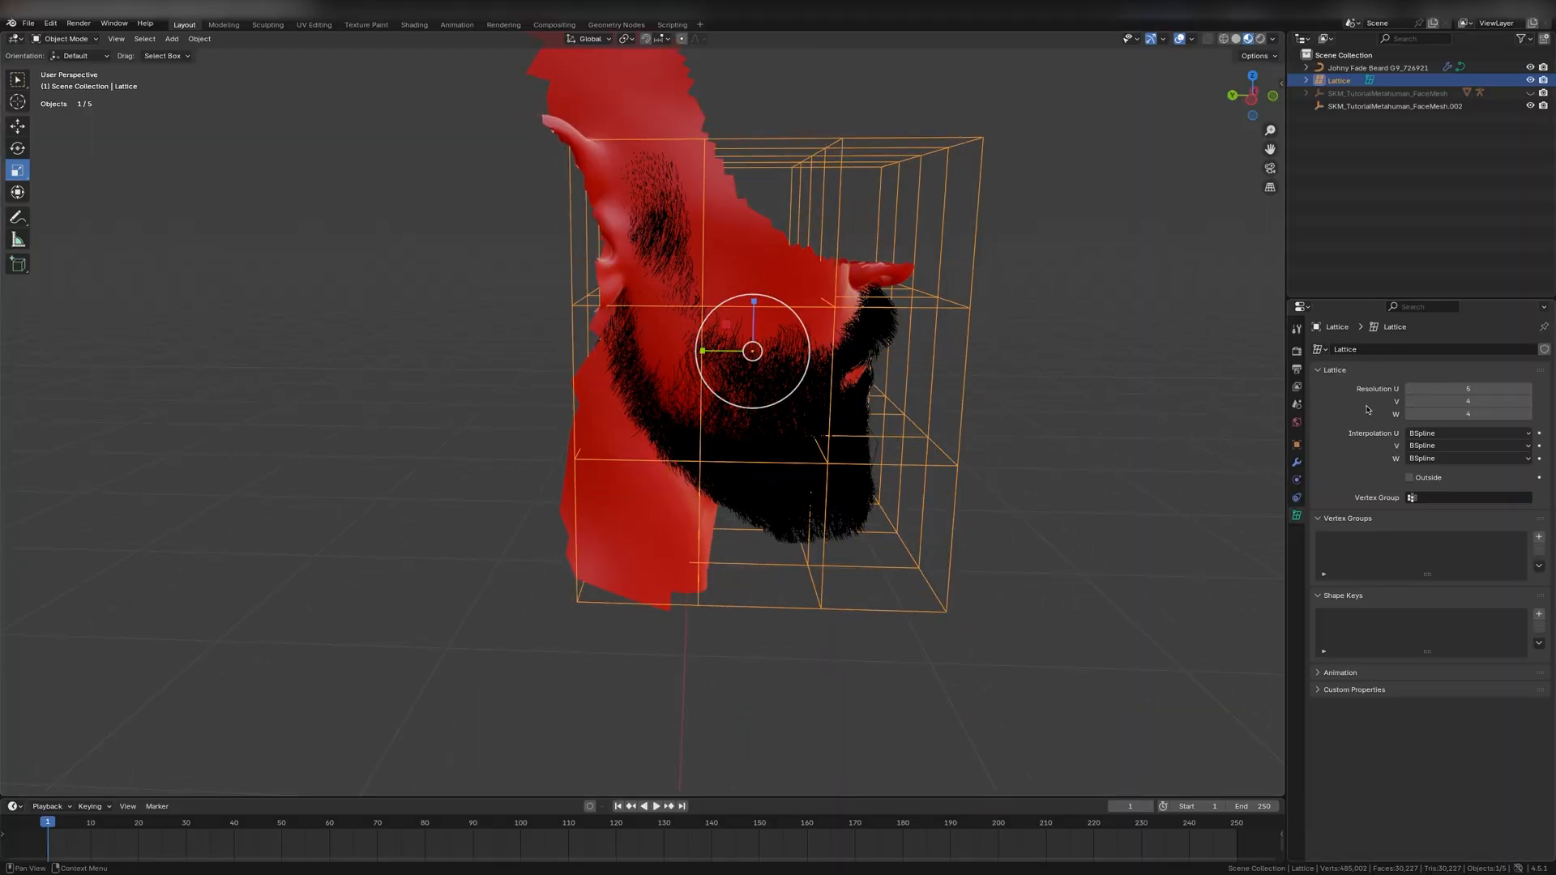
Step: Move the lattice control points in Edit Mode so the beard hugs the chin and jaw
{"action": "key", "text": "Tab"}
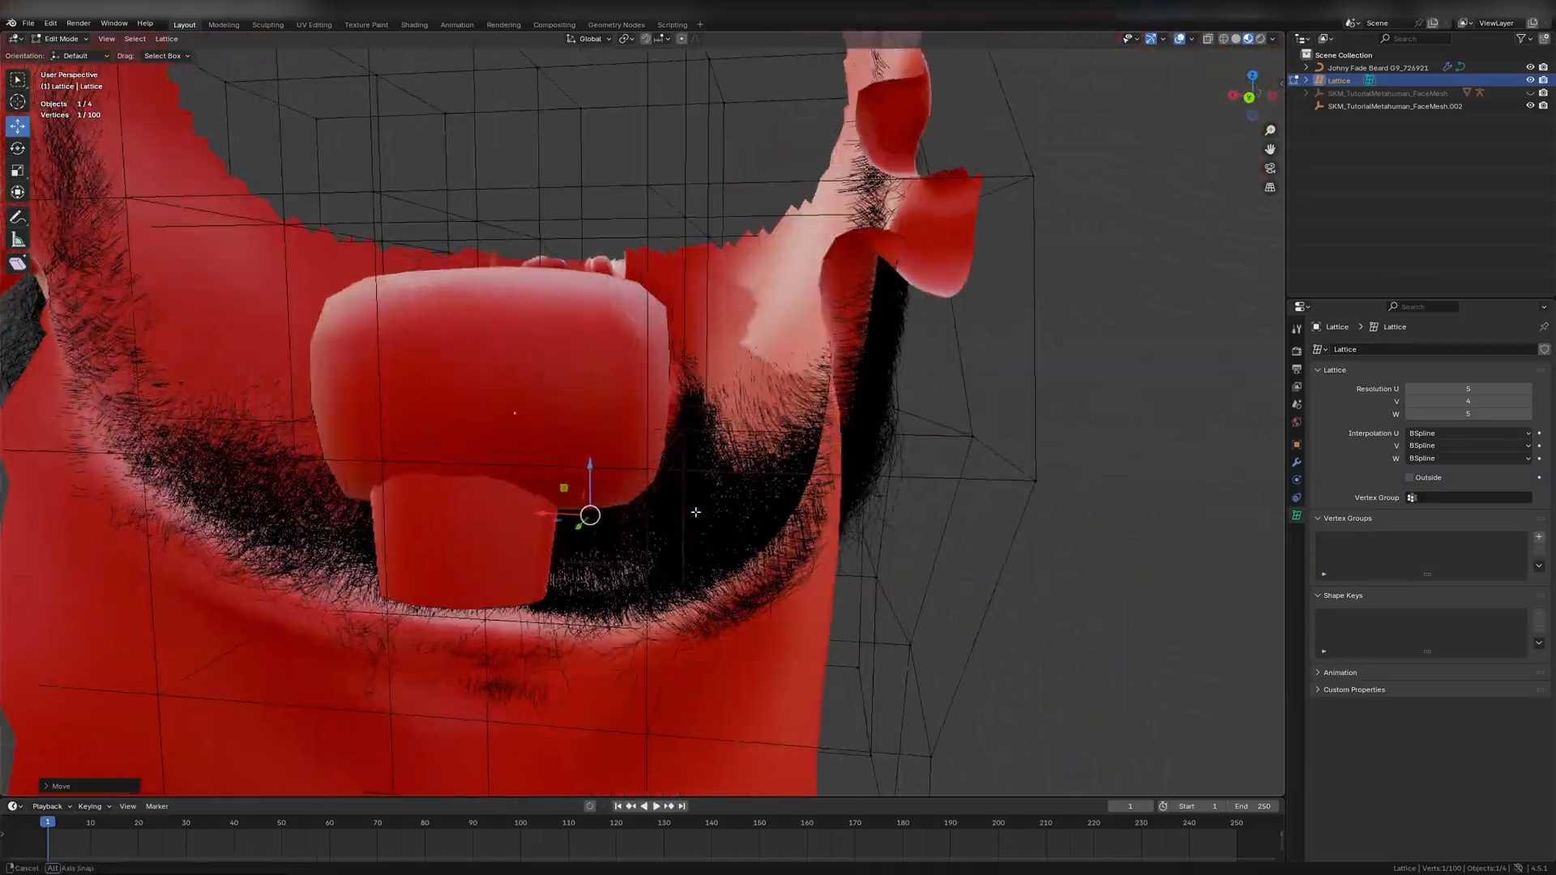
{"action": "left_click", "coordinate": [62, 37]}
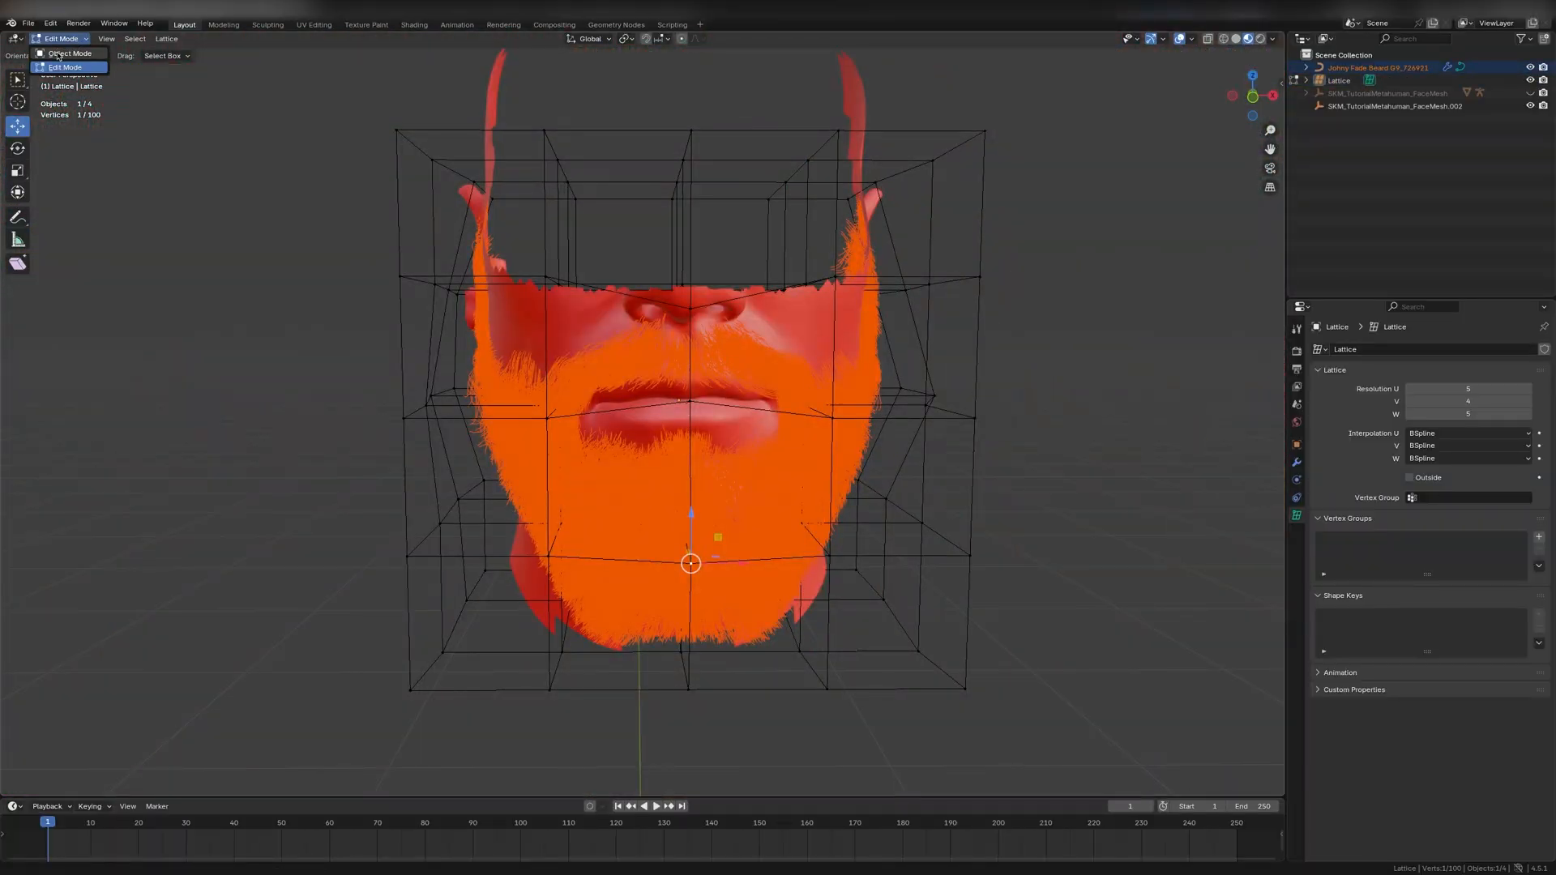
Step: Apply the lattice deformation to the beard, remove the lattice and apply its object transforms
{"action": "left_click", "coordinate": [70, 52]}
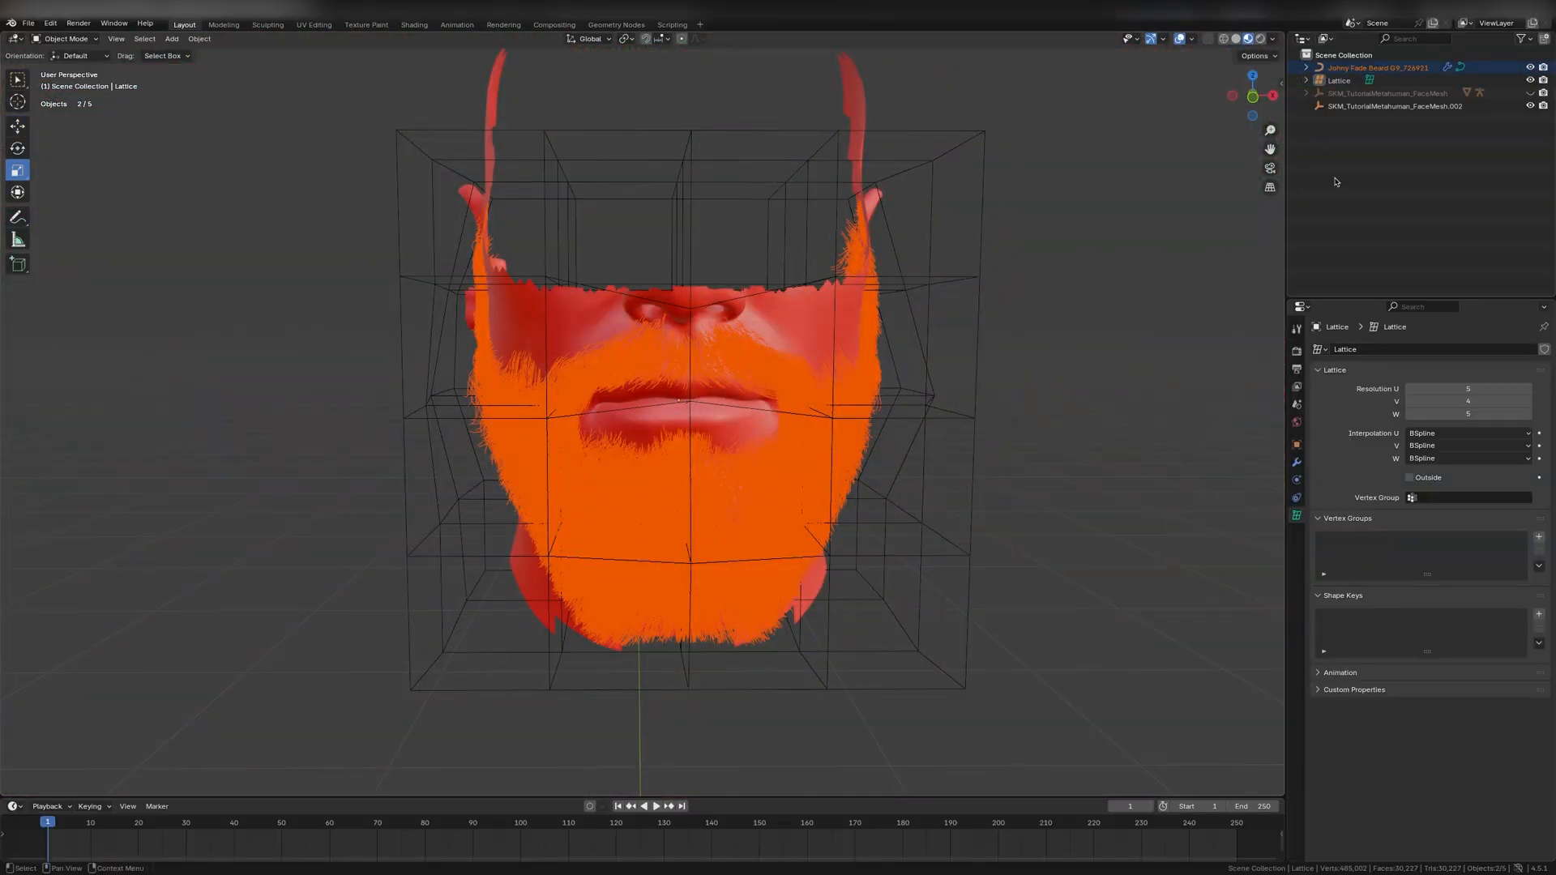
{"action": "left_click", "coordinate": [1378, 66]}
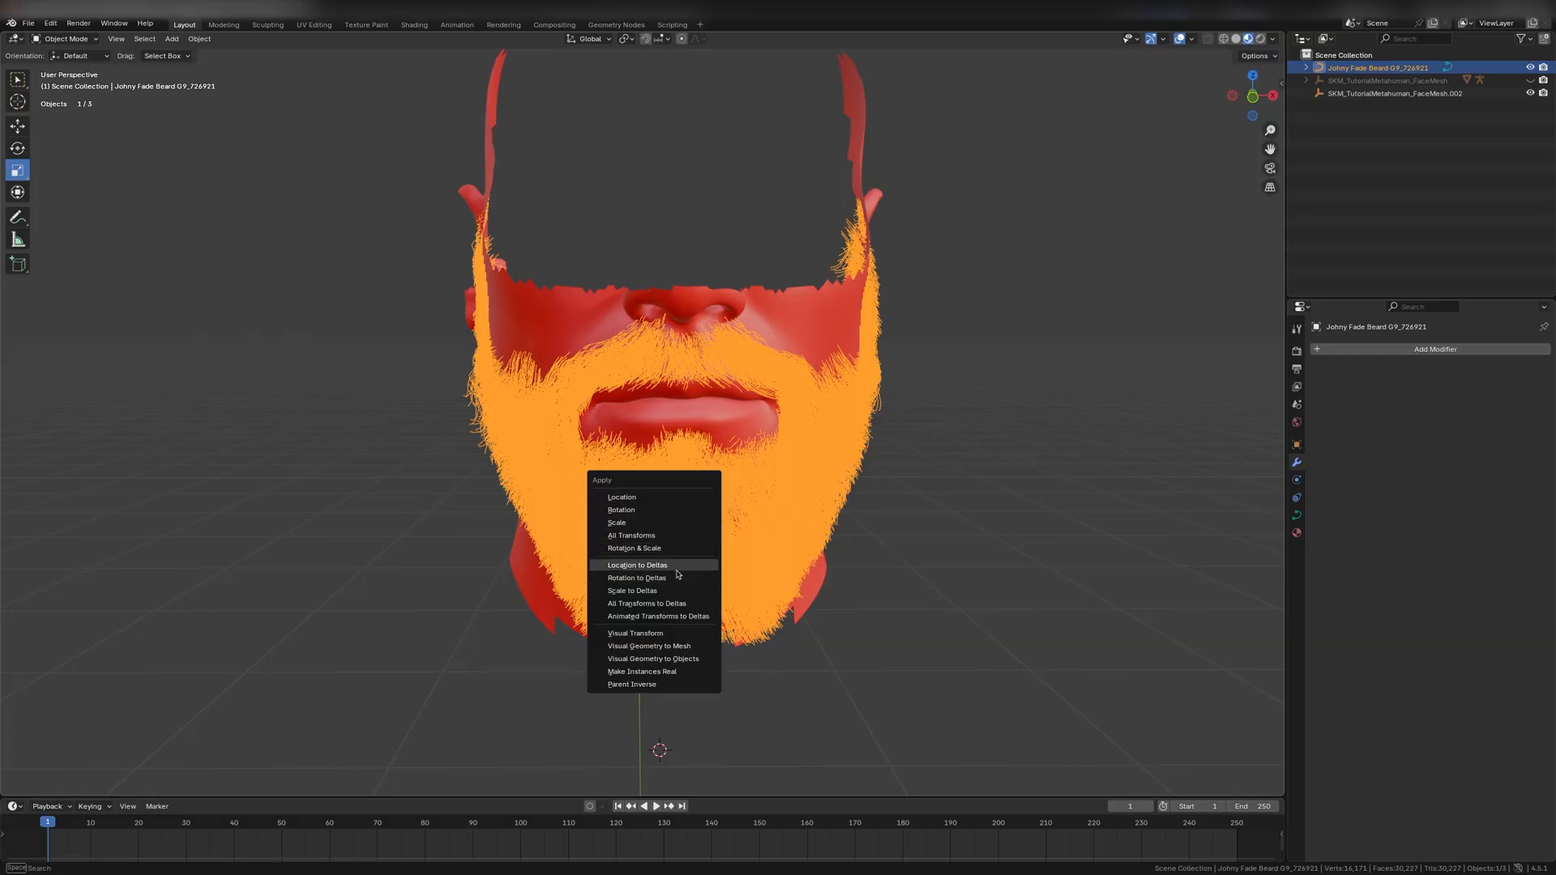
{"action": "mouse_move", "coordinate": [684, 577]}
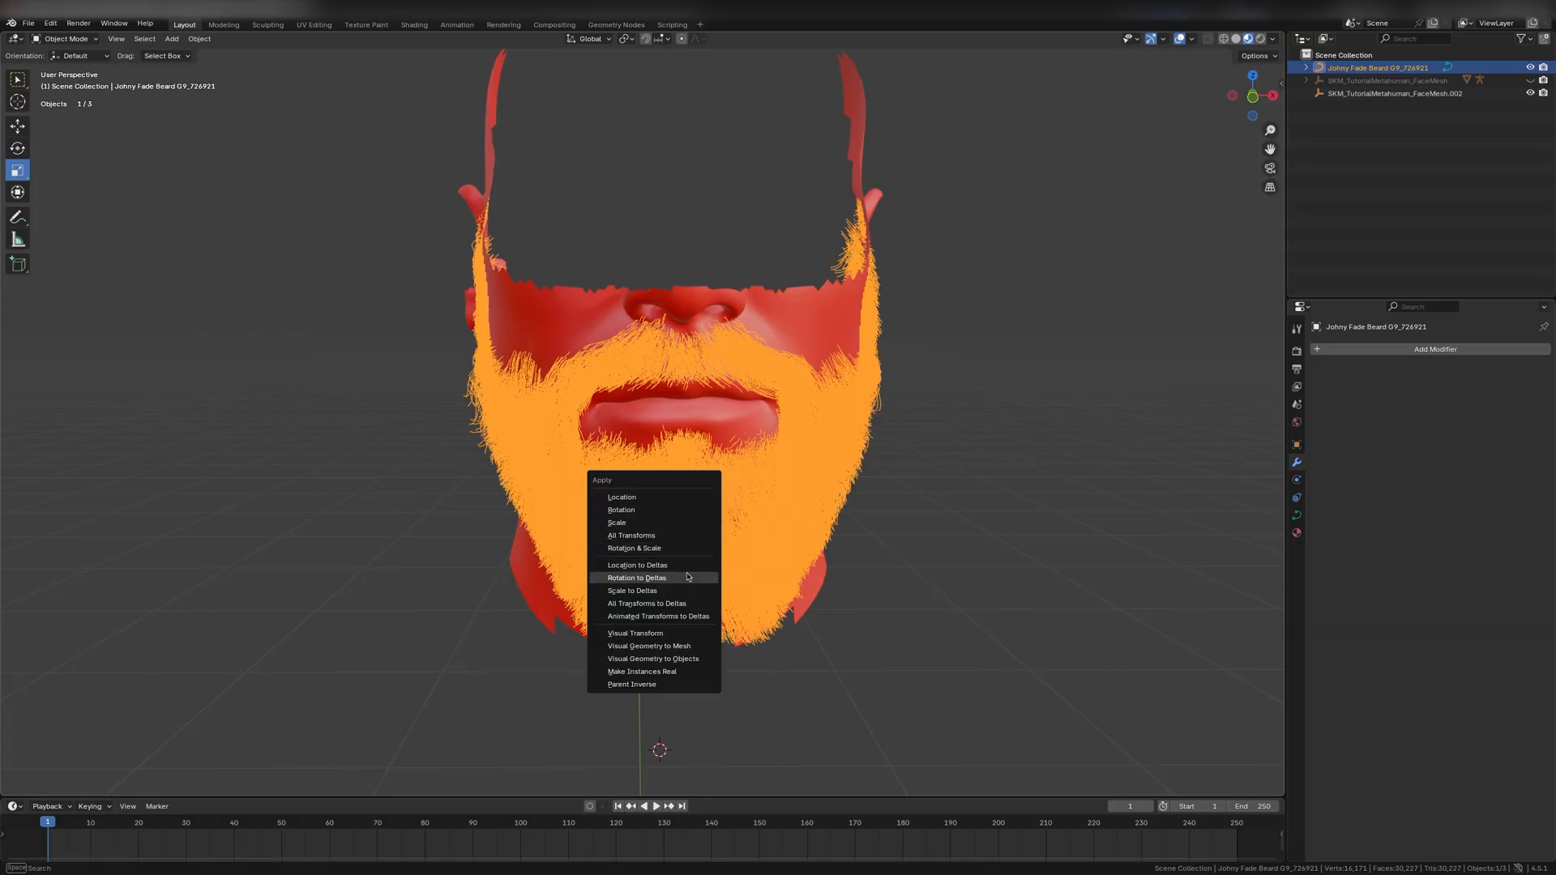
{"action": "left_click", "coordinate": [635, 577]}
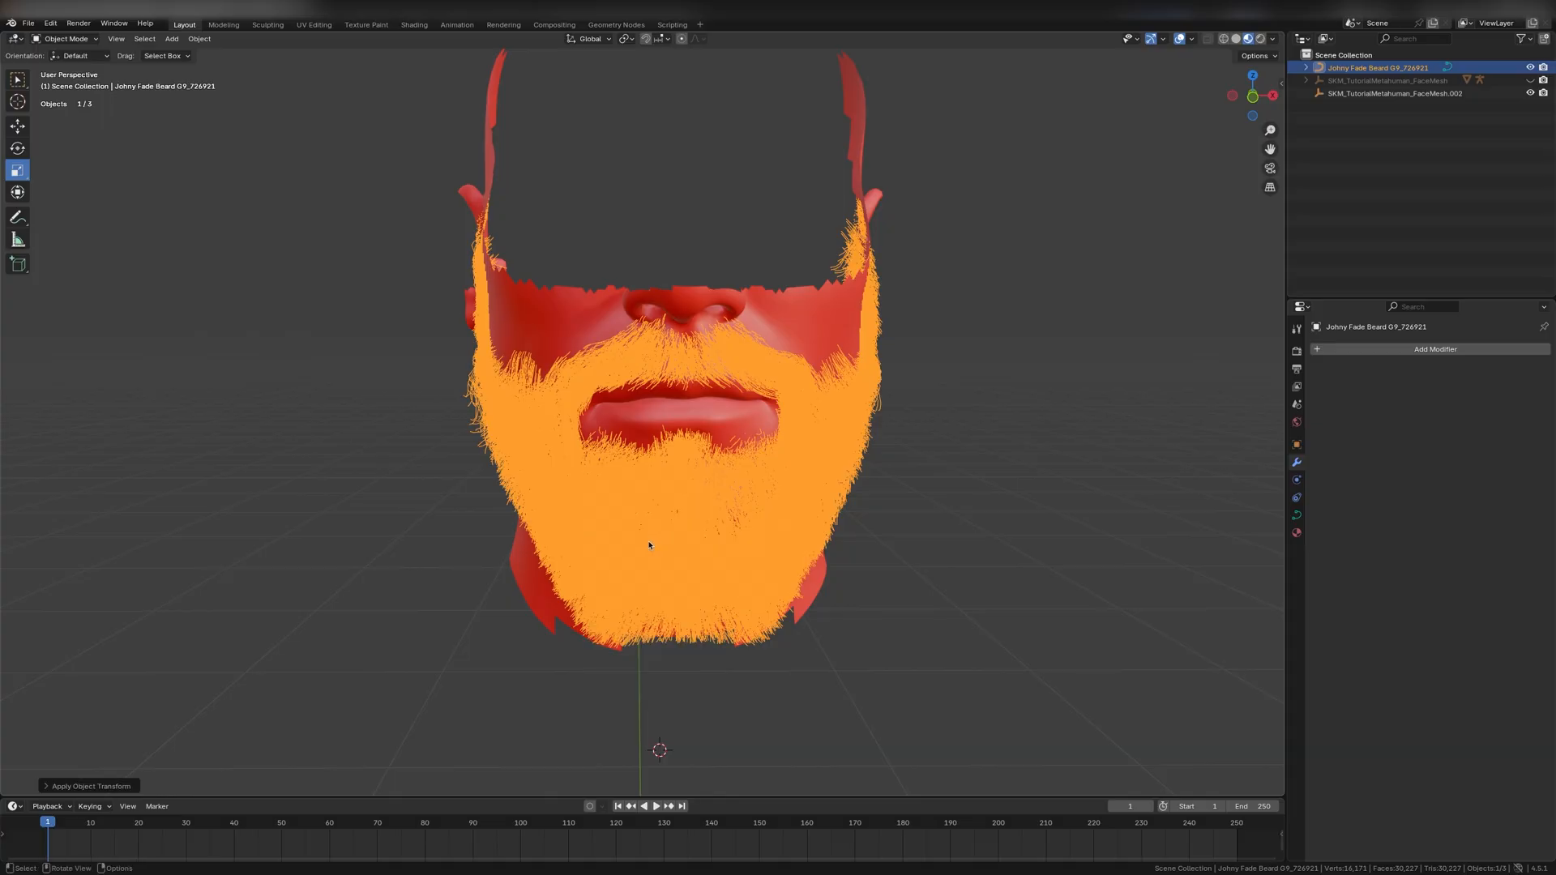
{"action": "mouse_move", "coordinate": [1416, 107]}
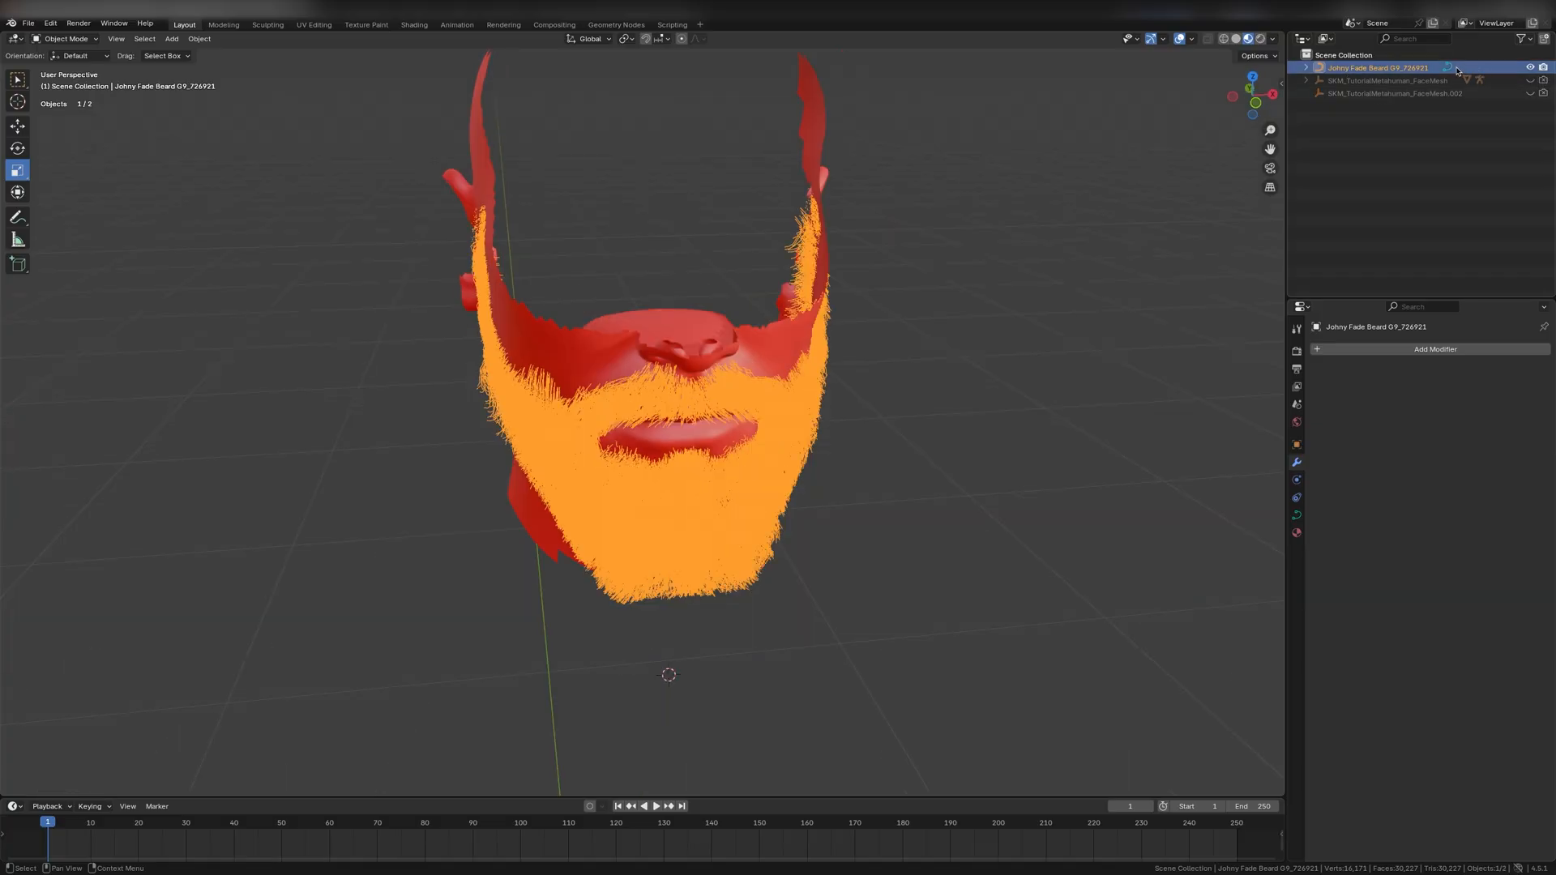
Step: Hide the face mesh patches in the Outliner so only the beard shows
{"action": "left_click", "coordinate": [1303, 81]}
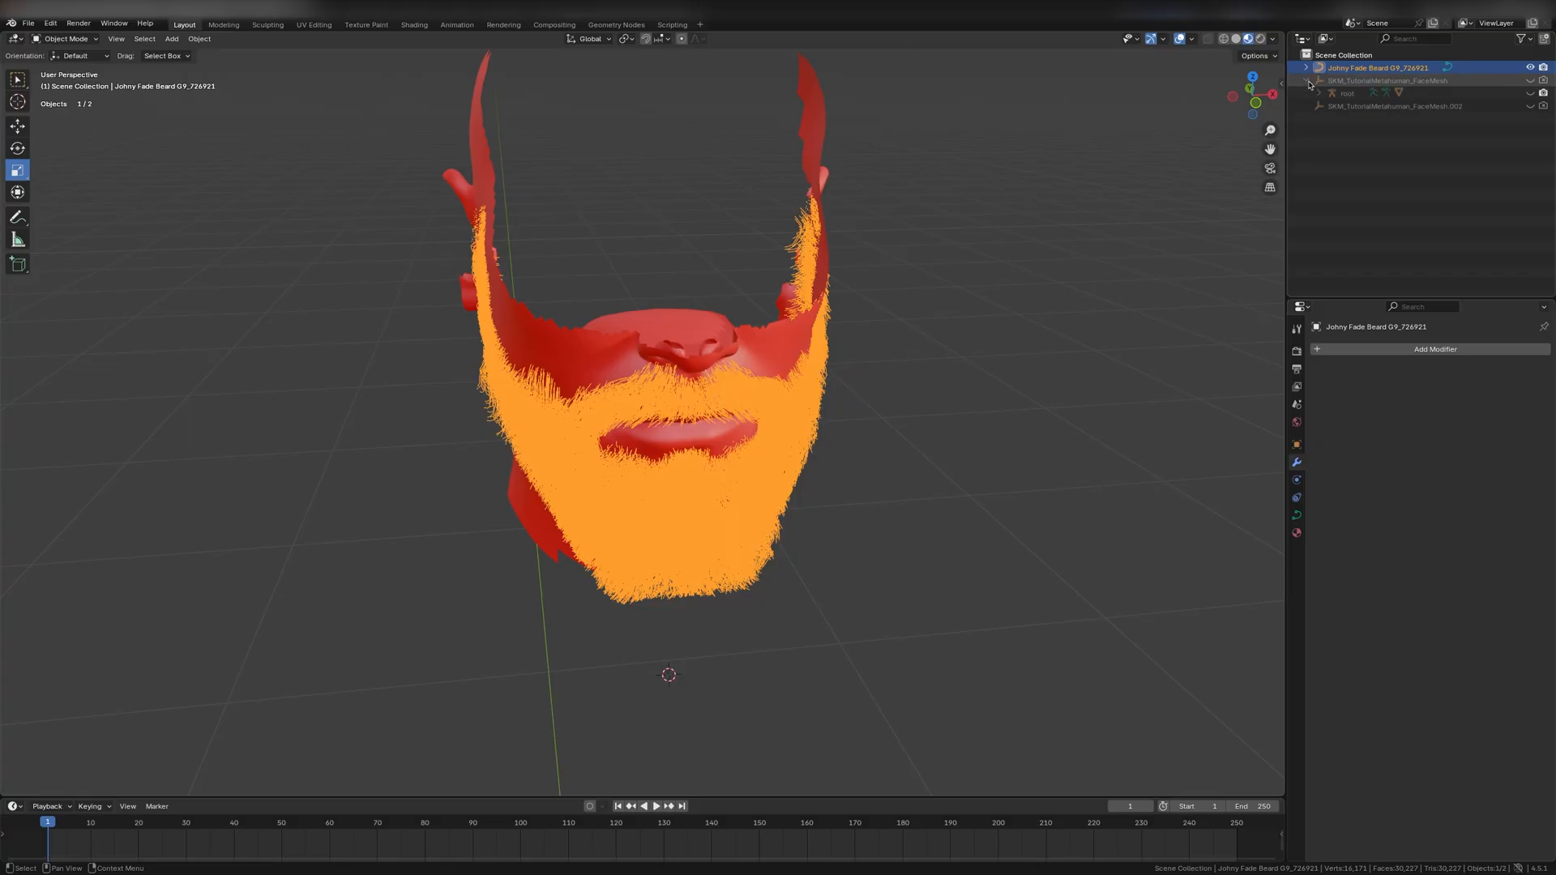
{"action": "left_click", "coordinate": [1394, 107]}
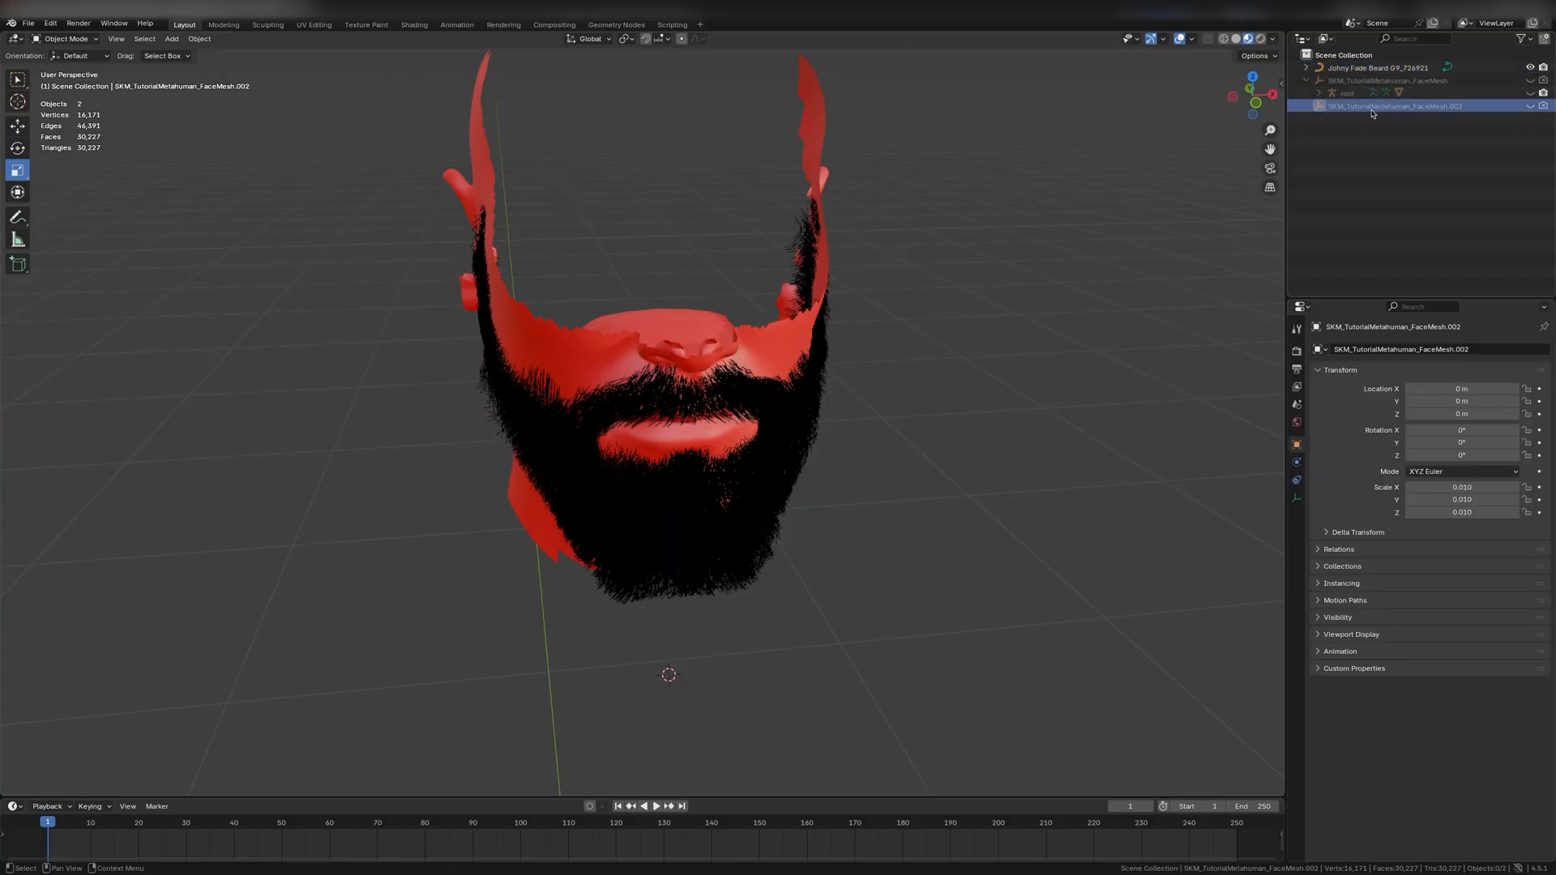
{"action": "left_click", "coordinate": [1328, 94]}
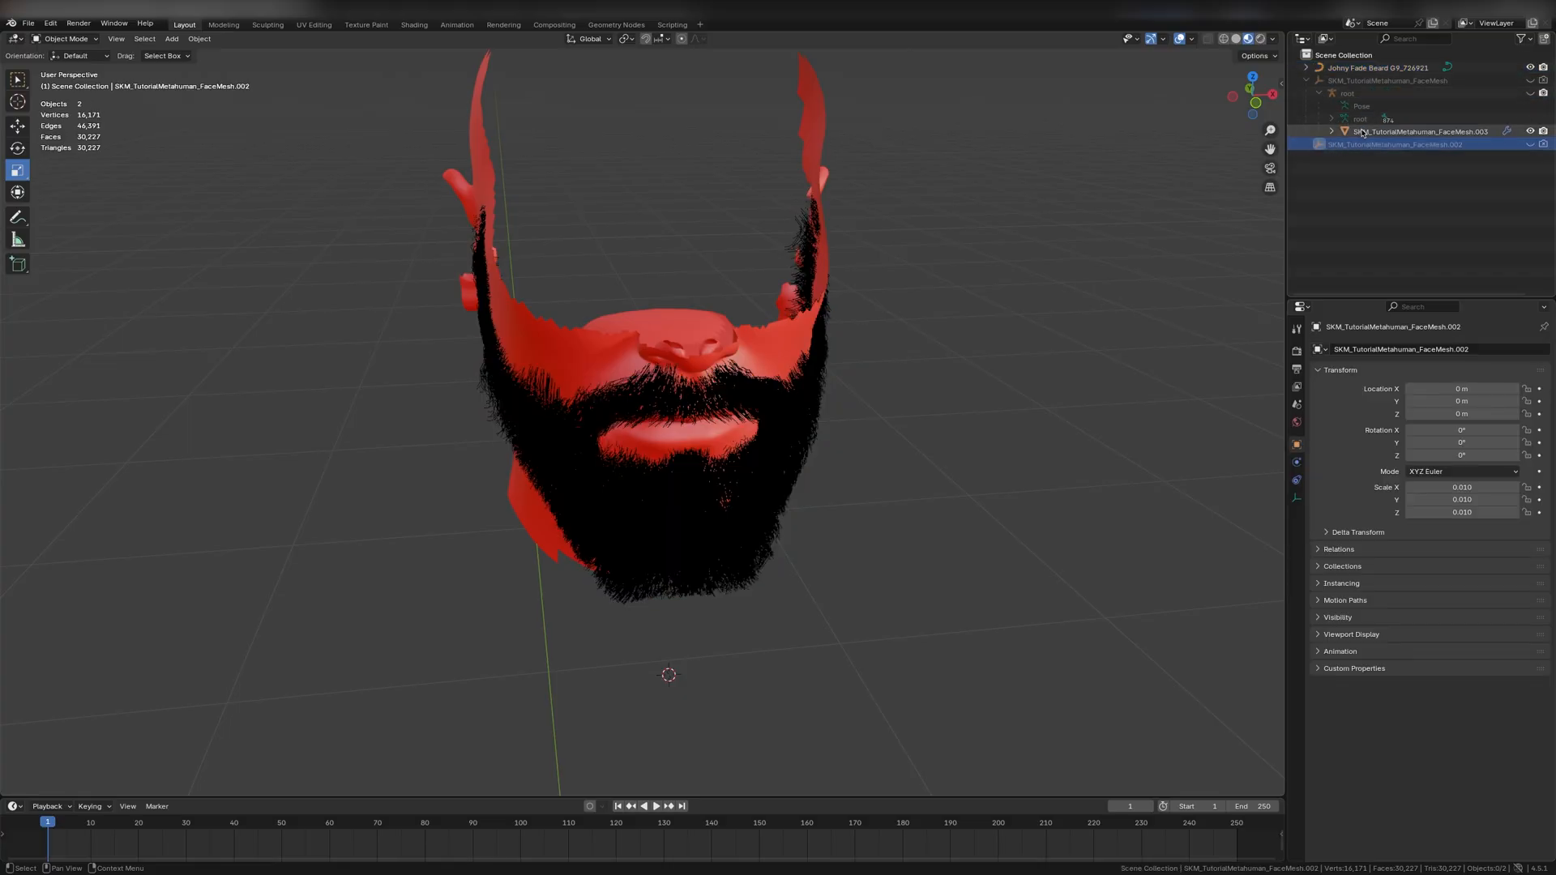
{"action": "left_click", "coordinate": [1419, 131]}
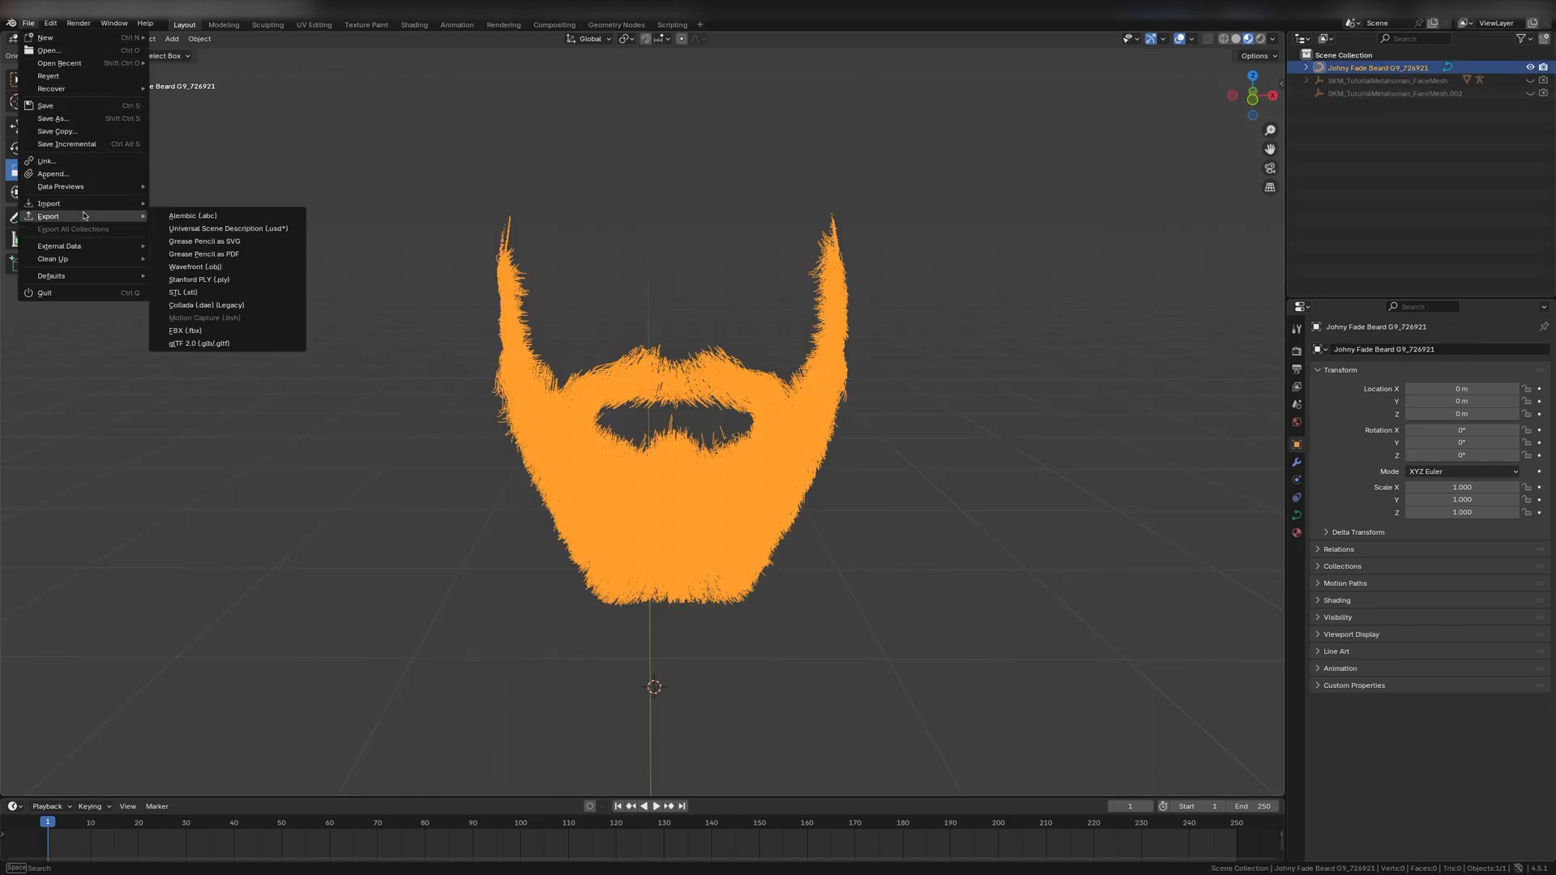
Step: Export the beard as Alembic file TutorialBeard.abc at scale 100 with hair included
{"action": "left_click", "coordinate": [191, 215]}
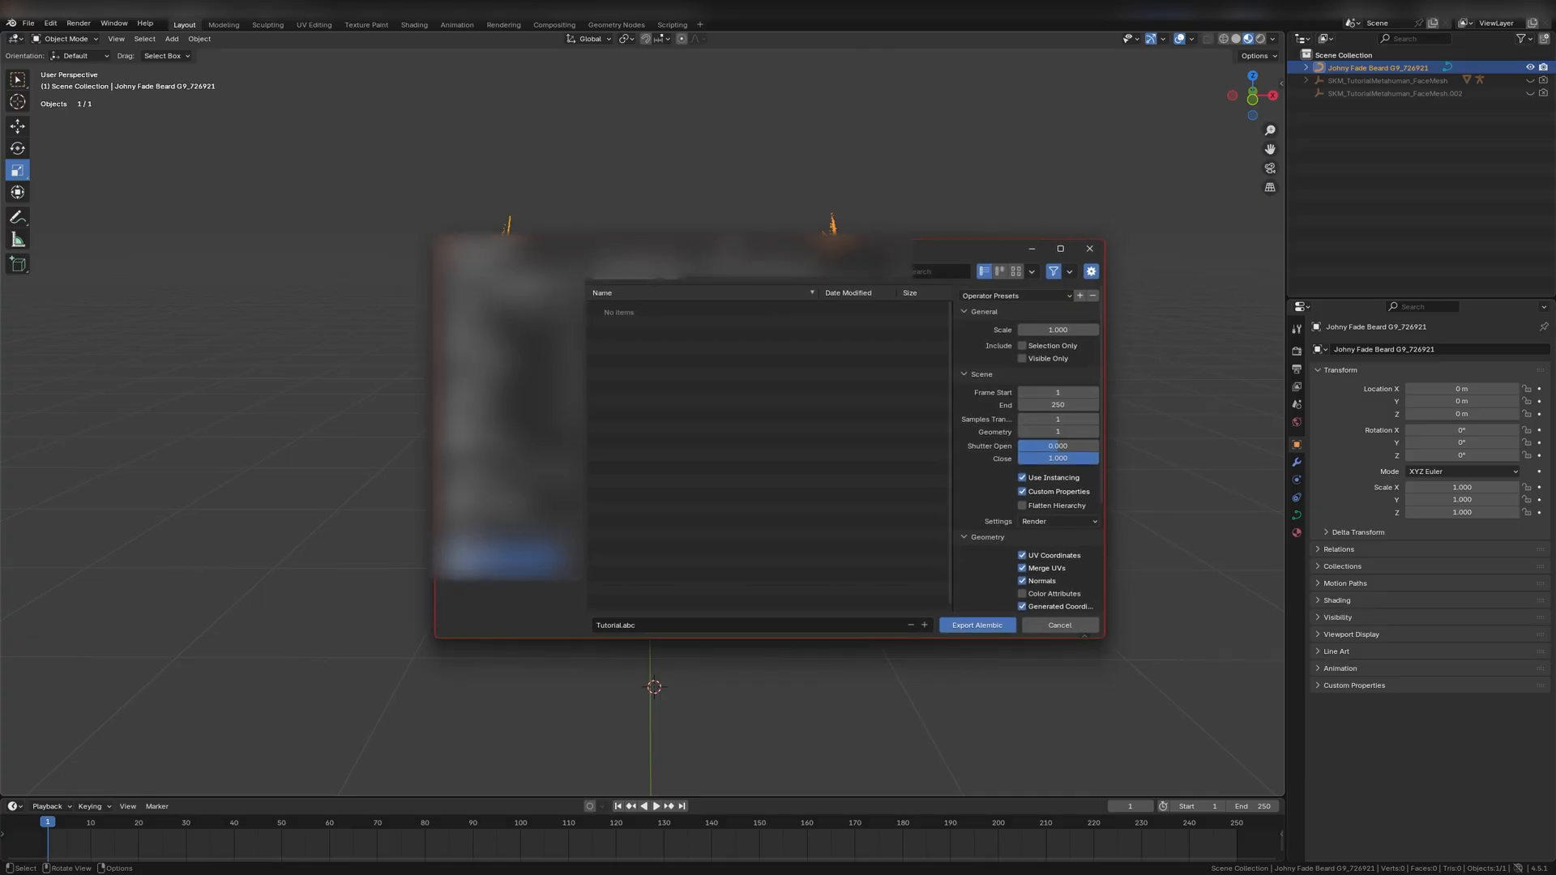
{"action": "double_click", "coordinate": [1056, 329]}
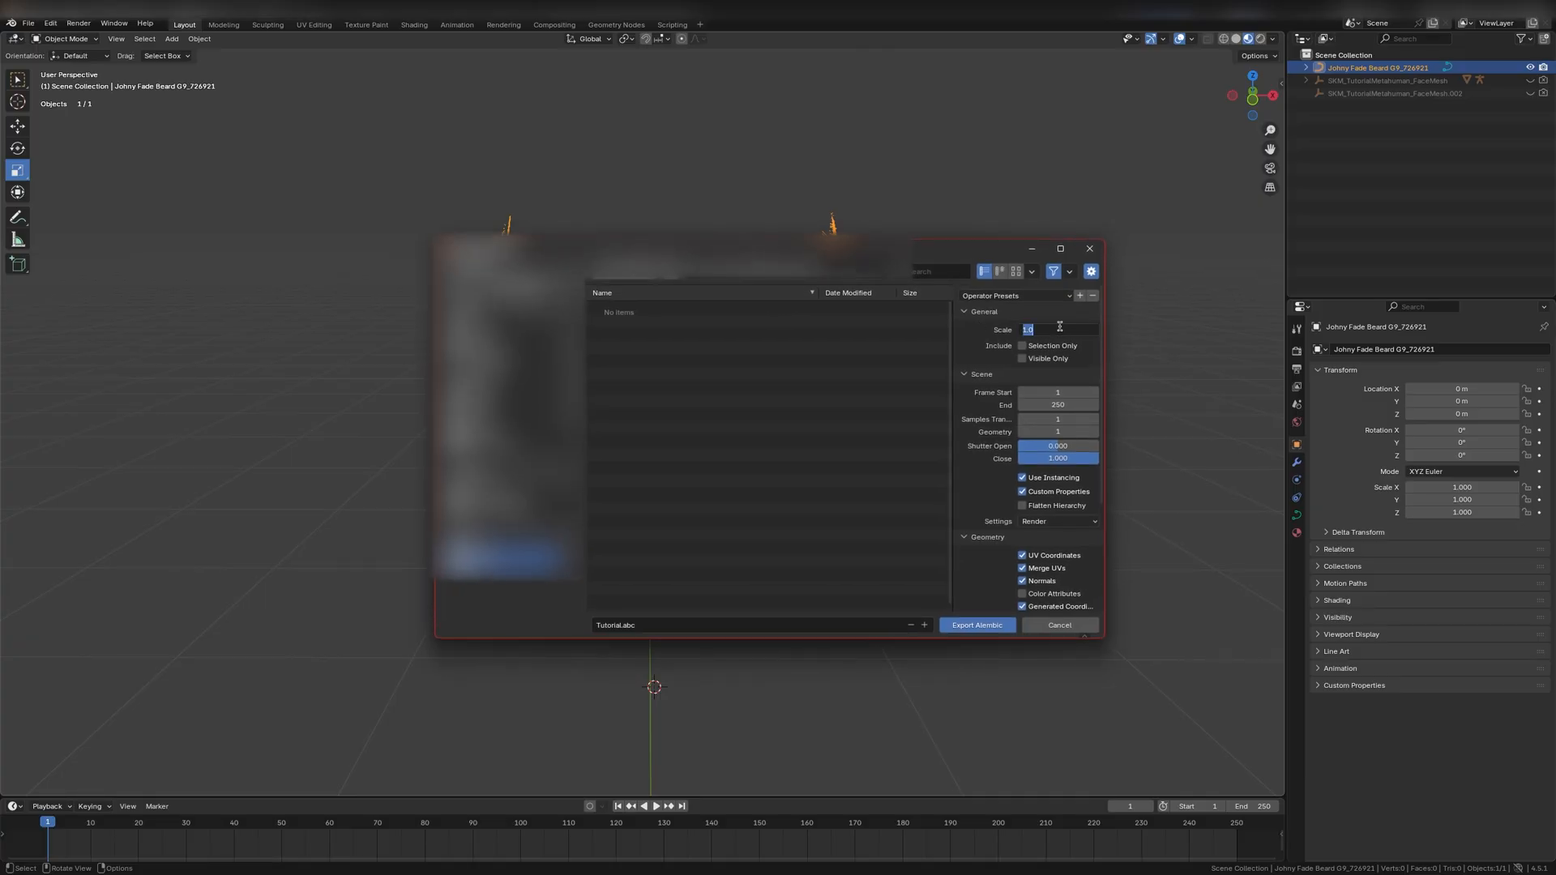
{"action": "type", "text": "100"}
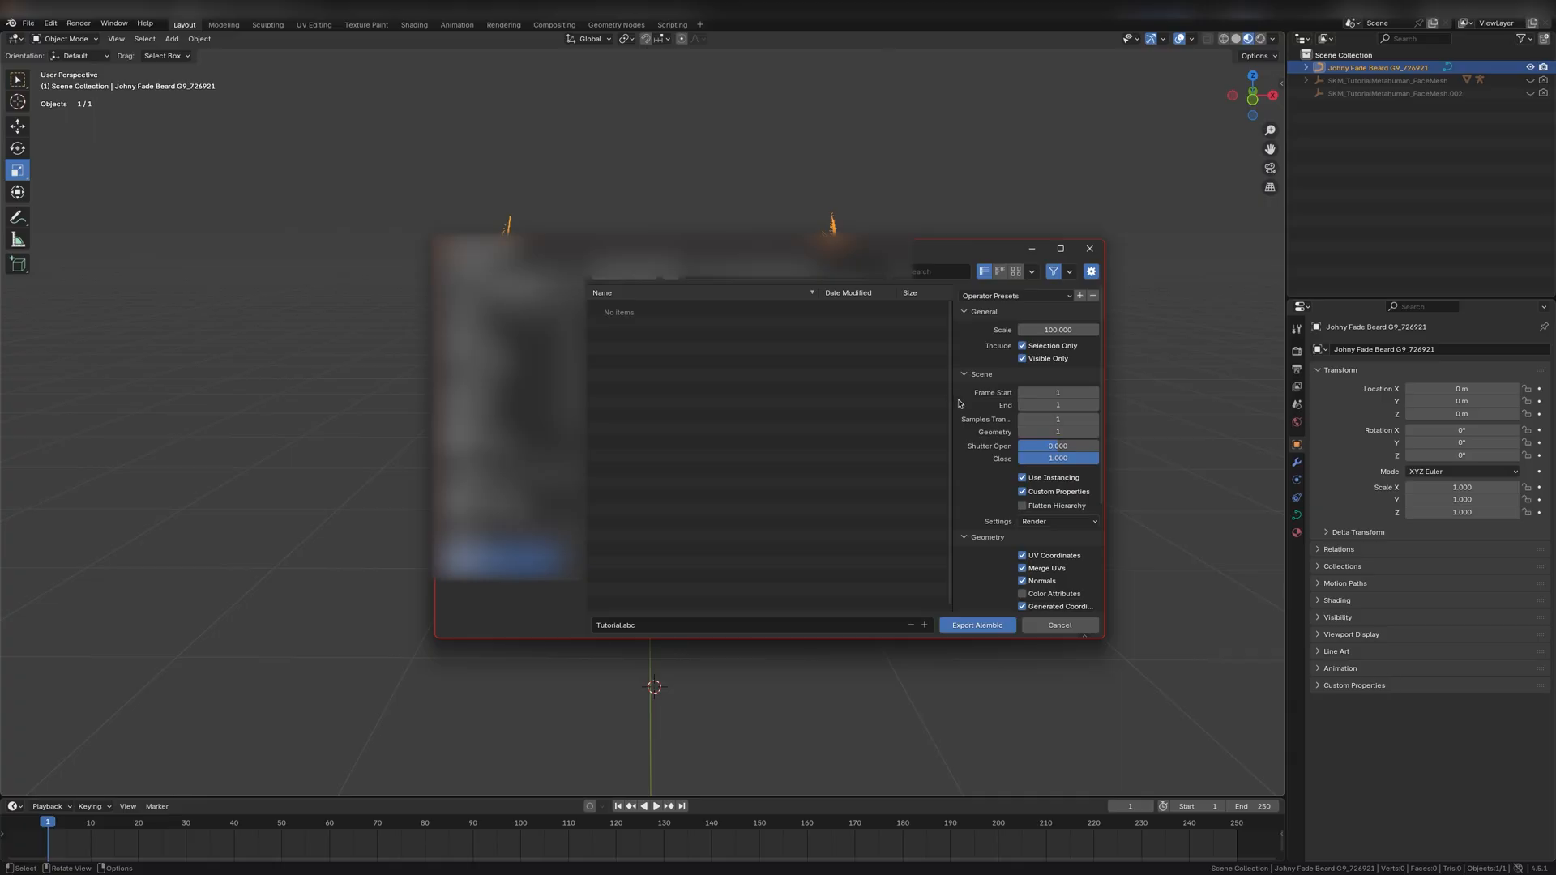
{"action": "left_click", "coordinate": [1056, 520]}
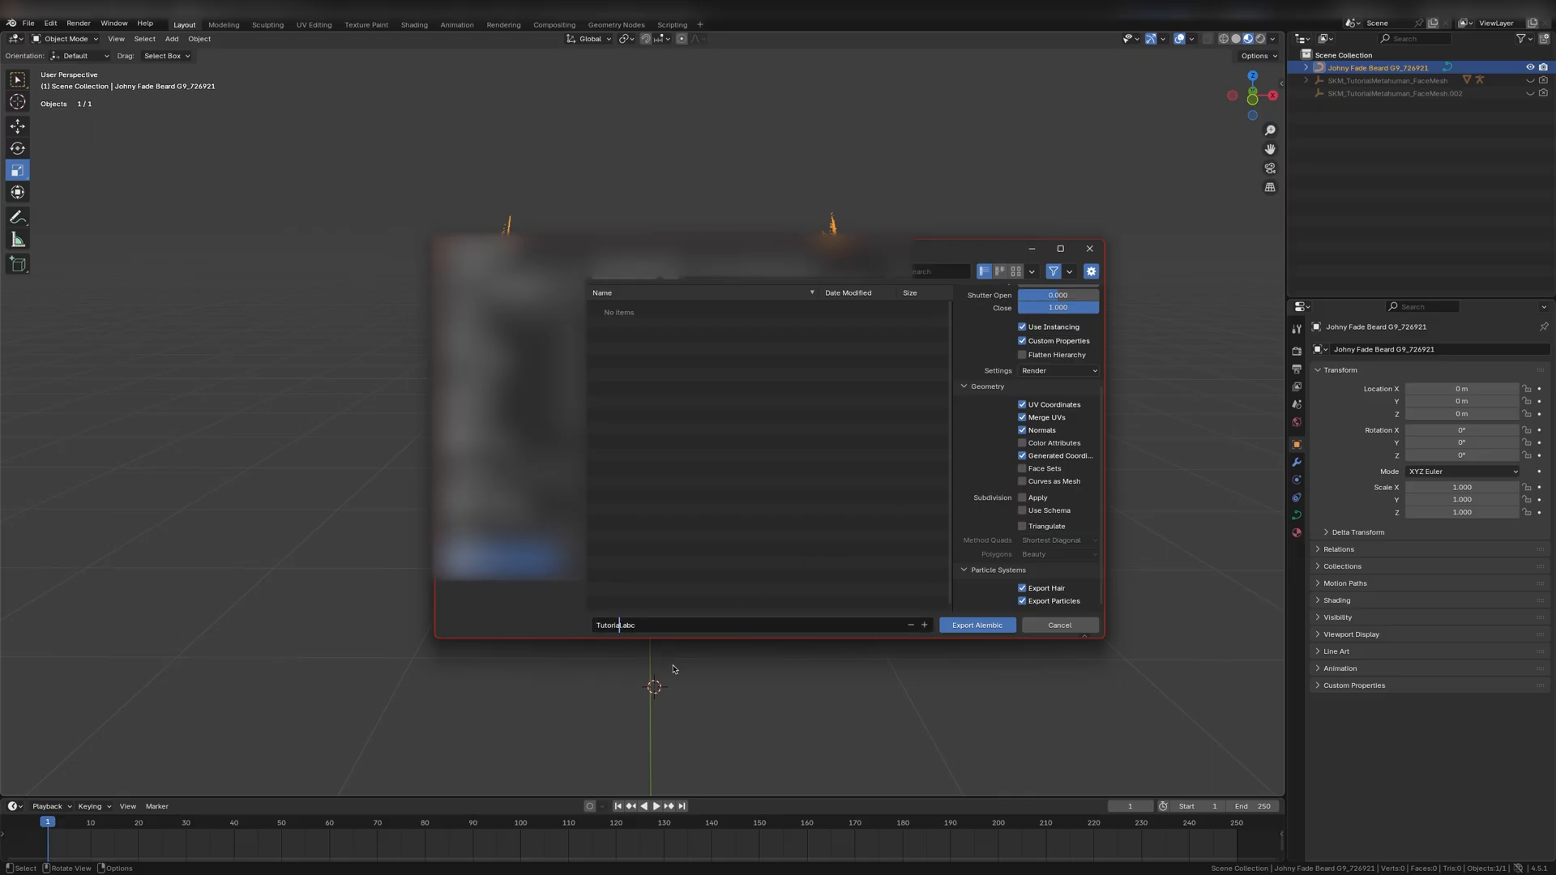
{"action": "type", "text": "Beard"}
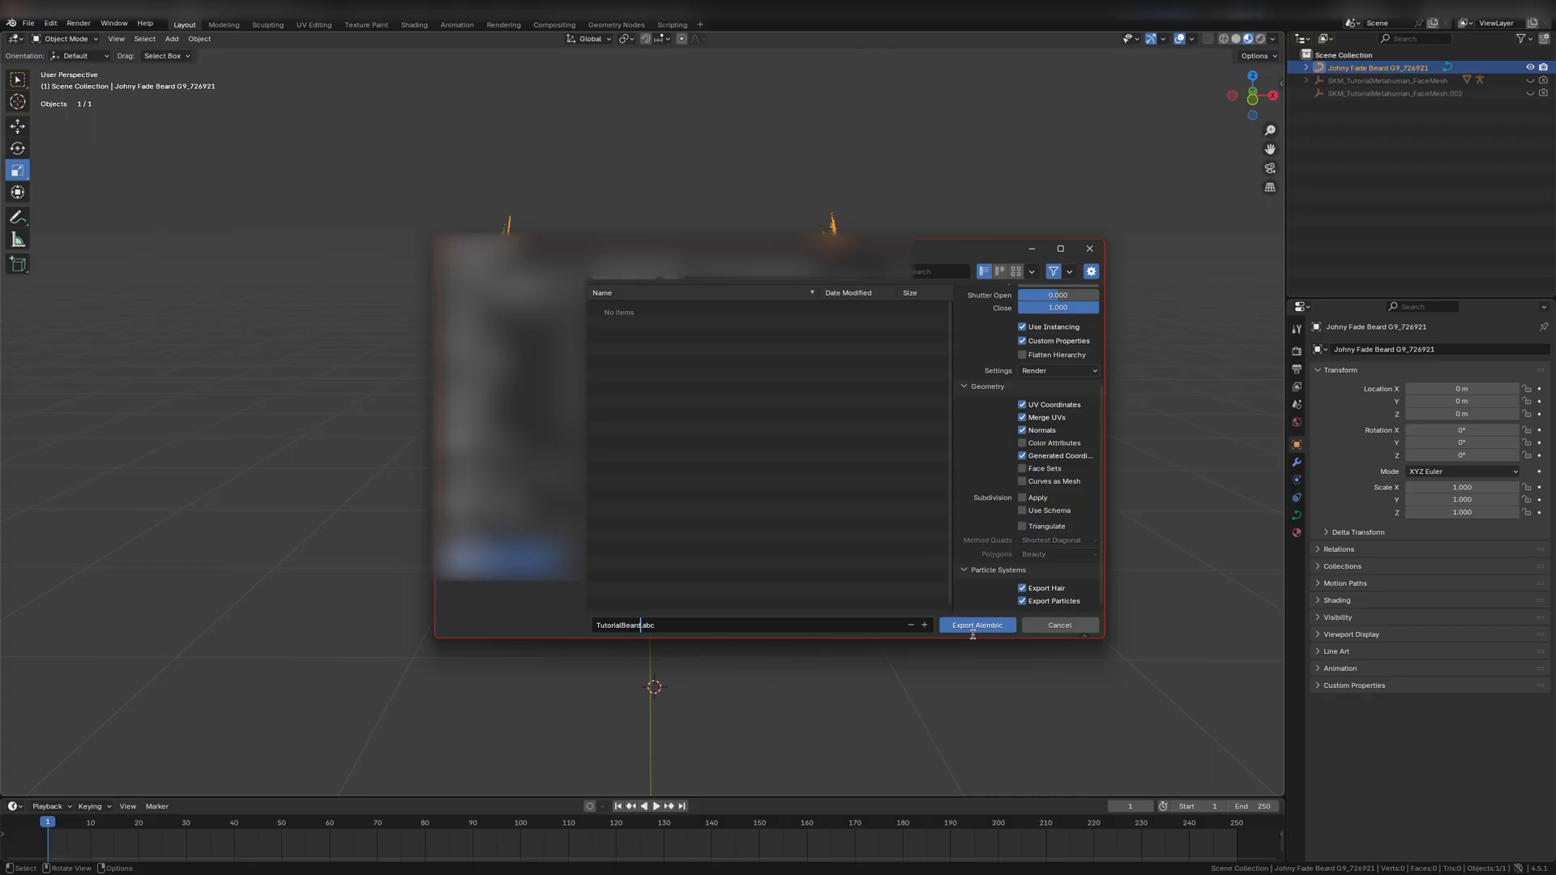
{"action": "left_click", "coordinate": [976, 626]}
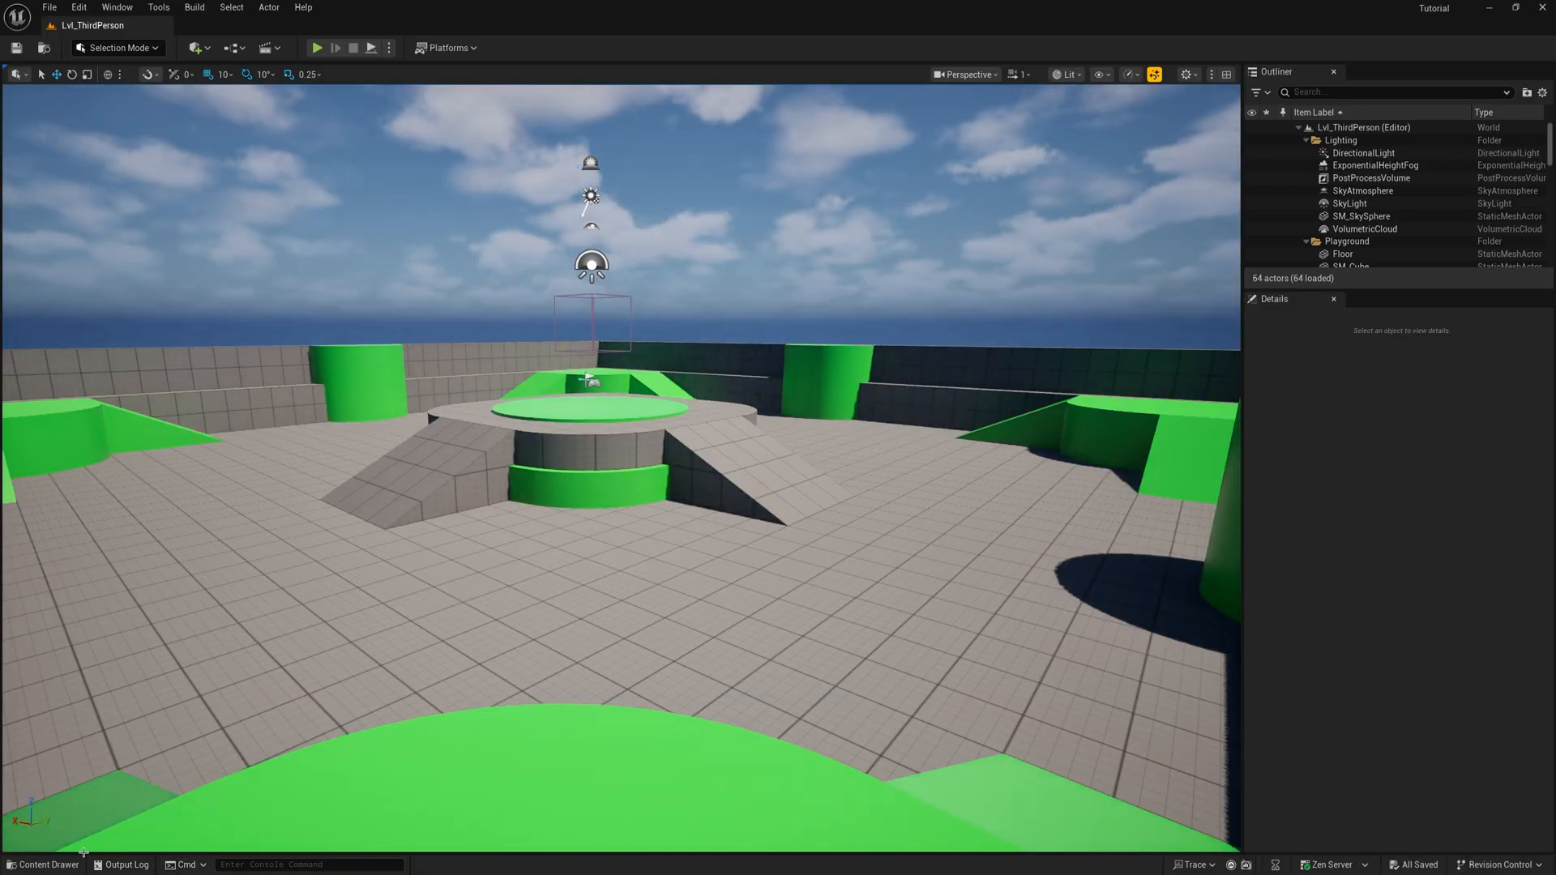
Step: Import TutorialBeard.abc as a groom into CustomGroom with Rotation X 90 and Scale Y -1
{"action": "left_click", "coordinate": [42, 863]}
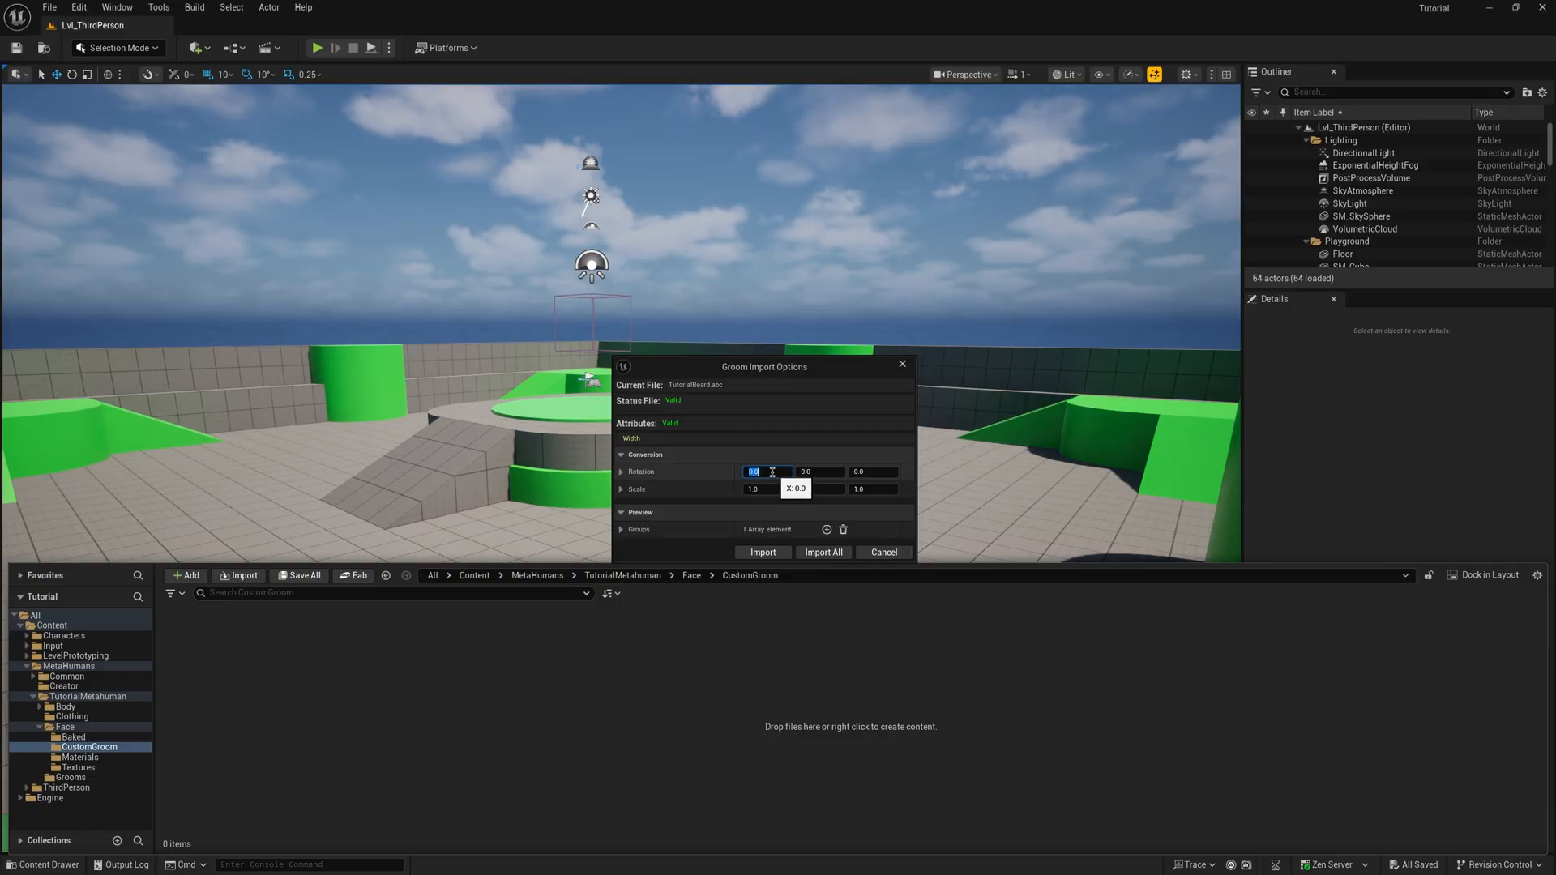
{"action": "type", "text": "90"}
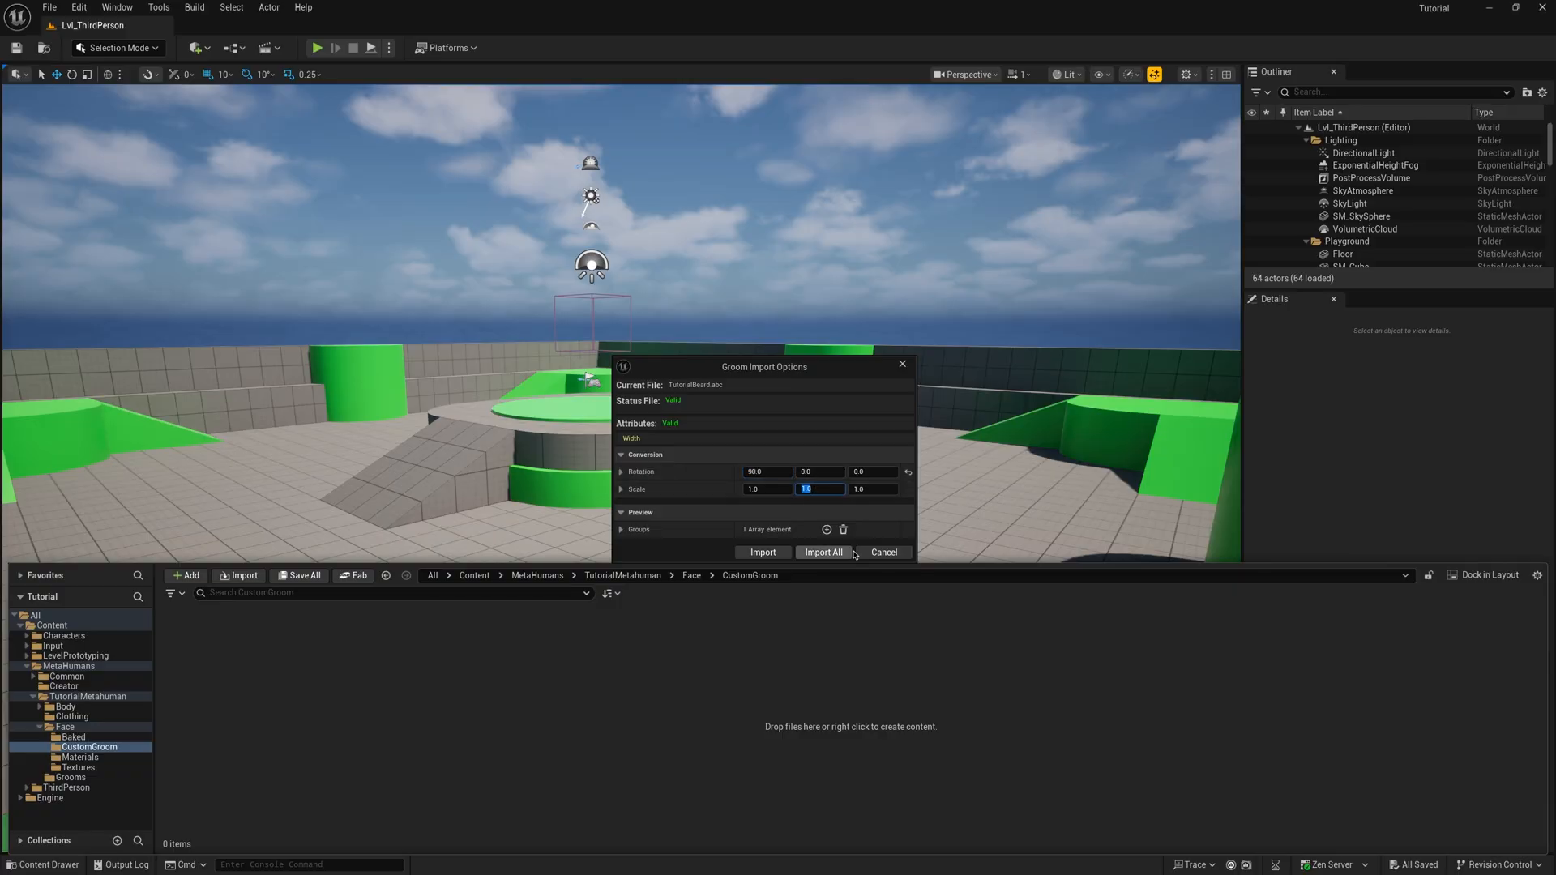
{"action": "type", "text": "-1"}
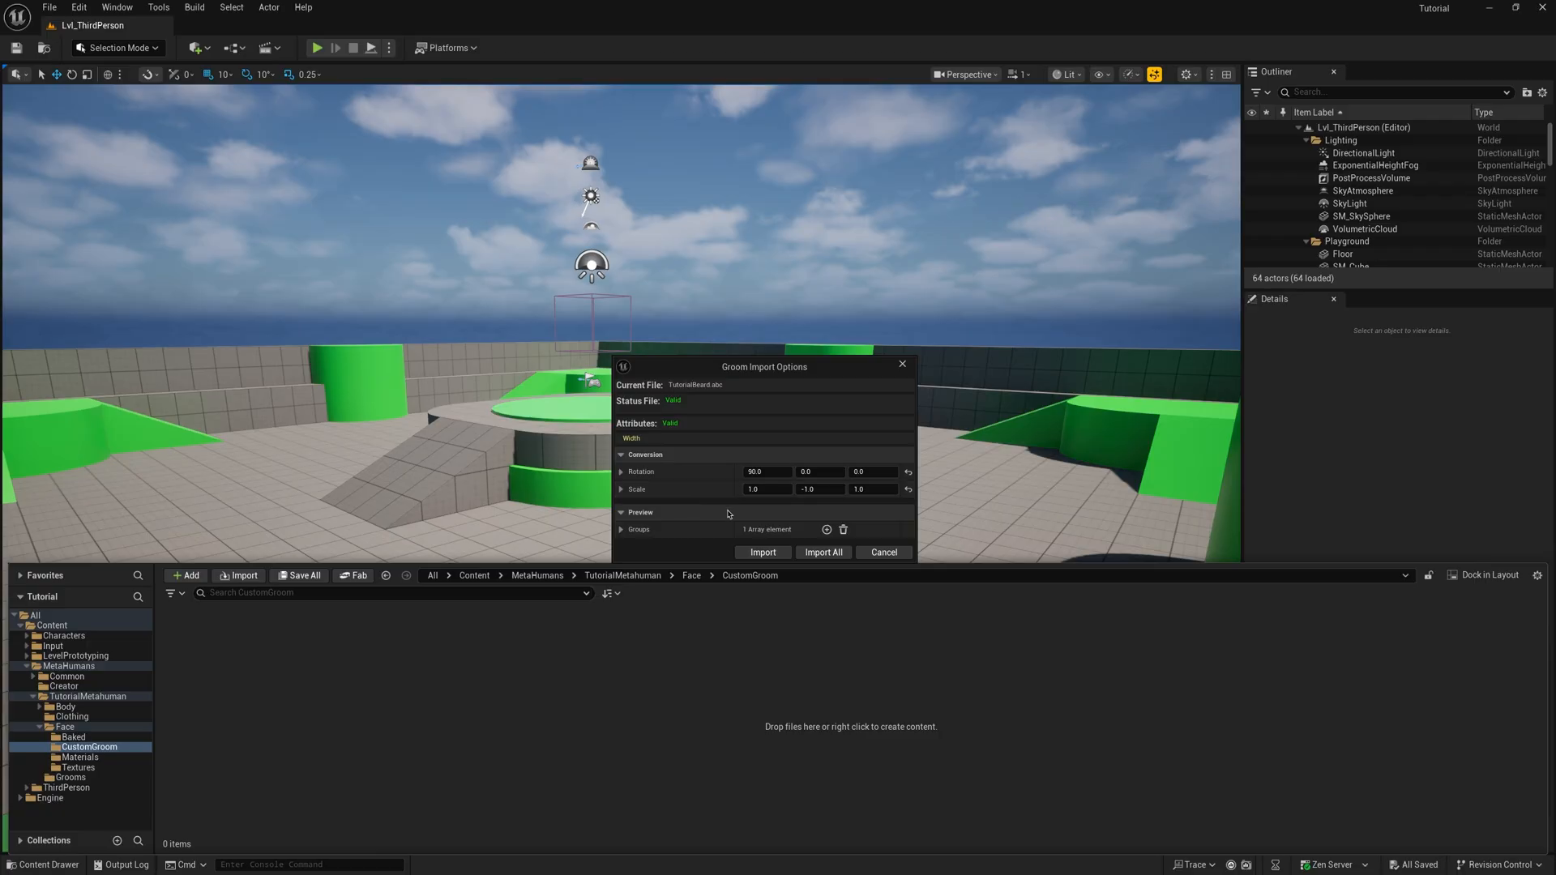
{"action": "mouse_move", "coordinate": [762, 552]}
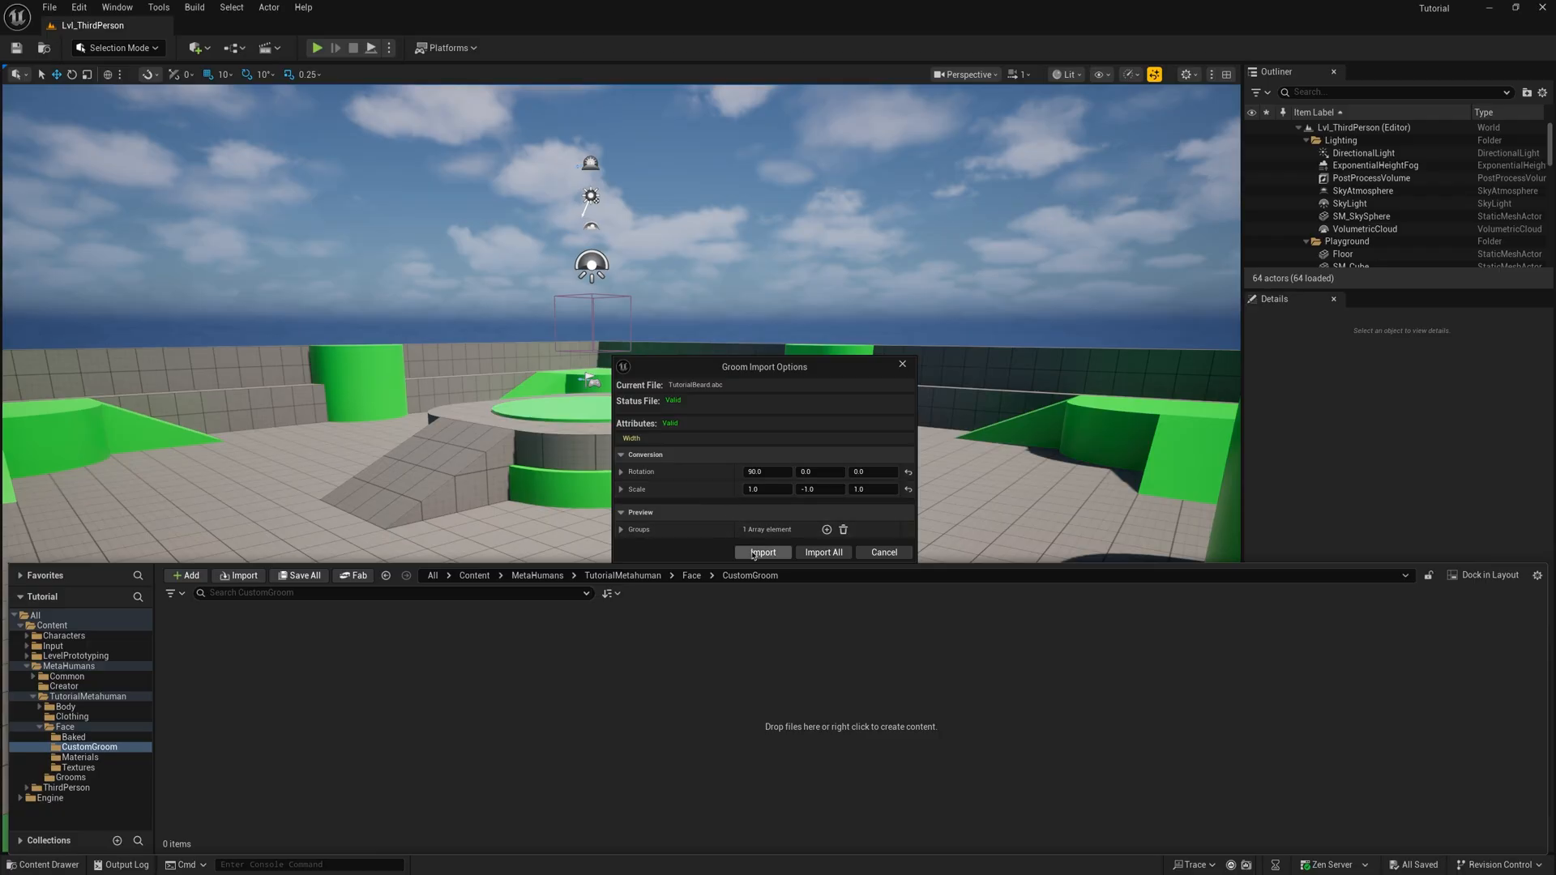
{"action": "left_click", "coordinate": [762, 551]}
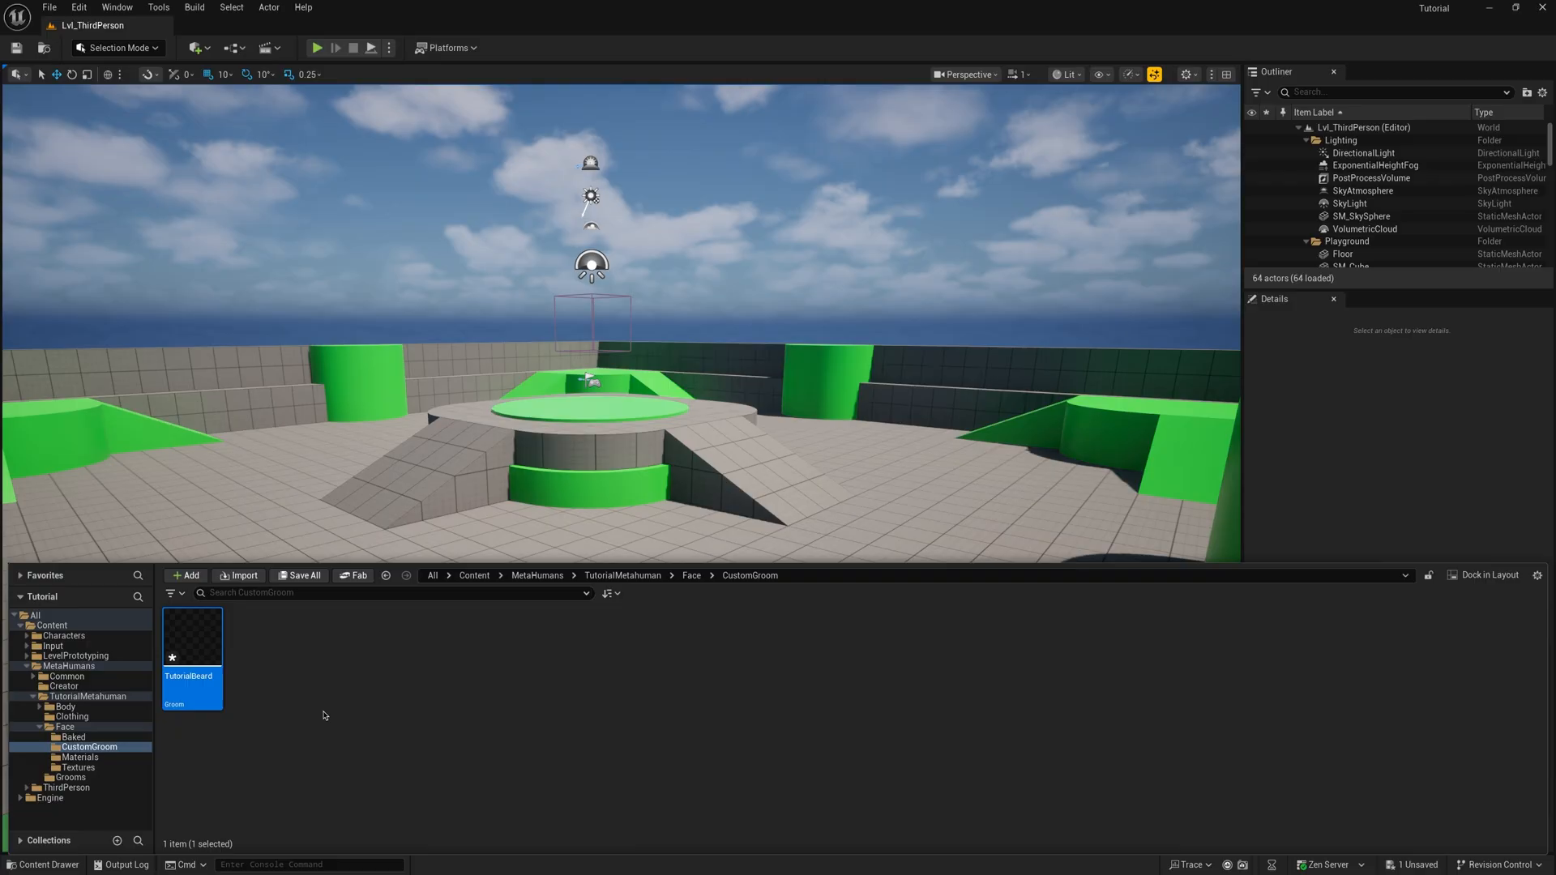
{"action": "mouse_move", "coordinate": [193, 636]}
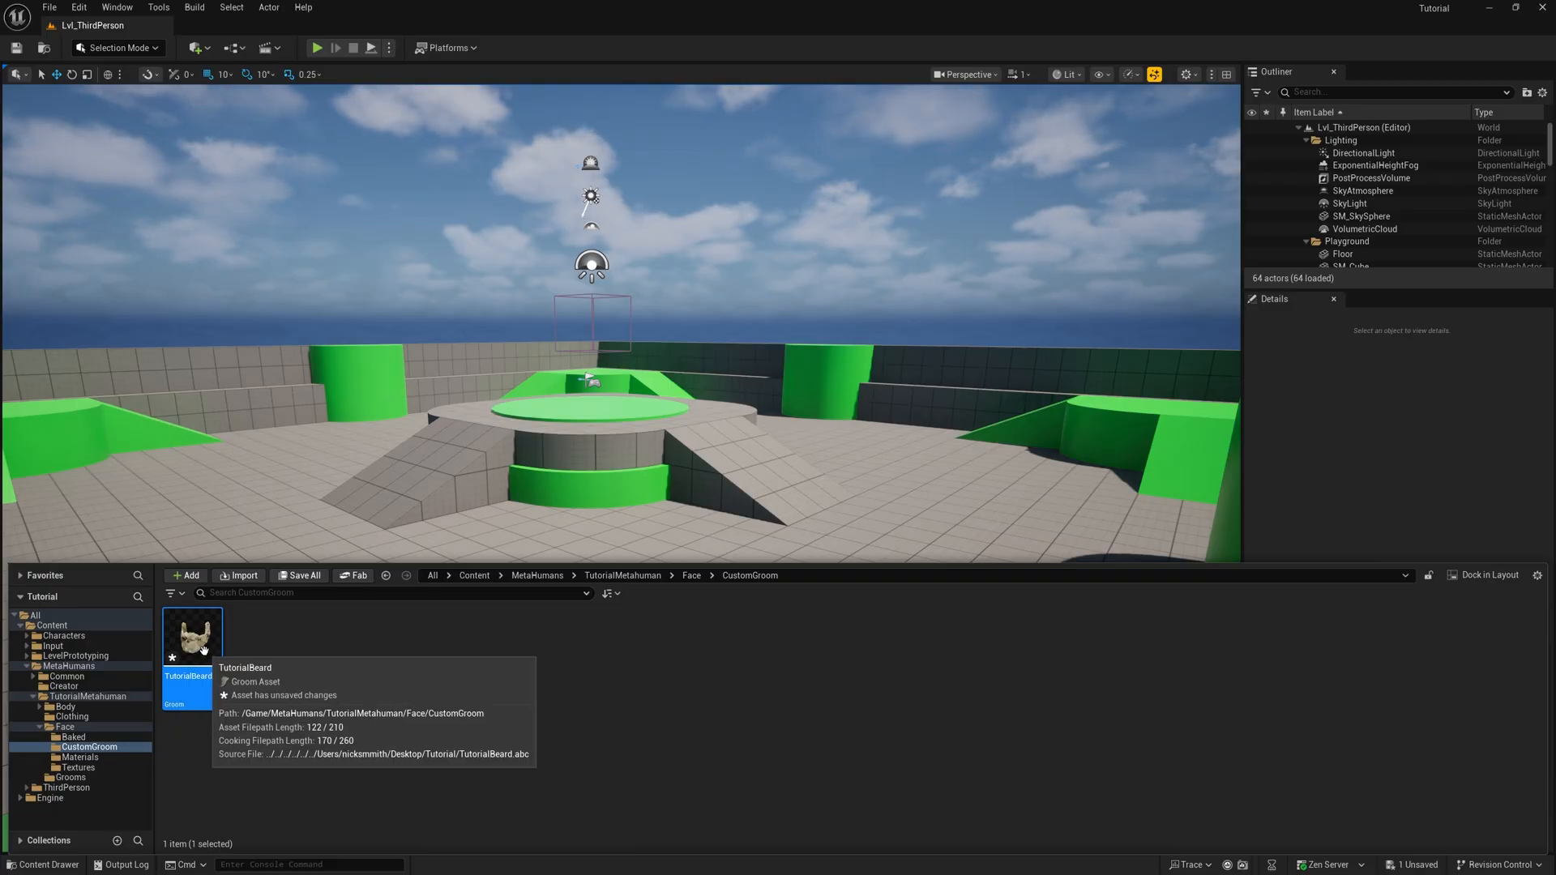
Step: In the TutorialBeard groom editor, enable the Hair Width override at 0.01 for fine strands
{"action": "double_click", "coordinate": [191, 640]}
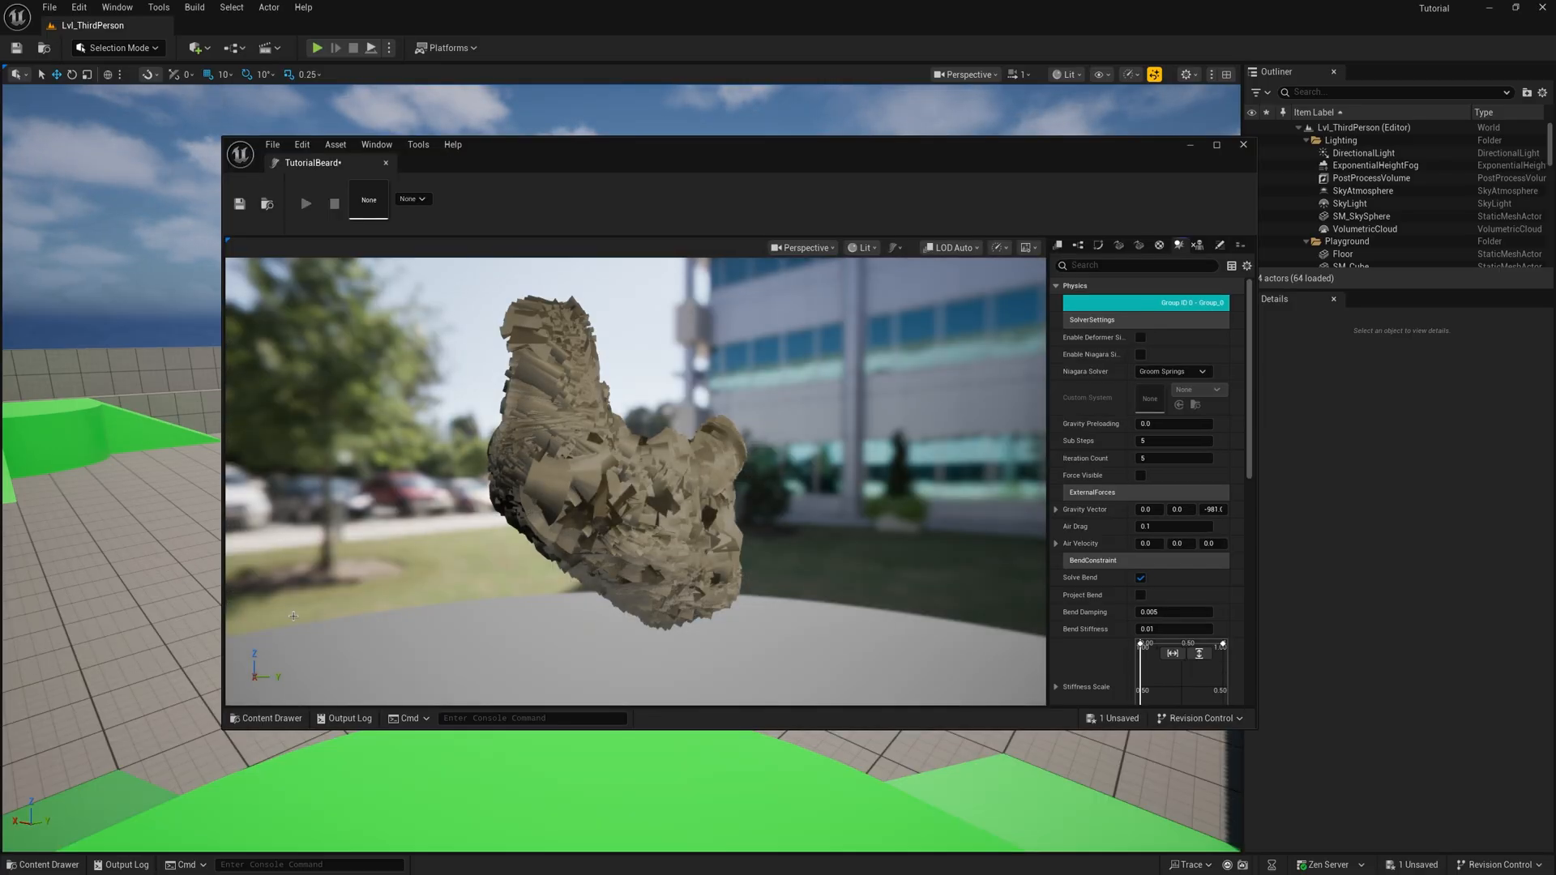
{"action": "left_click", "coordinate": [1217, 144]}
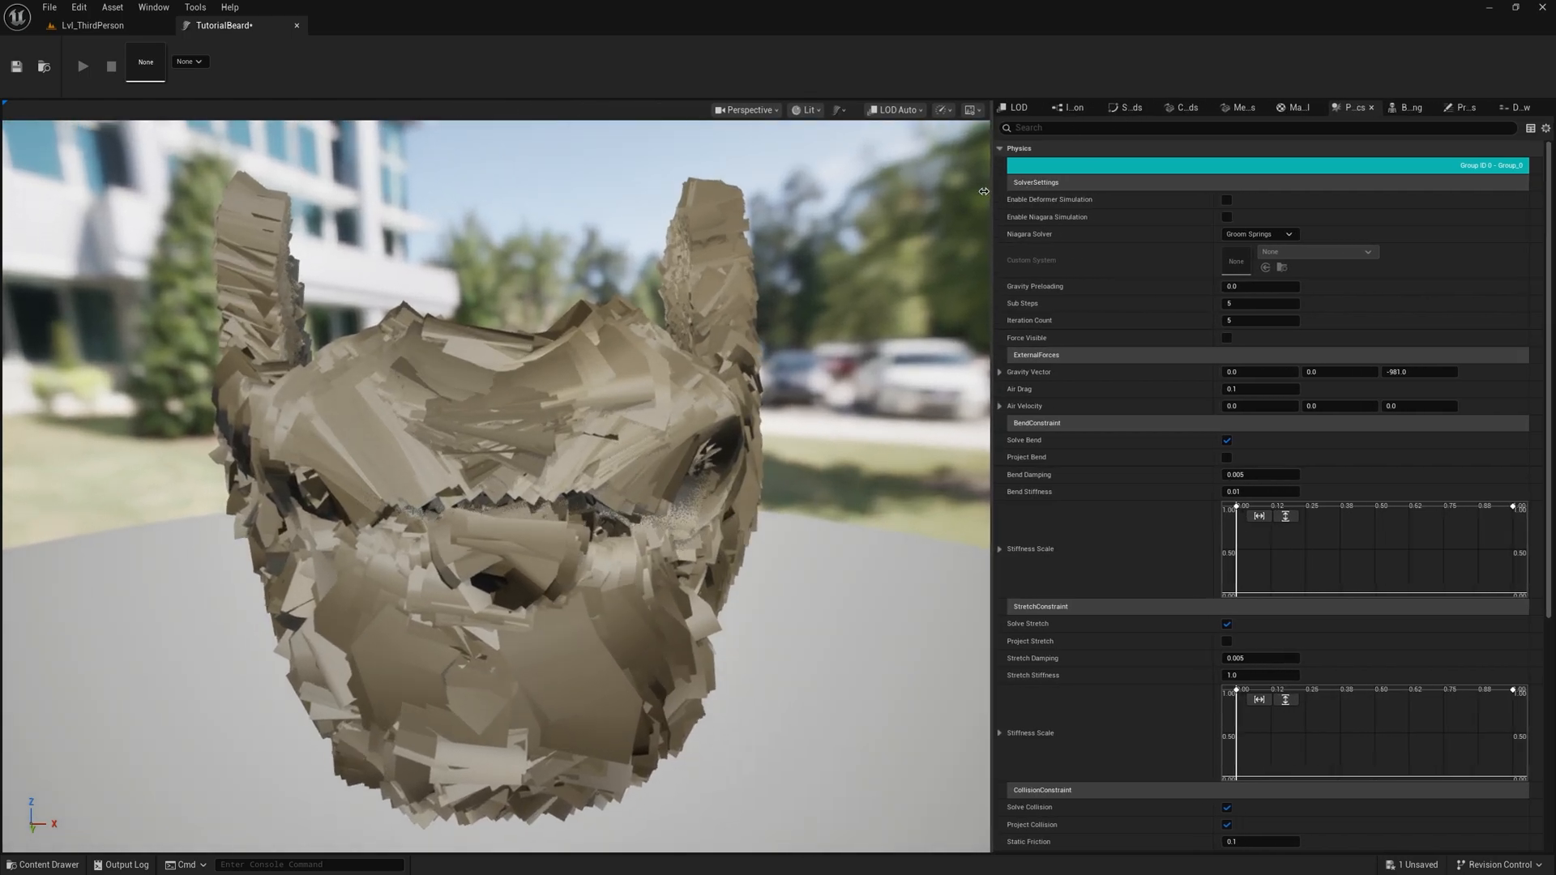
{"action": "left_click", "coordinate": [1029, 107]}
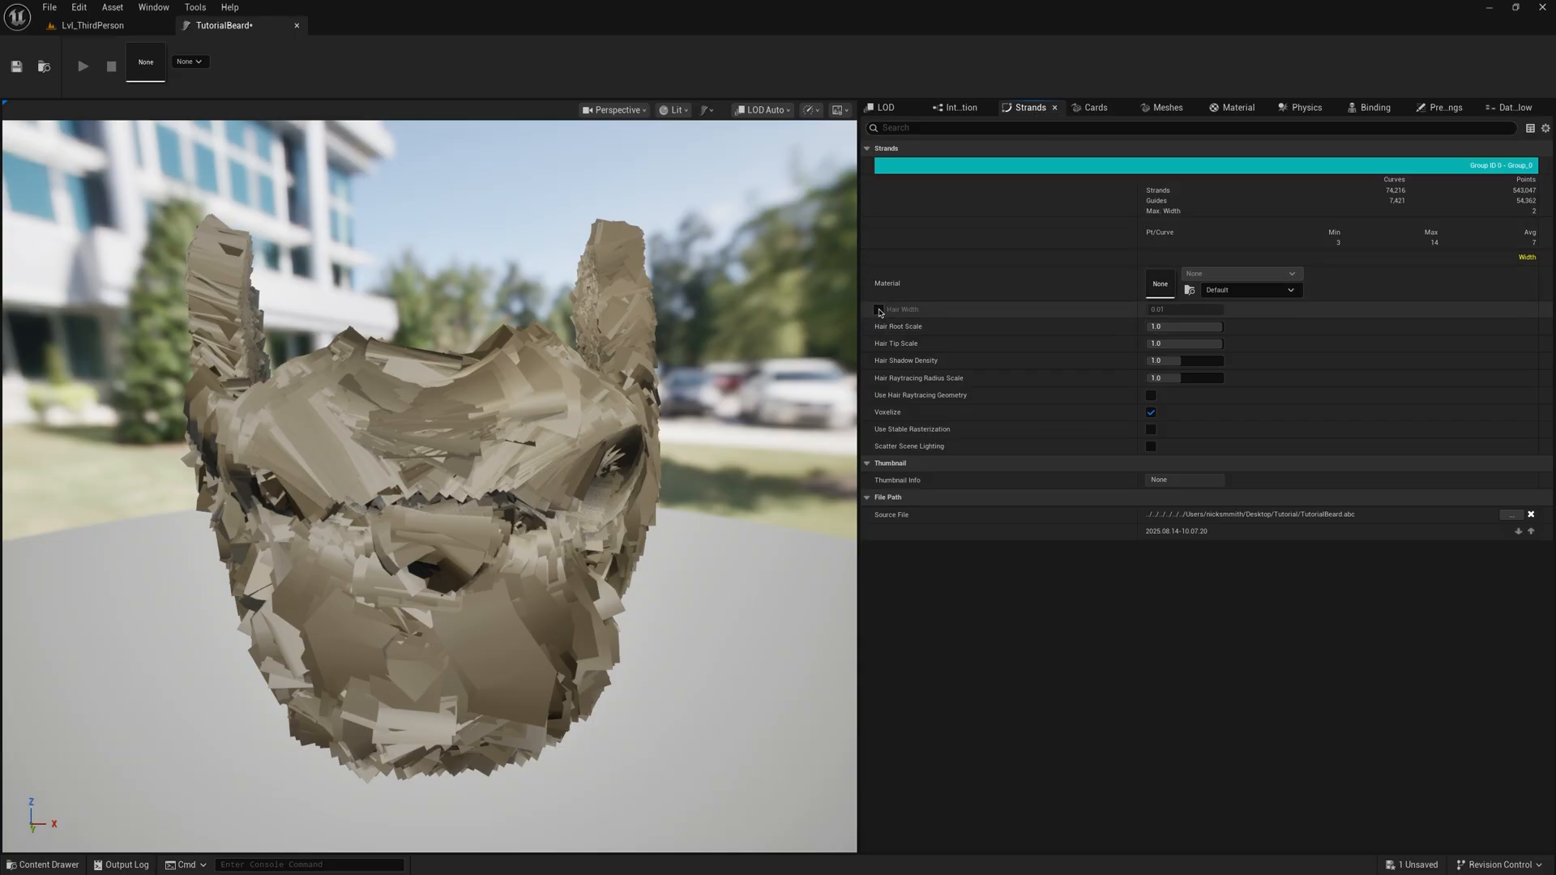
{"action": "left_click", "coordinate": [877, 308]}
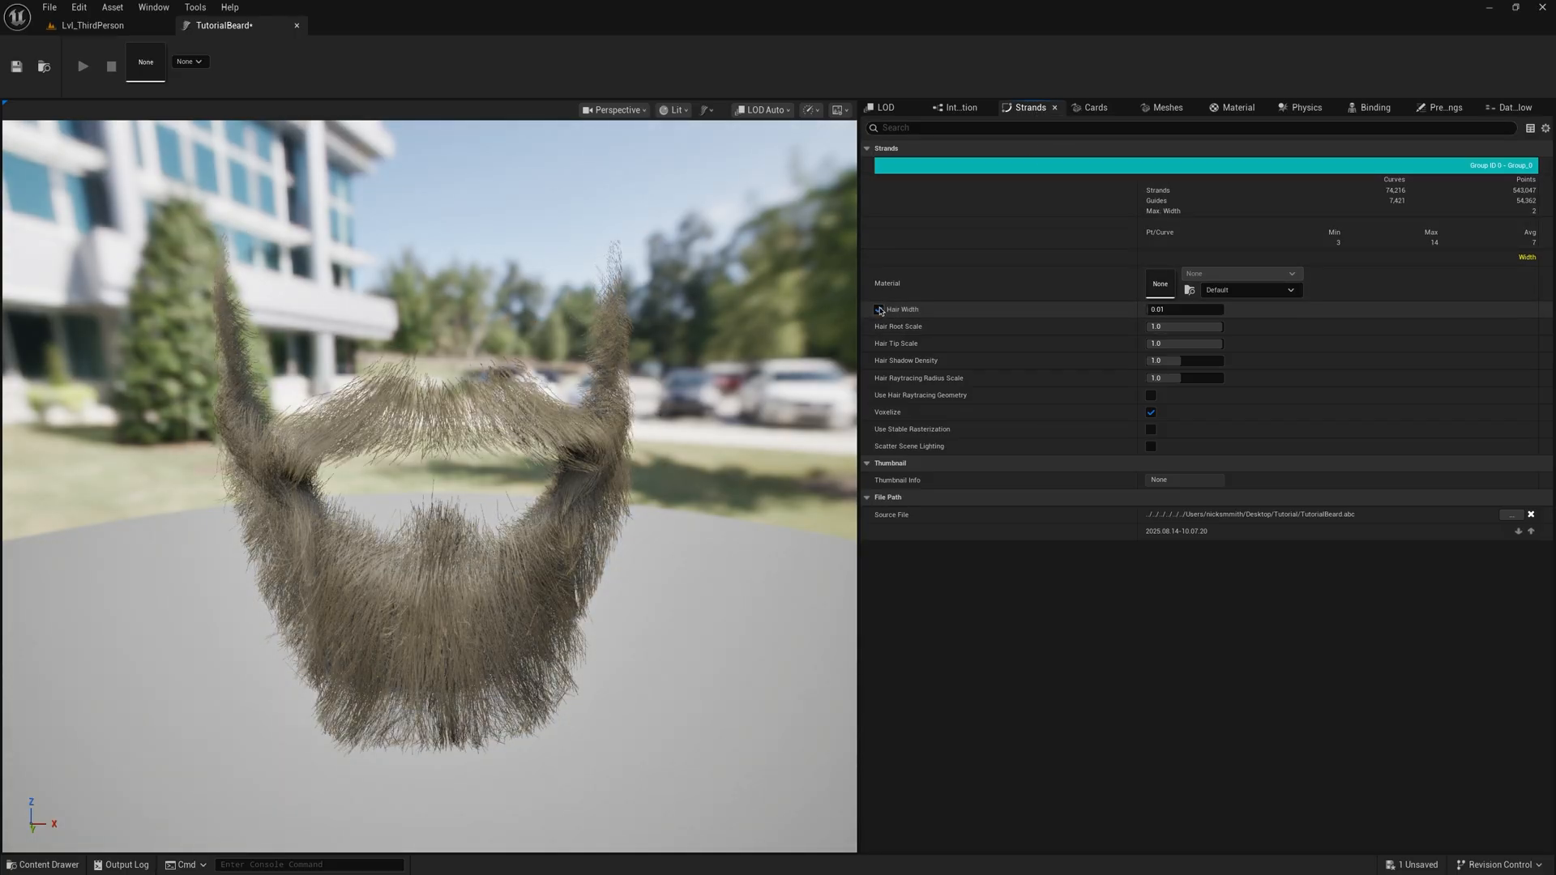
{"action": "left_click", "coordinate": [1237, 107]}
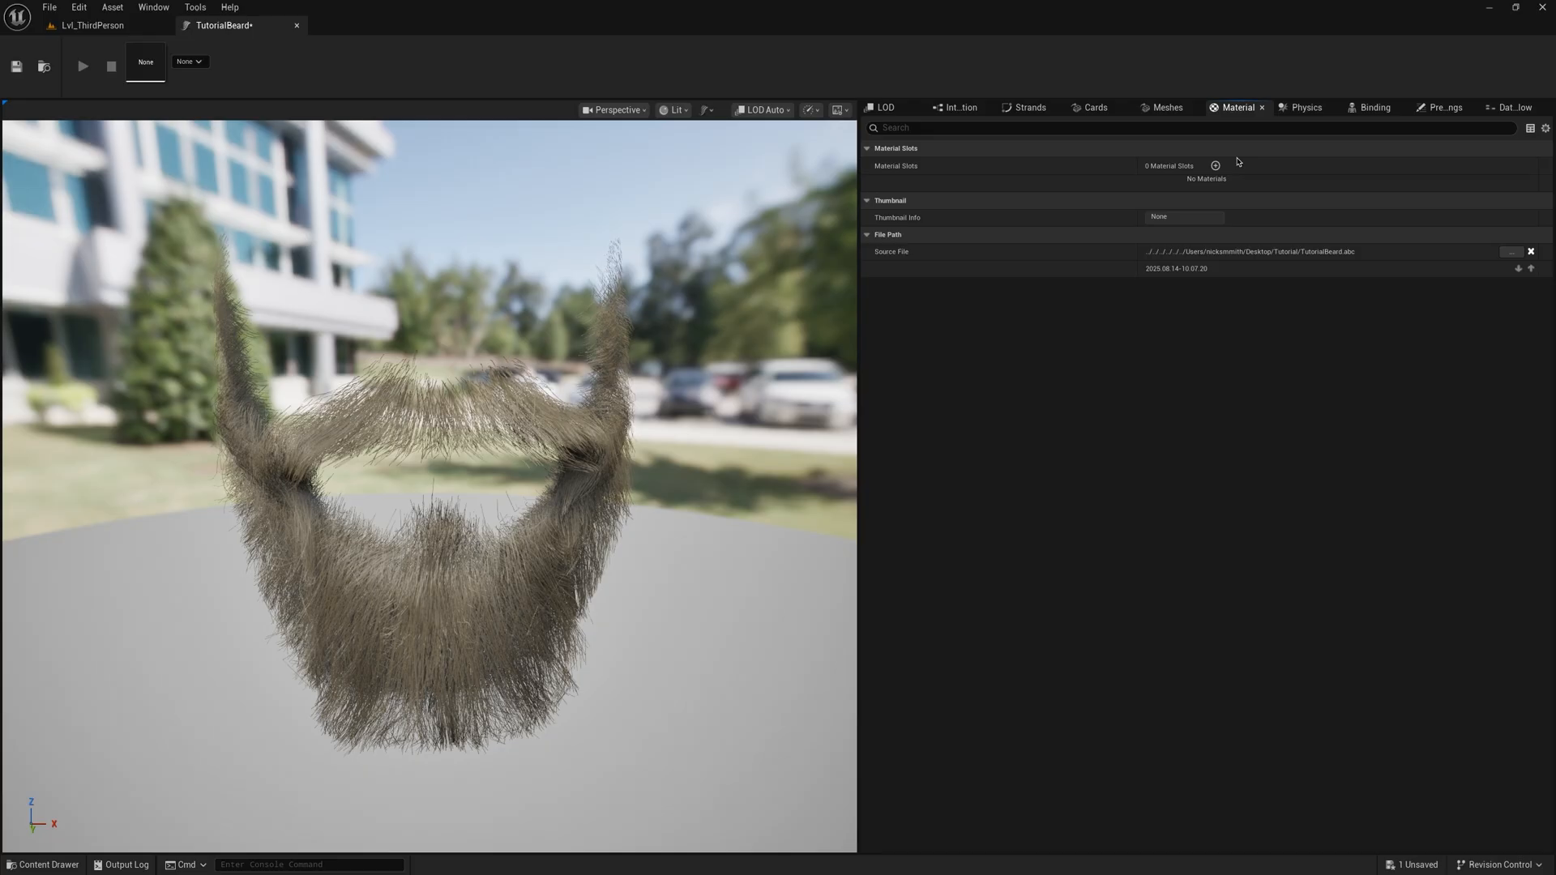
Step: Add an MI_Hair material slot and assign 0 - MI_Hair as the strands material
{"action": "left_click", "coordinate": [1214, 165]}
{"action": "type", "text": "MI_Hair"}
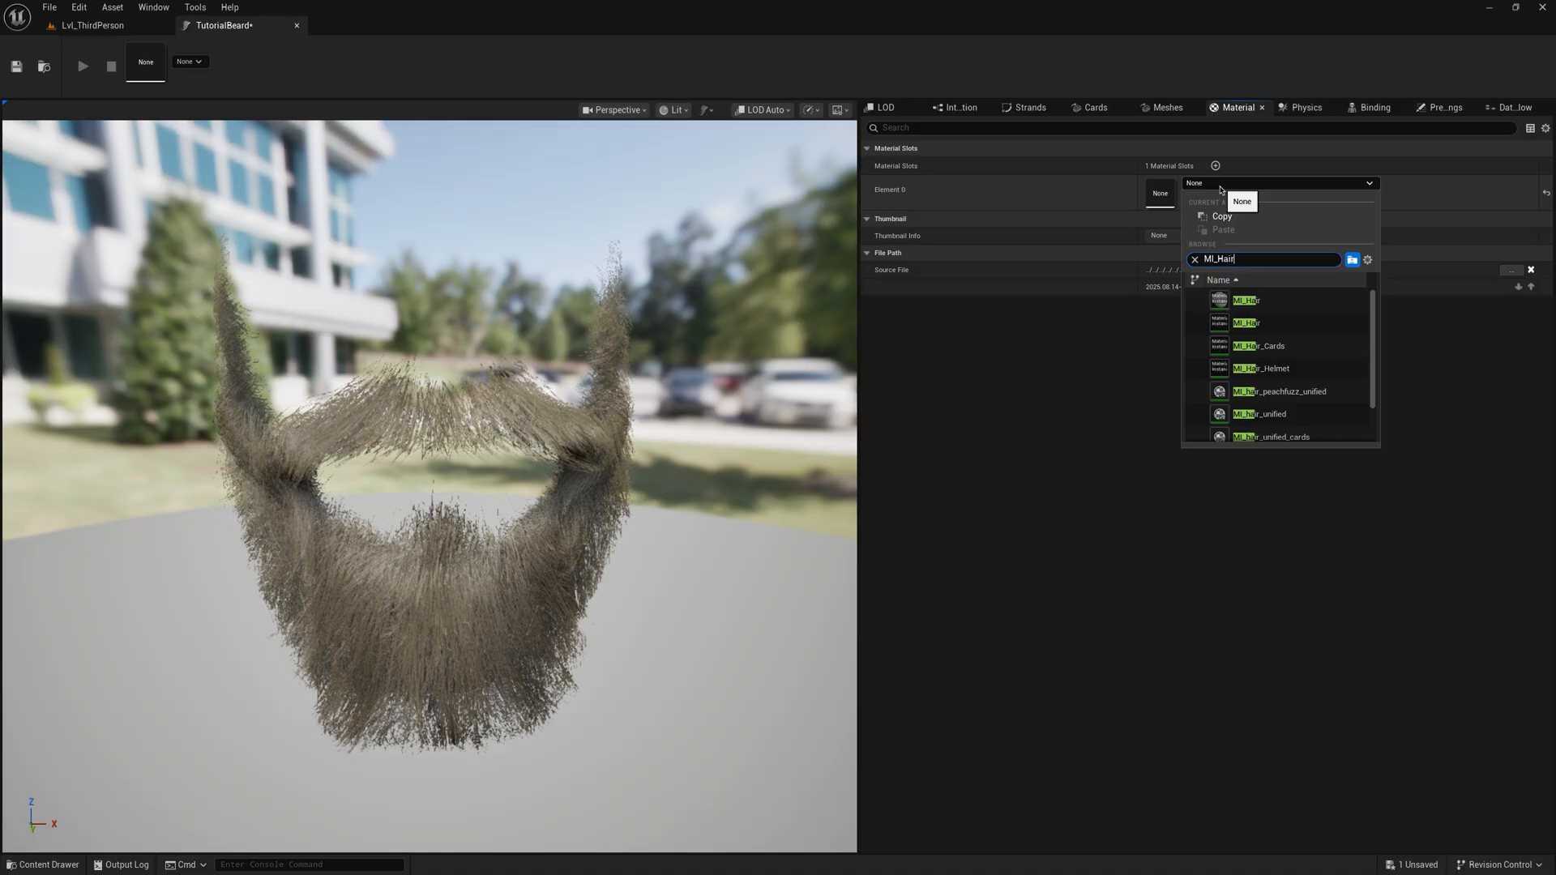
{"action": "mouse_move", "coordinate": [1248, 301]}
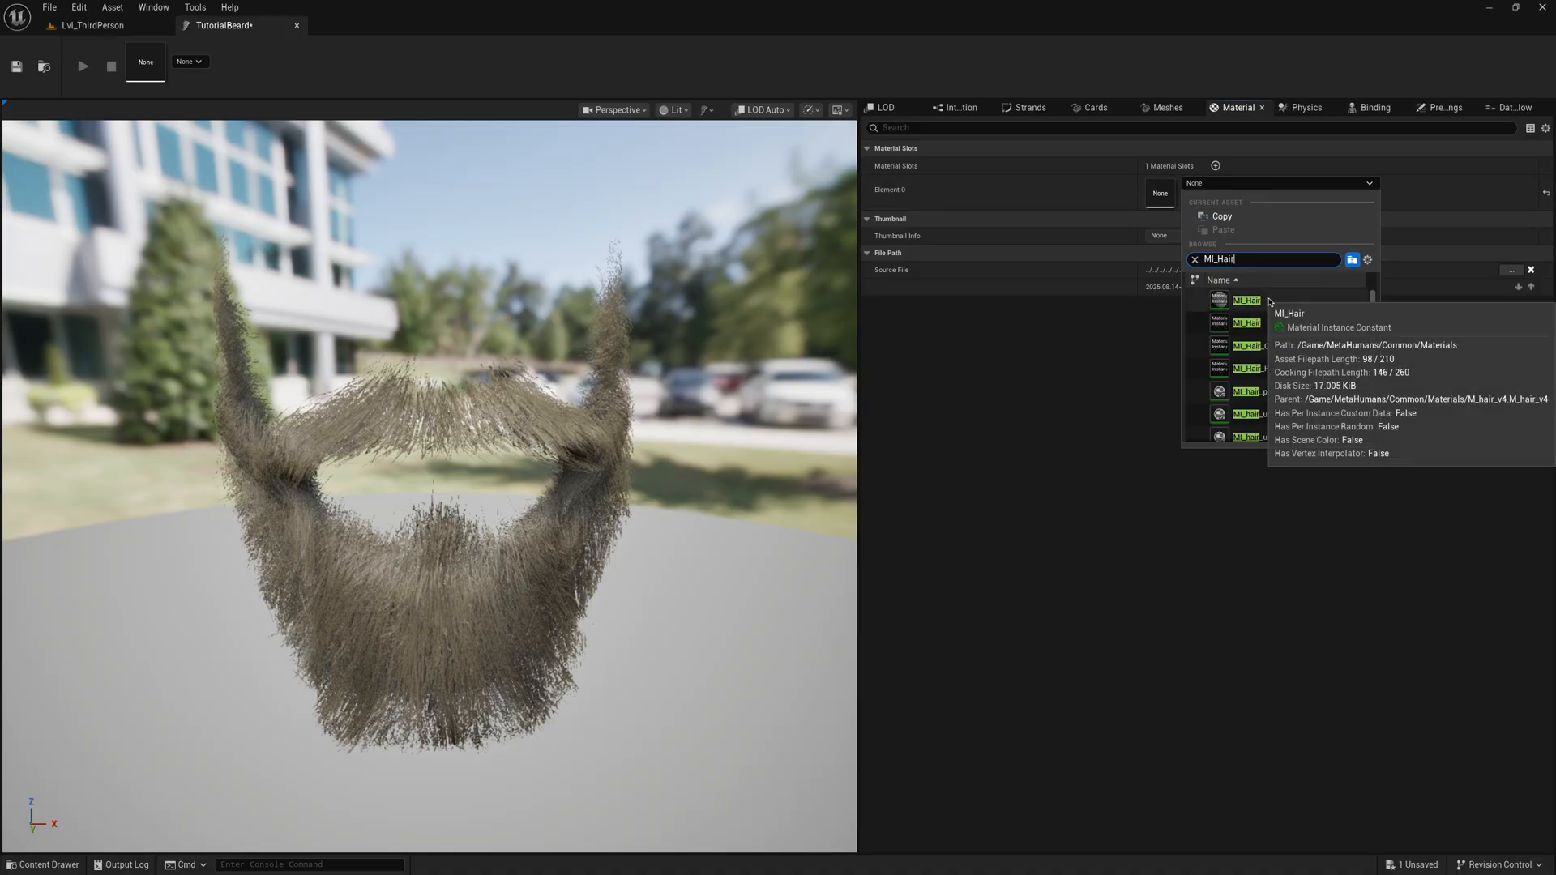
{"action": "left_click", "coordinate": [1247, 321]}
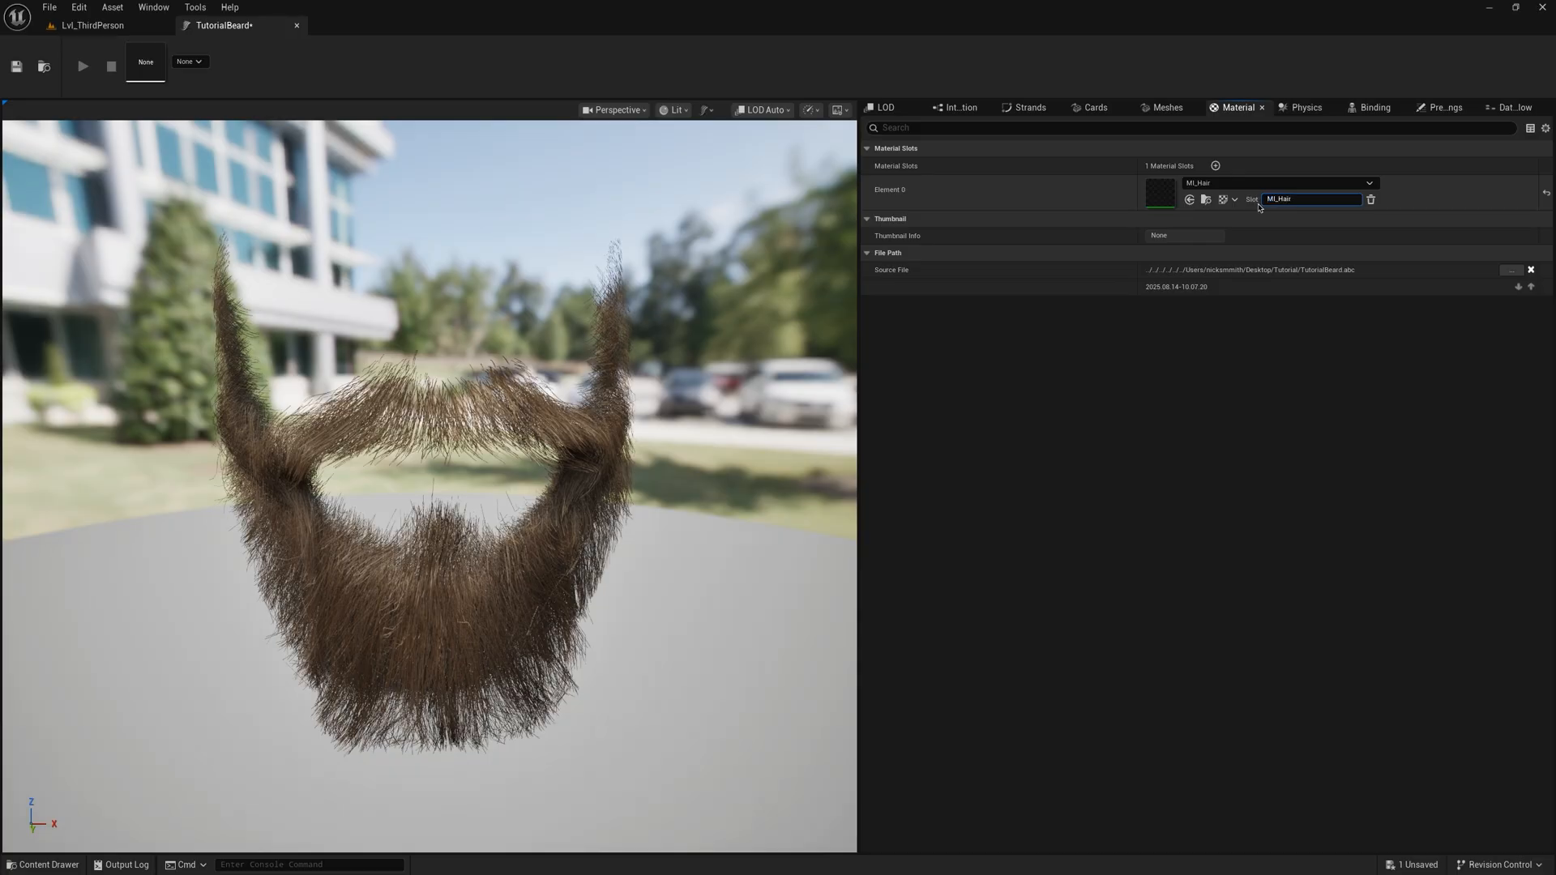
{"action": "left_click", "coordinate": [1029, 107]}
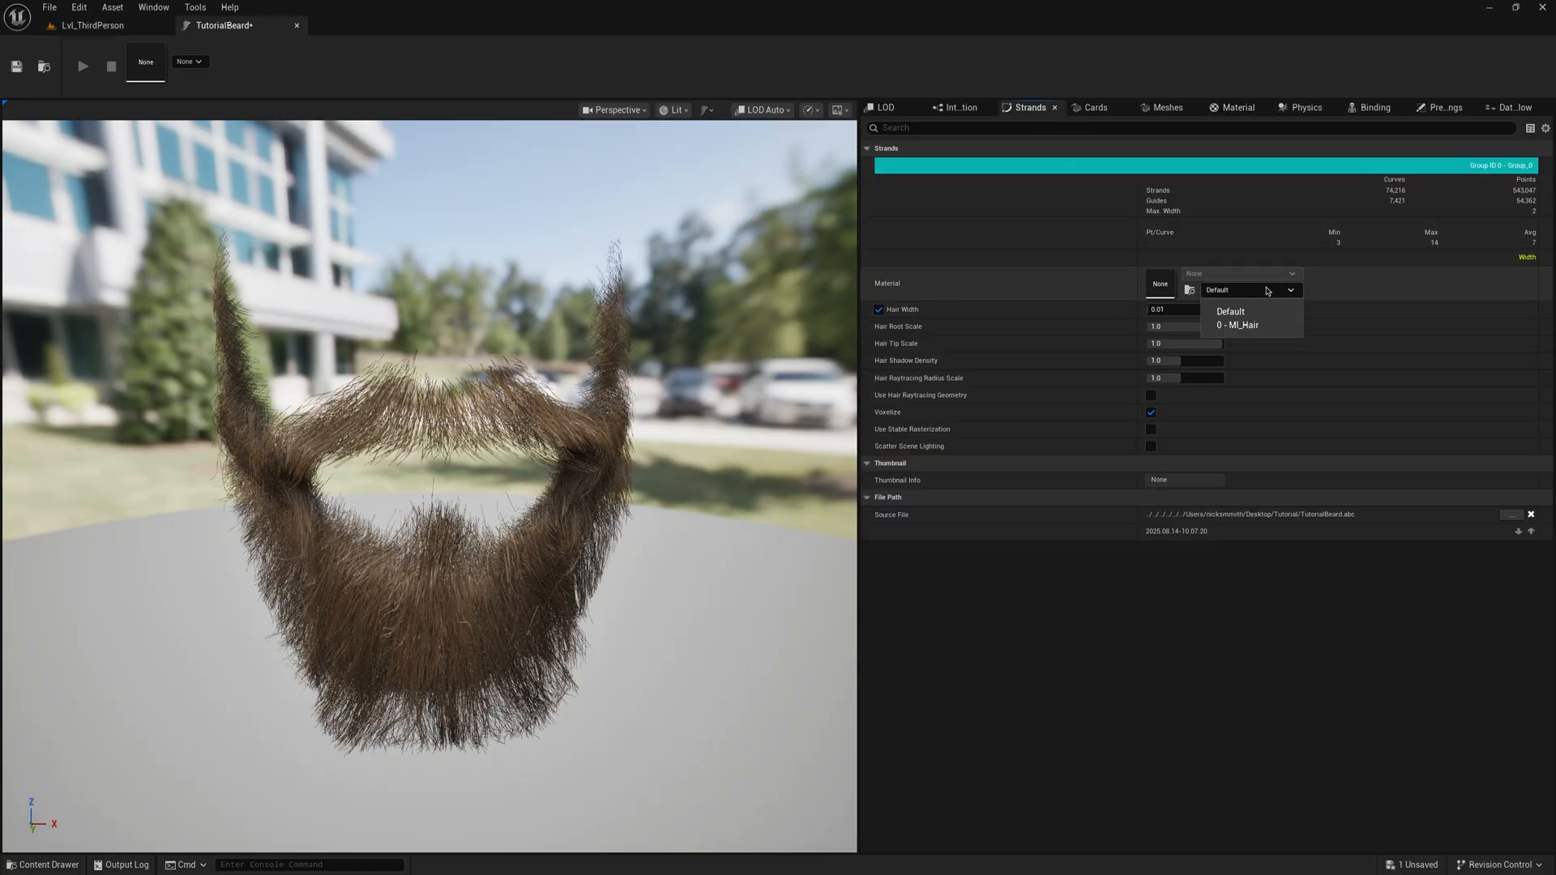
{"action": "left_click", "coordinate": [1236, 324]}
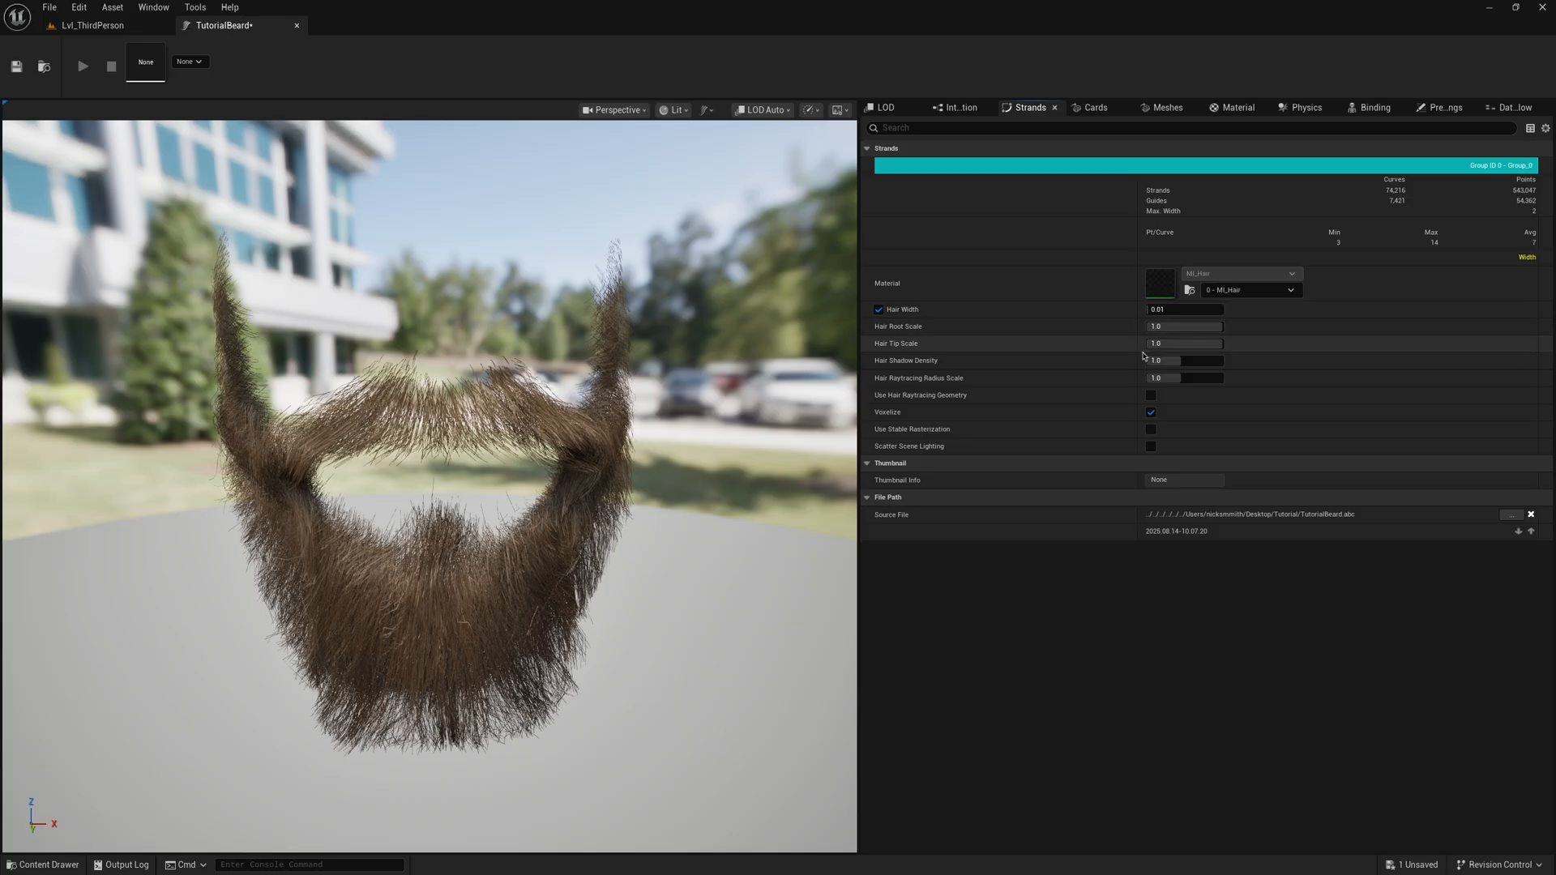
Step: In the groom's physics settings, leave Enable Niagara Simulation switched on
{"action": "left_click", "coordinate": [1306, 107]}
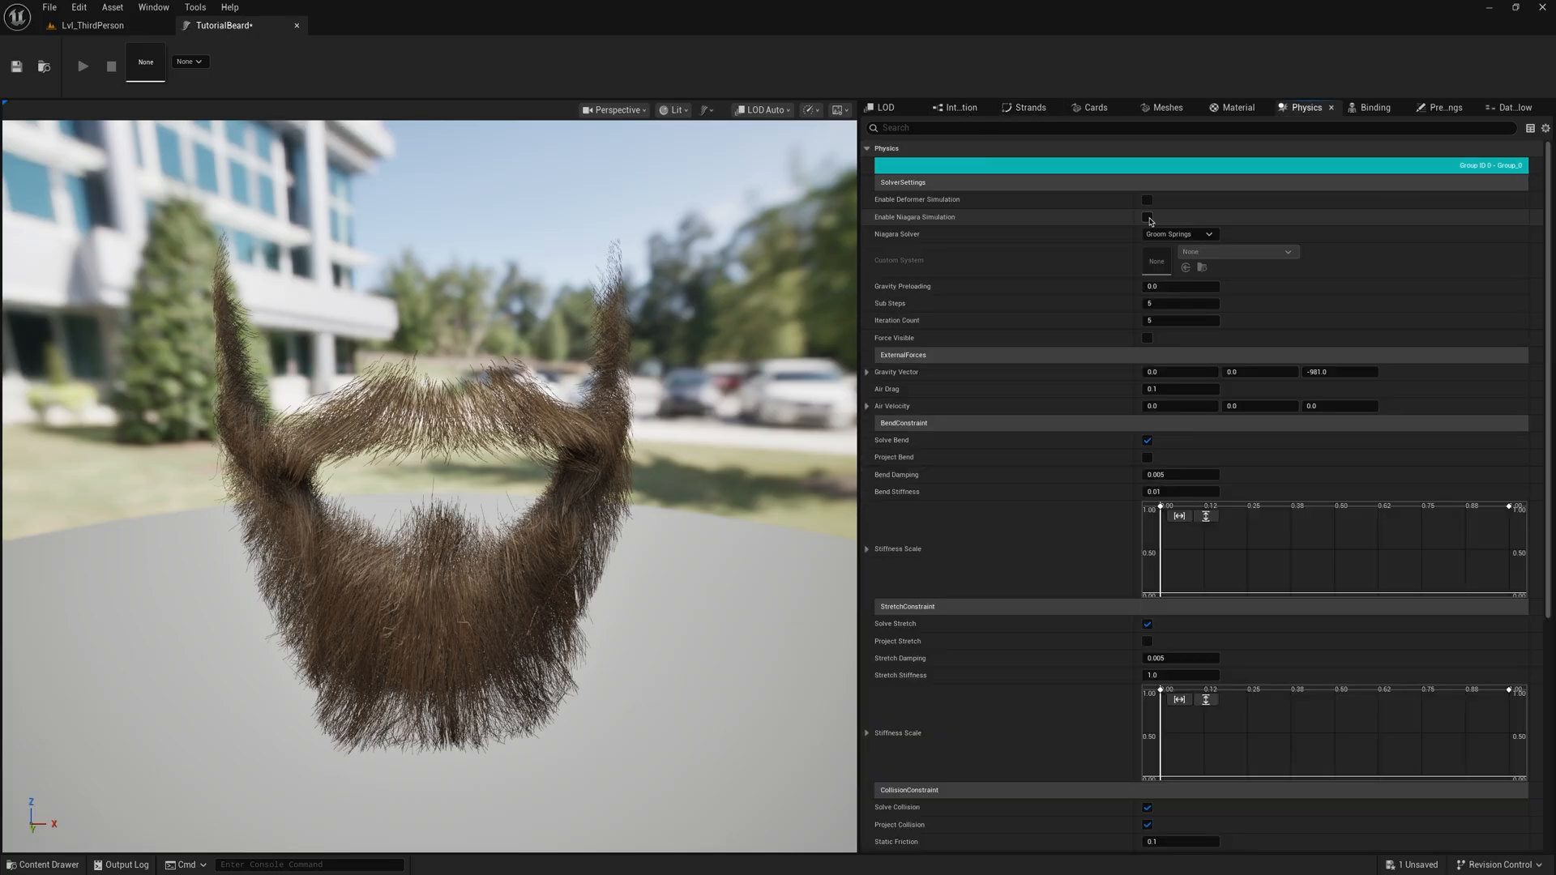
{"action": "left_click", "coordinate": [1148, 217]}
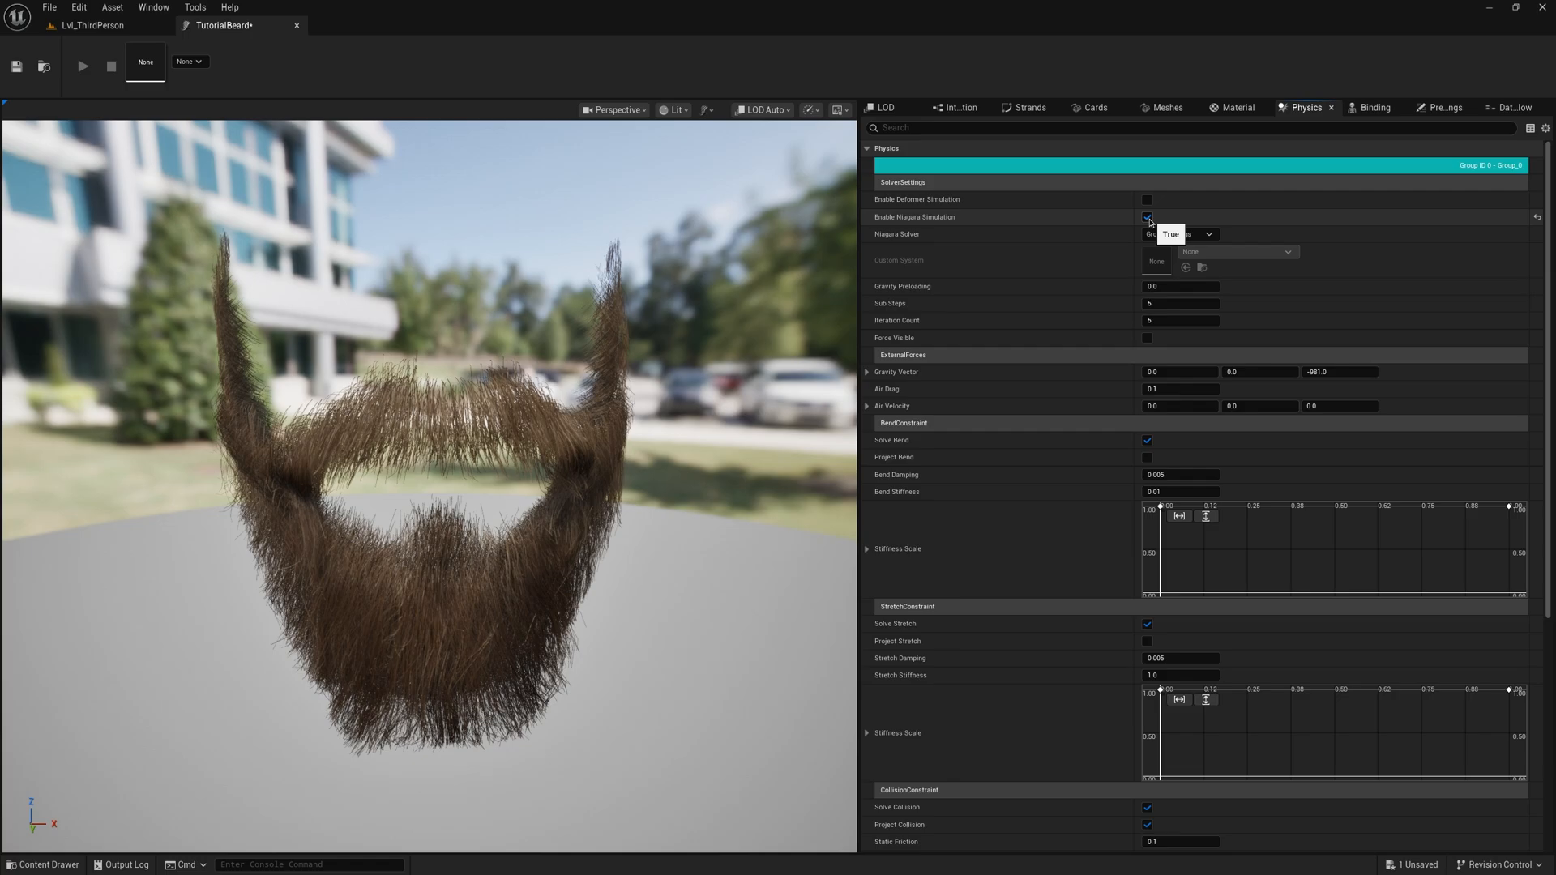
{"action": "left_click", "coordinate": [1147, 216]}
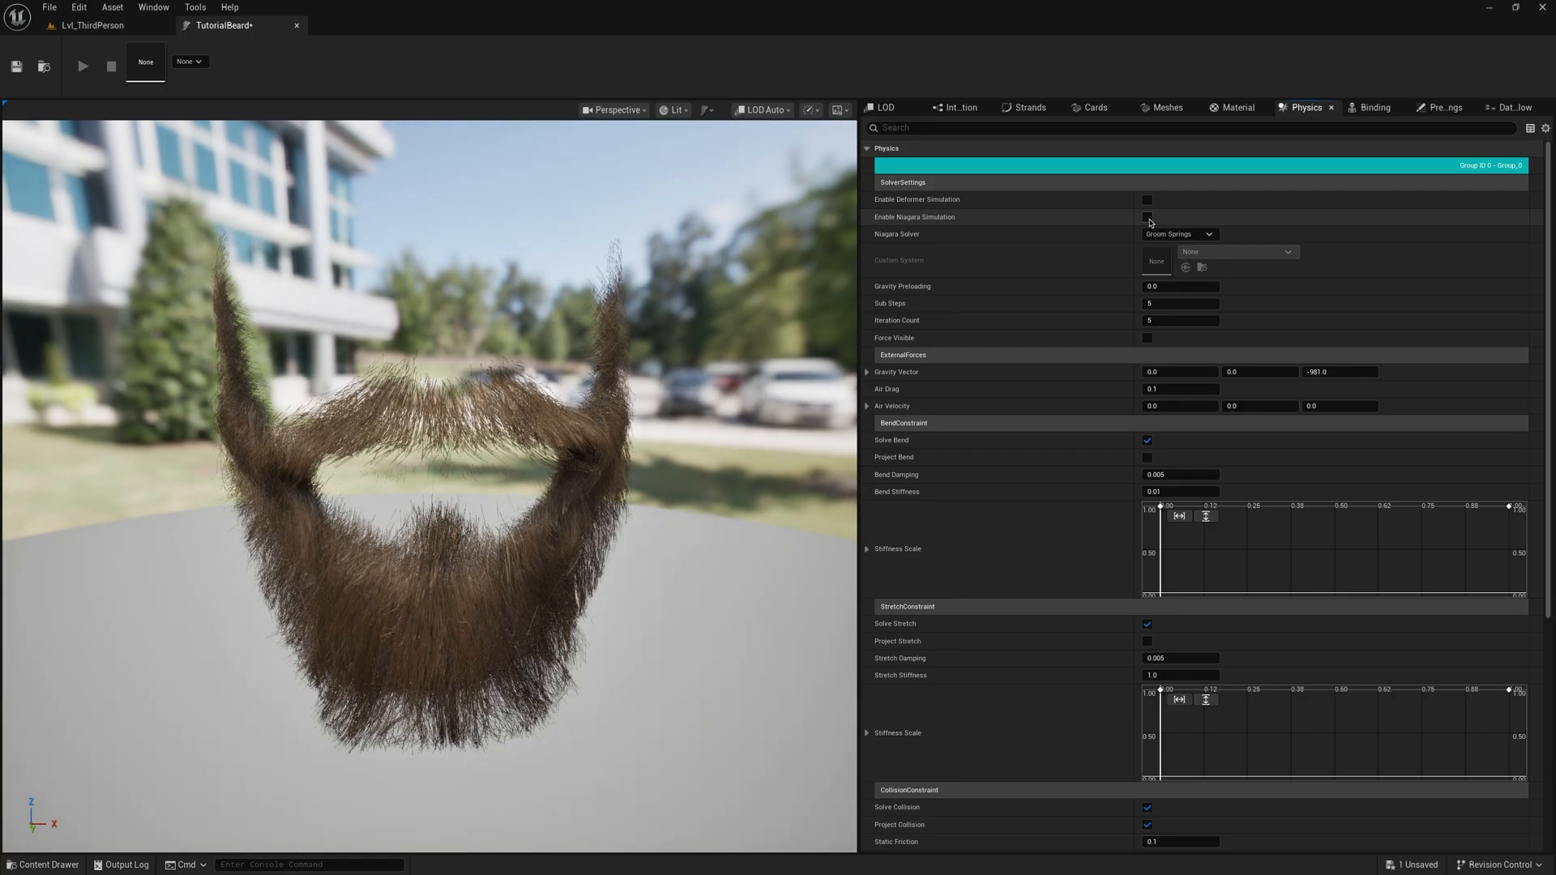
{"action": "left_click", "coordinate": [1147, 215]}
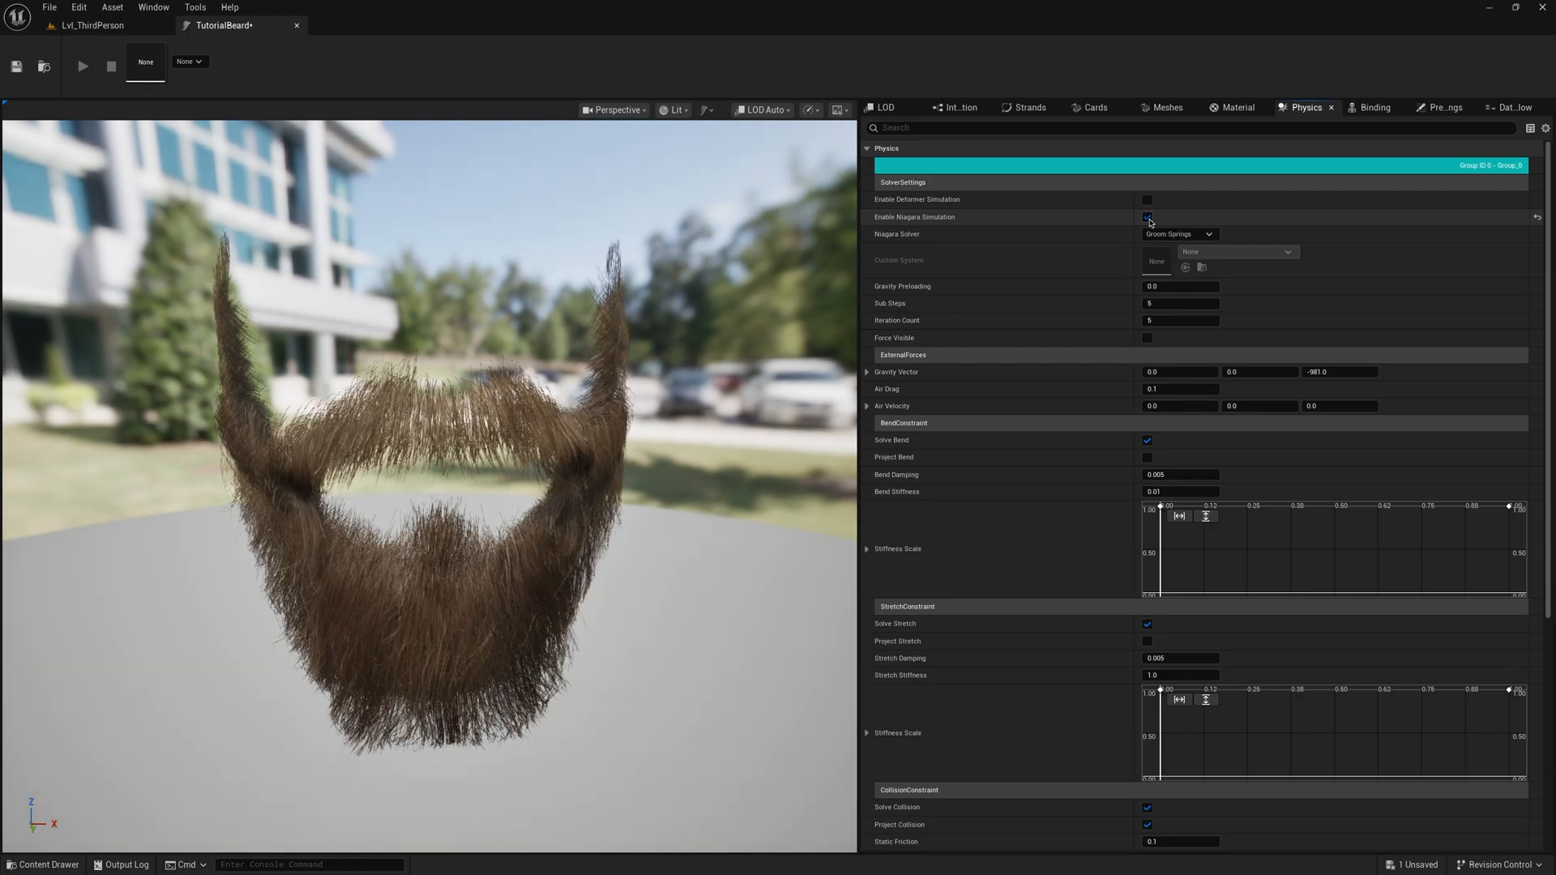
Step: Turn off Niagara simulation and set the strands' hair width to 0.013
{"action": "left_click", "coordinate": [1148, 216]}
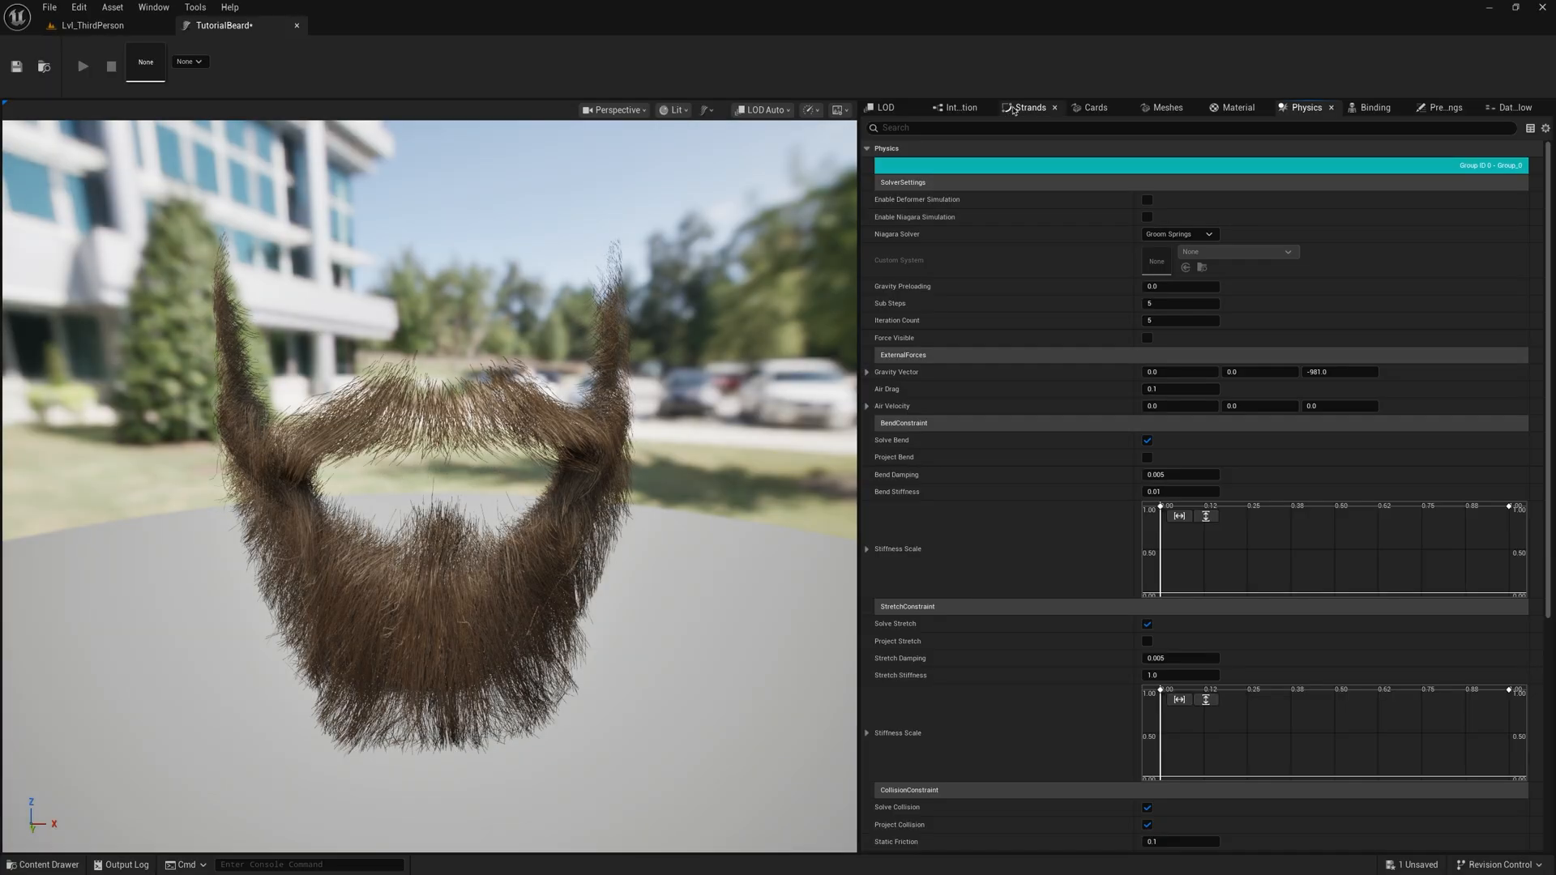
{"action": "left_click", "coordinate": [1029, 107]}
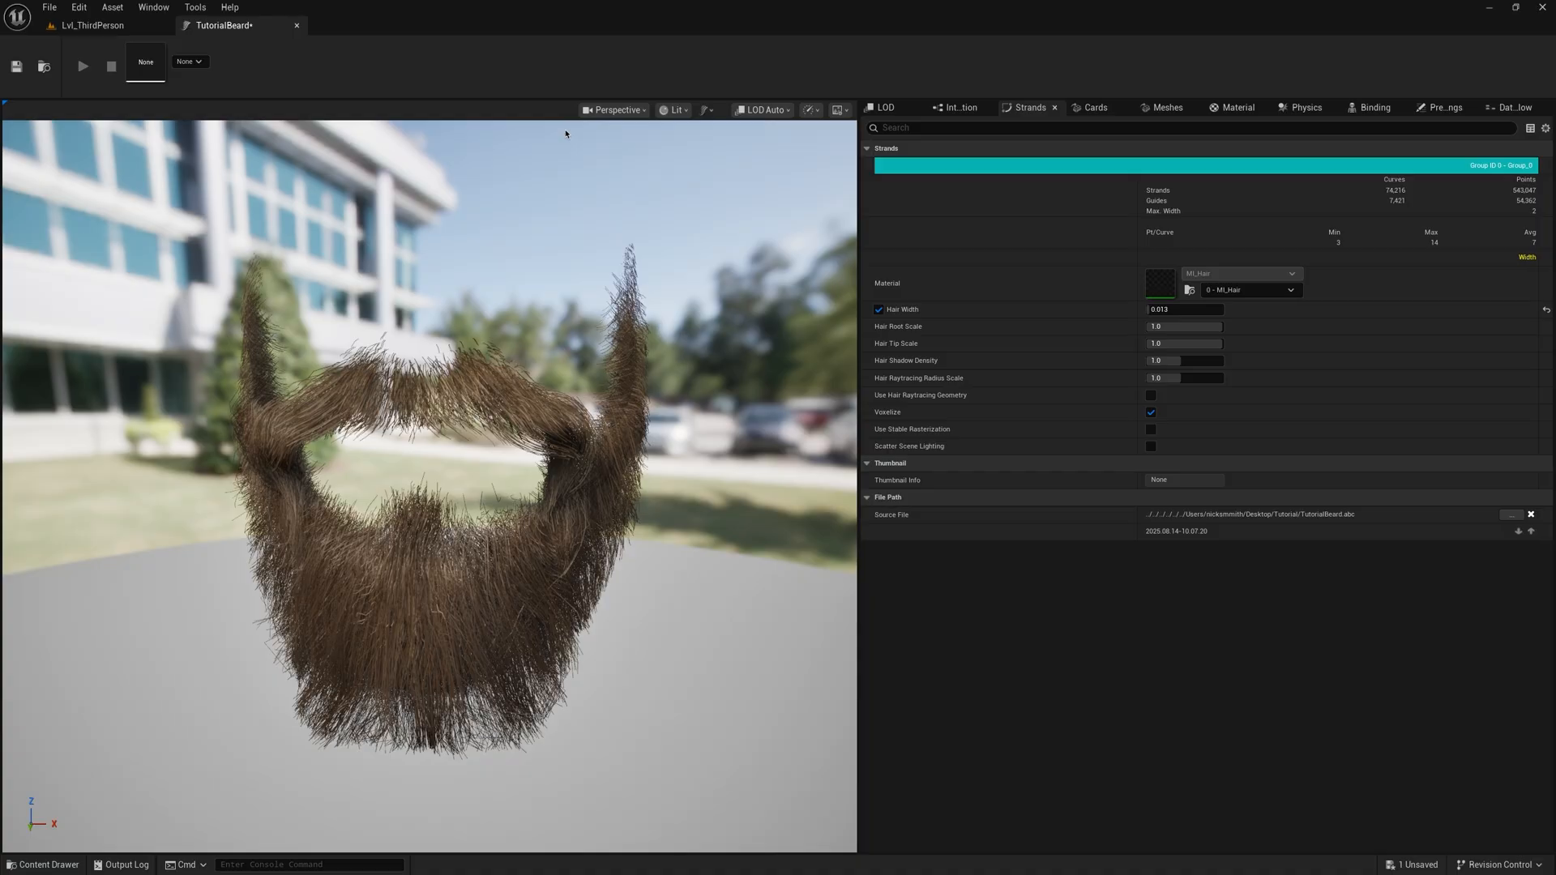
Step: Set the groom's LOD Mode to Auto, save it and close the TutorialBeard editor
{"action": "left_click", "coordinate": [16, 66]}
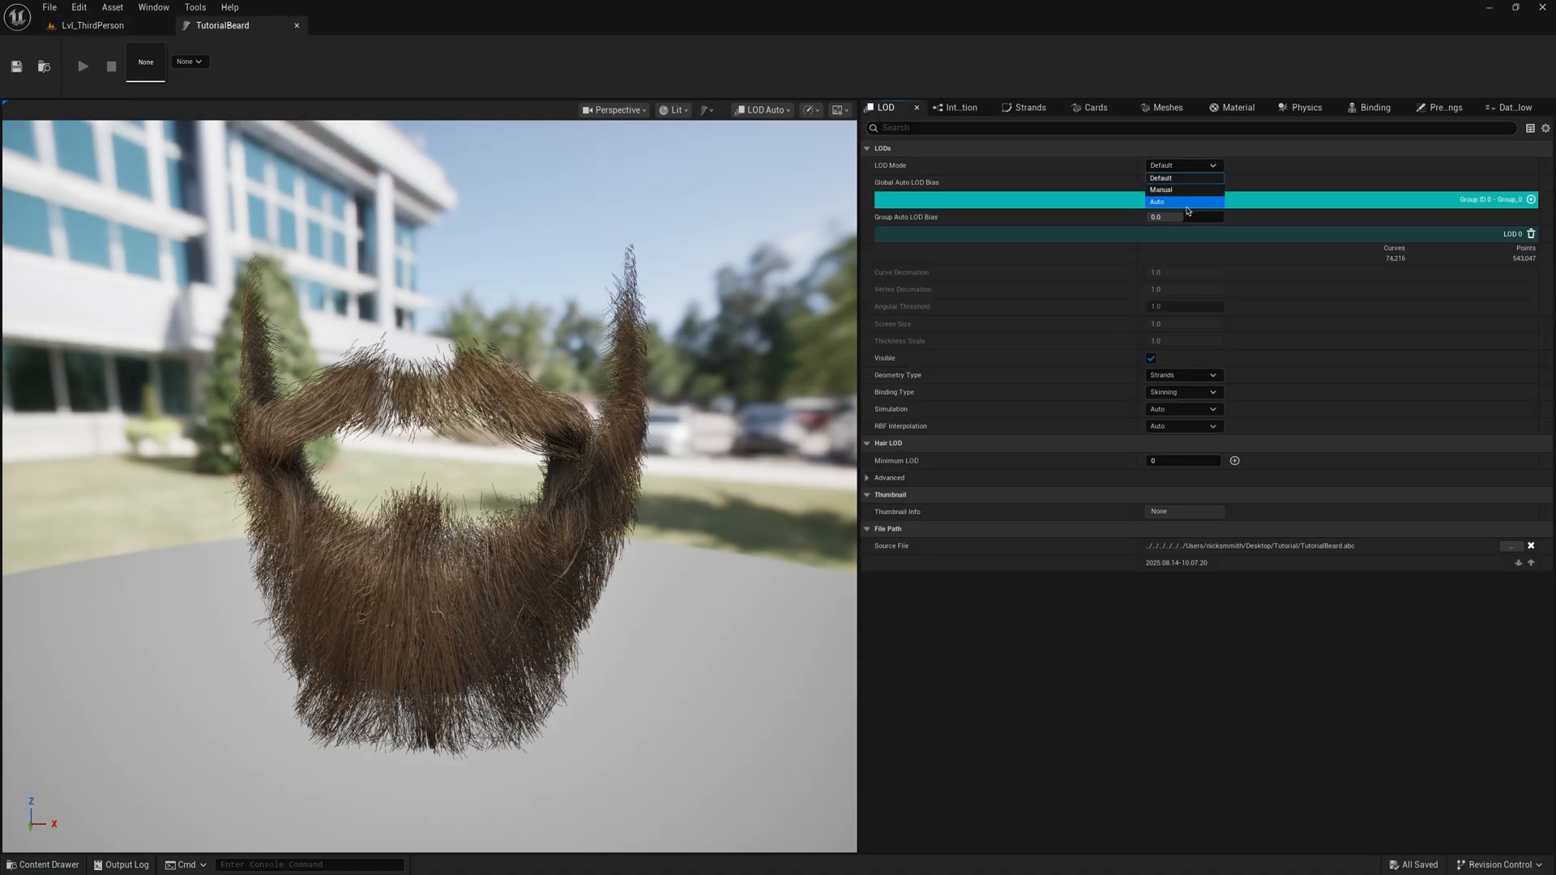
{"action": "left_click", "coordinate": [1157, 201]}
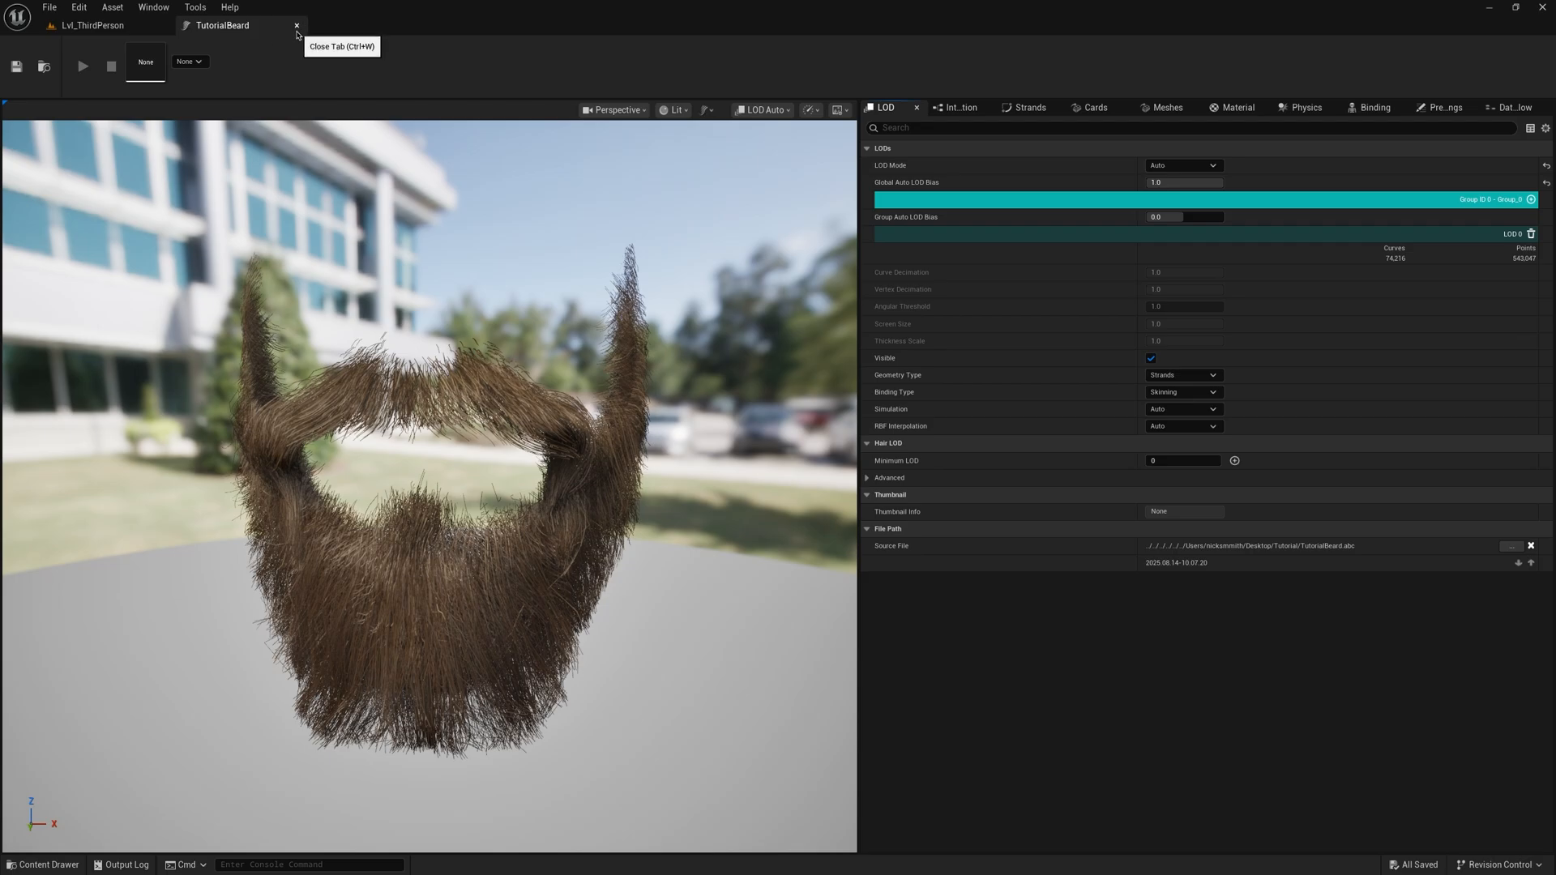
{"action": "left_click", "coordinate": [295, 24]}
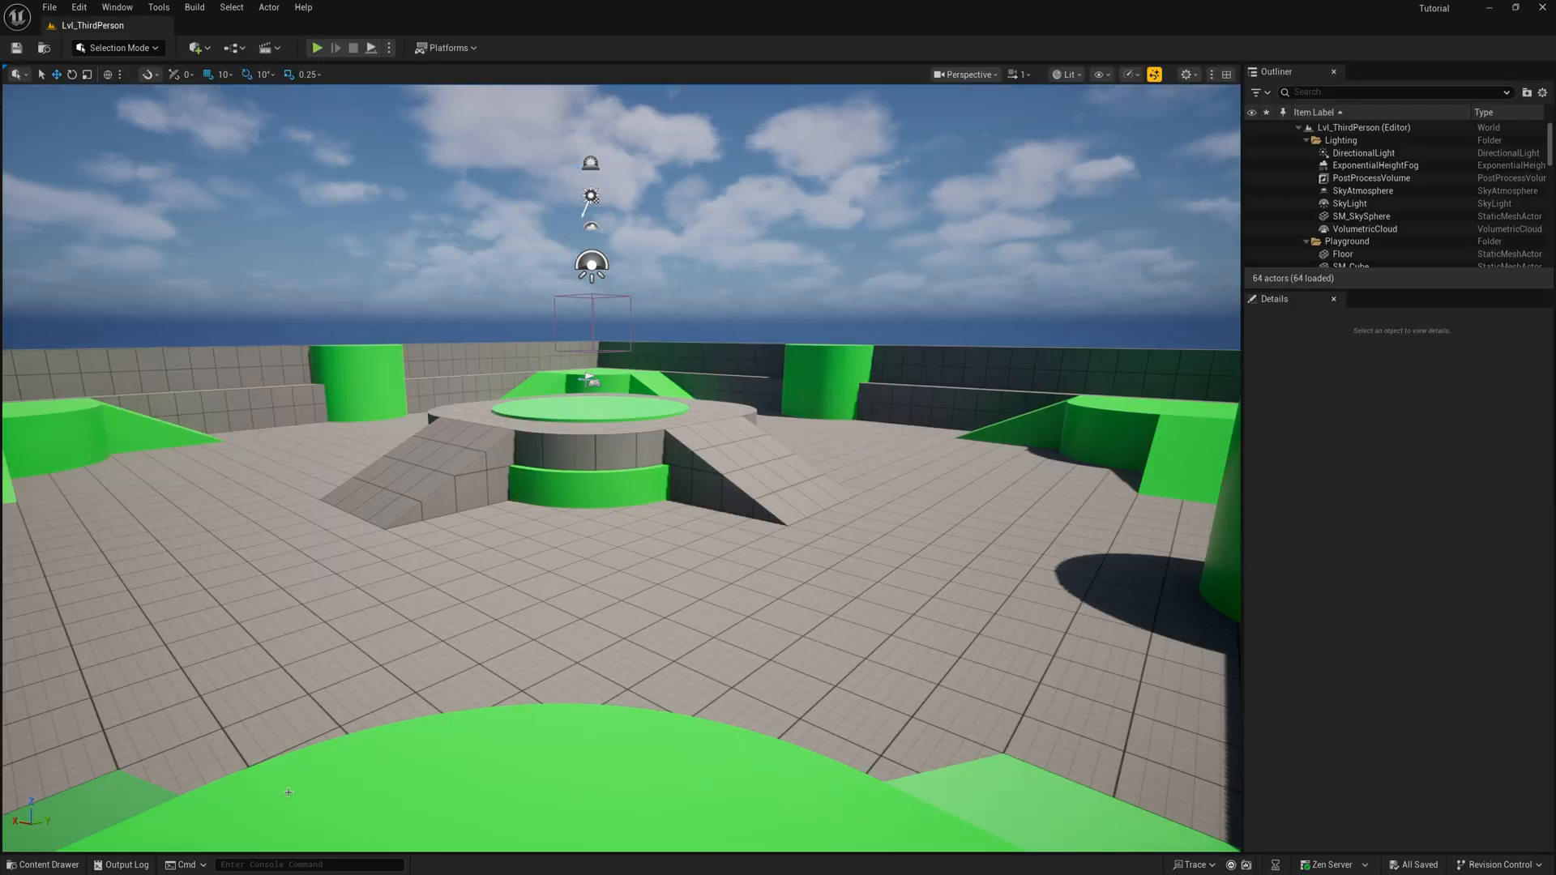
Step: Create a groom binding for TutorialBeard targeting SKM_TutorialMetahuman_FaceMesh
{"action": "right_click", "coordinate": [191, 635]}
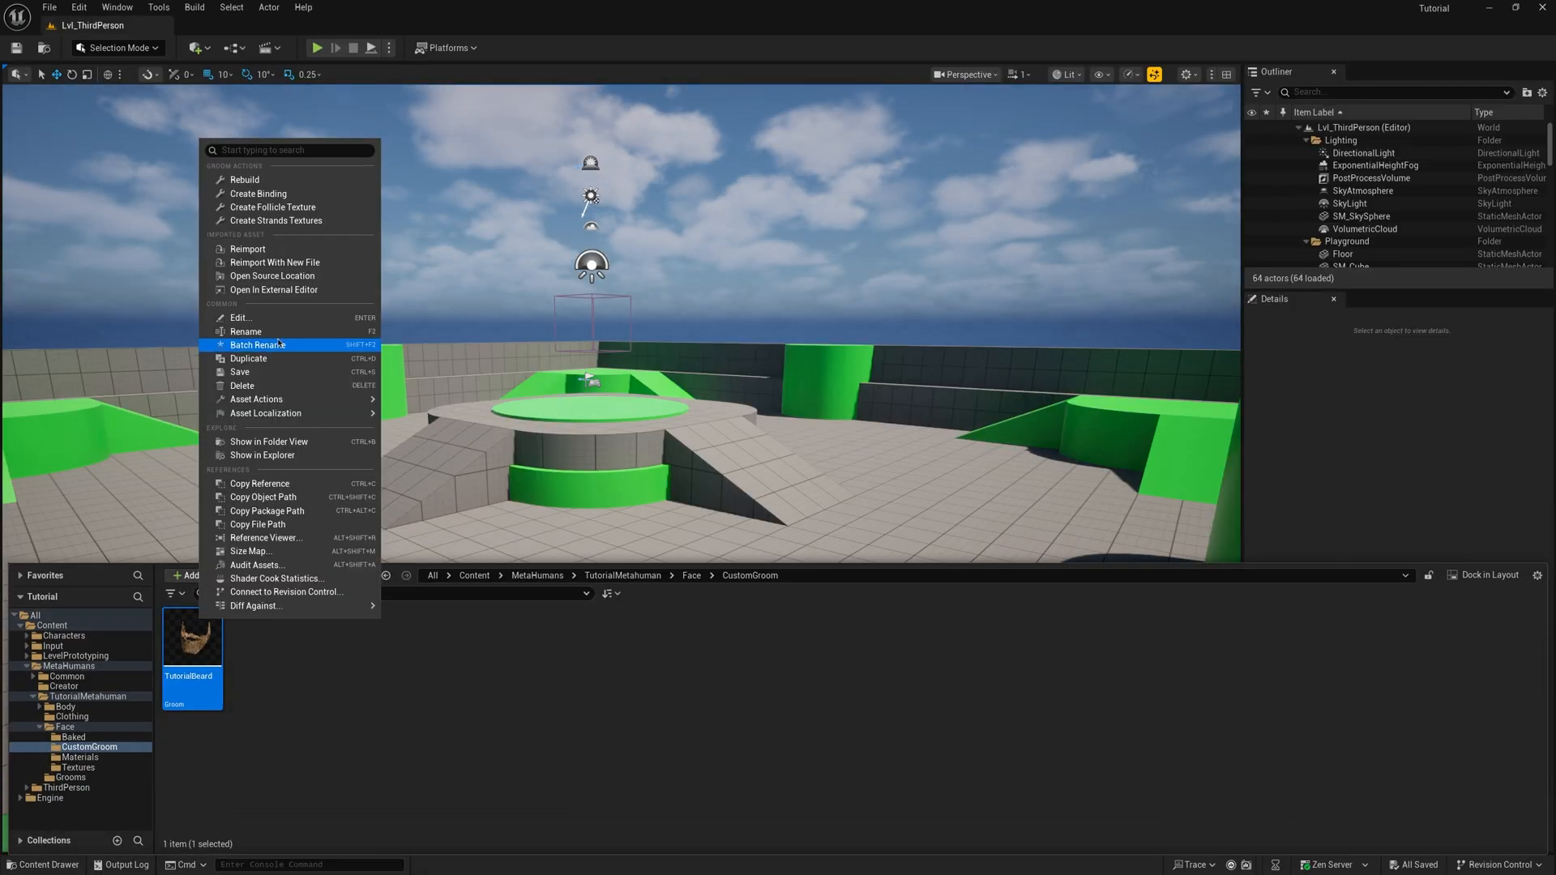
{"action": "mouse_move", "coordinate": [257, 193]}
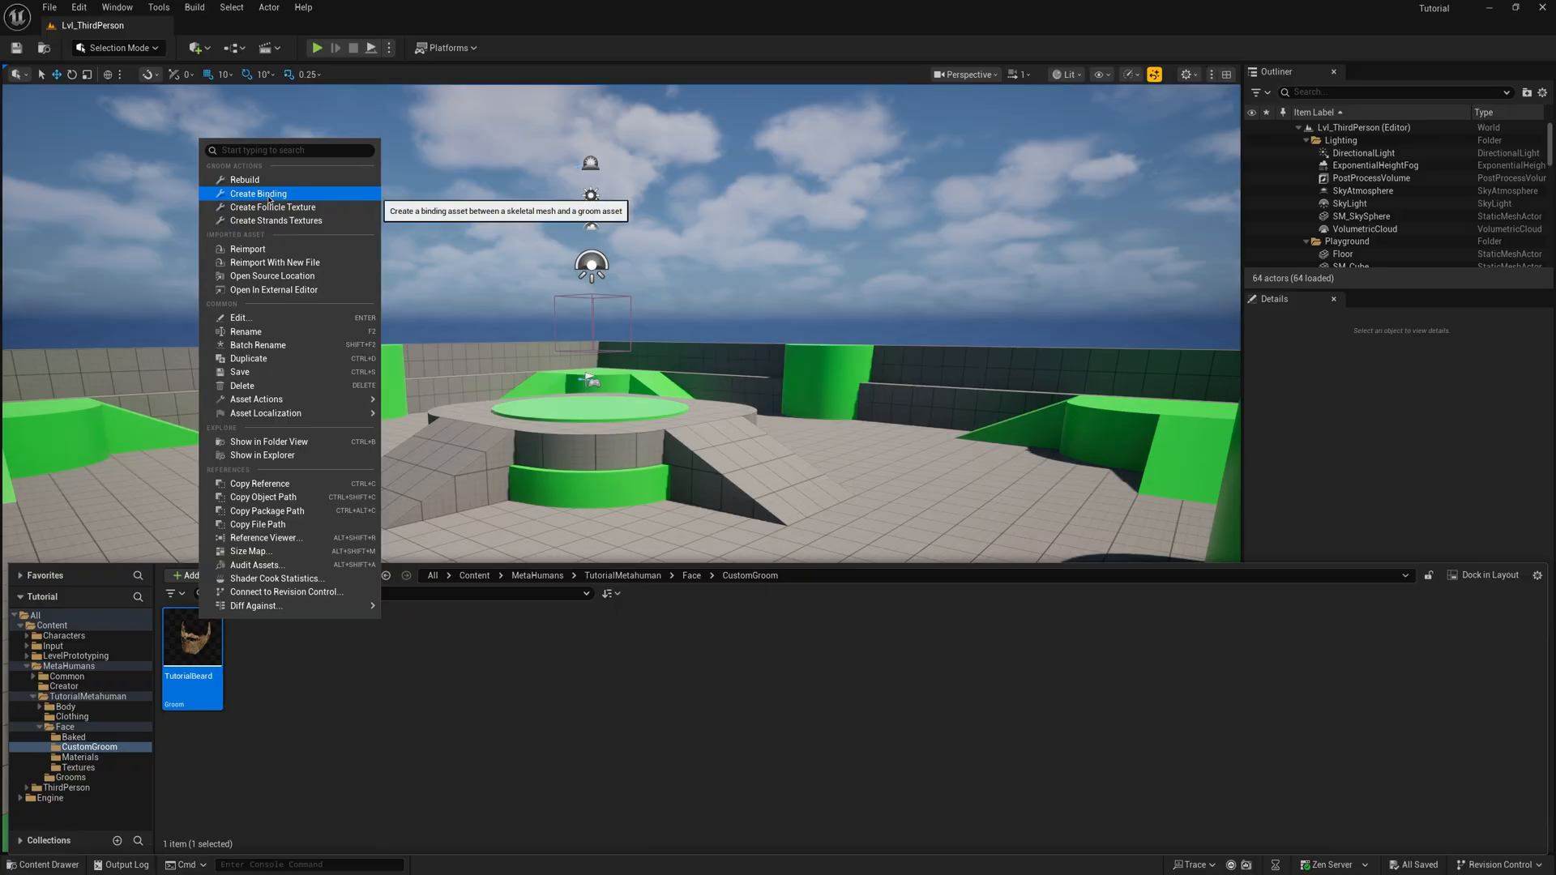
{"action": "left_click", "coordinate": [258, 193]}
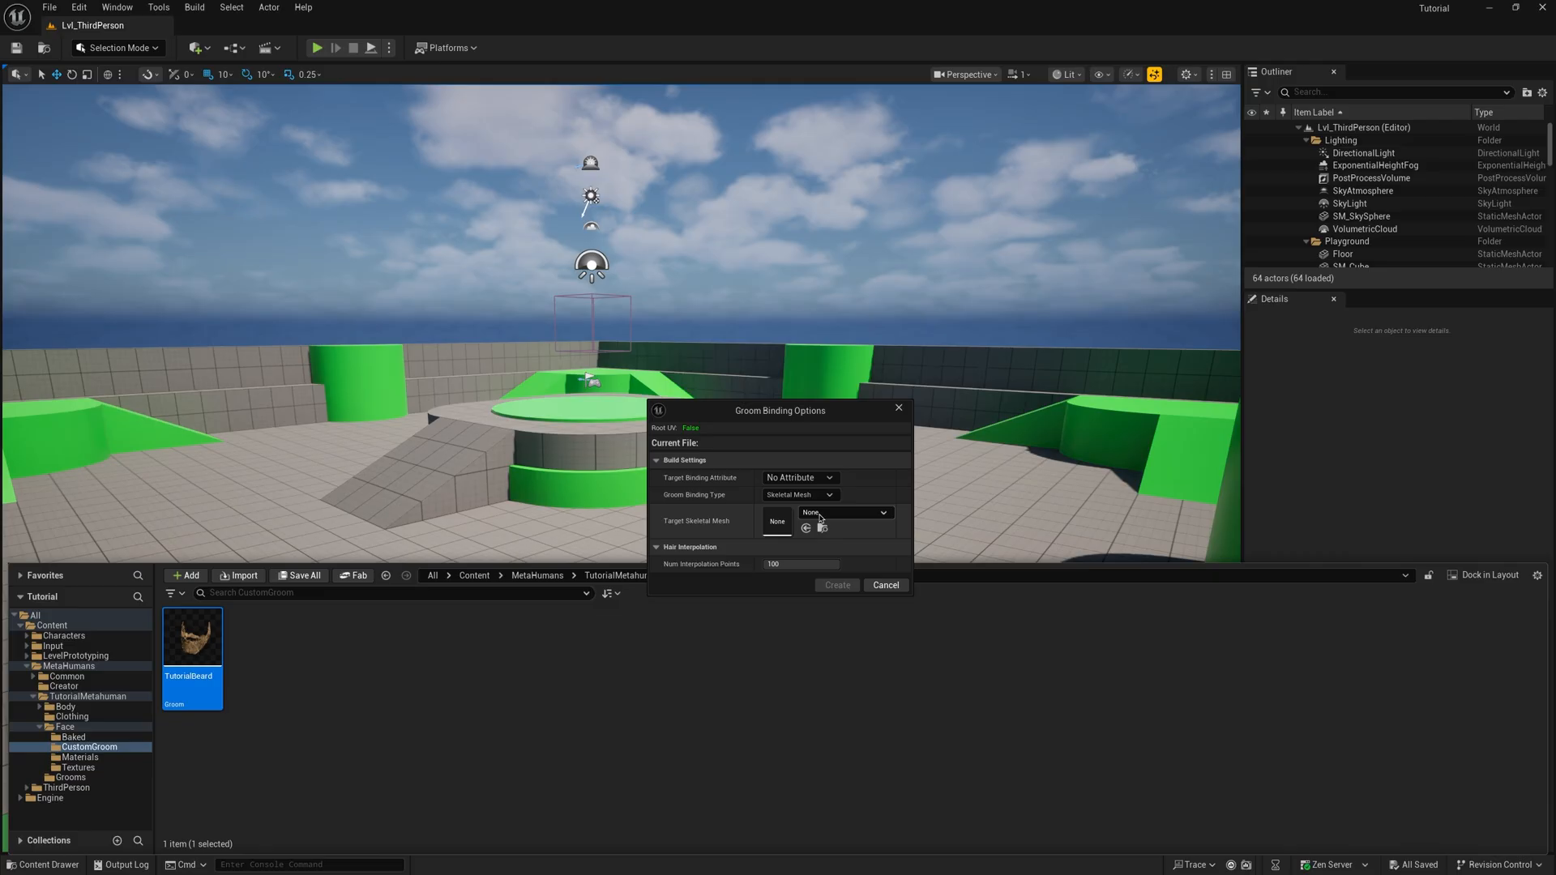
{"action": "left_click", "coordinate": [844, 513]}
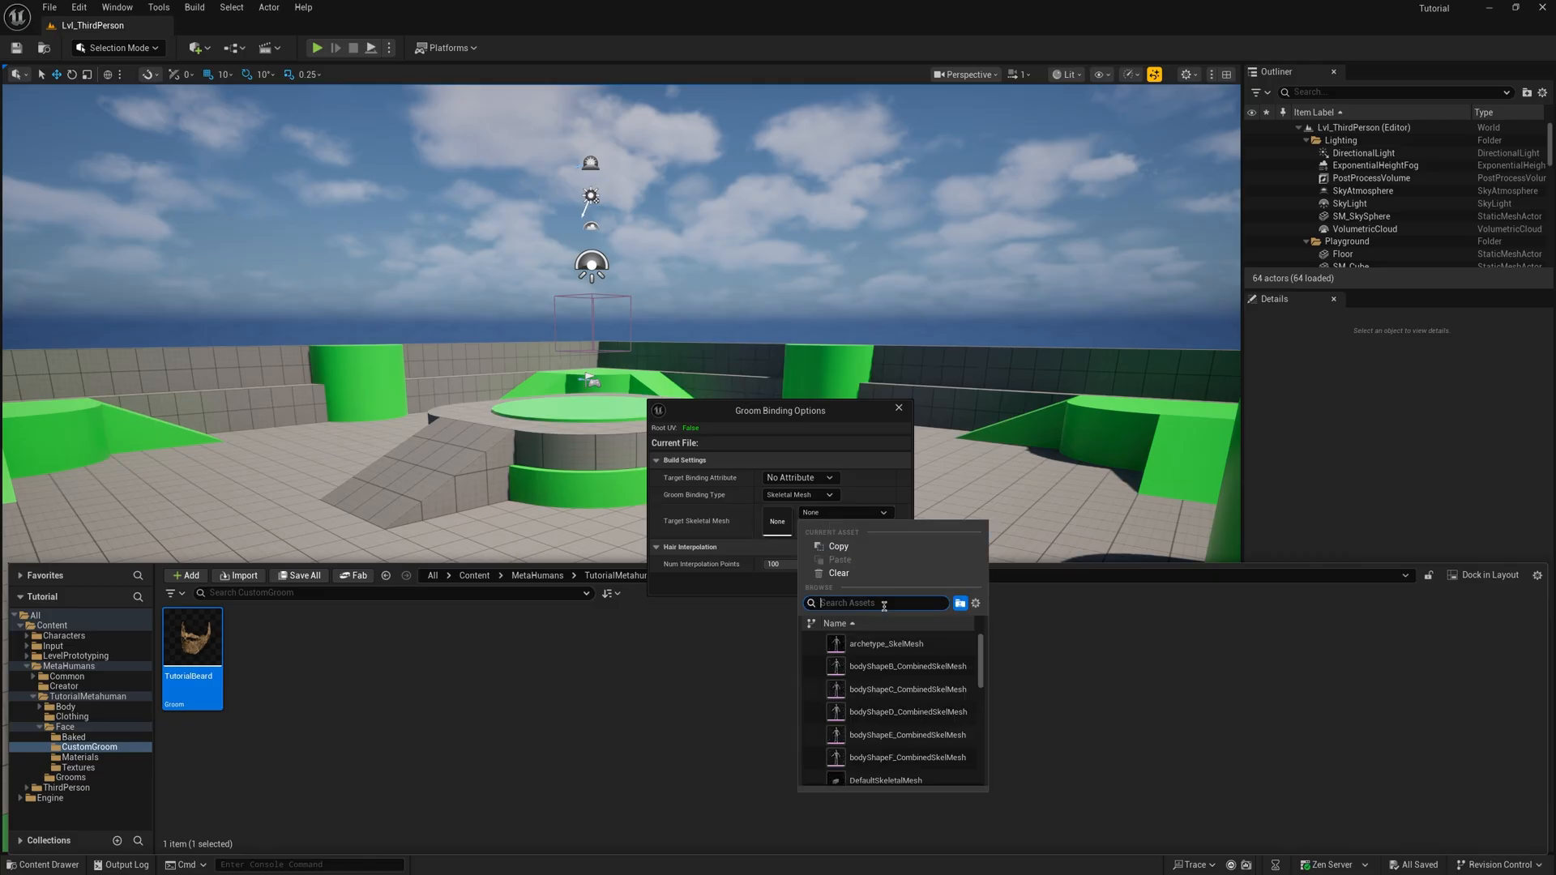
{"action": "type", "text": "tutorial"}
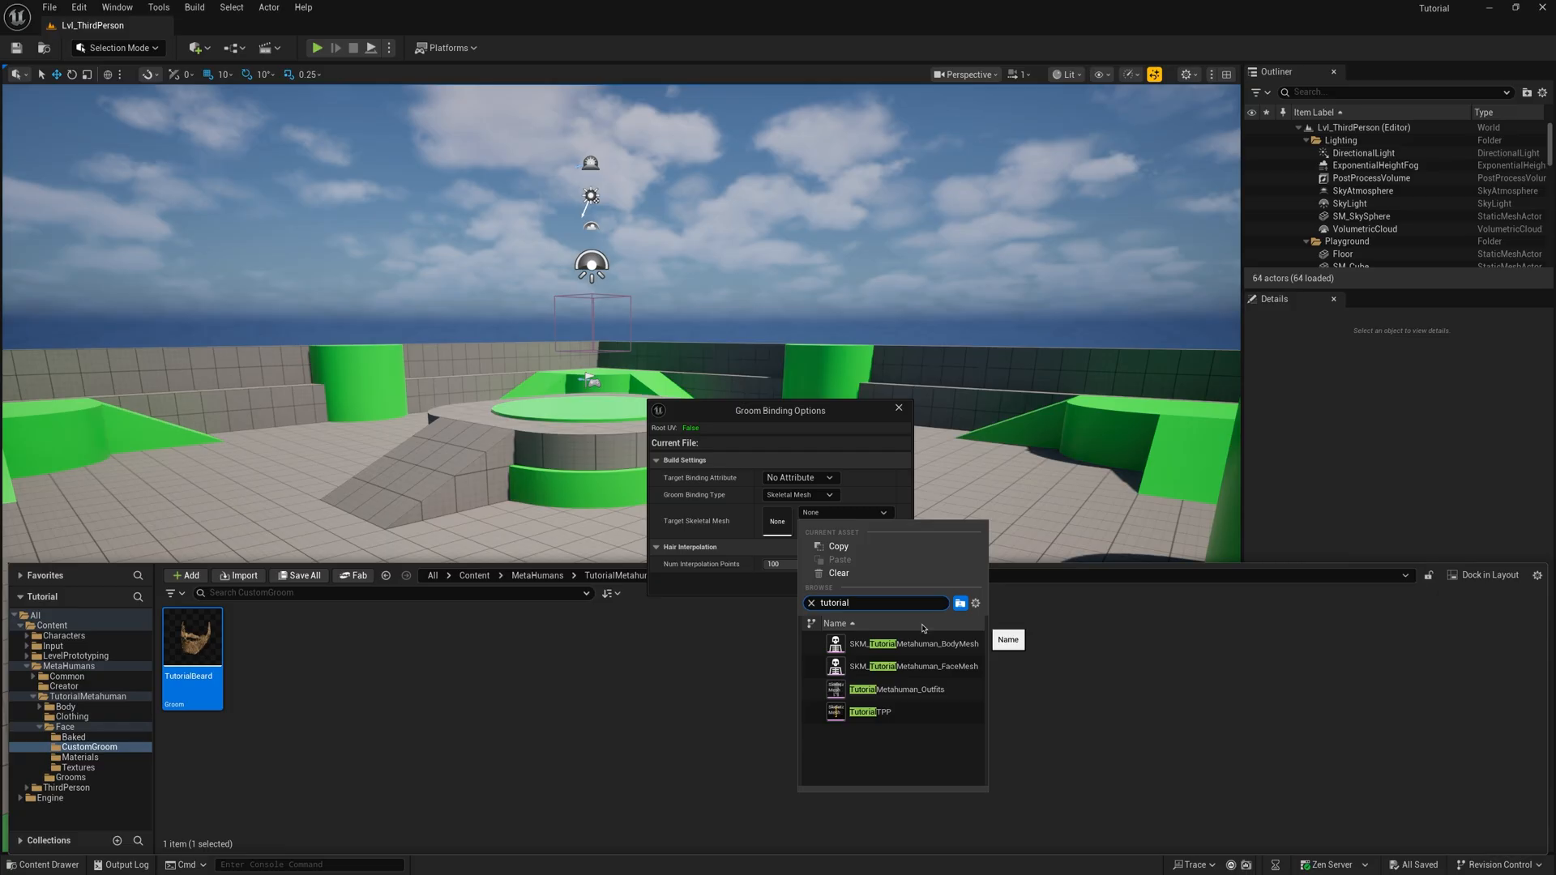
{"action": "left_click", "coordinate": [912, 666]}
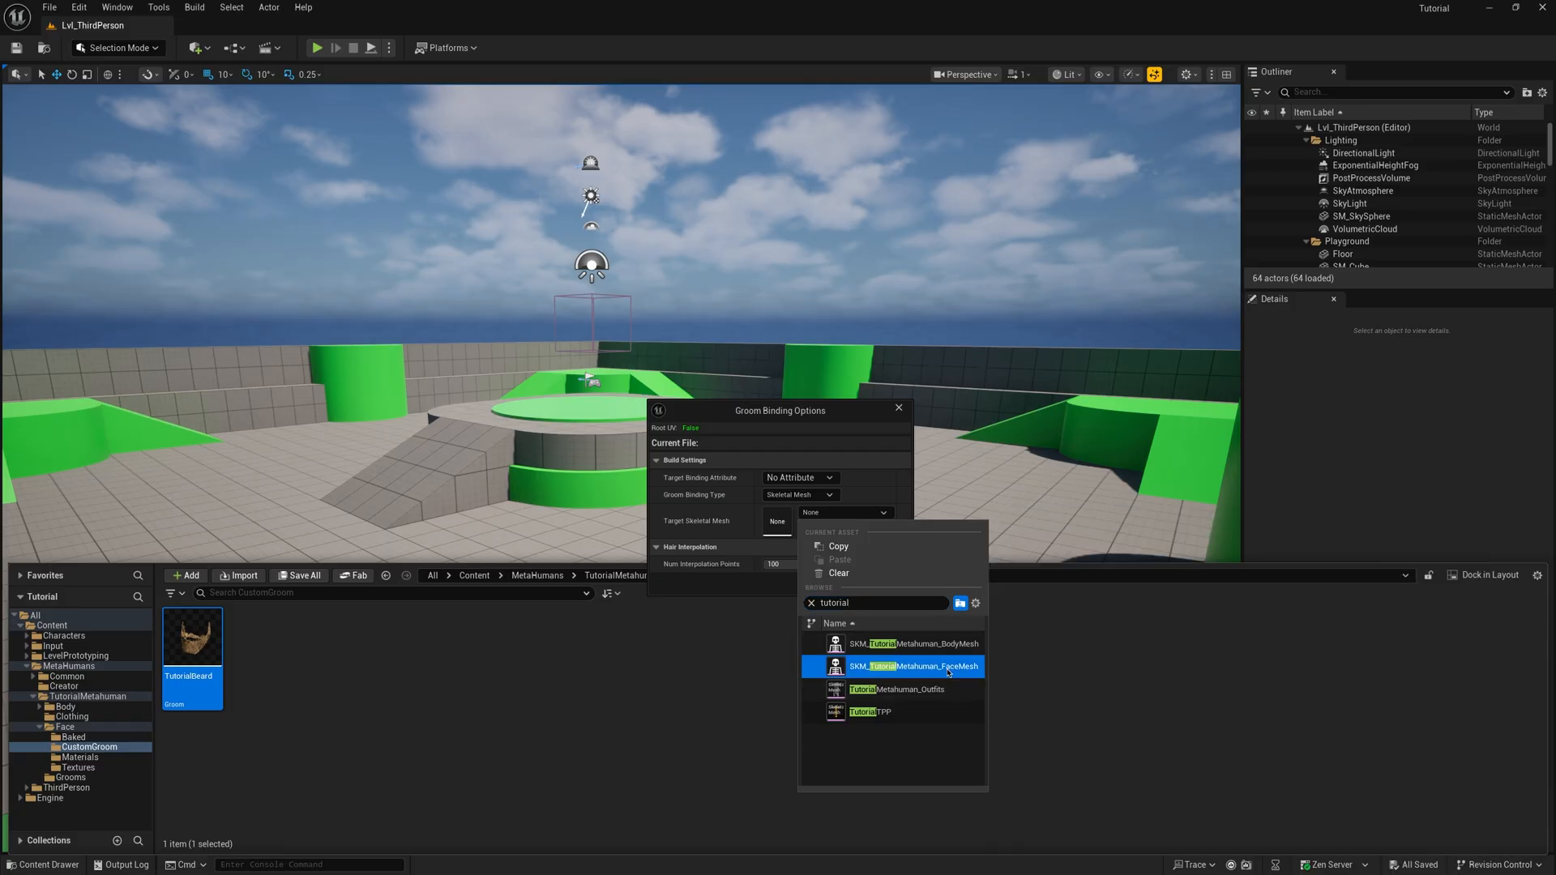
{"action": "left_click", "coordinate": [909, 666]}
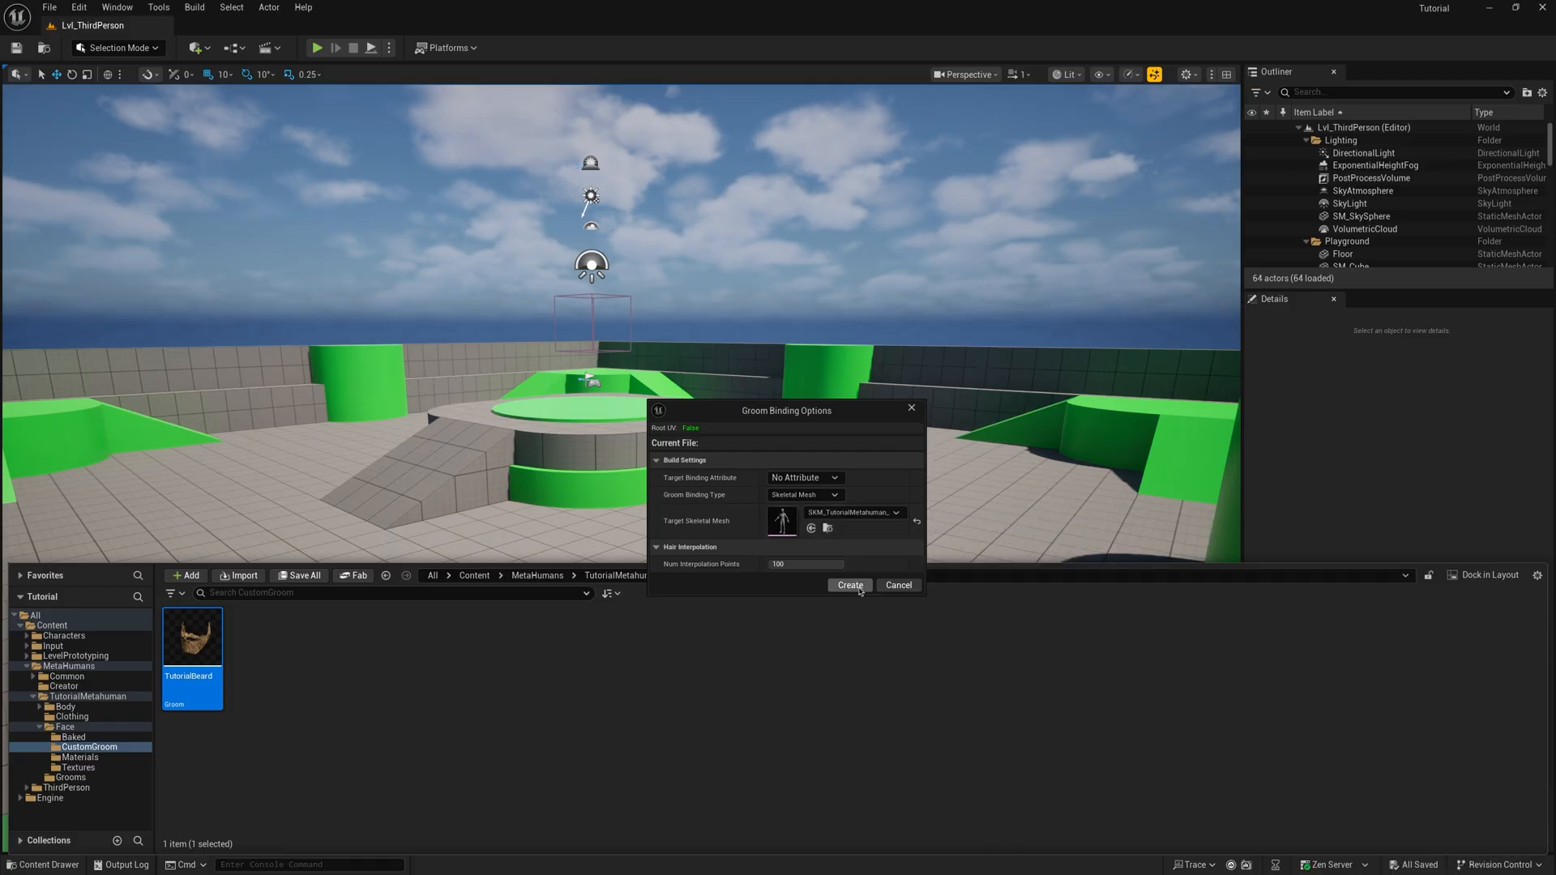
{"action": "left_click", "coordinate": [847, 585]}
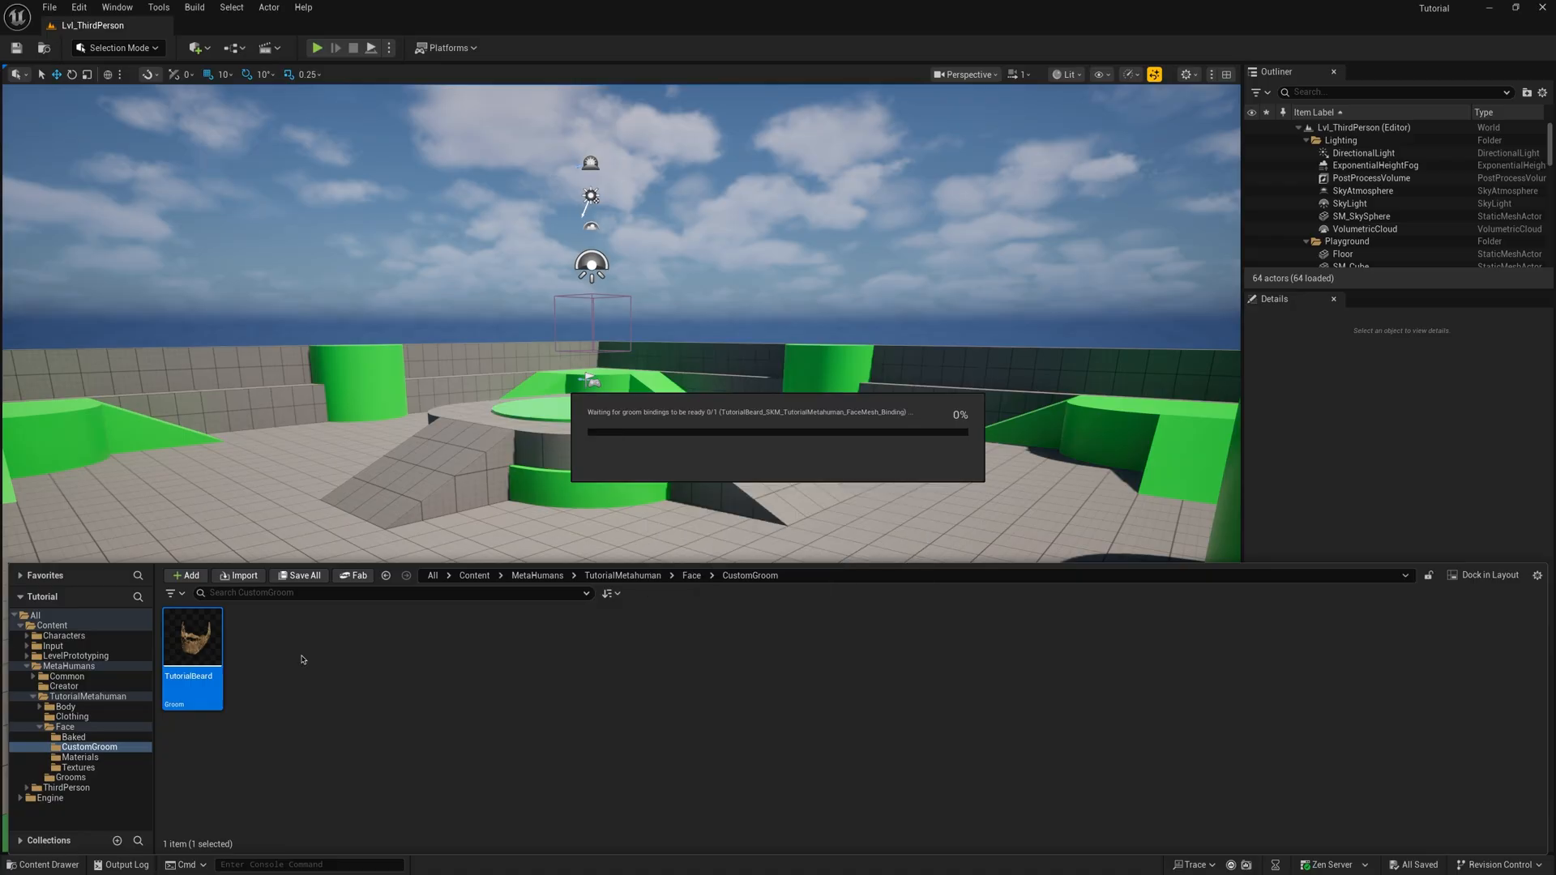
Step: Review the binding's Source Skeletal Mesh unchanged, close it and show the Content Drawer again
{"action": "double_click", "coordinate": [191, 637]}
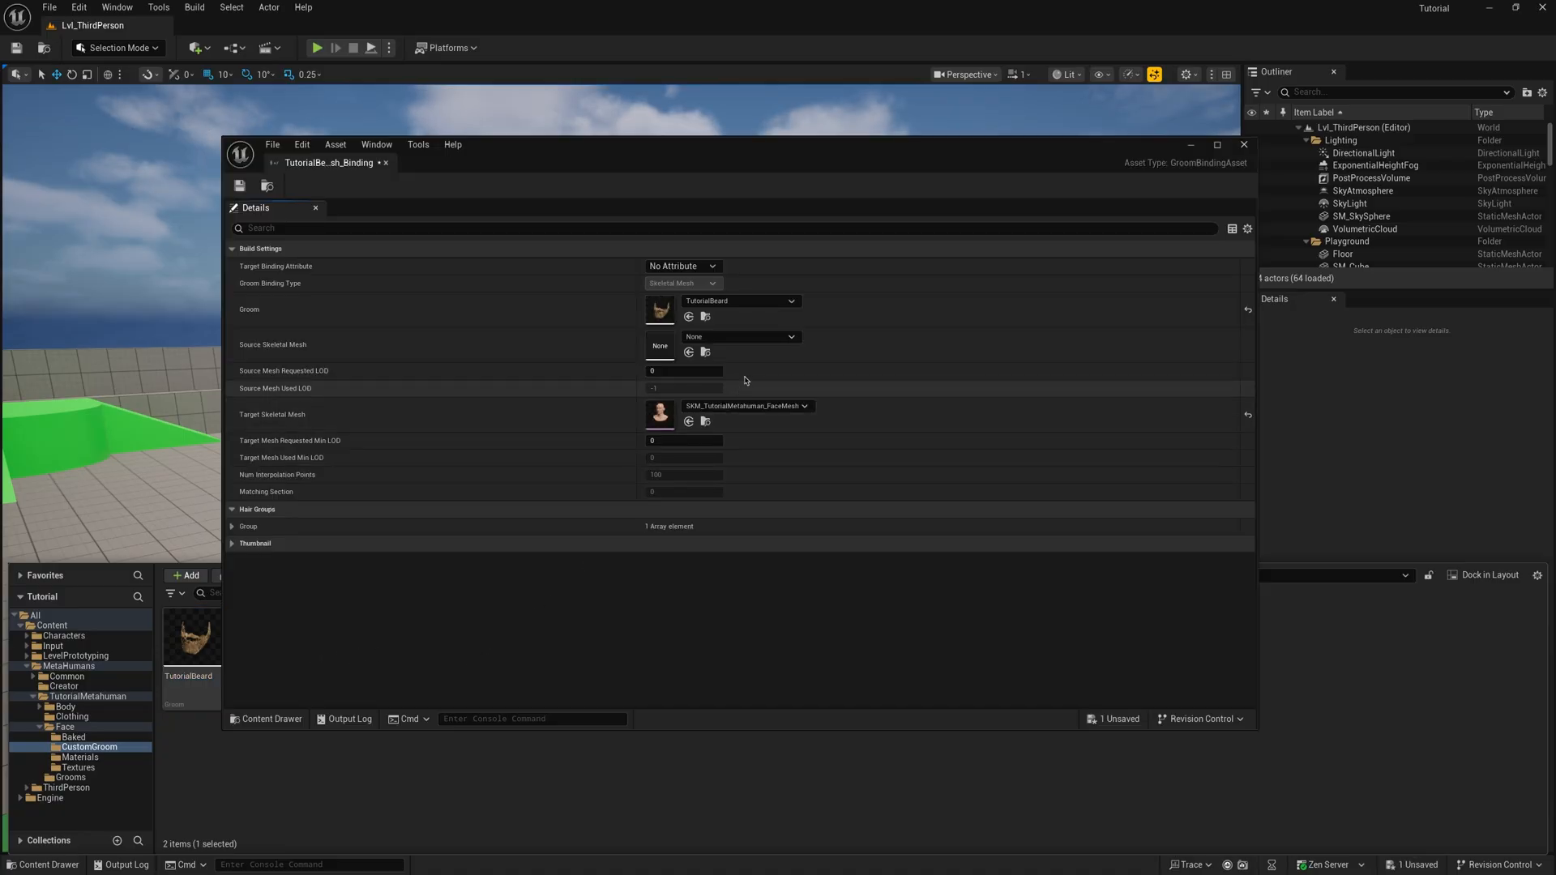
{"action": "left_click", "coordinate": [790, 337]}
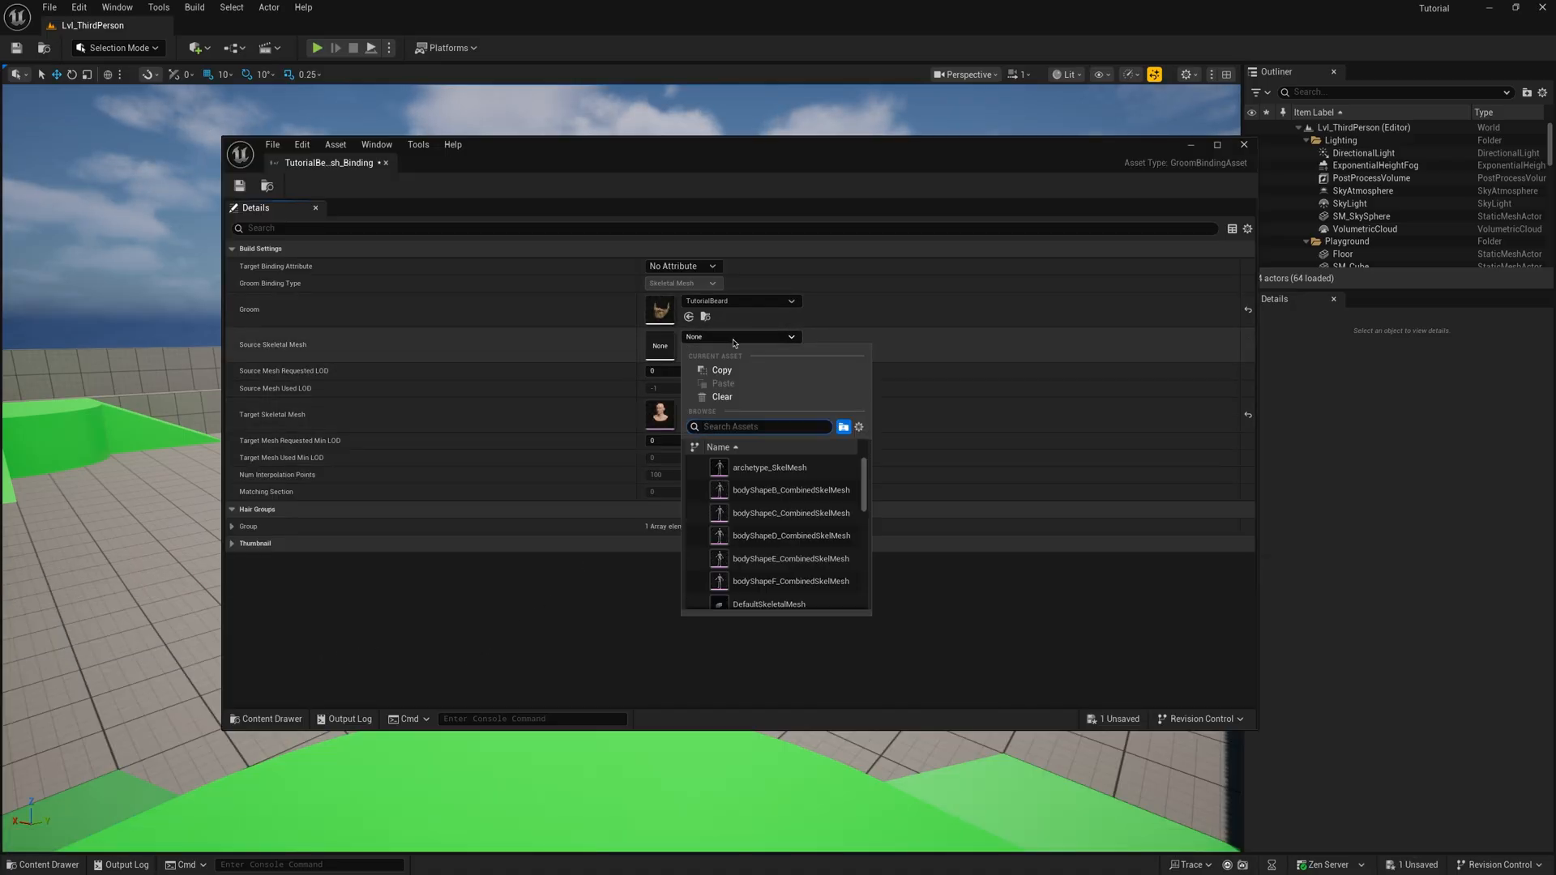
{"action": "type", "text": "tutori"}
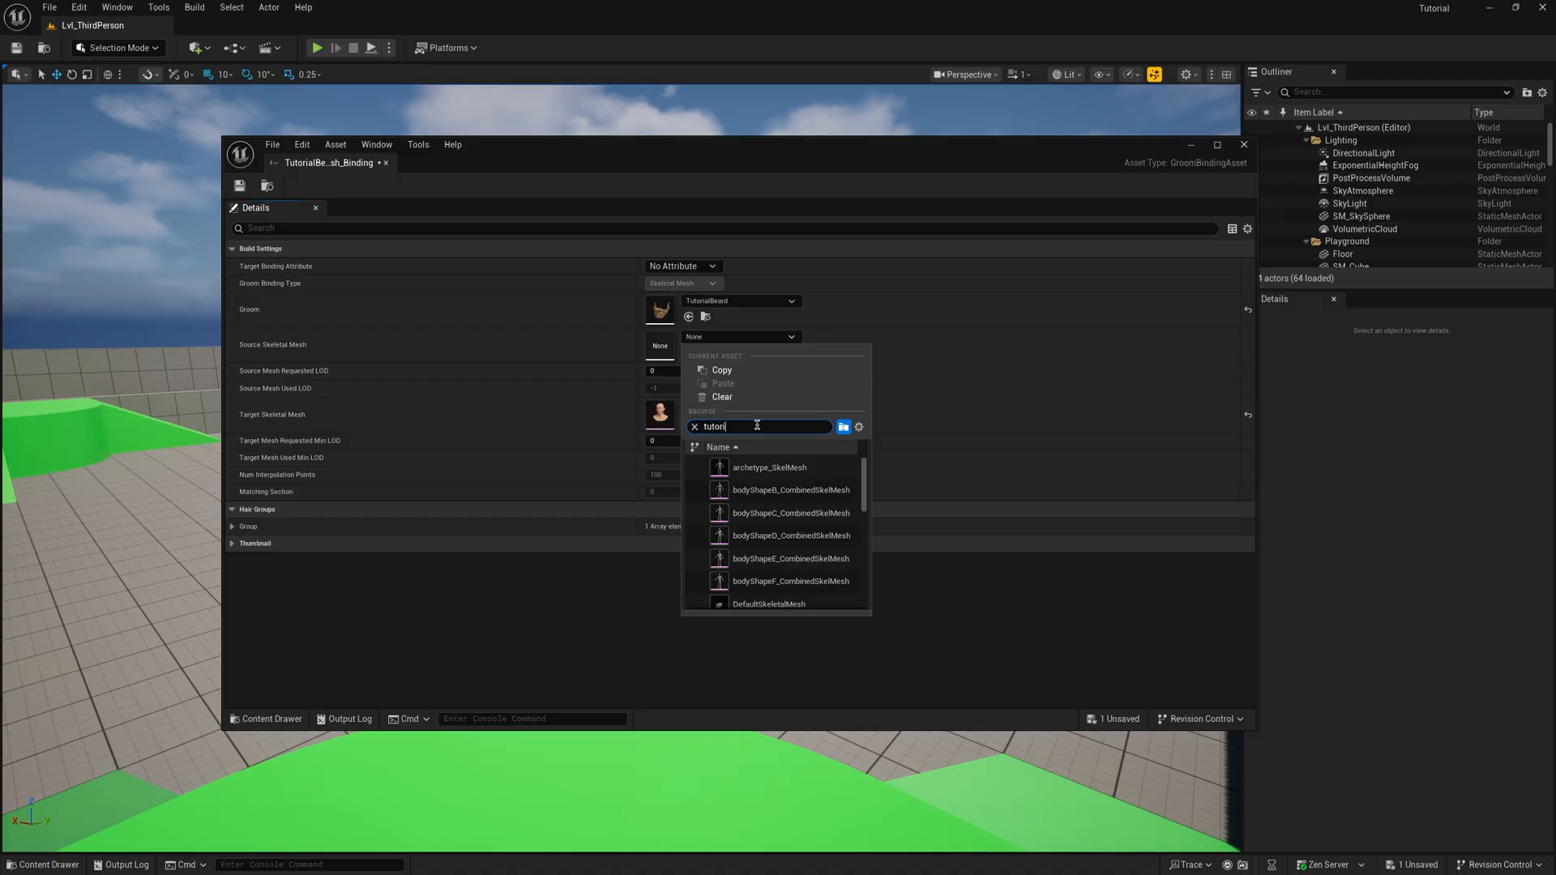
{"action": "type", "text": "al"}
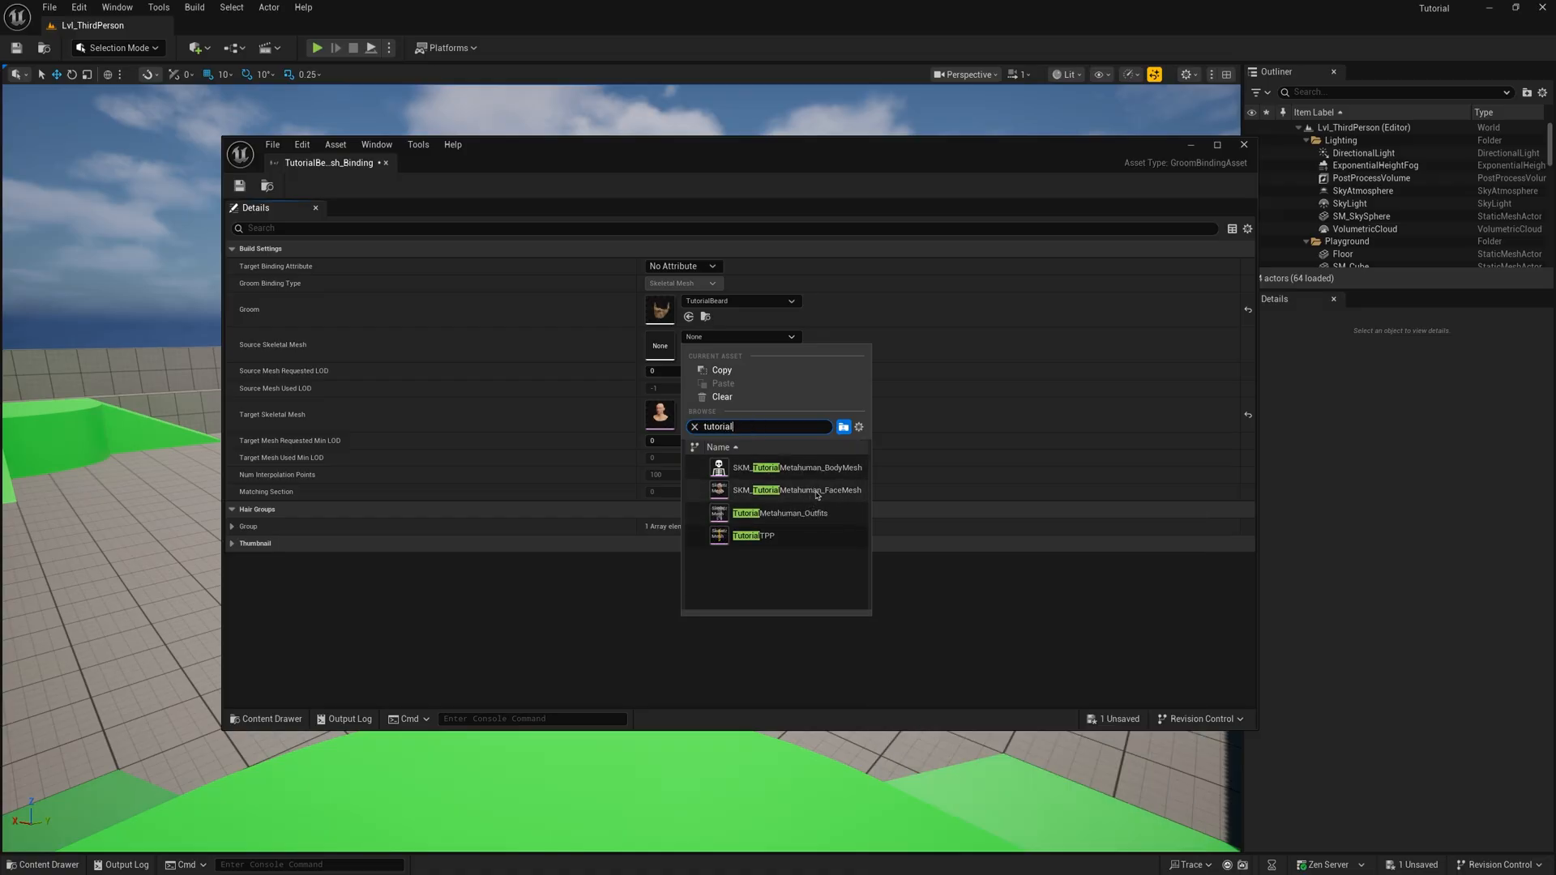
{"action": "left_click", "coordinate": [802, 490]}
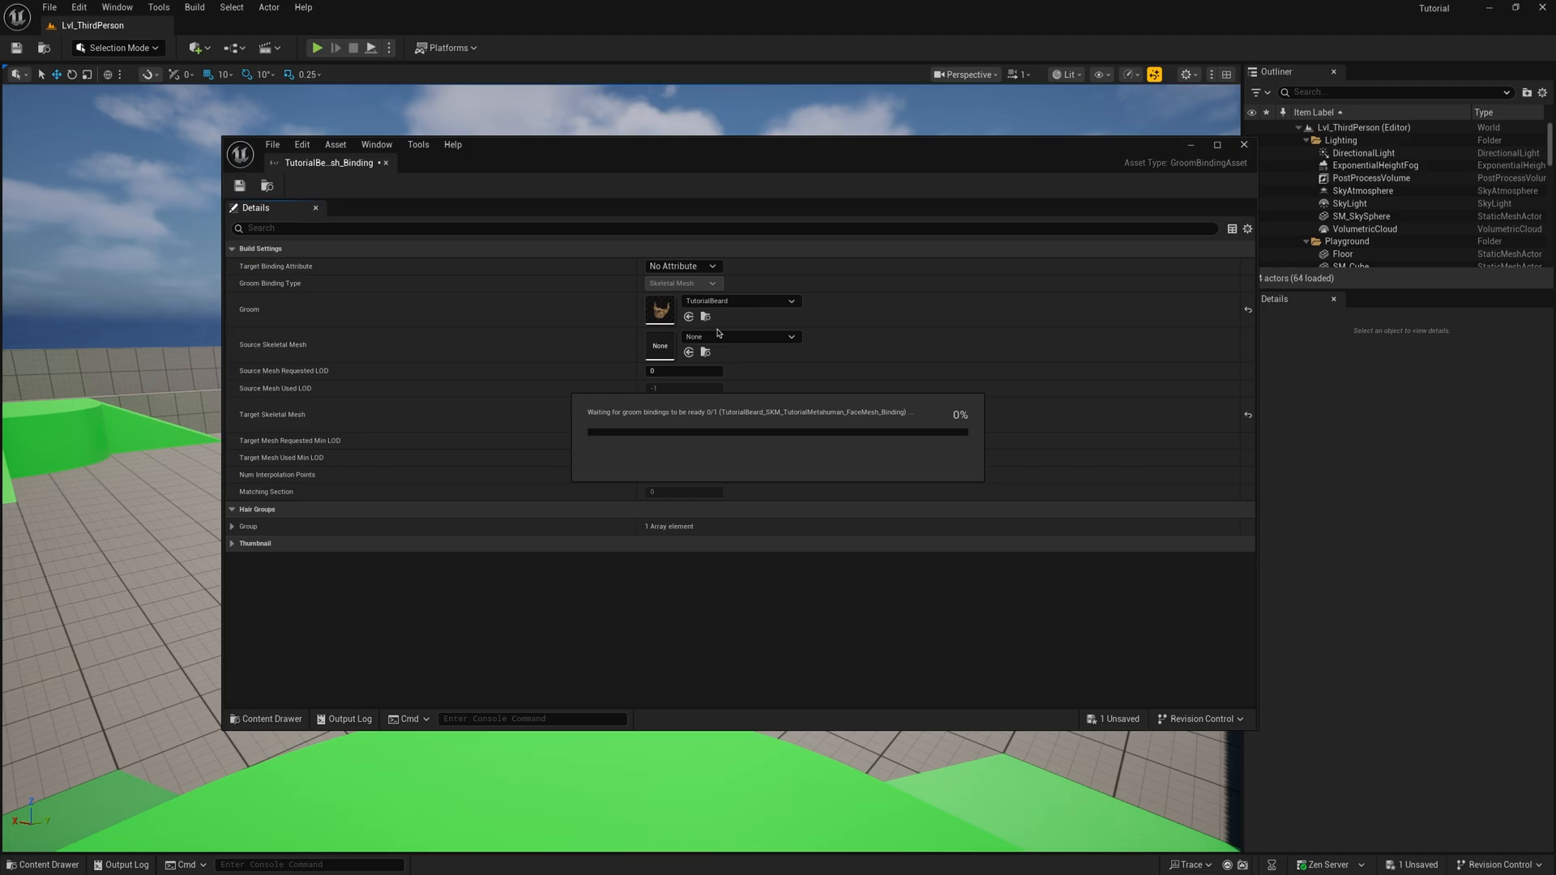
{"action": "left_click", "coordinate": [694, 347]}
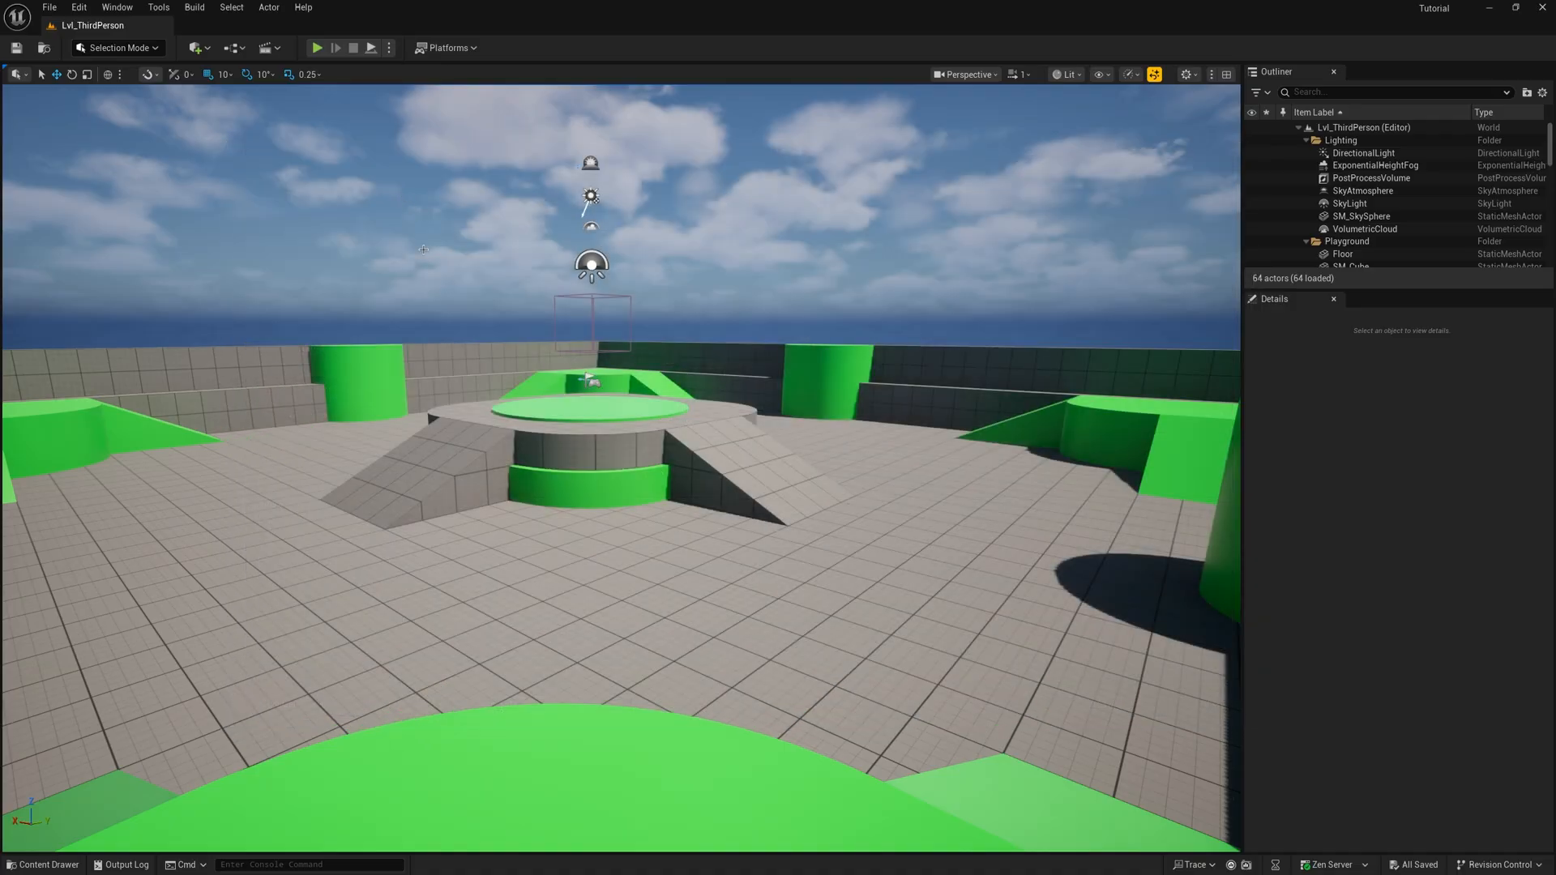
{"action": "left_click", "coordinate": [43, 863]}
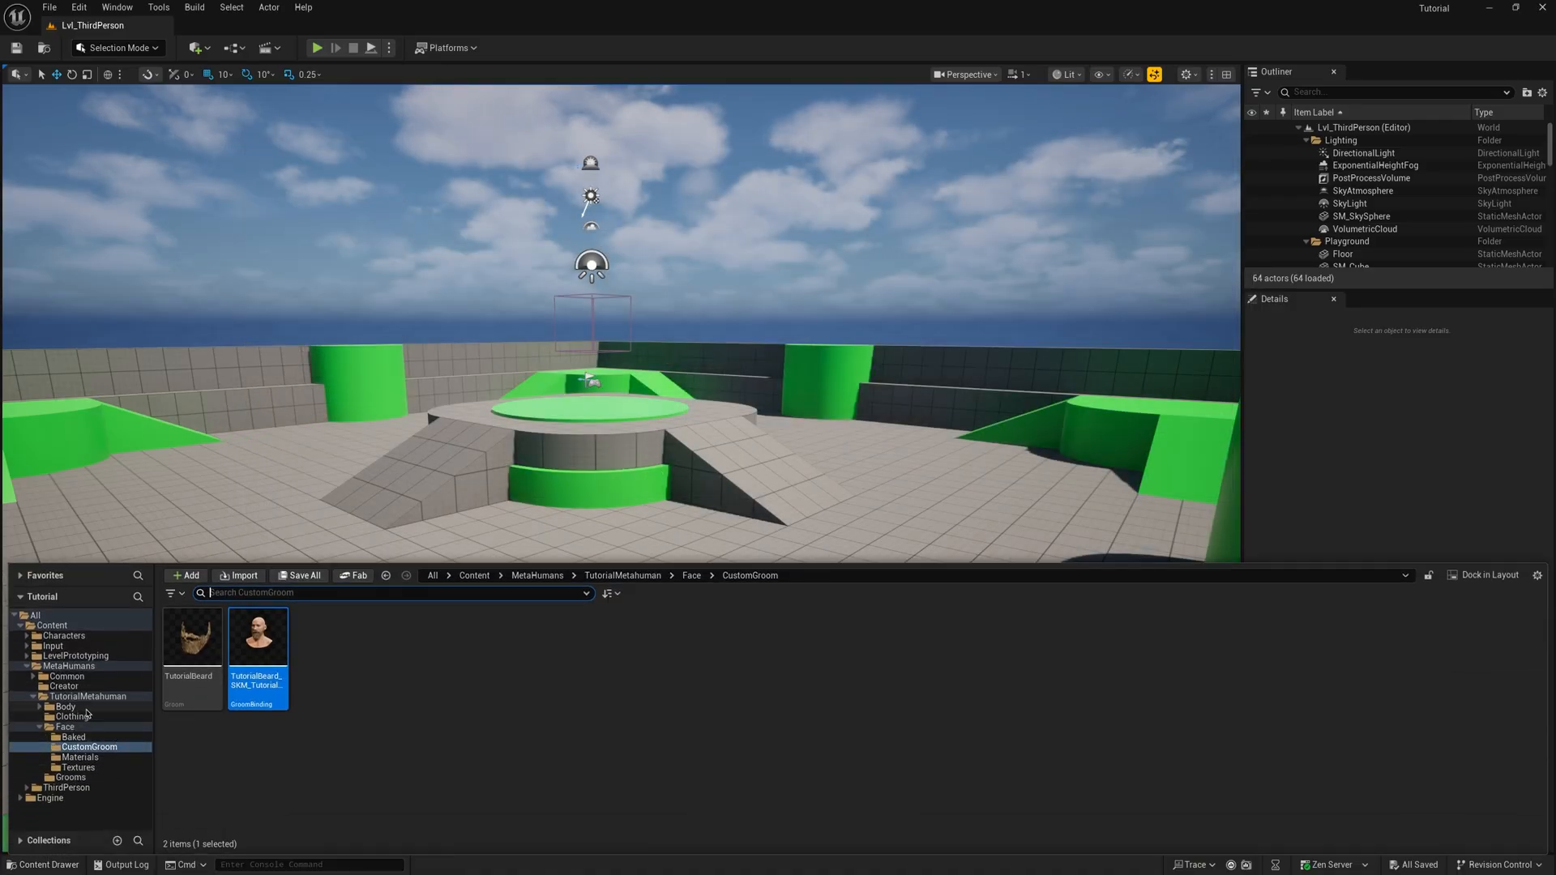
Step: Load TutorialMetahuman past the memory warning and apply WI_TutorialBeard under Hair & Clothing > Beard
{"action": "double_click", "coordinate": [191, 635]}
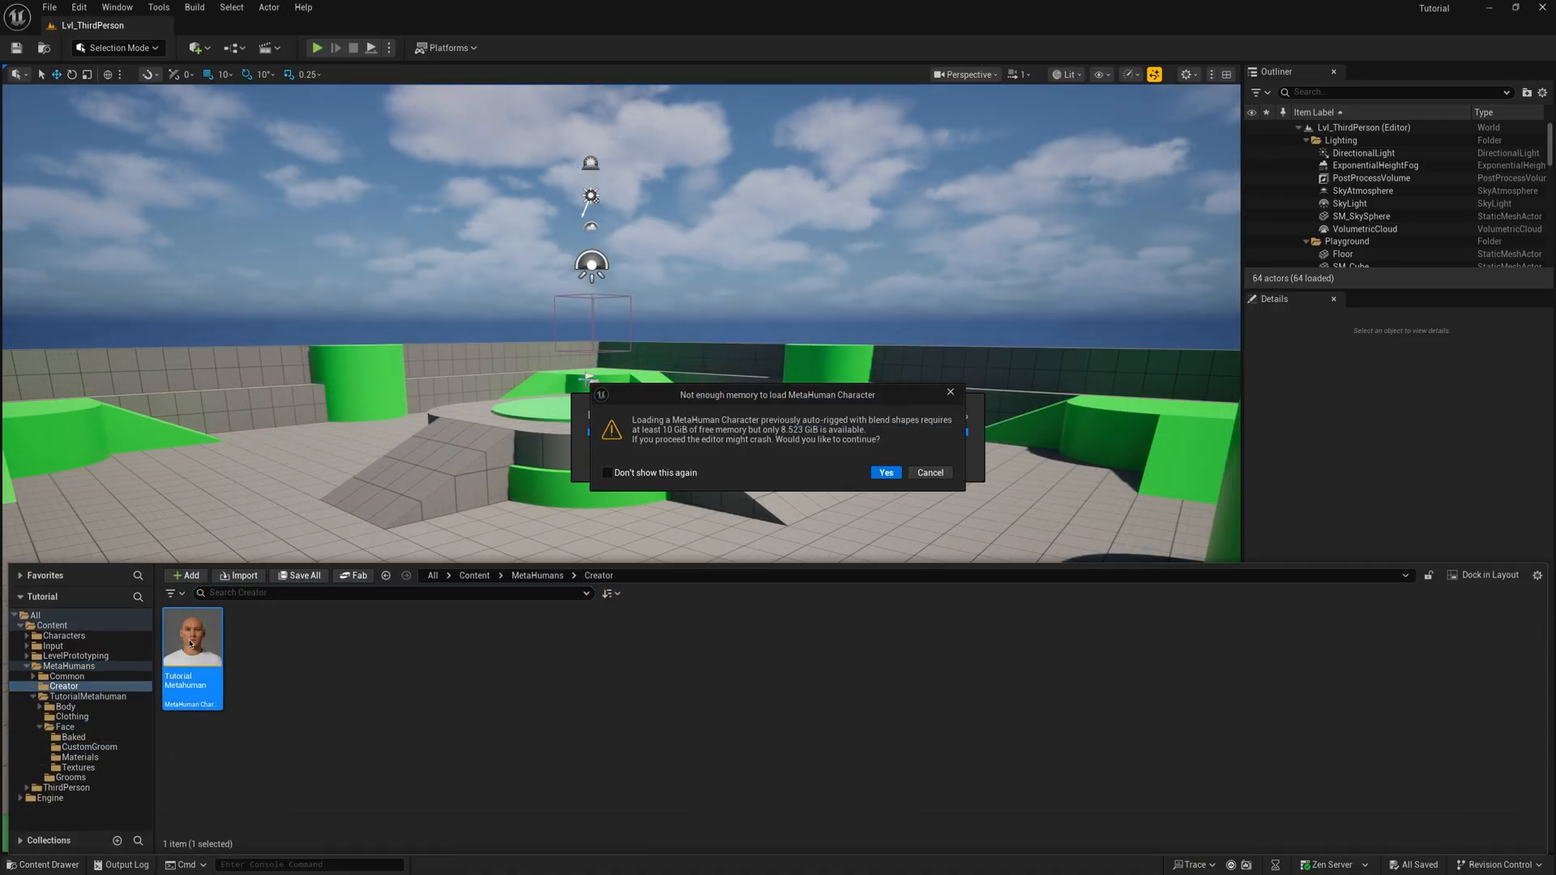
{"action": "left_click", "coordinate": [885, 472]}
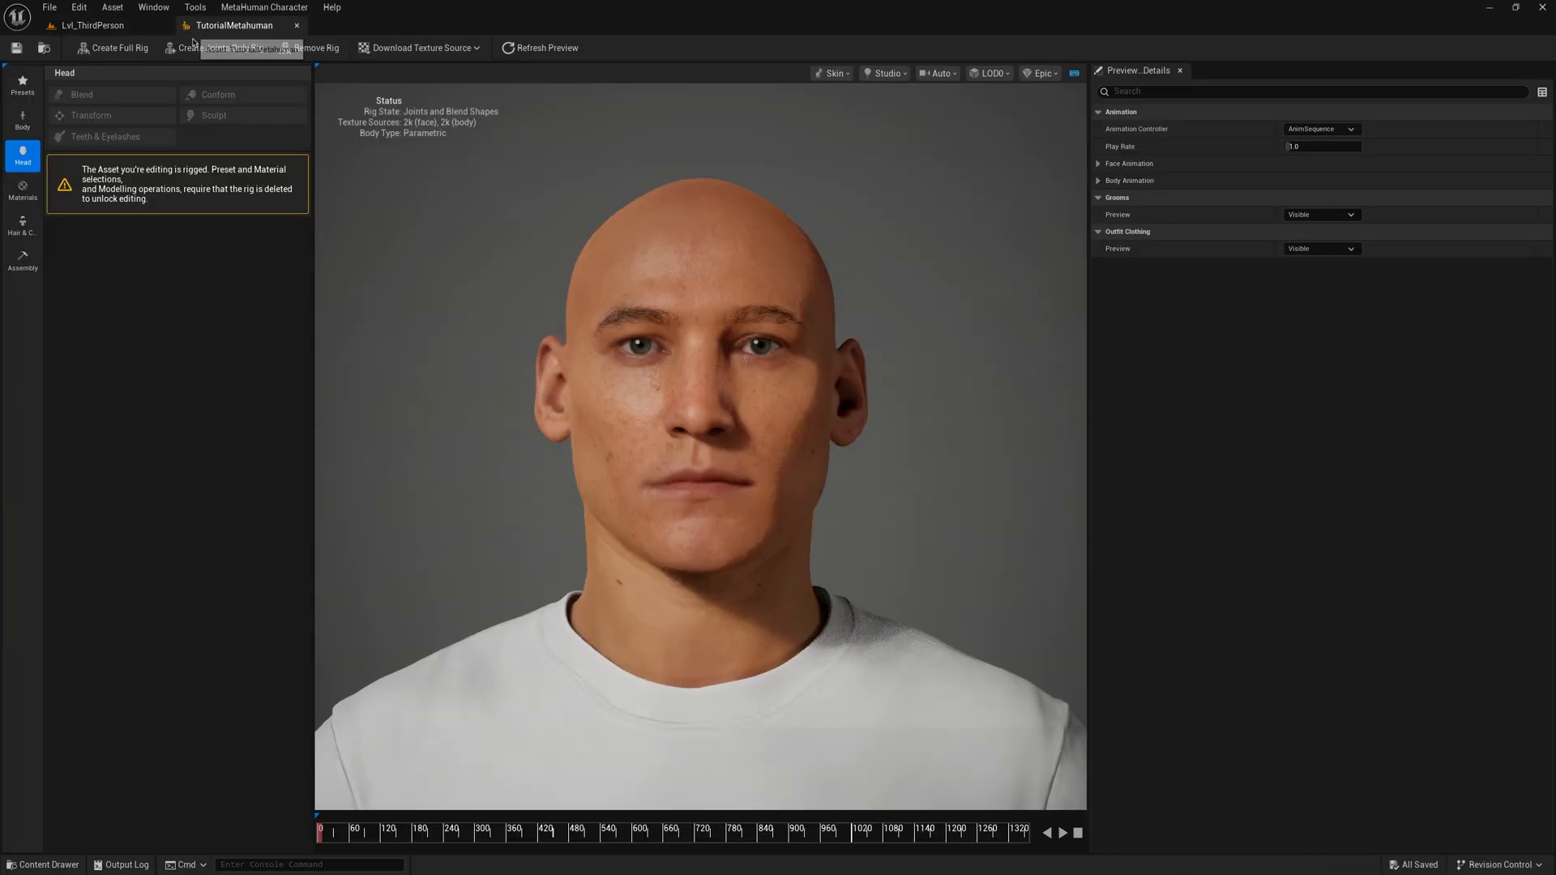
{"action": "left_click", "coordinate": [21, 223]}
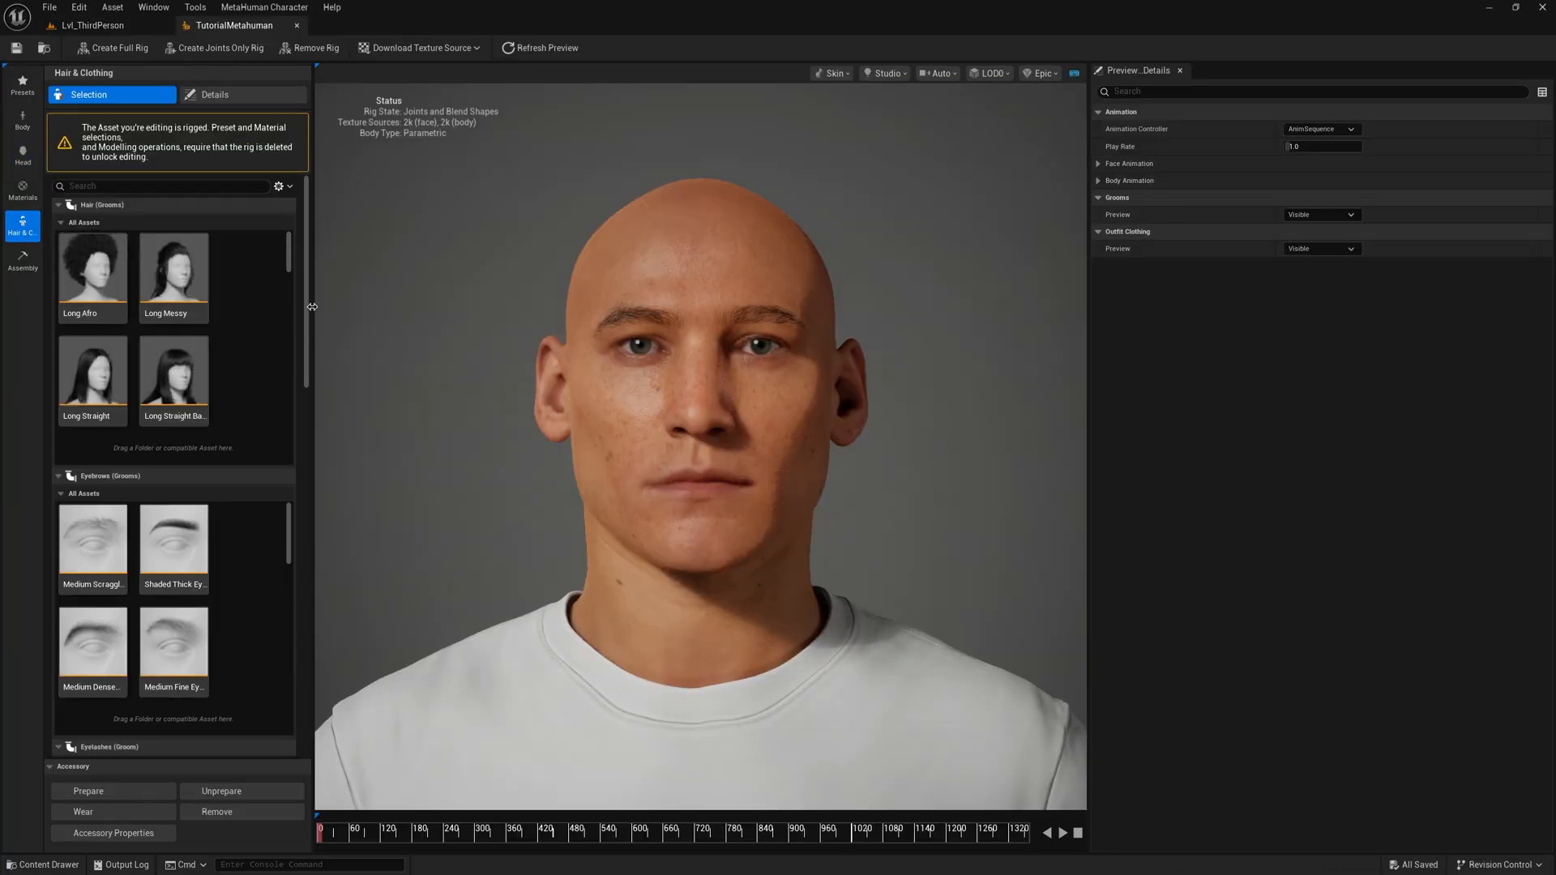
{"action": "scroll", "scroll_direction": "down", "scroll_amount": 3}
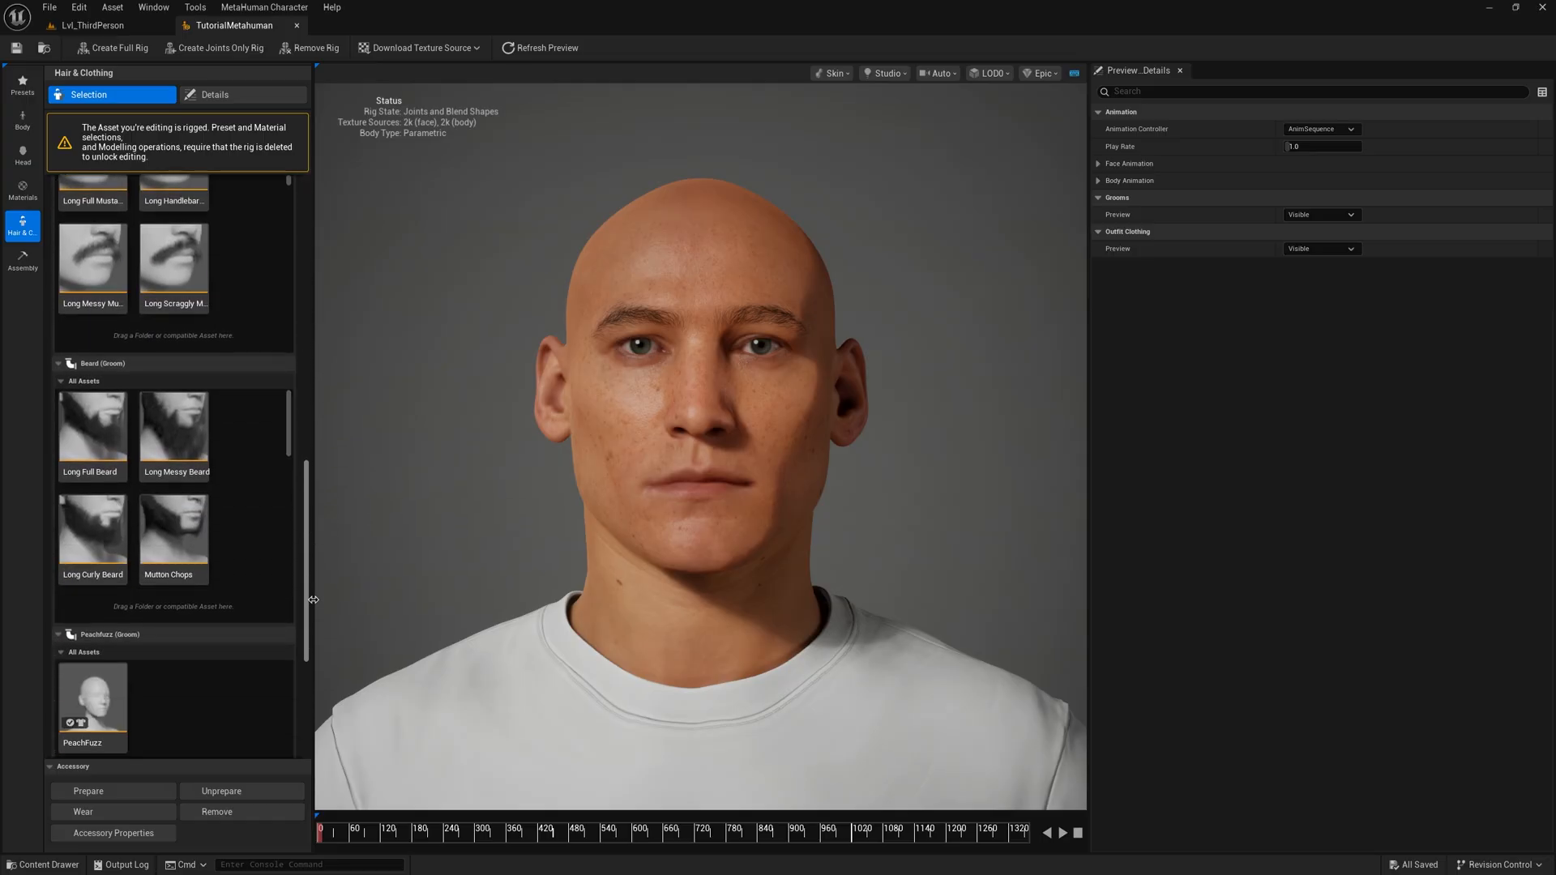
{"action": "left_click", "coordinate": [47, 864]}
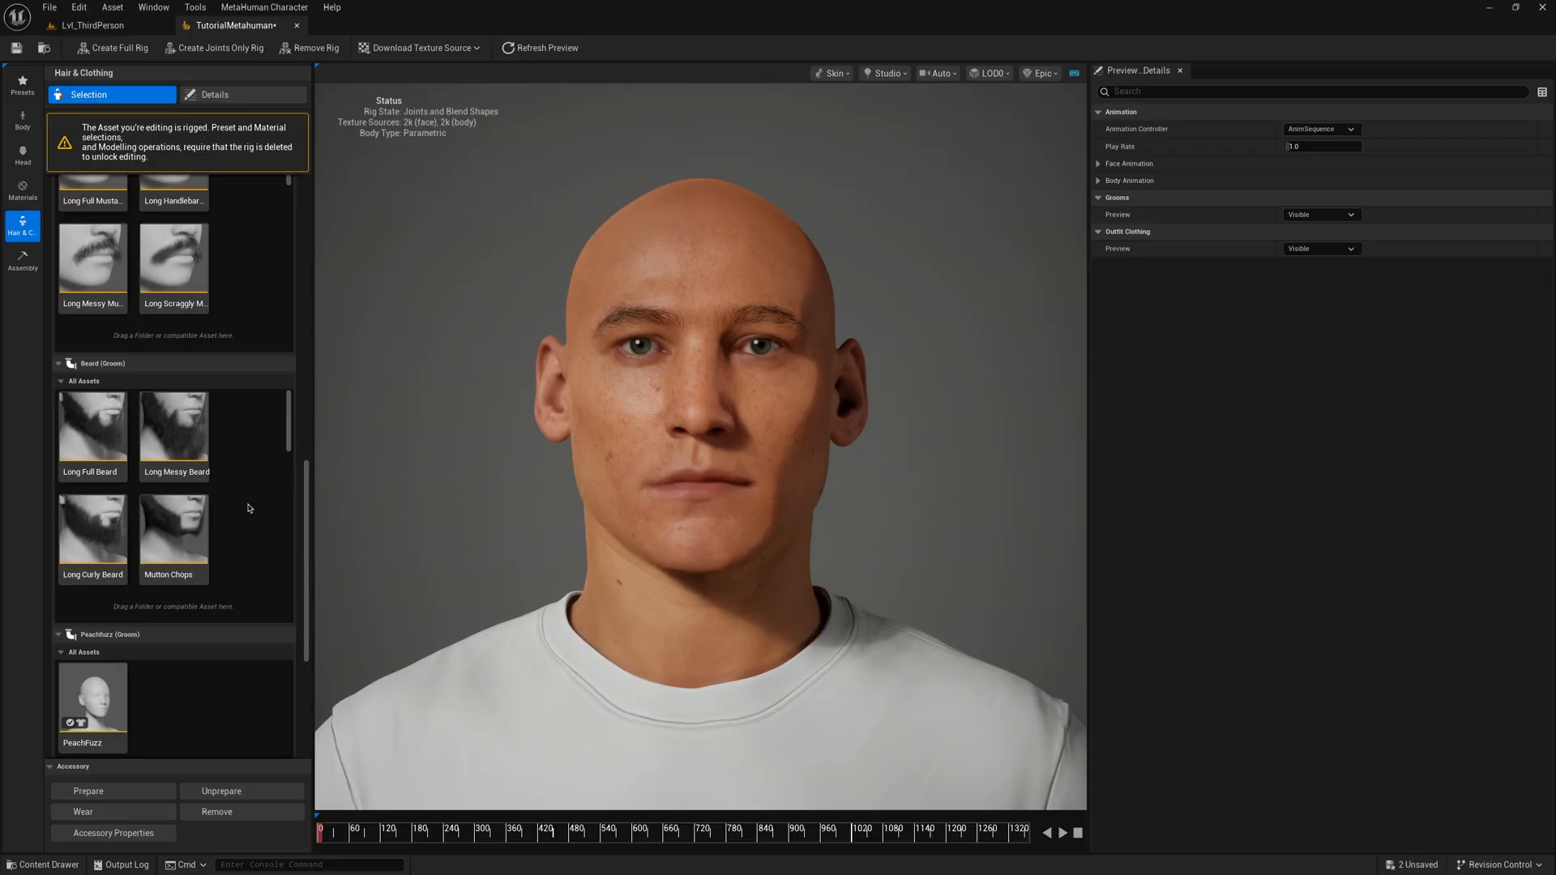
{"action": "scroll", "scroll_direction": "down", "scroll_amount": 3}
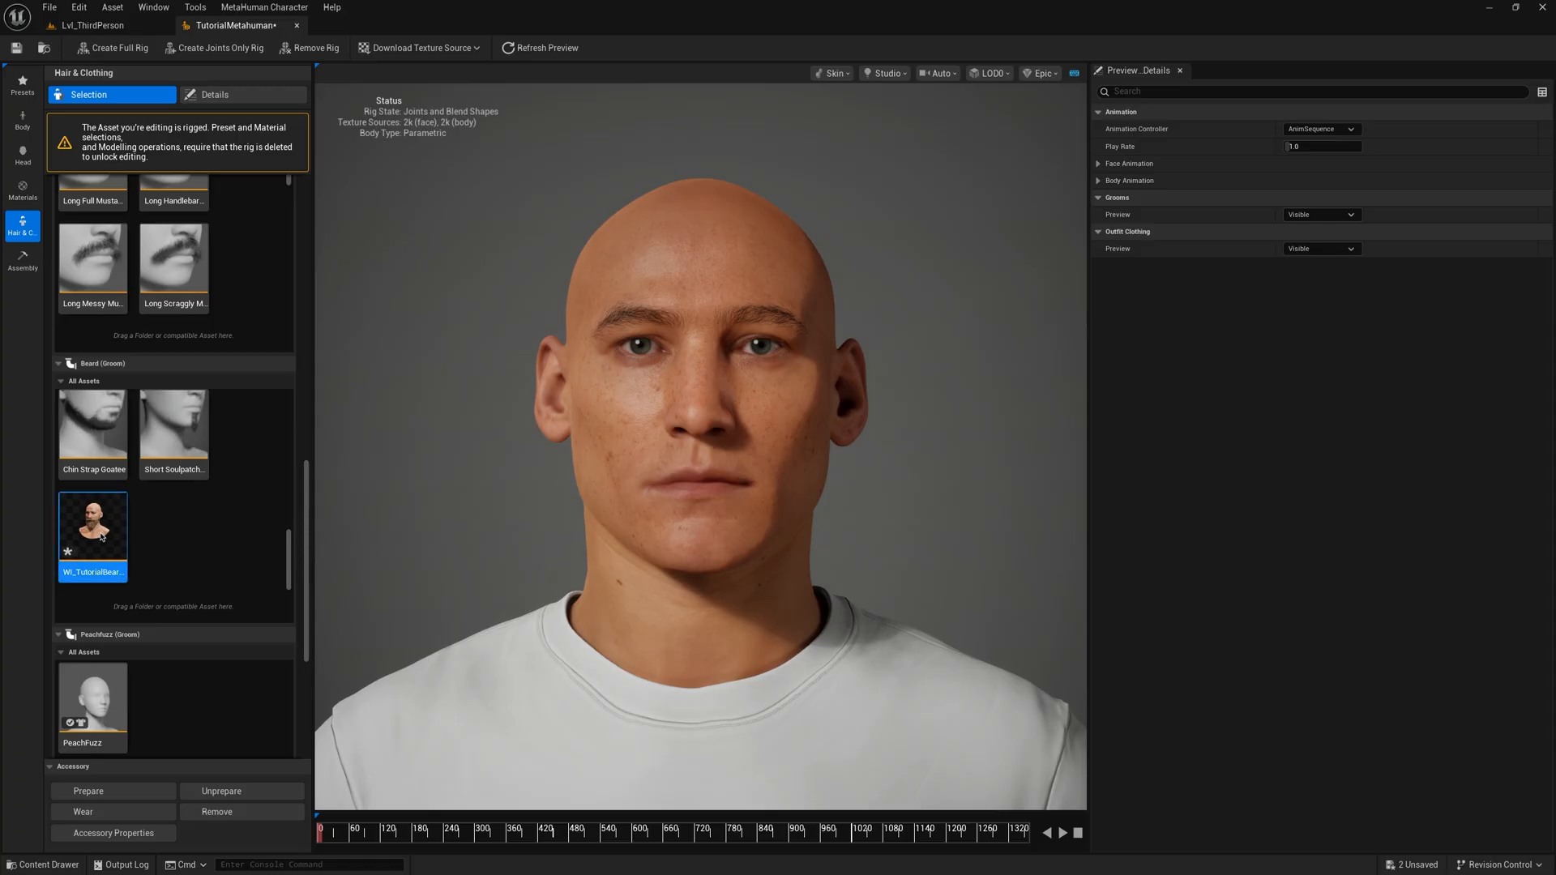
{"action": "mouse_move", "coordinate": [99, 525]}
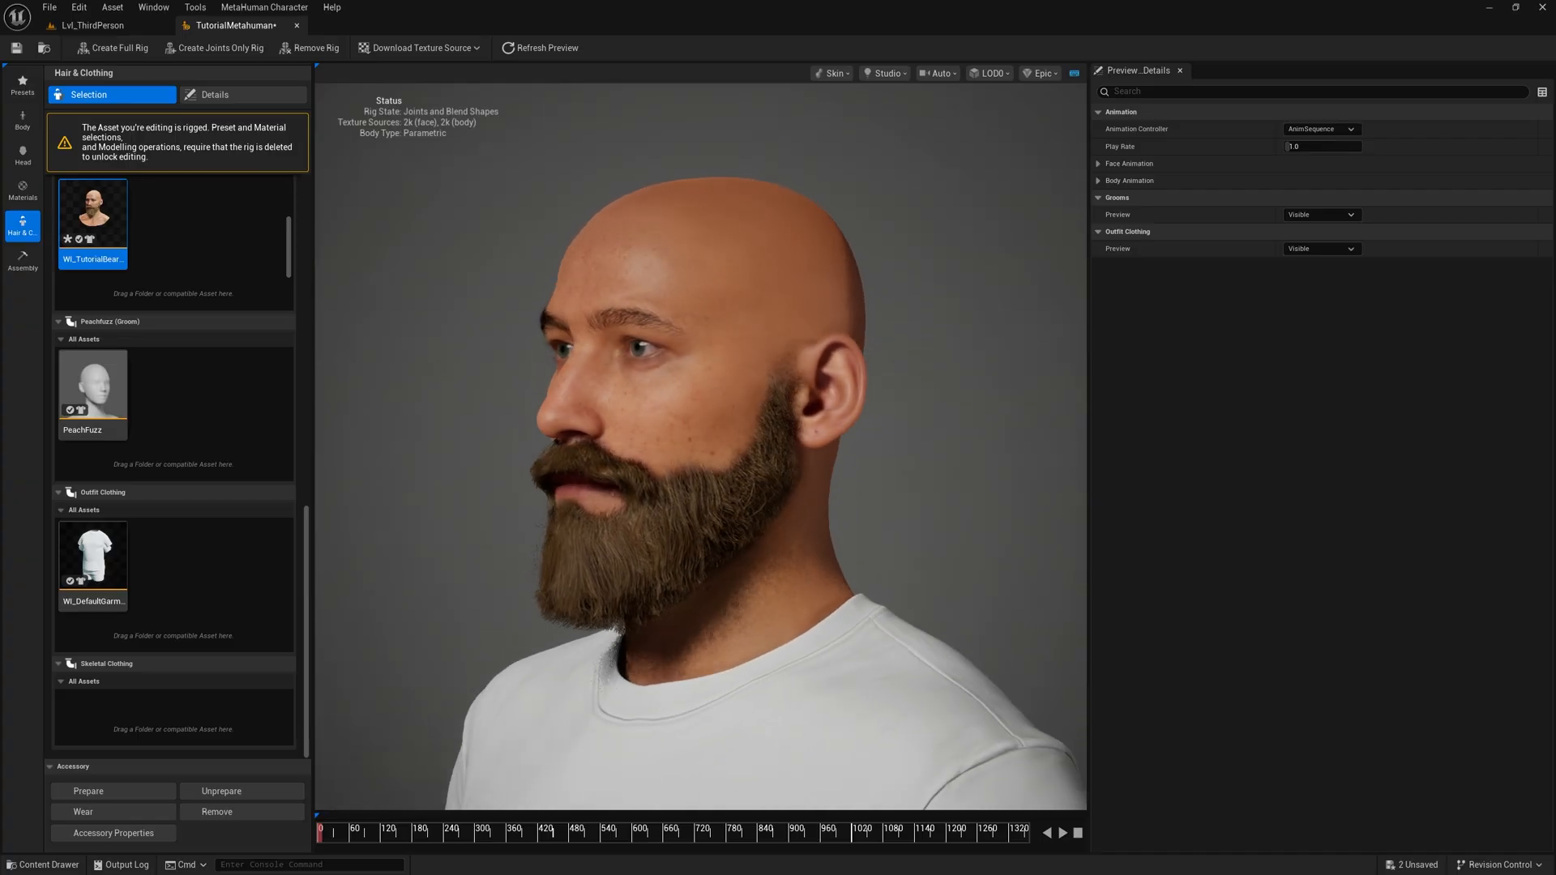
Step: Adjust the beard's Melanin and colour sliders and enable Use Highlights
{"action": "left_click", "coordinate": [214, 94]}
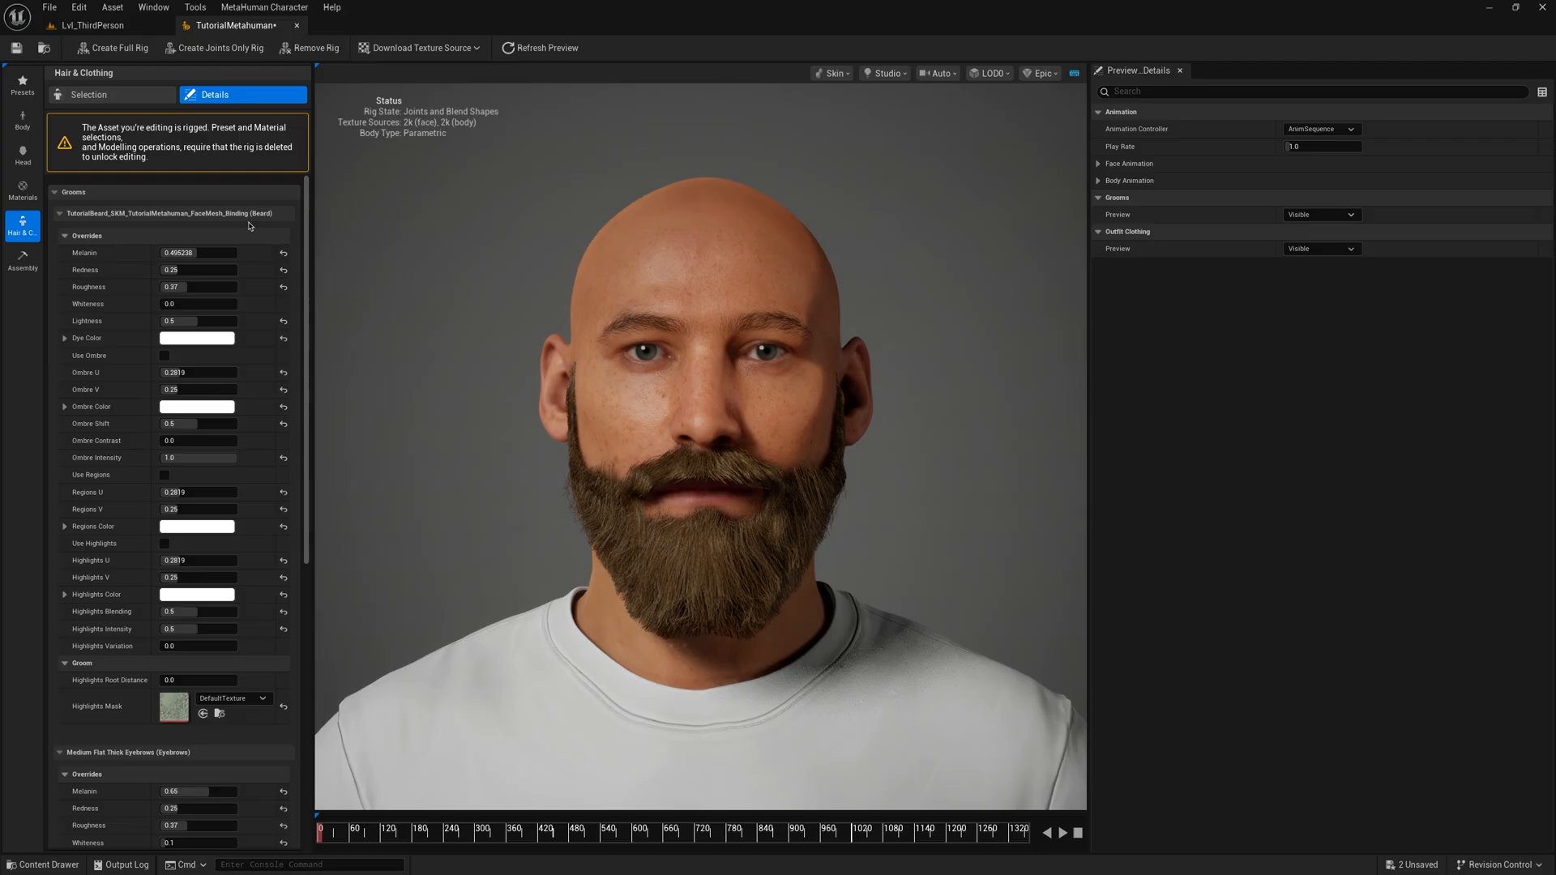
{"action": "left_click_drag", "start_coordinate": [168, 253], "coordinate": [204, 253]}
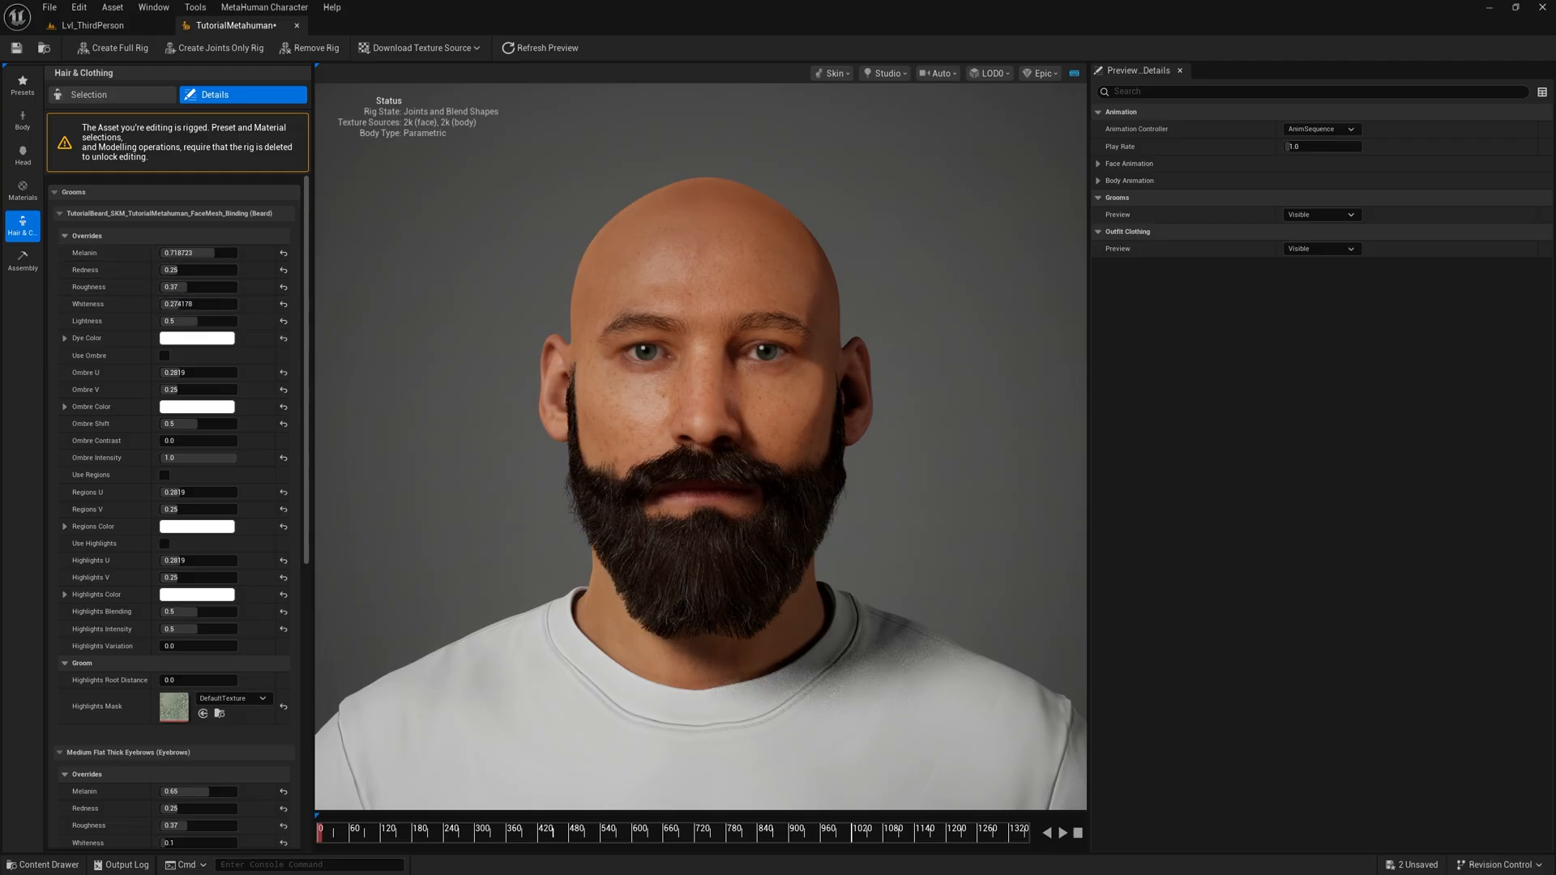
{"action": "left_click_drag", "start_coordinate": [188, 253], "coordinate": [209, 253]}
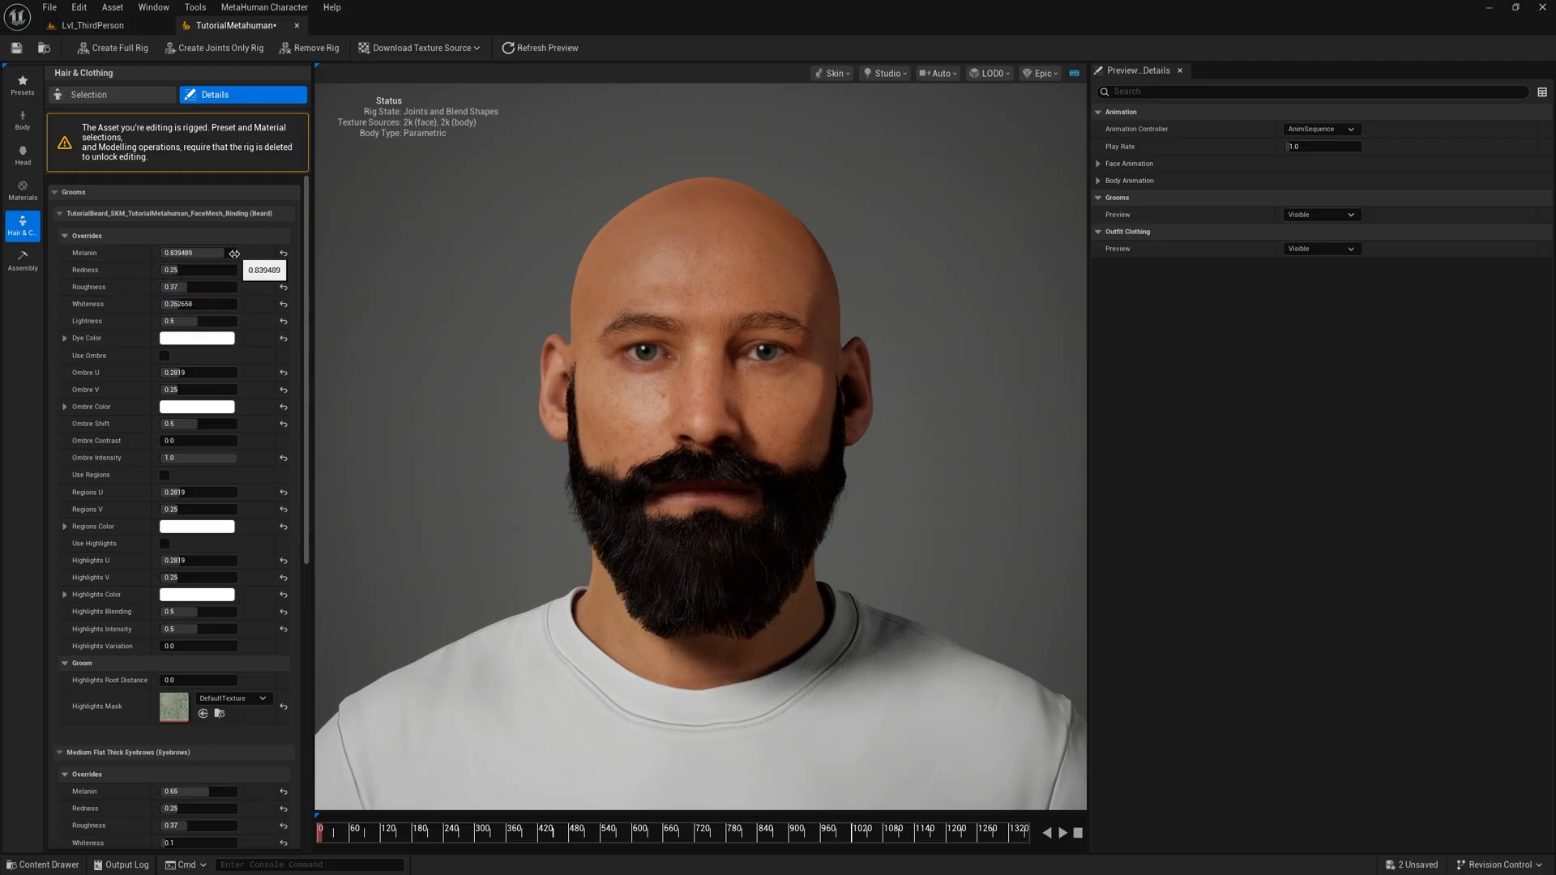
{"action": "left_click_drag", "start_coordinate": [228, 253], "coordinate": [163, 253]}
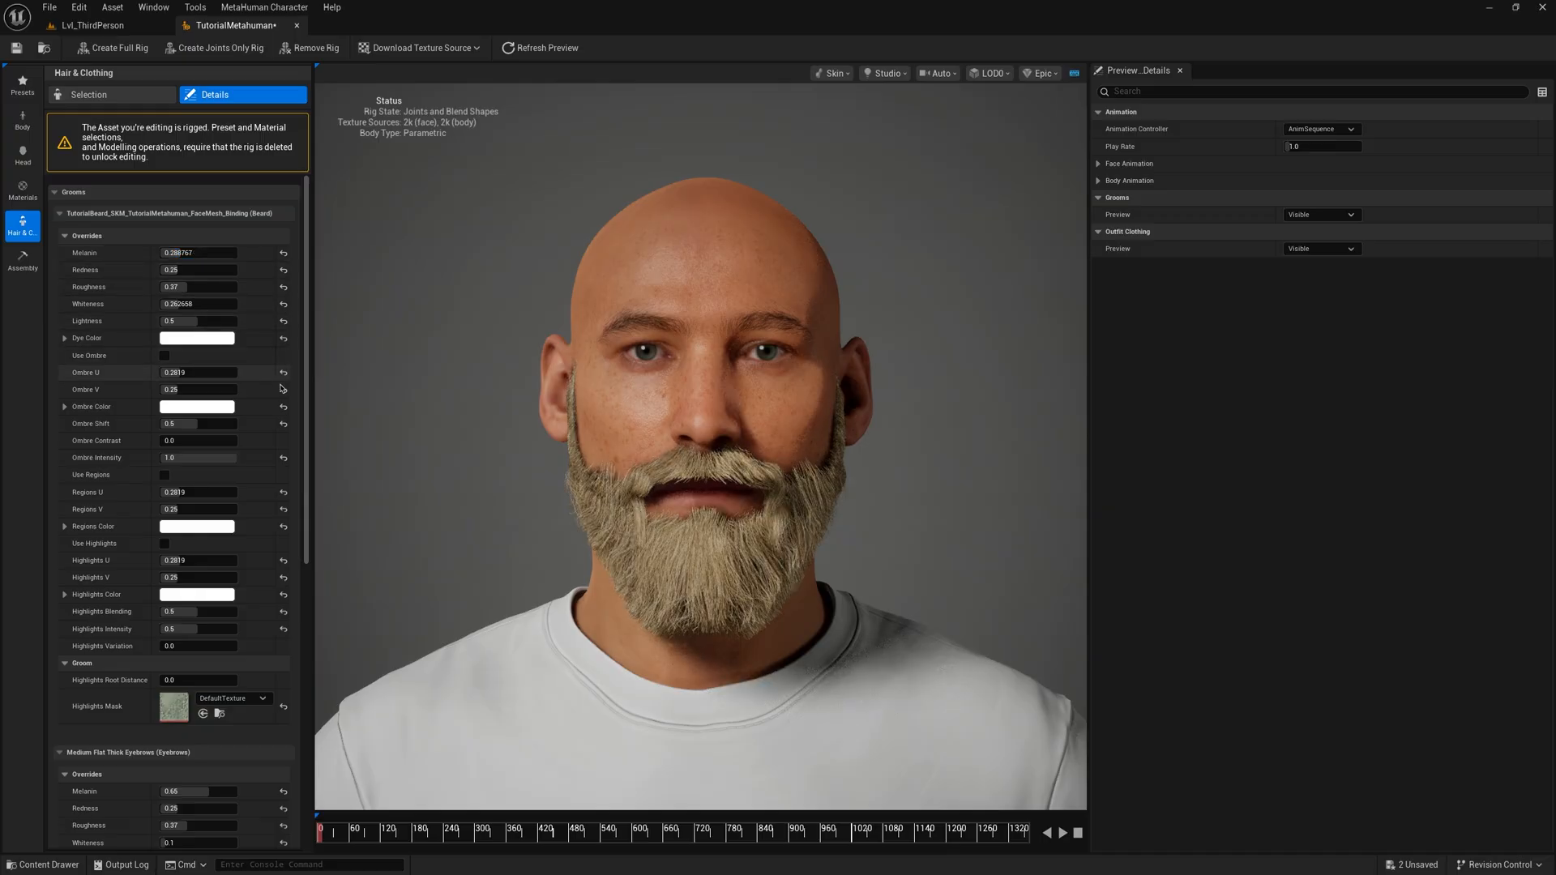
{"action": "left_click", "coordinate": [165, 543]}
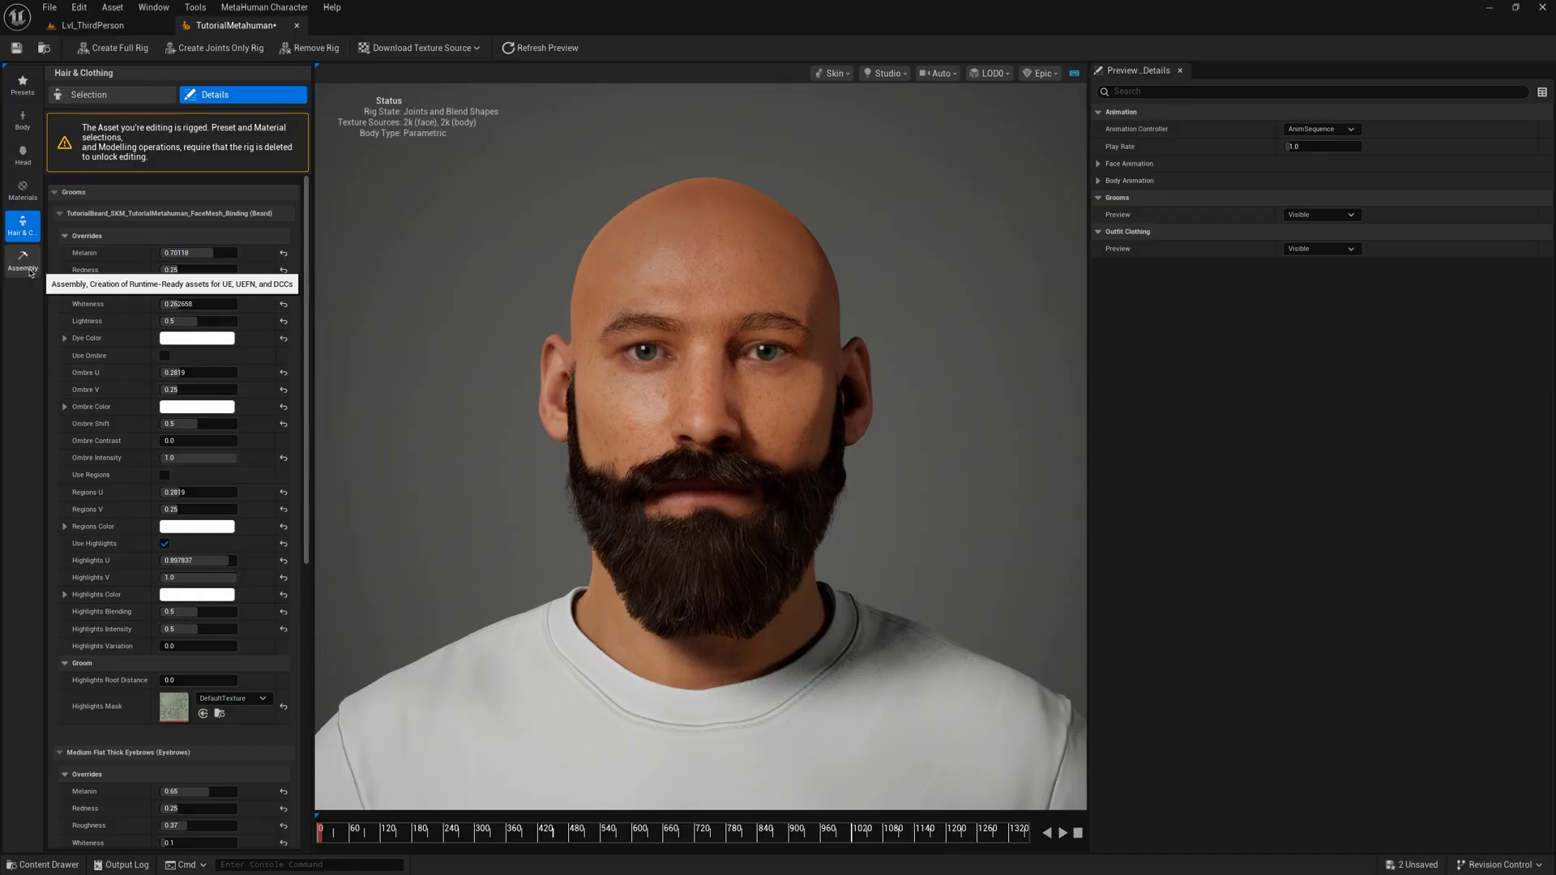
Step: Assemble the TutorialMetahuman character, confirming the memory warning, and return to the level
{"action": "left_click", "coordinate": [21, 262]}
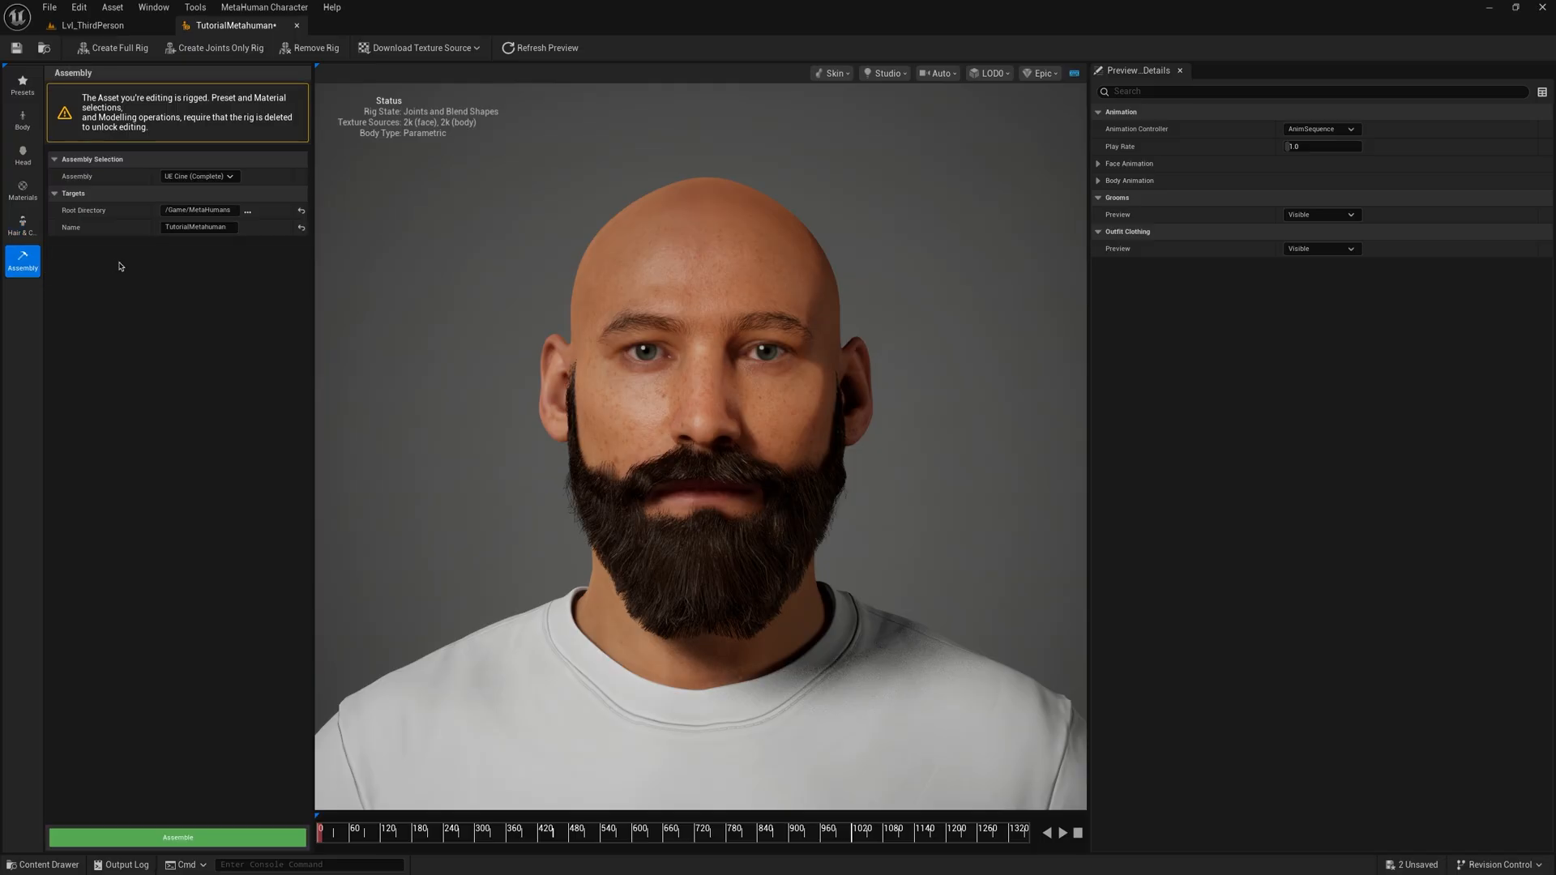
{"action": "left_click", "coordinate": [178, 838]}
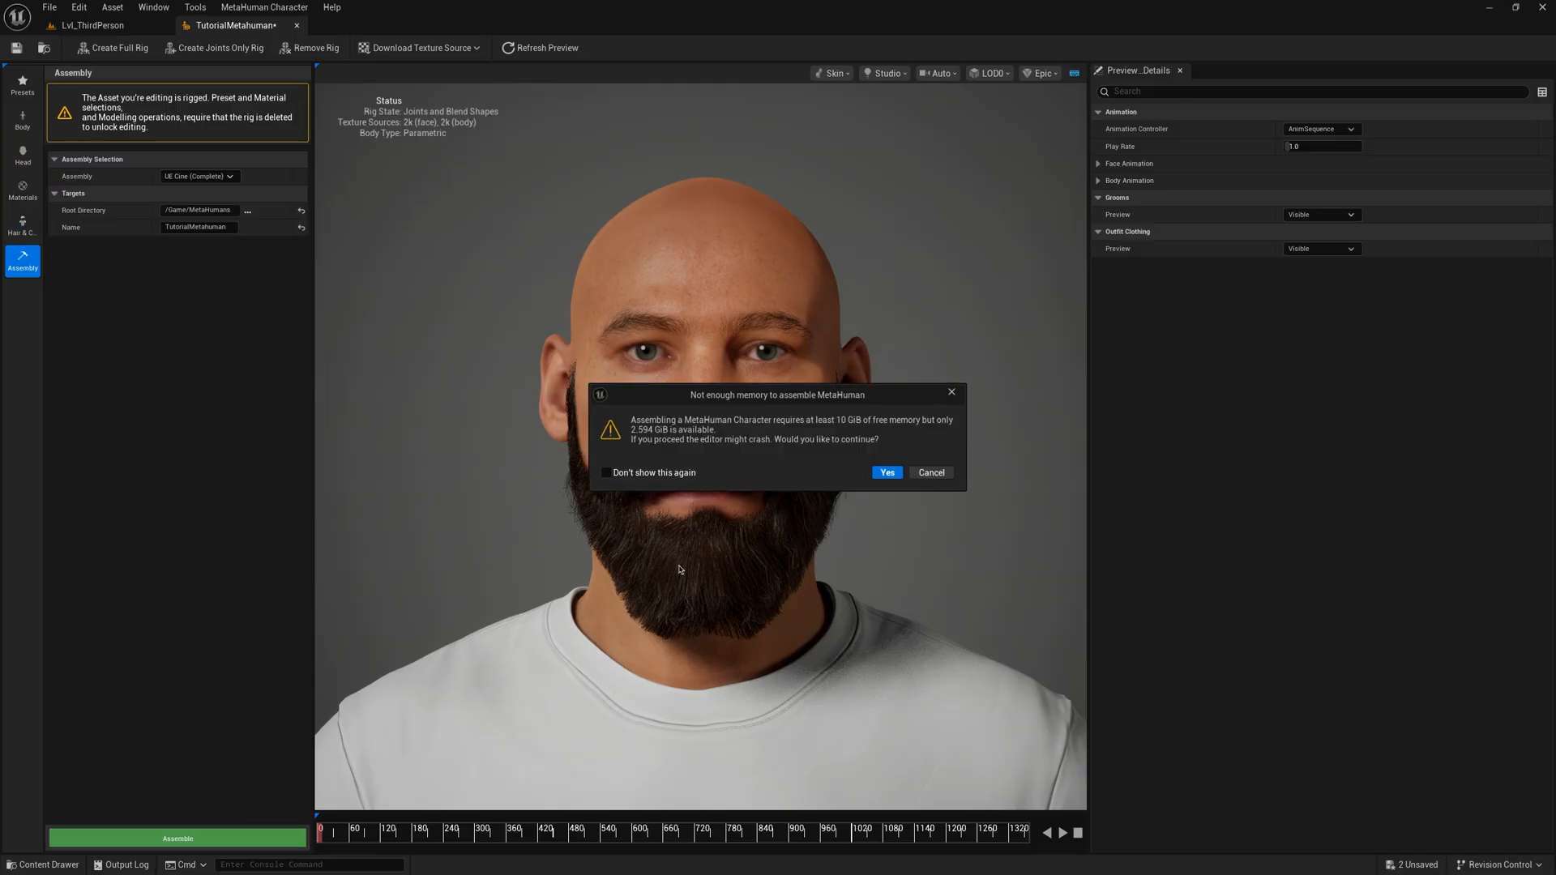
{"action": "left_click", "coordinate": [885, 471]}
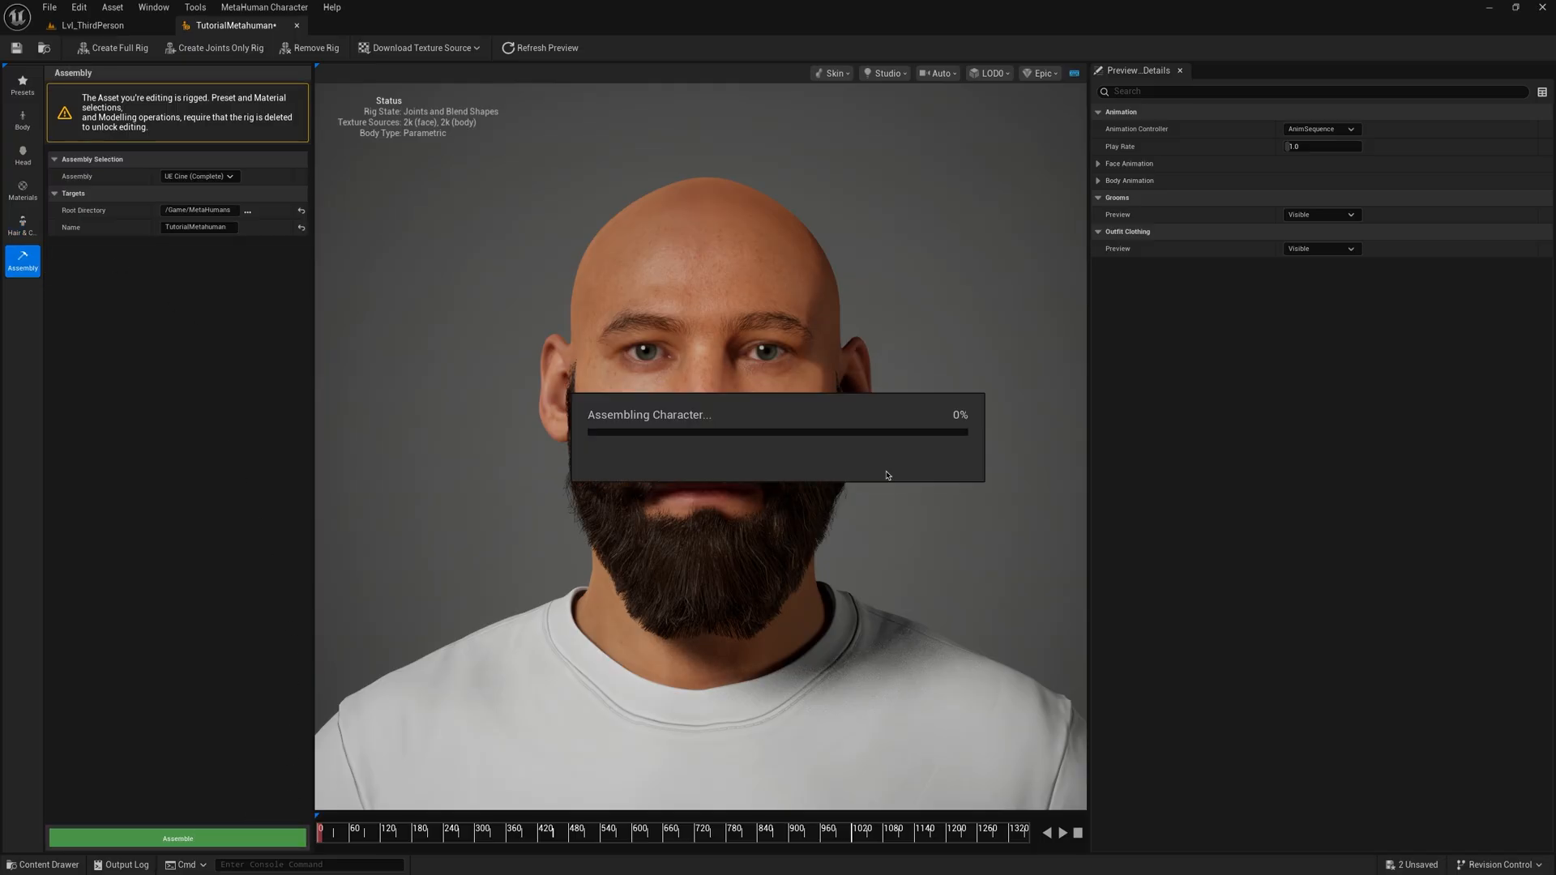
{"action": "left_click", "coordinate": [94, 24]}
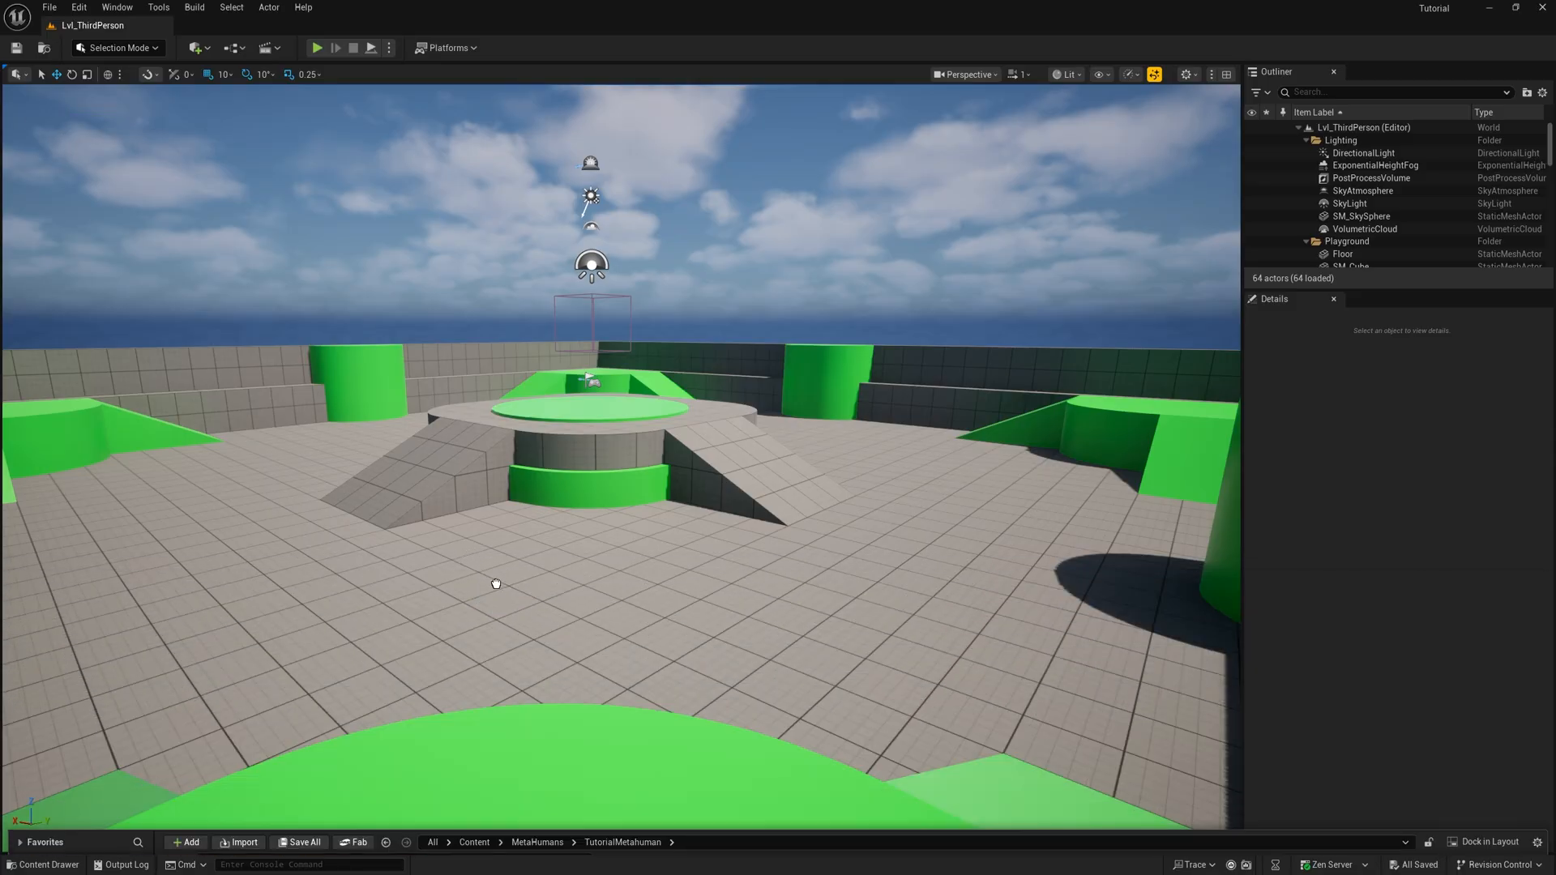
Step: Place BP_TutorialMetahuman with its custom beard into the ThirdPerson level and deselect it
{"action": "left_click", "coordinate": [1371, 249]}
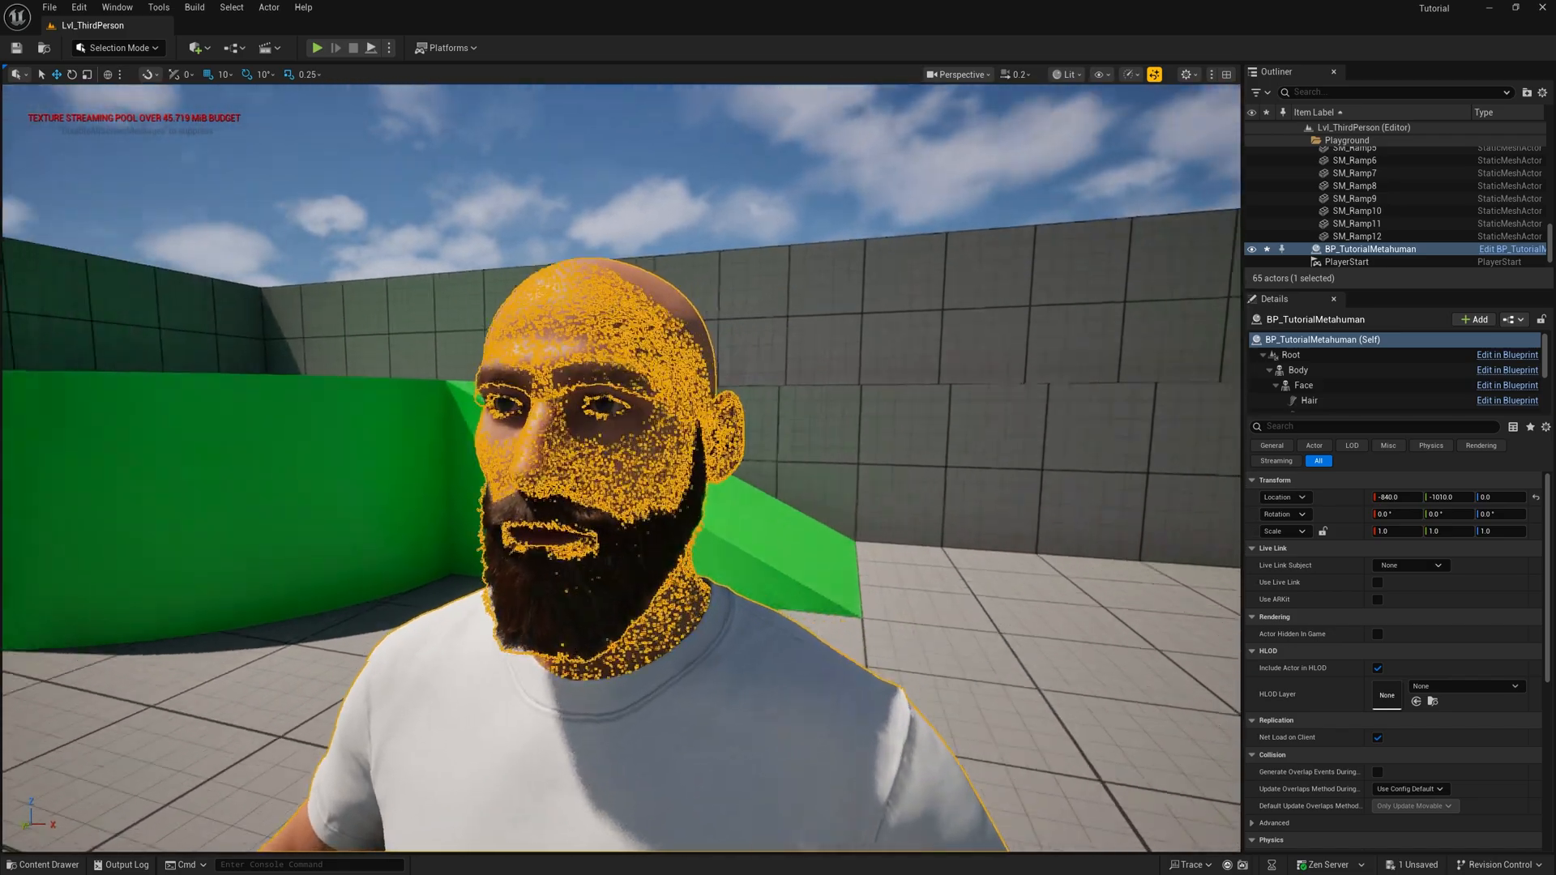
{"action": "left_click", "coordinate": [1361, 175]}
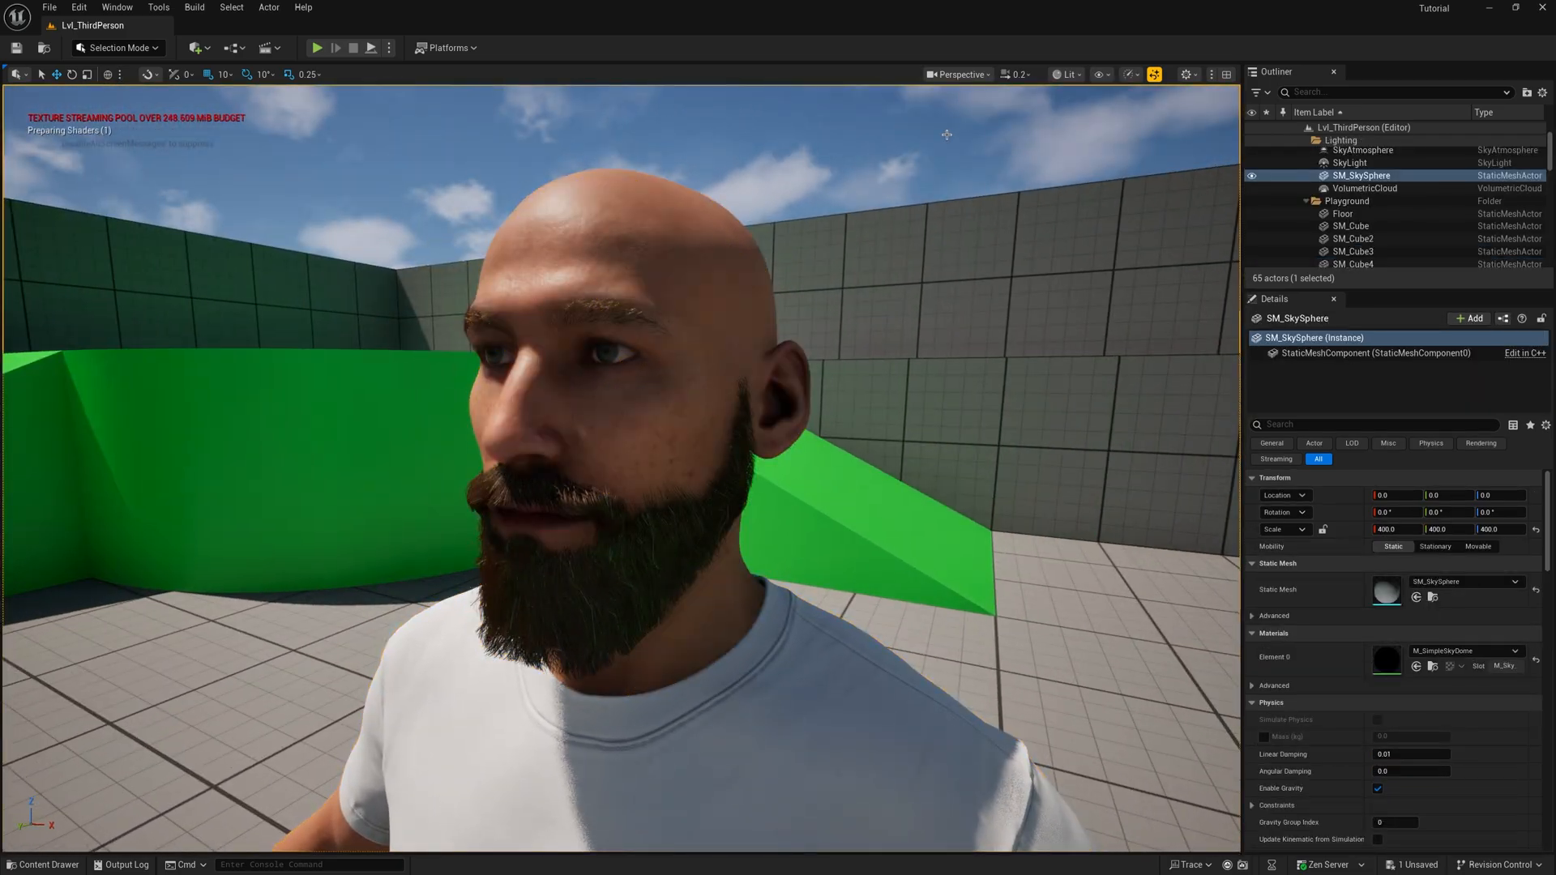